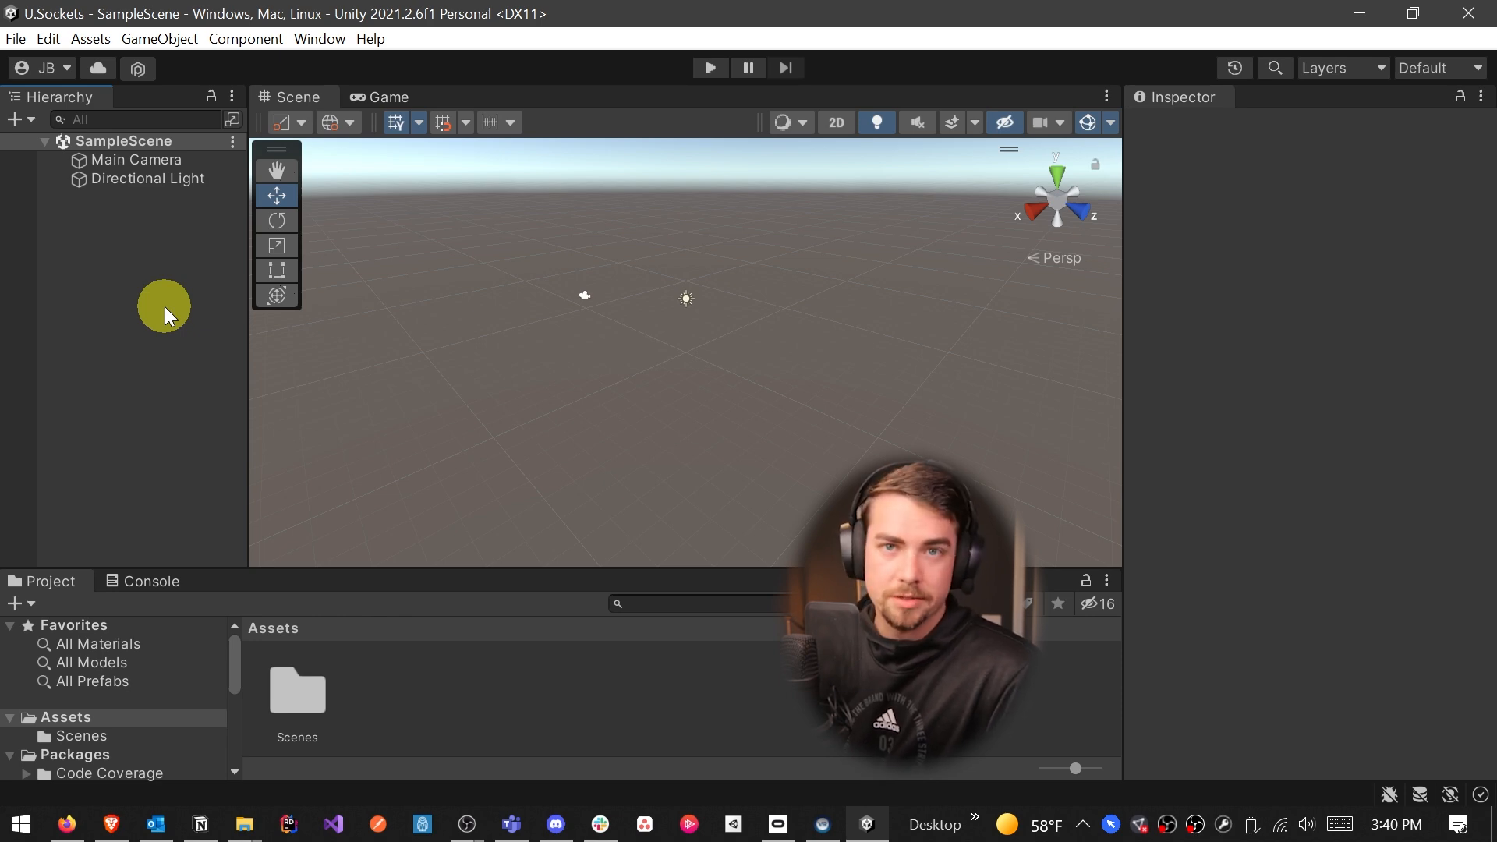
pyautogui.moveTo(165, 371)
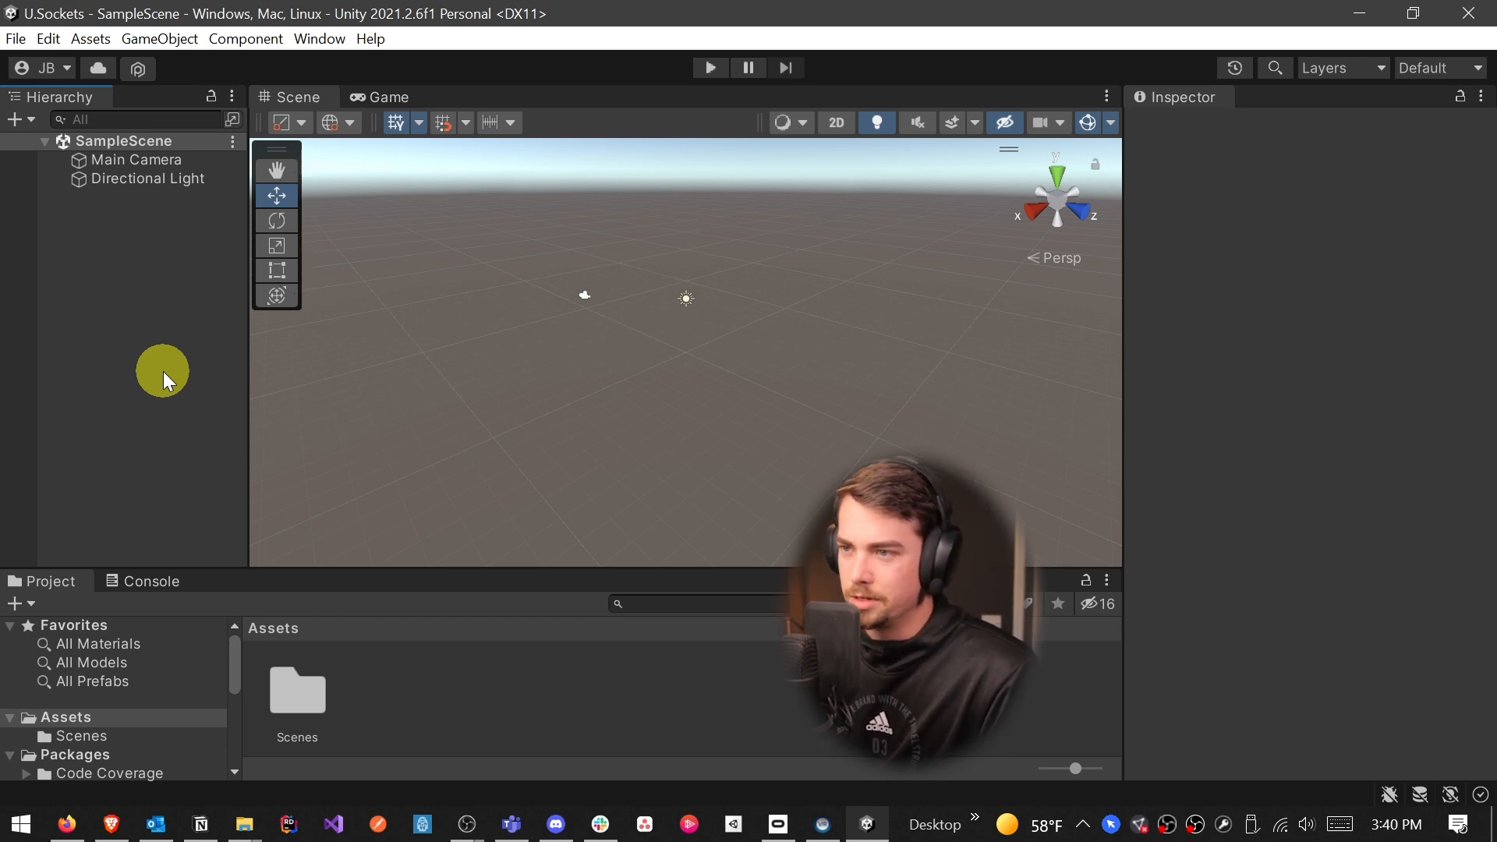
pyautogui.moveTo(136, 322)
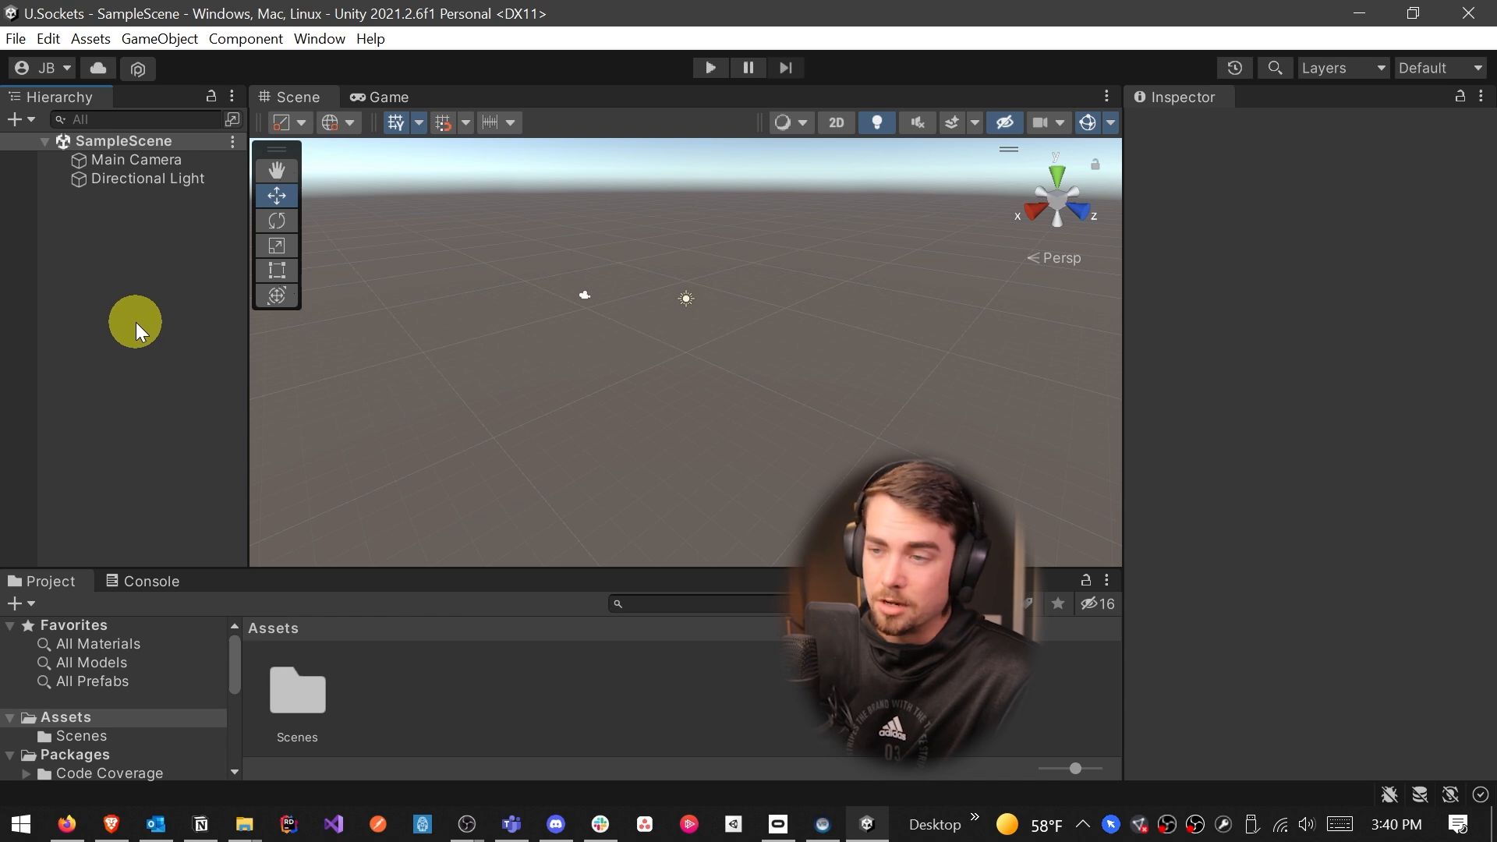
# Open the Package Manager listing packages from the Unity Registry
pyautogui.click(319, 38)
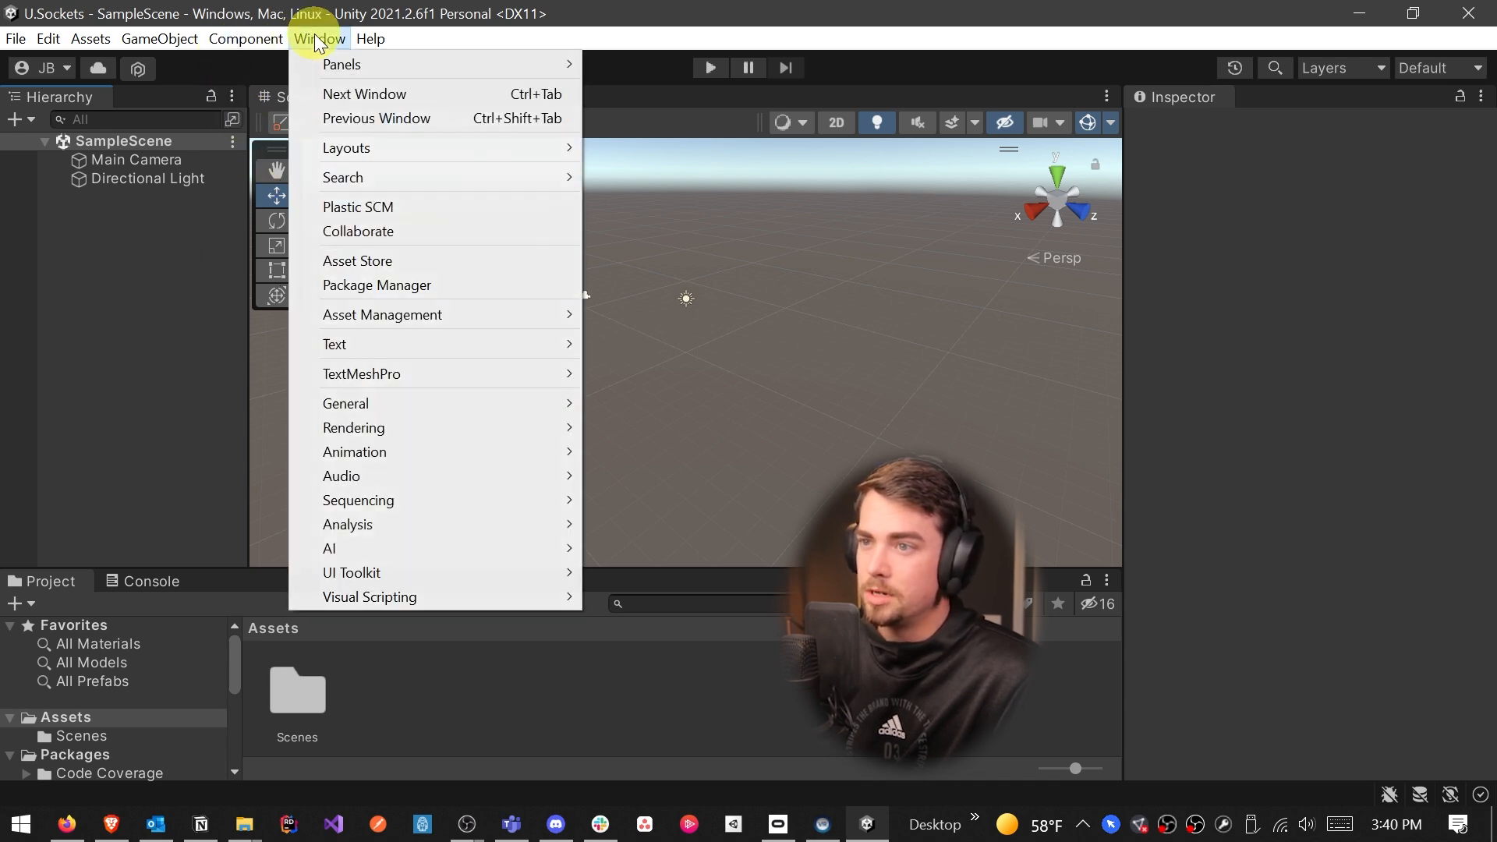
pyautogui.click(376, 285)
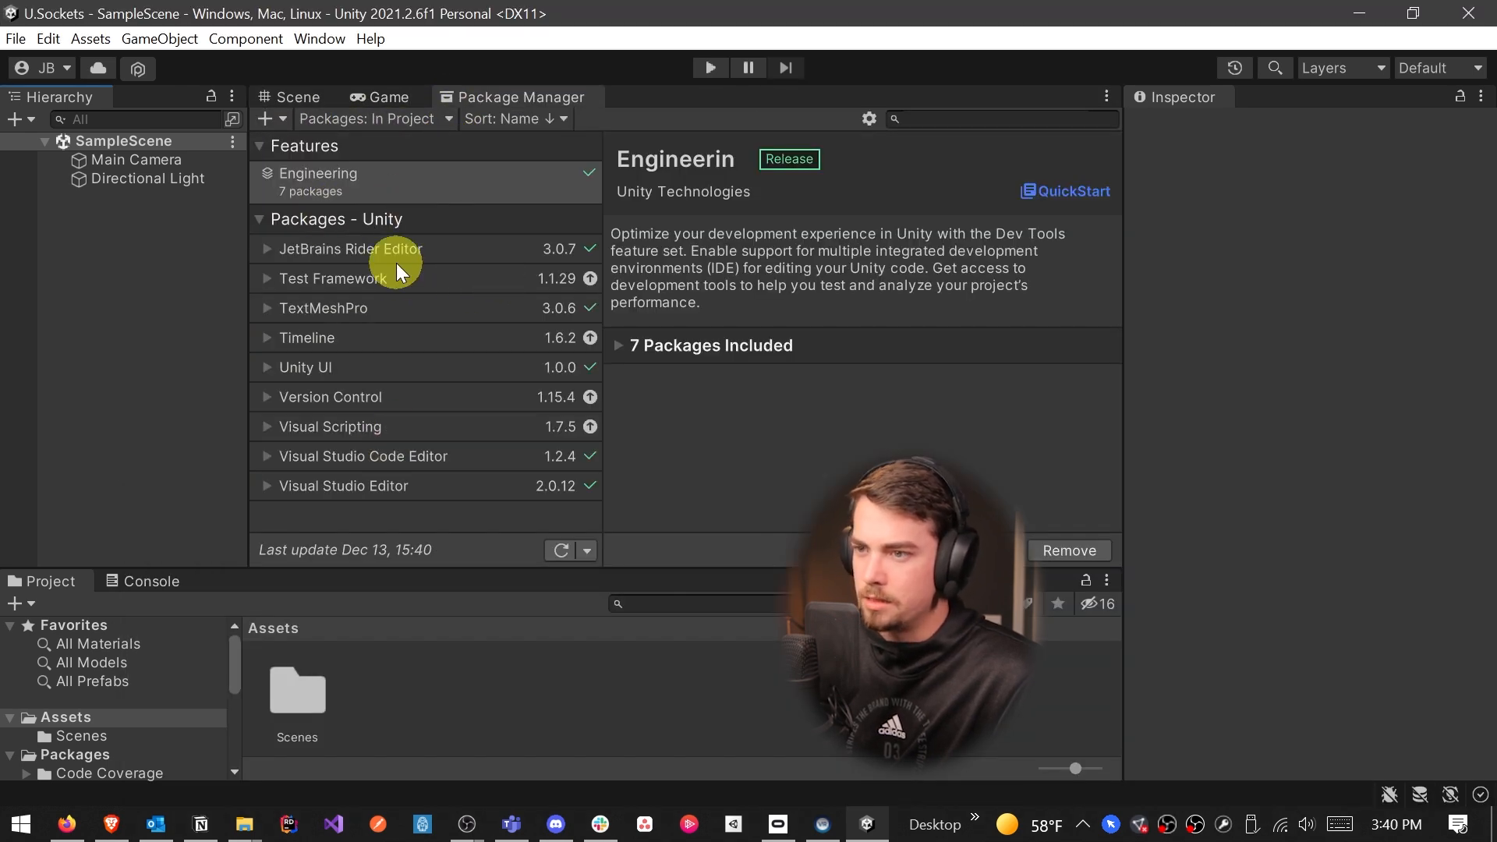
pyautogui.click(372, 118)
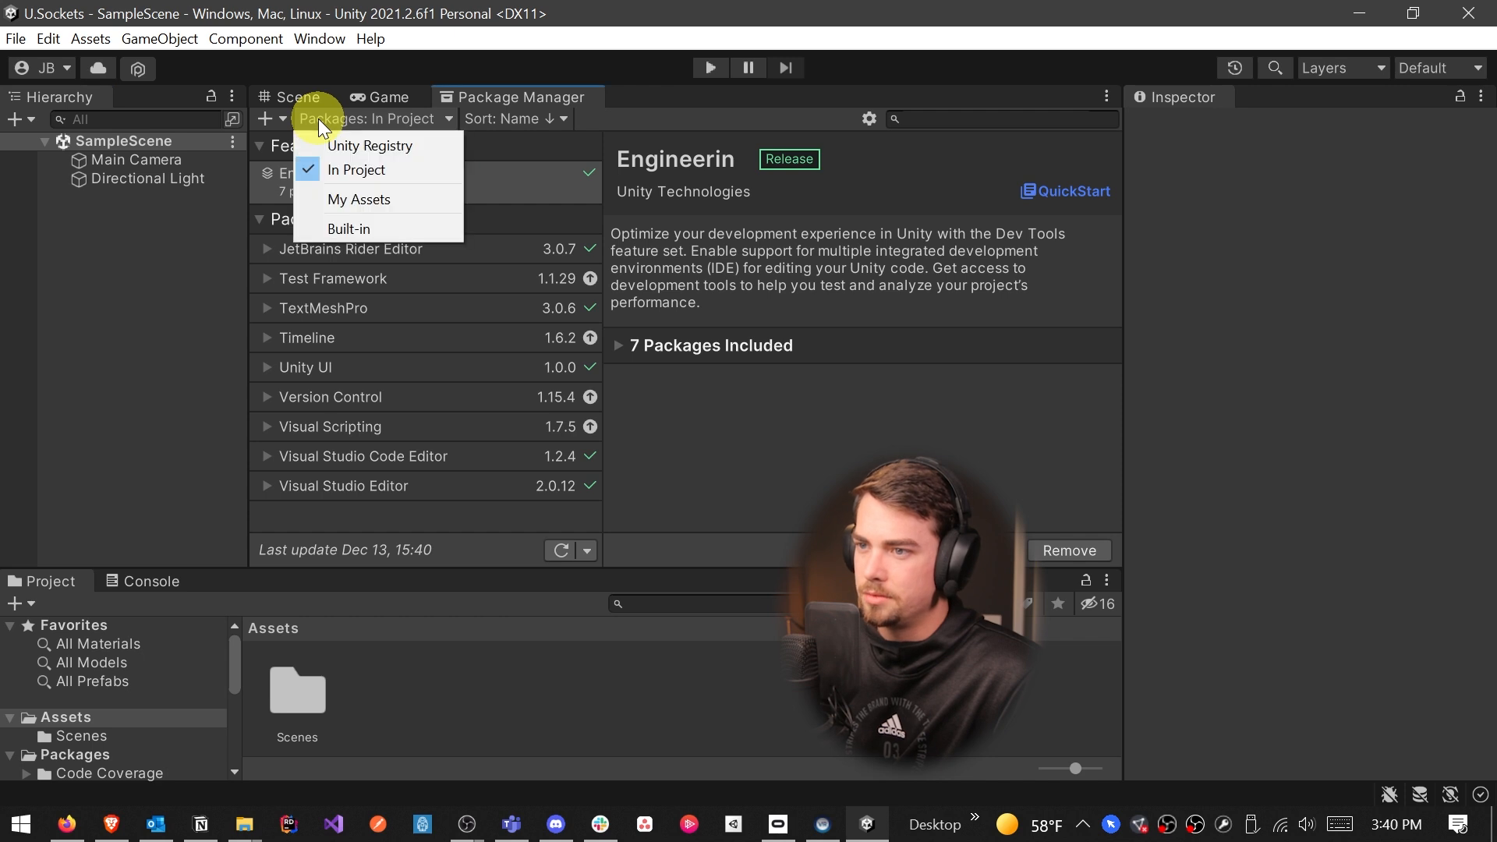
pyautogui.click(370, 145)
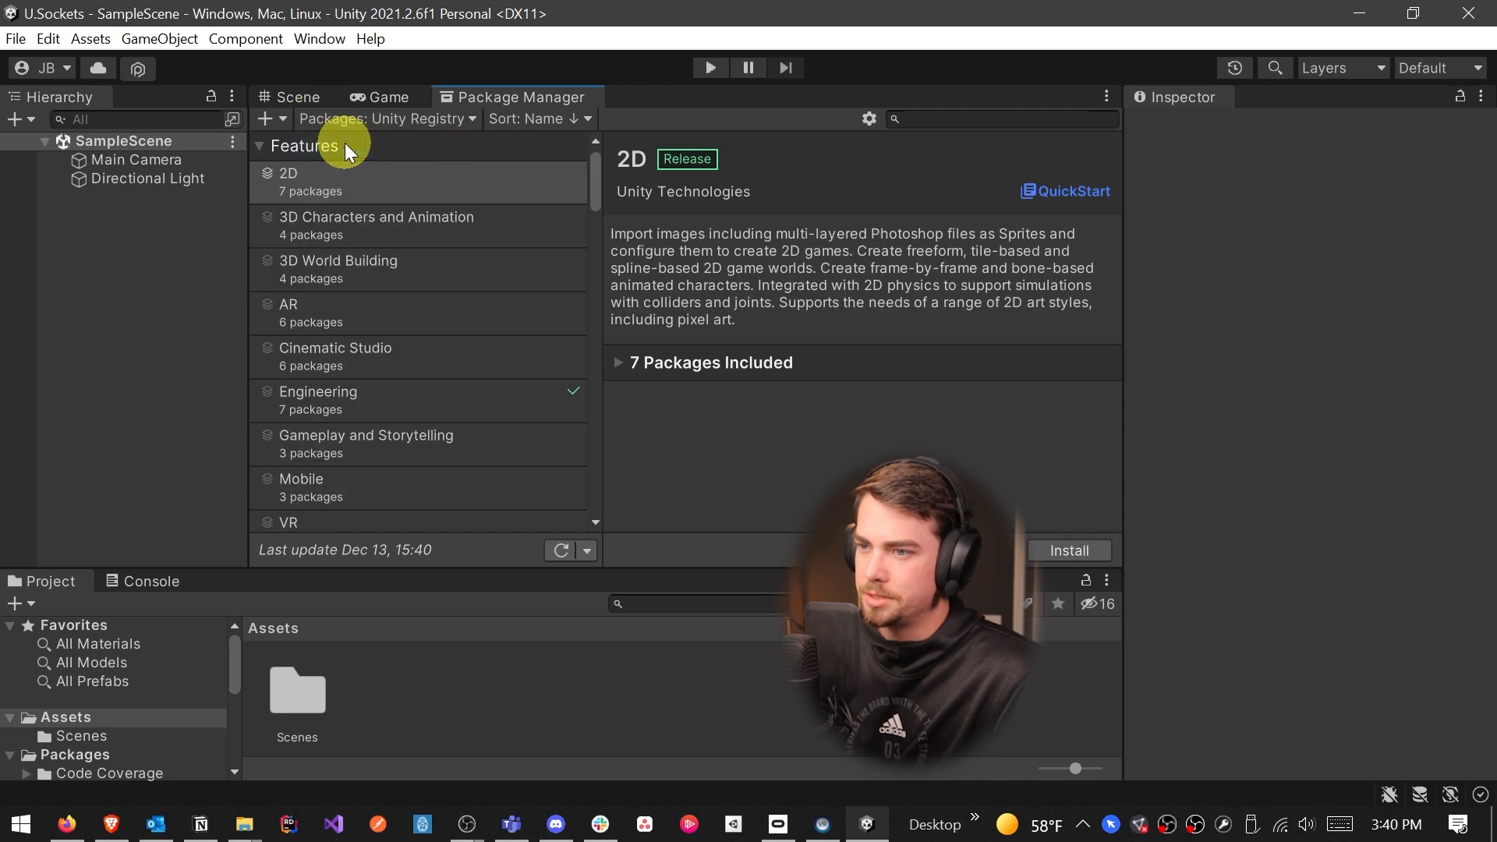
pyautogui.moveTo(342, 284)
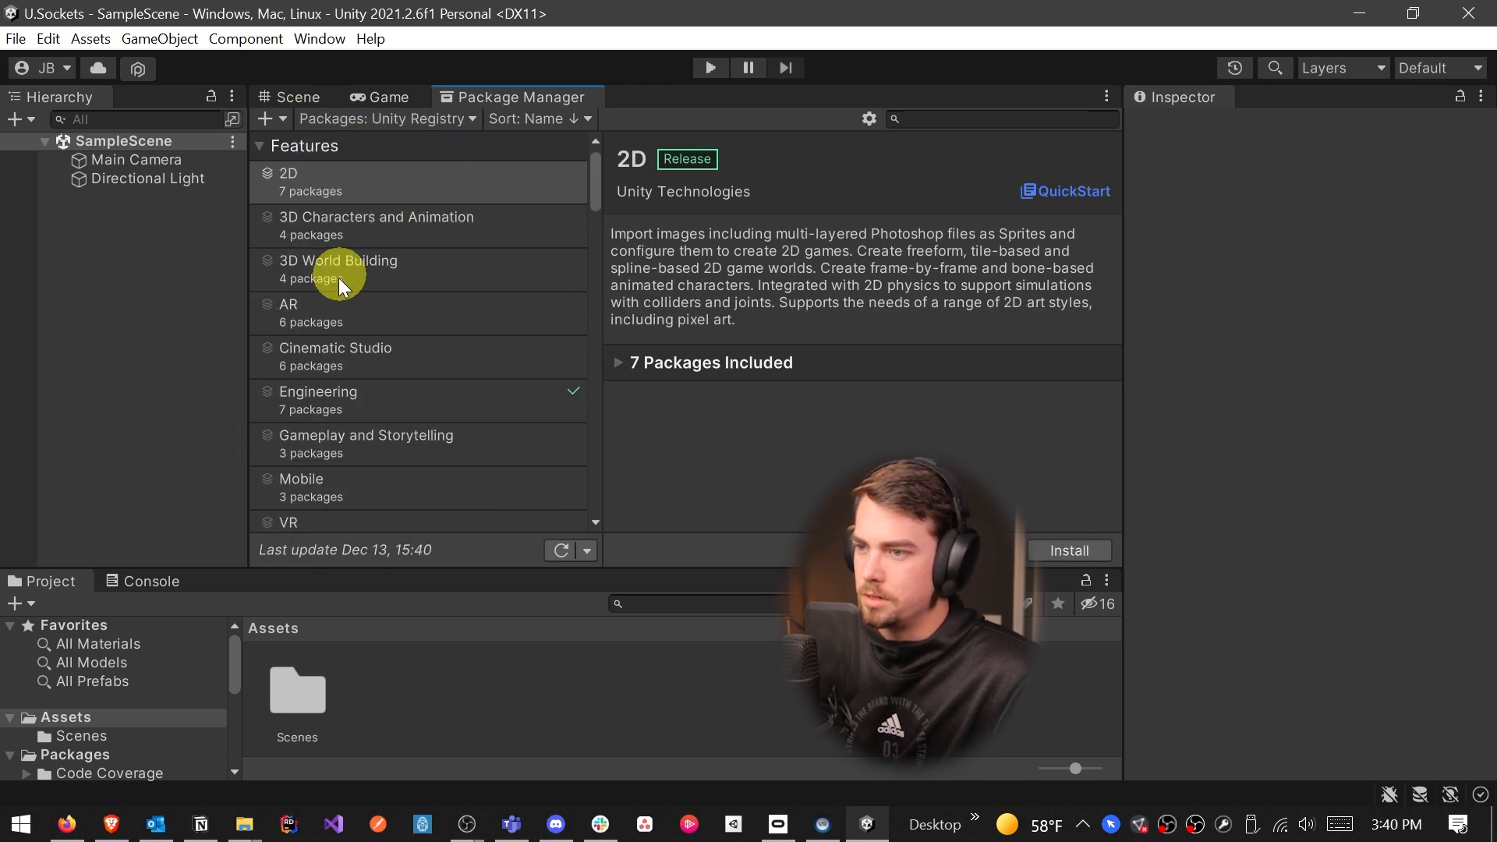
# Expand the VR feature's packages and view the XR Plugin Management package details
pyautogui.click(338, 268)
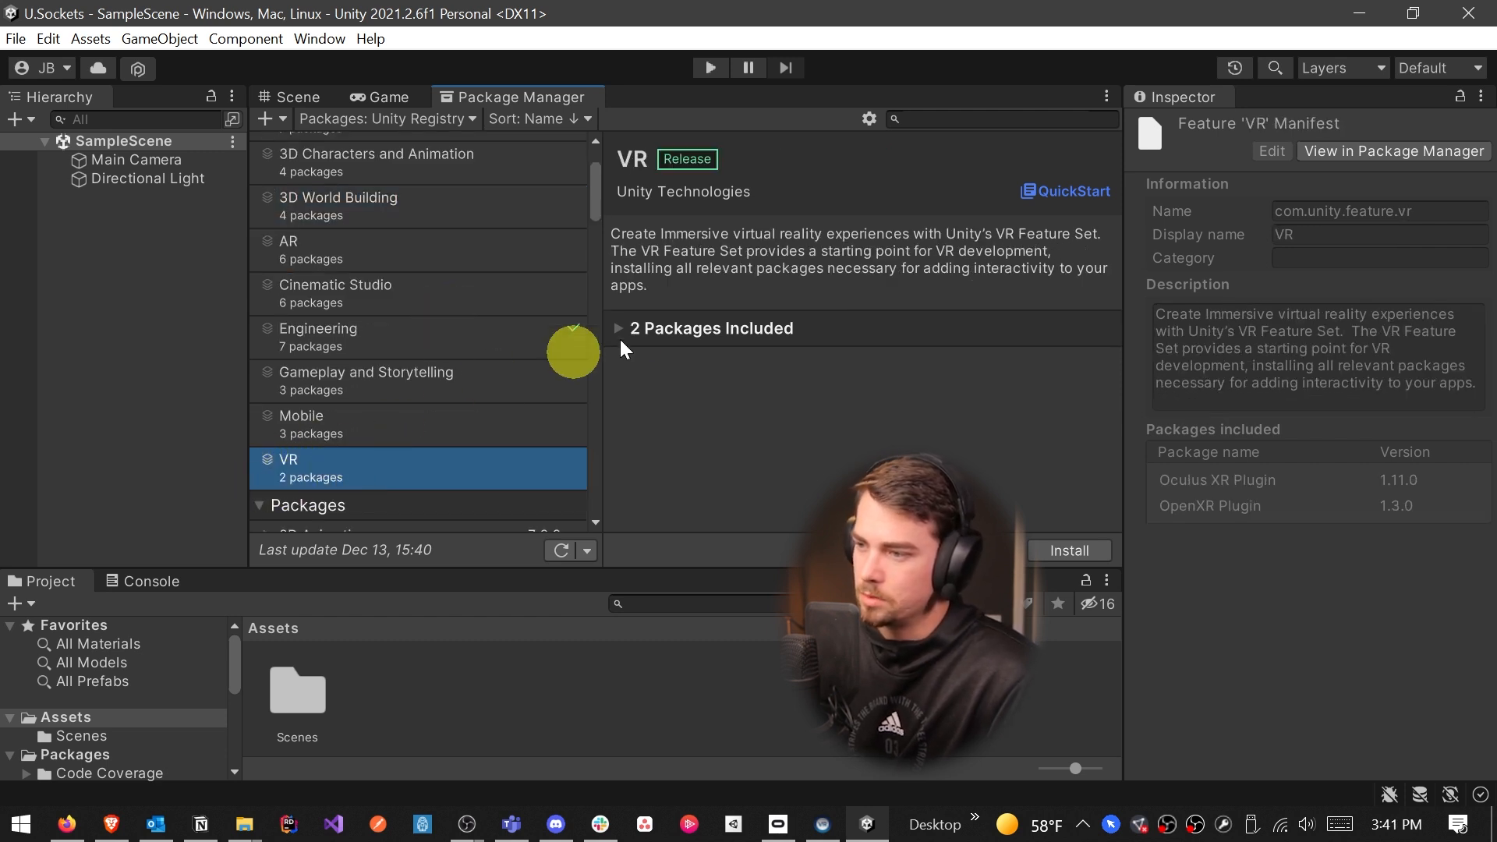
pyautogui.click(618, 328)
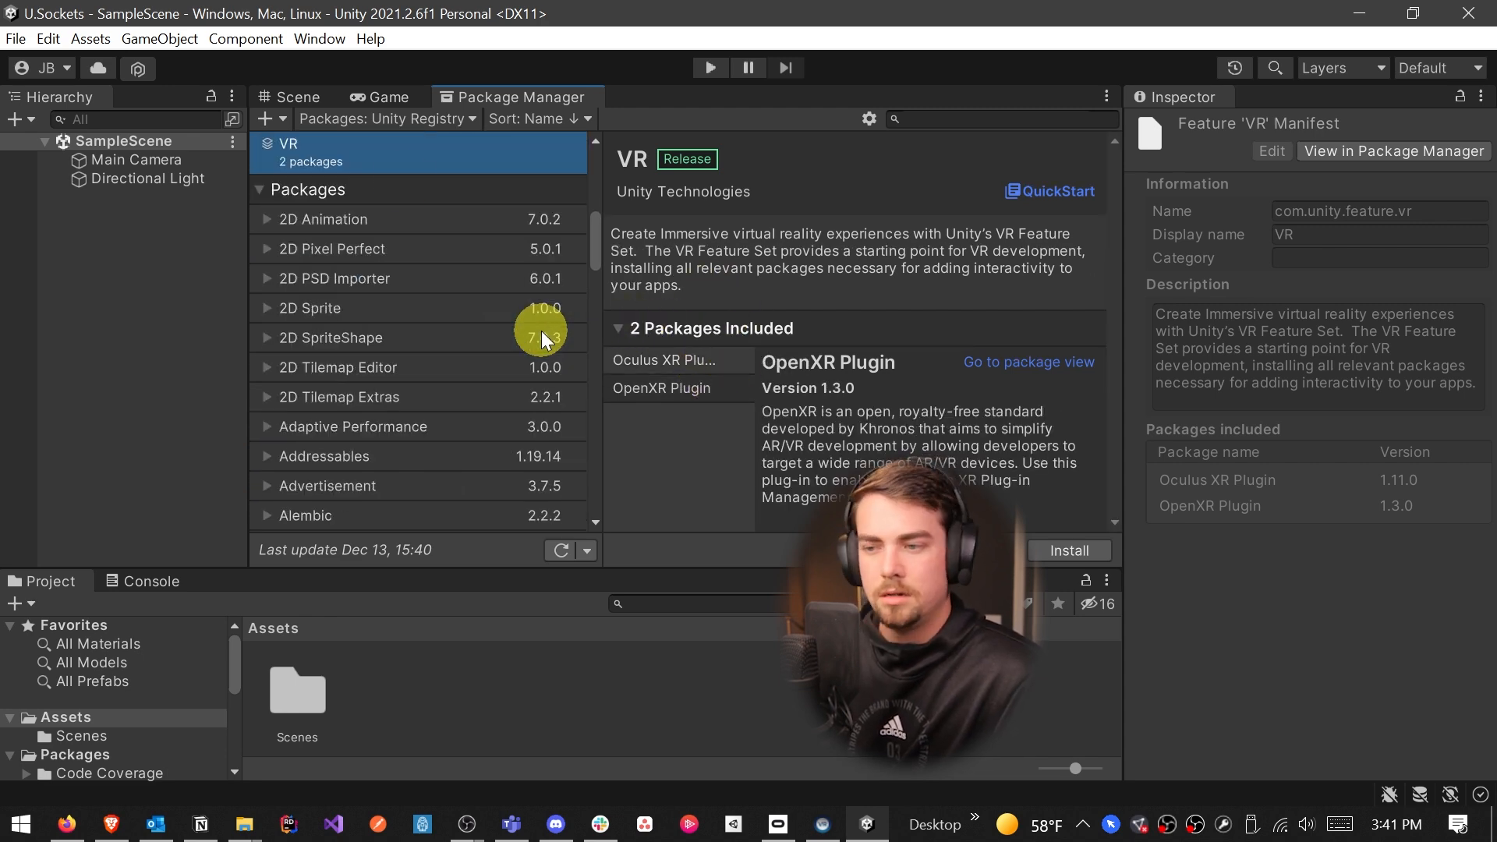
pyautogui.scroll(-3)
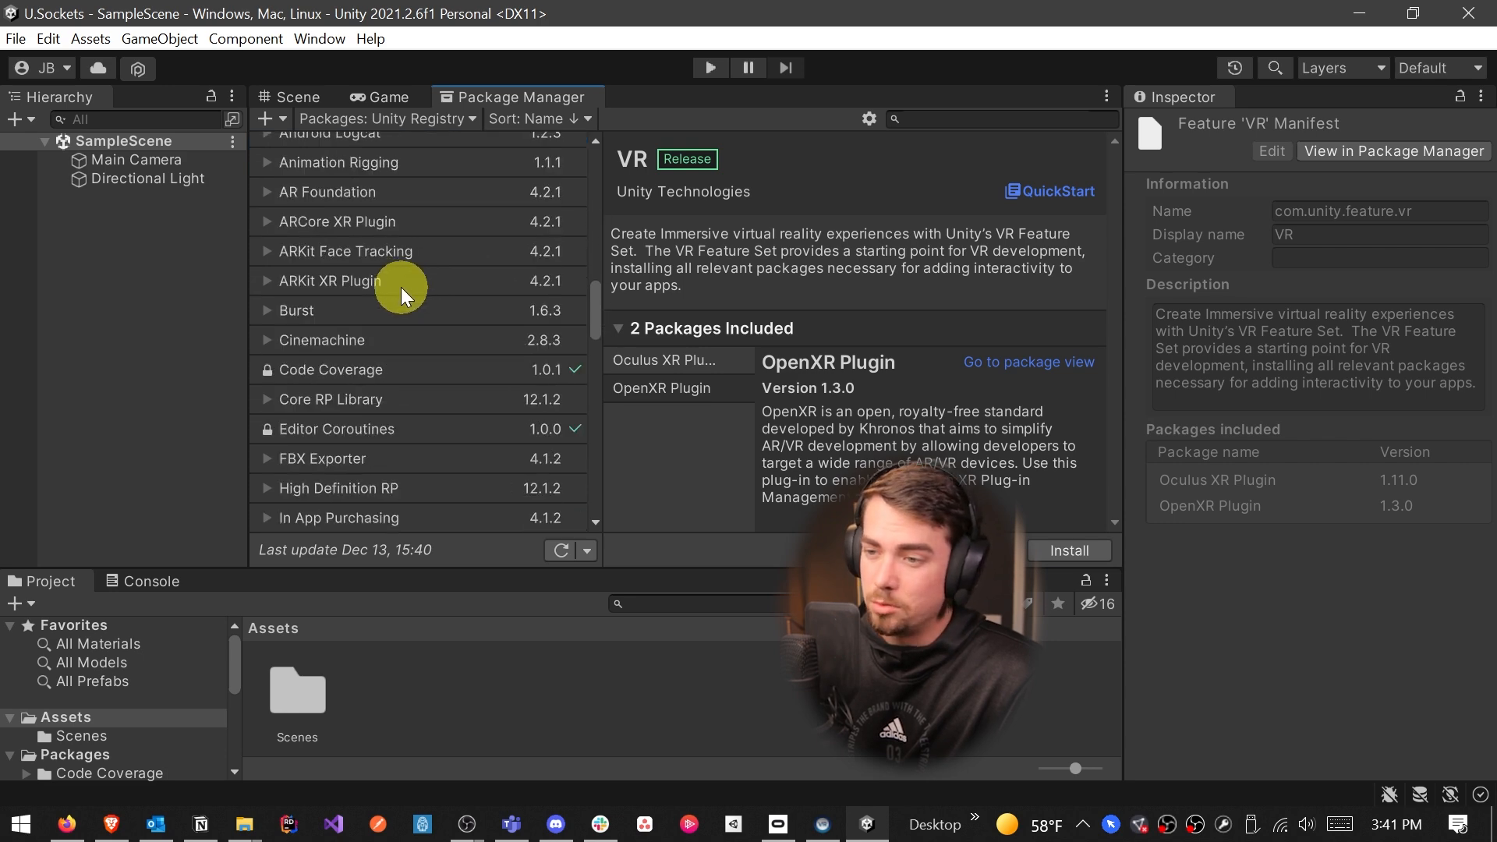
pyautogui.scroll(-3)
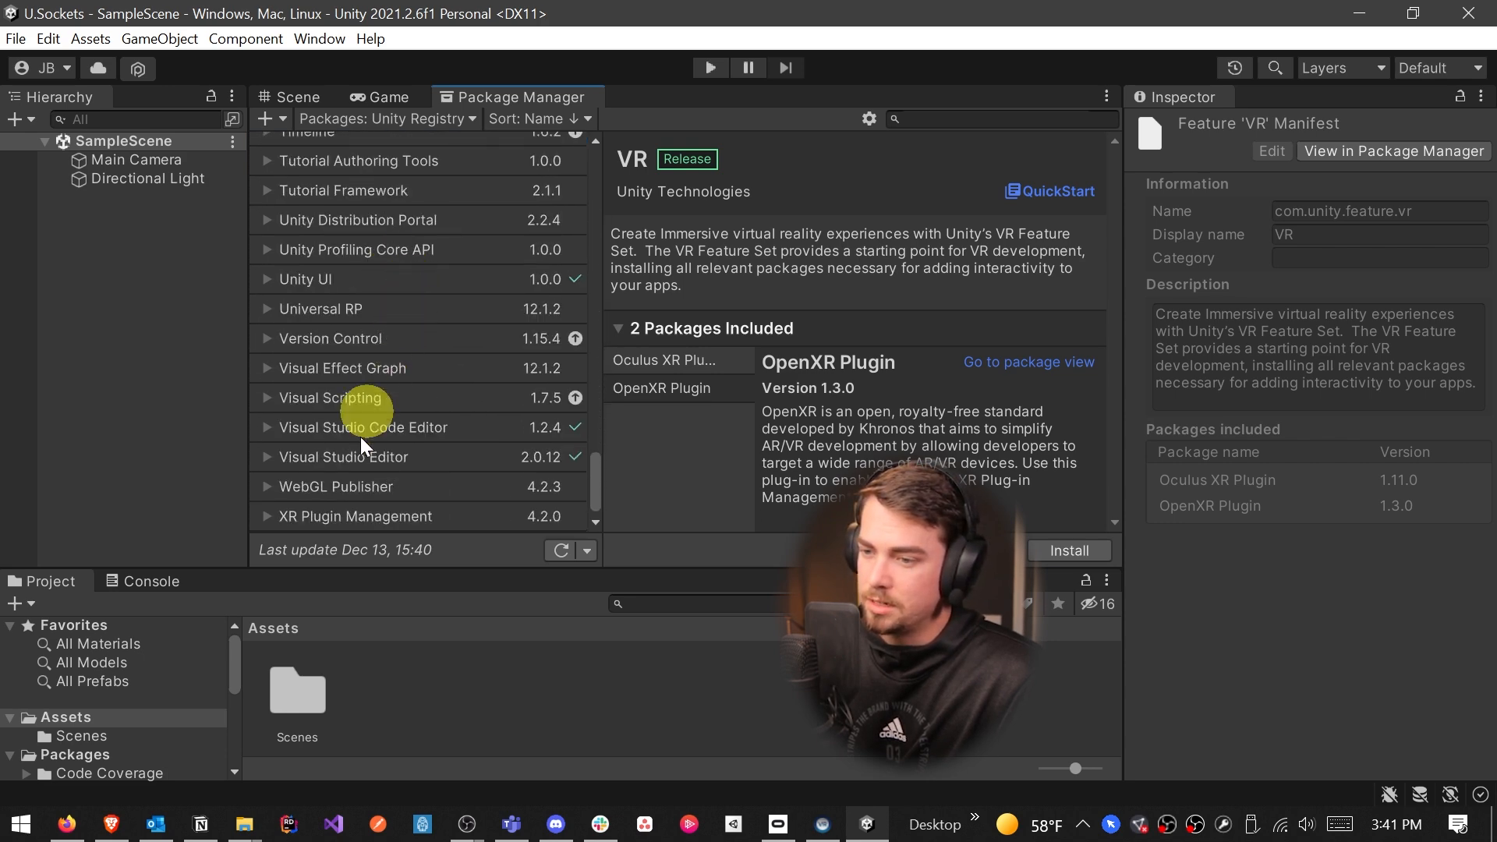
pyautogui.click(356, 516)
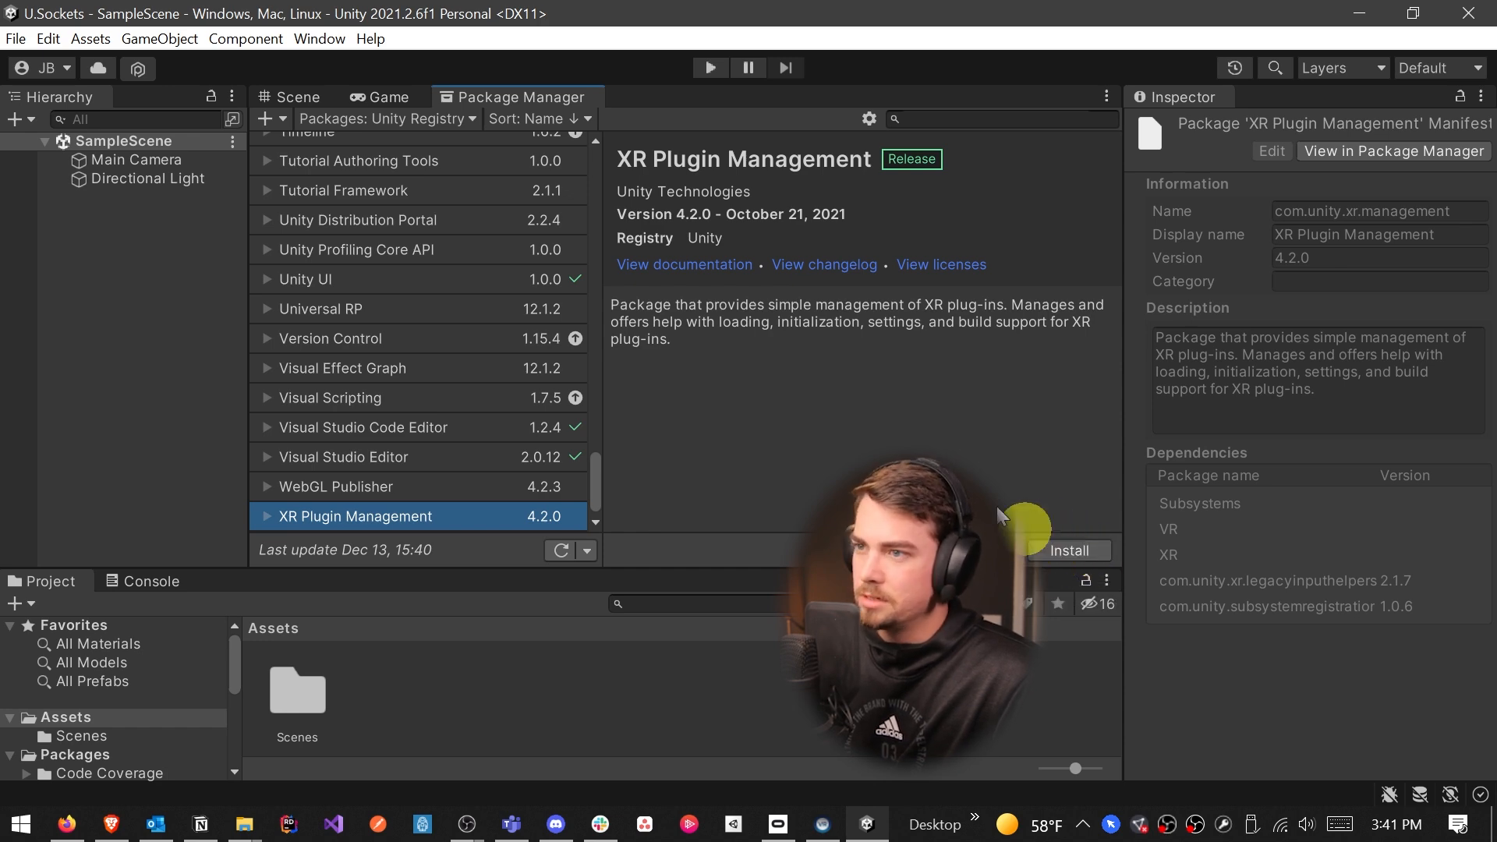
# Install XR Plugin Management from Project Settings and tick OpenXR as the plug-in provider
pyautogui.click(47, 38)
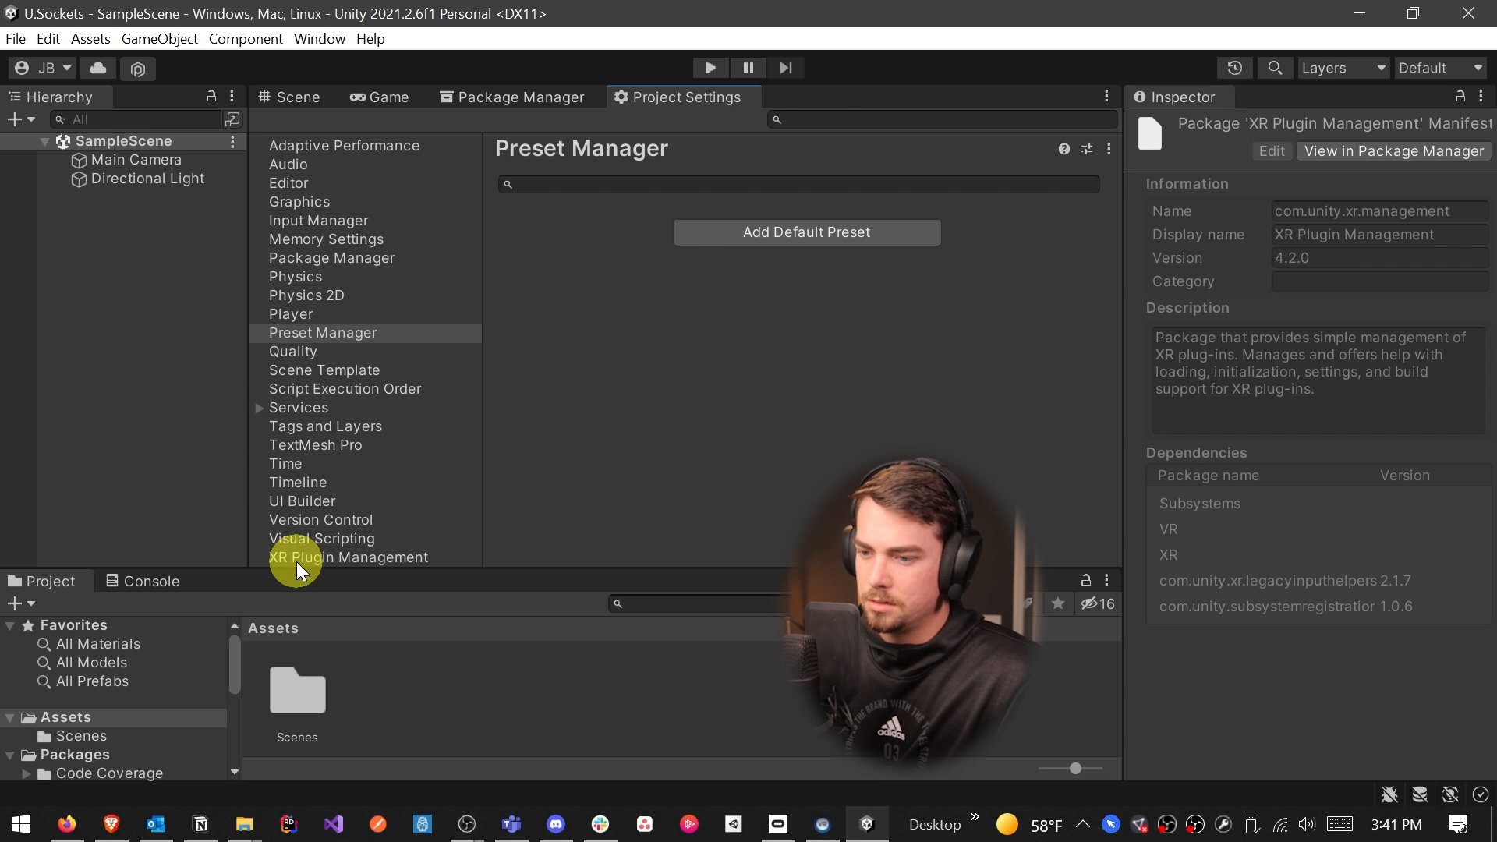
pyautogui.click(349, 557)
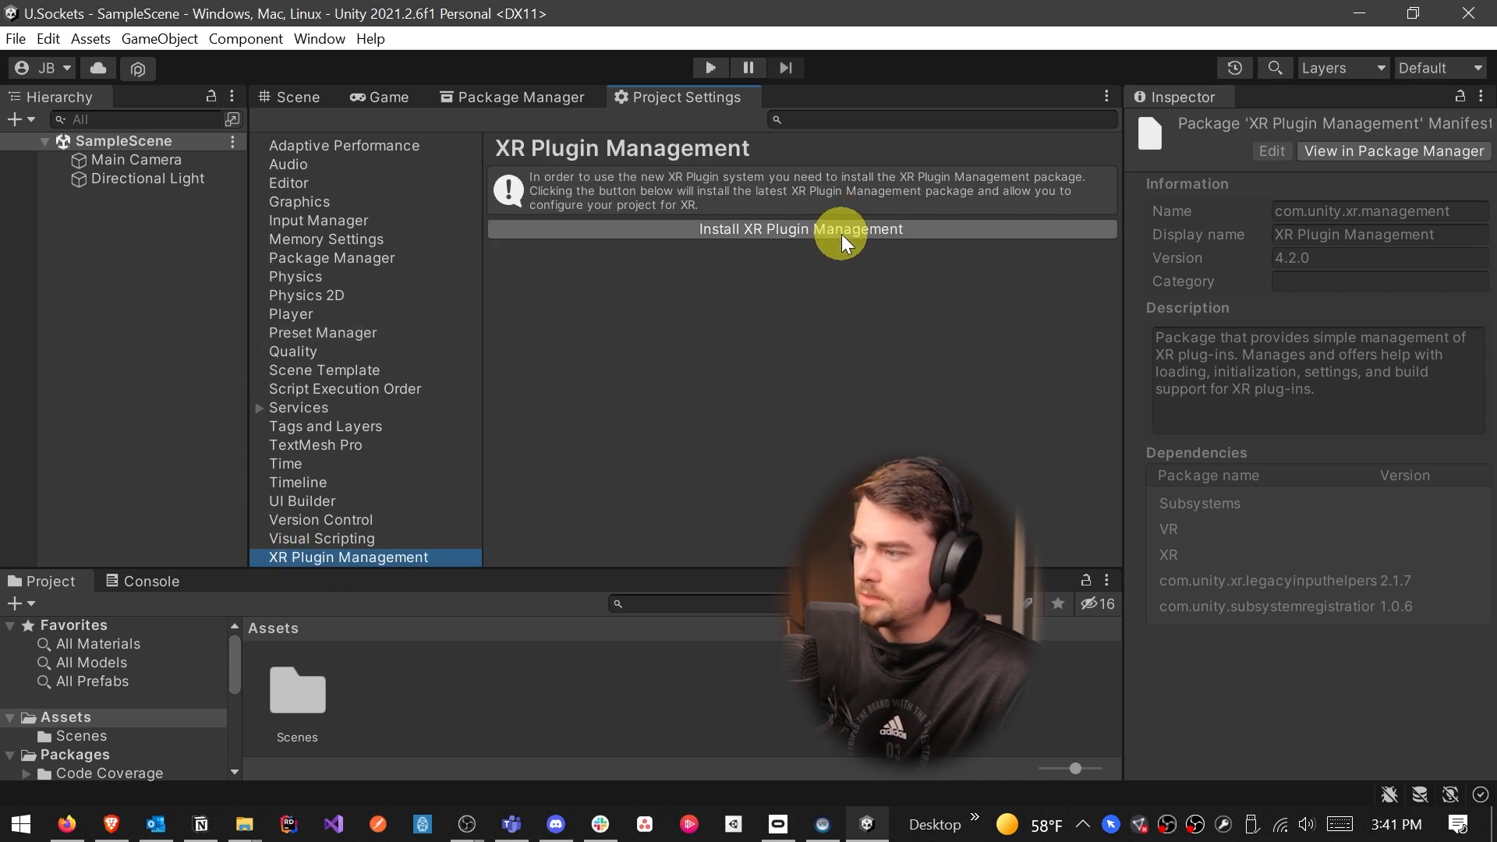
pyautogui.click(800, 229)
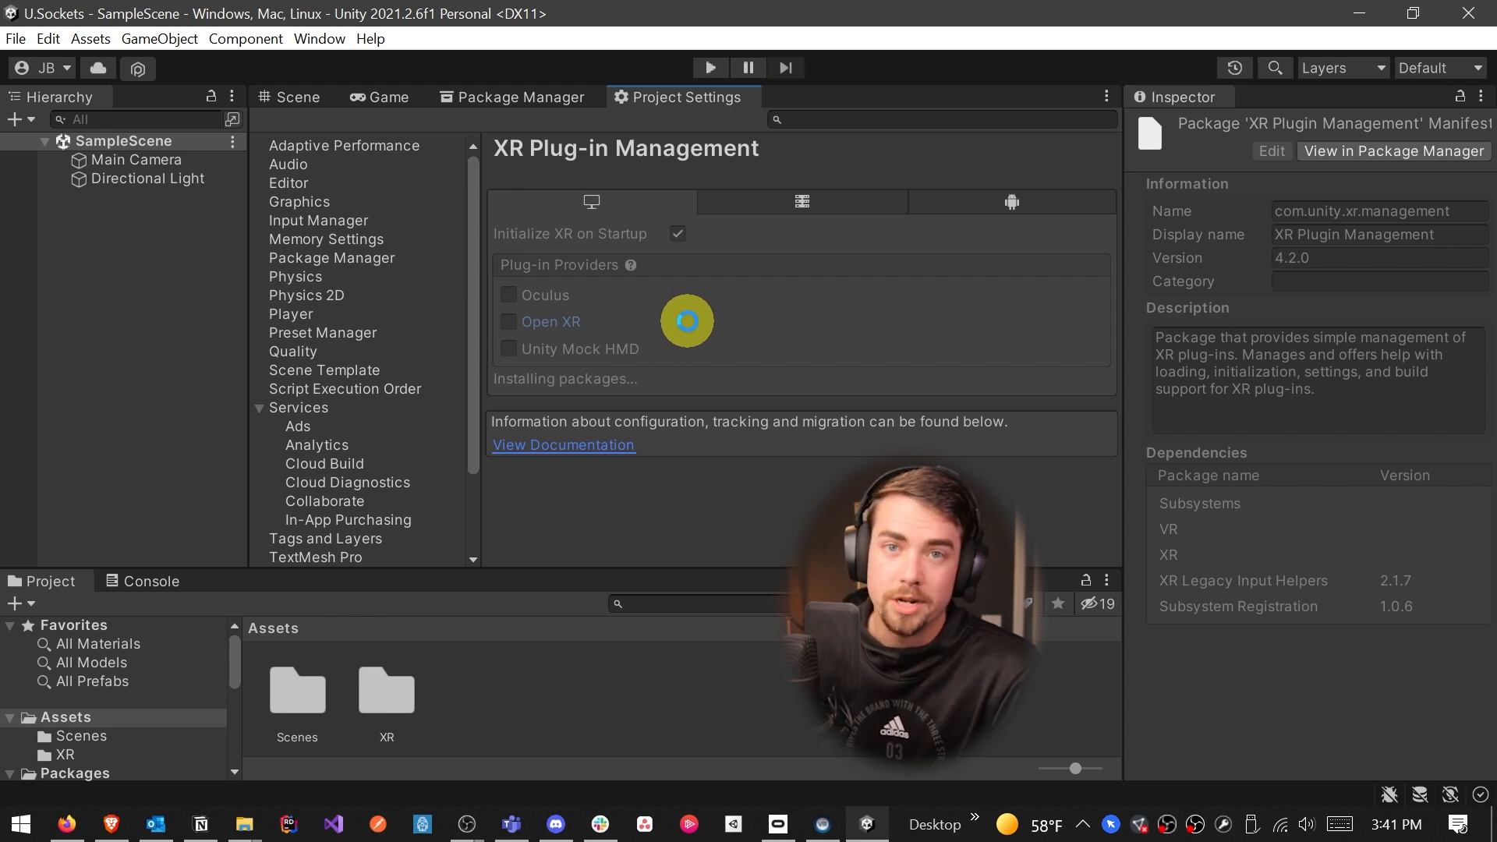
pyautogui.click(510, 322)
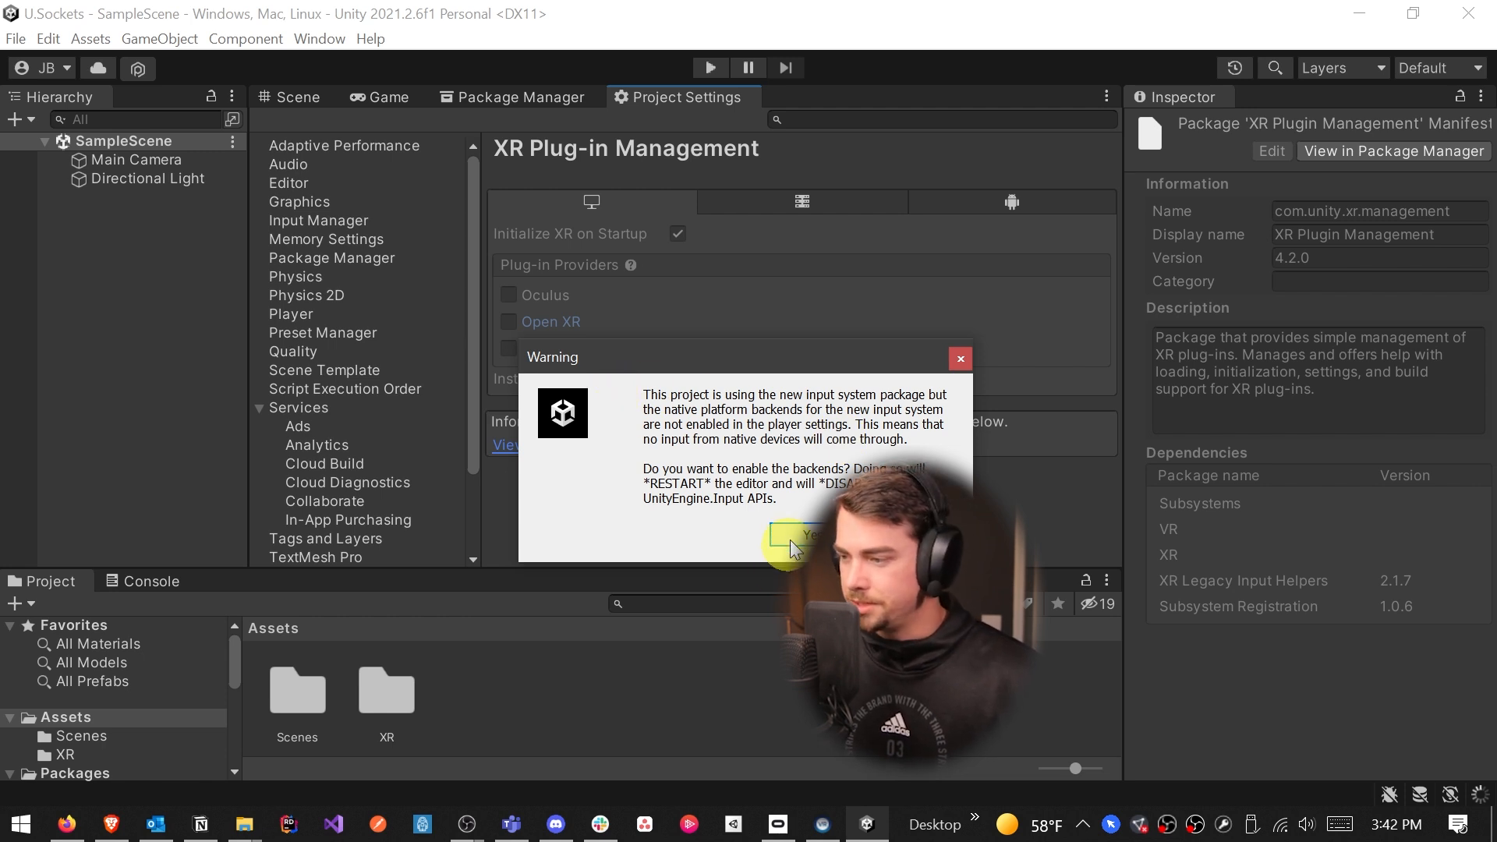
# Accept enabling native input backends and confirm Active Input Handling is Input System Package (New)
pyautogui.click(807, 533)
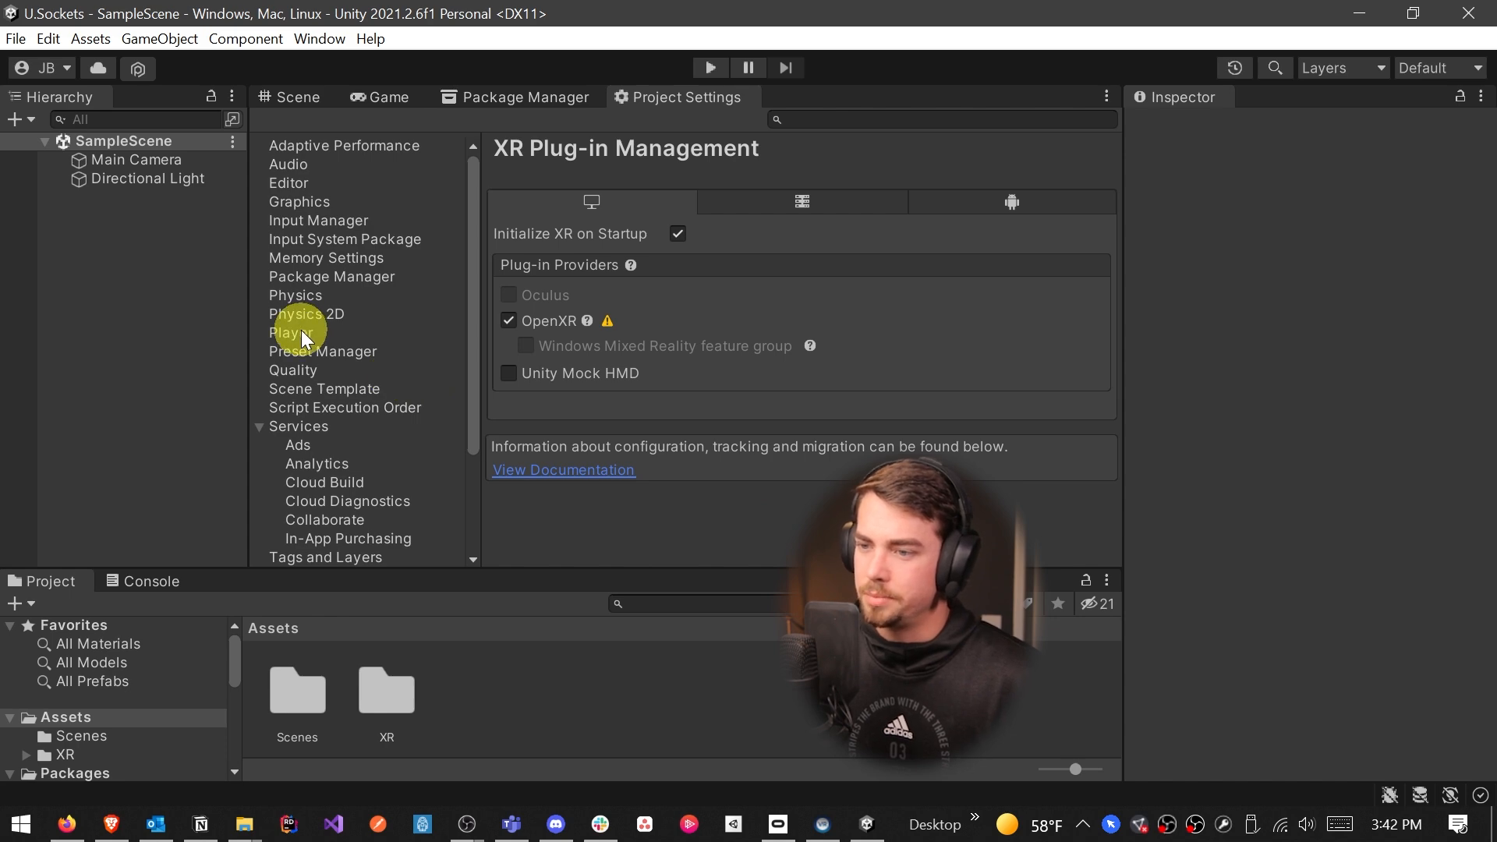
pyautogui.click(291, 332)
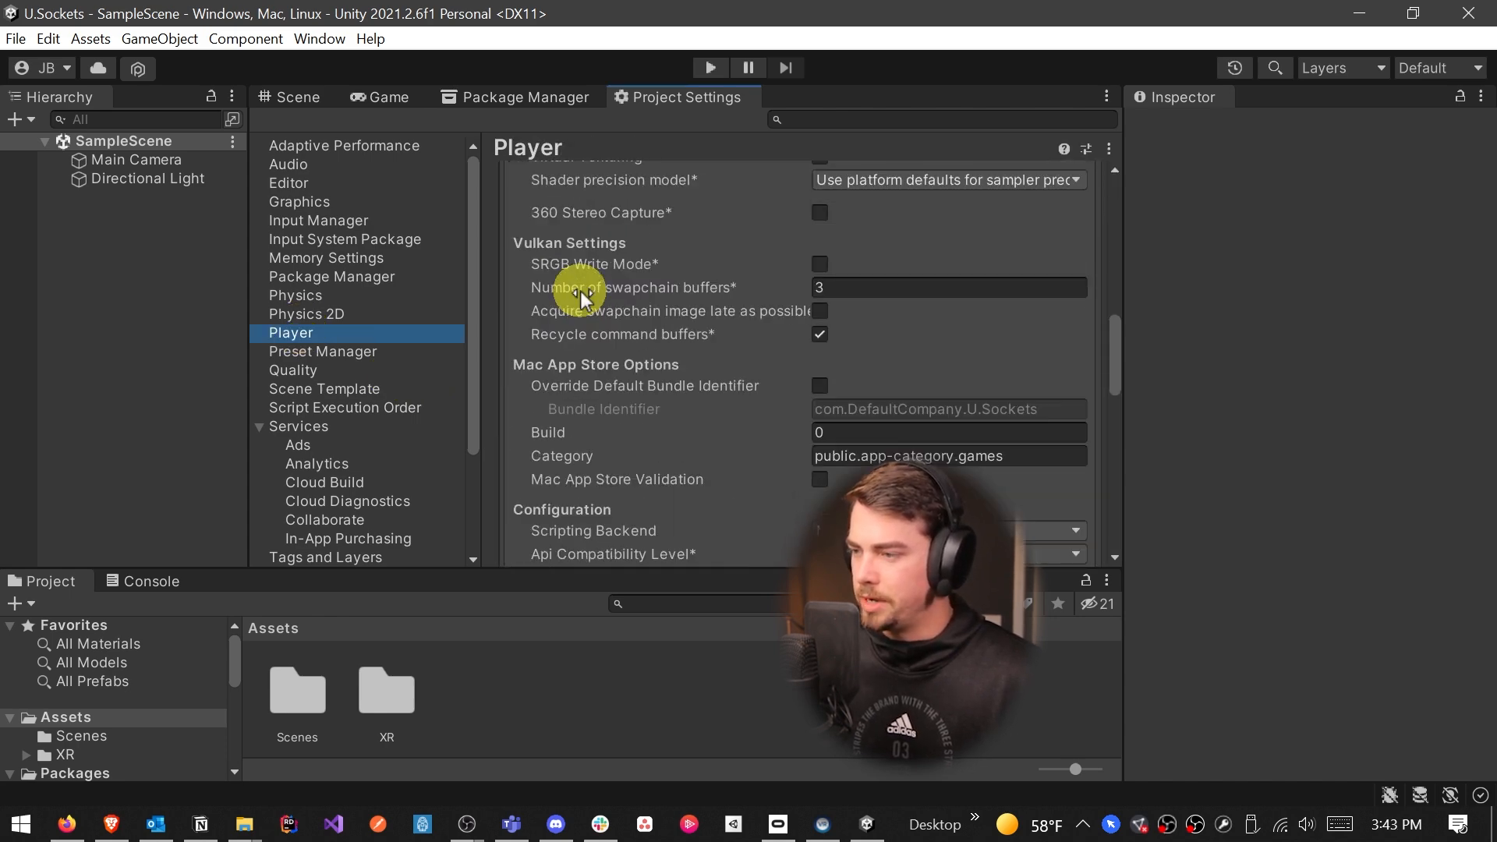
pyautogui.scroll(-3)
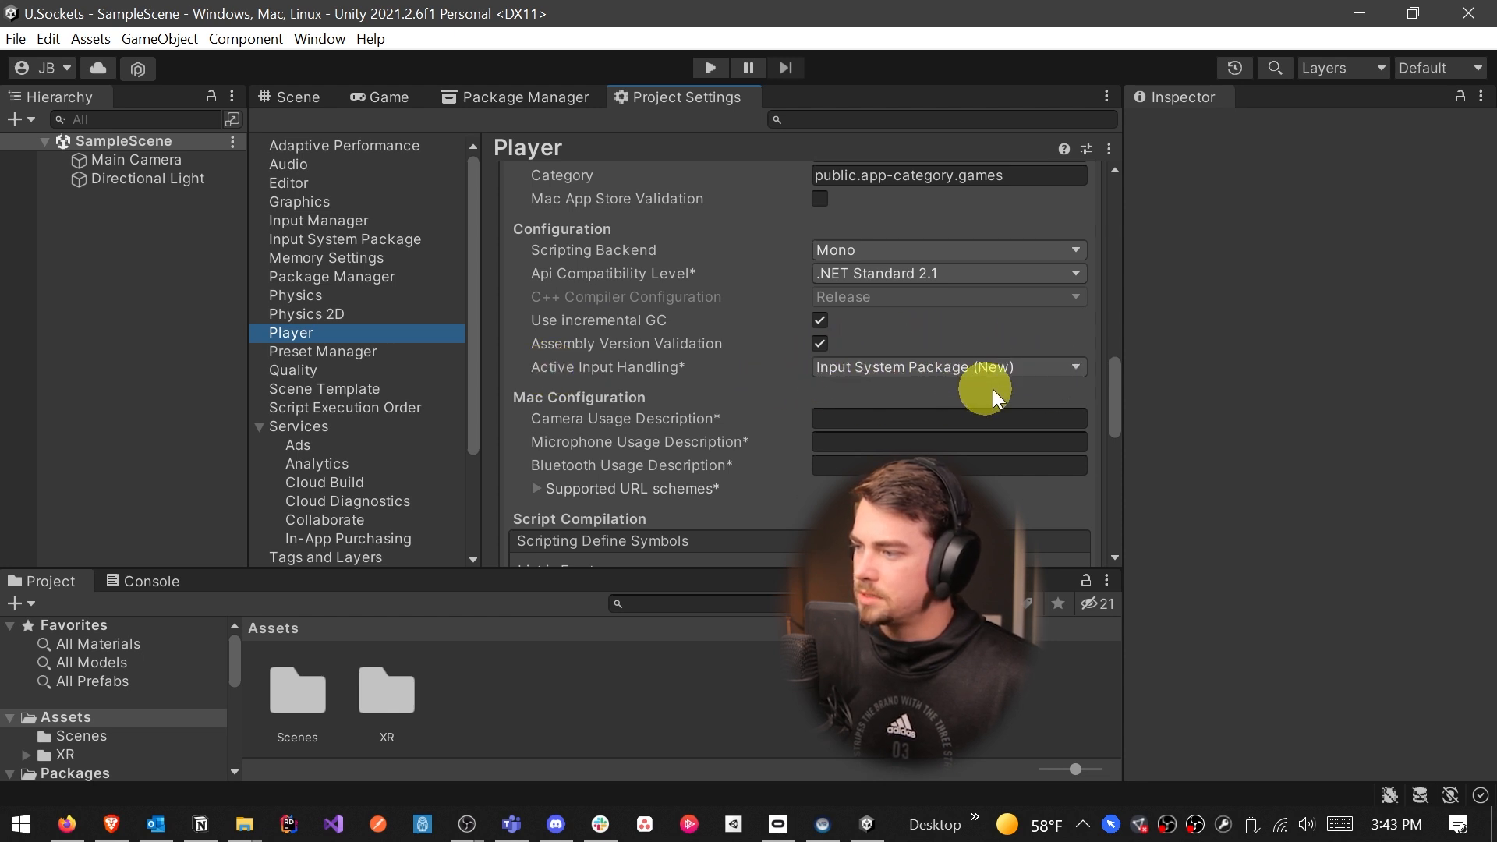
pyautogui.moveTo(941, 361)
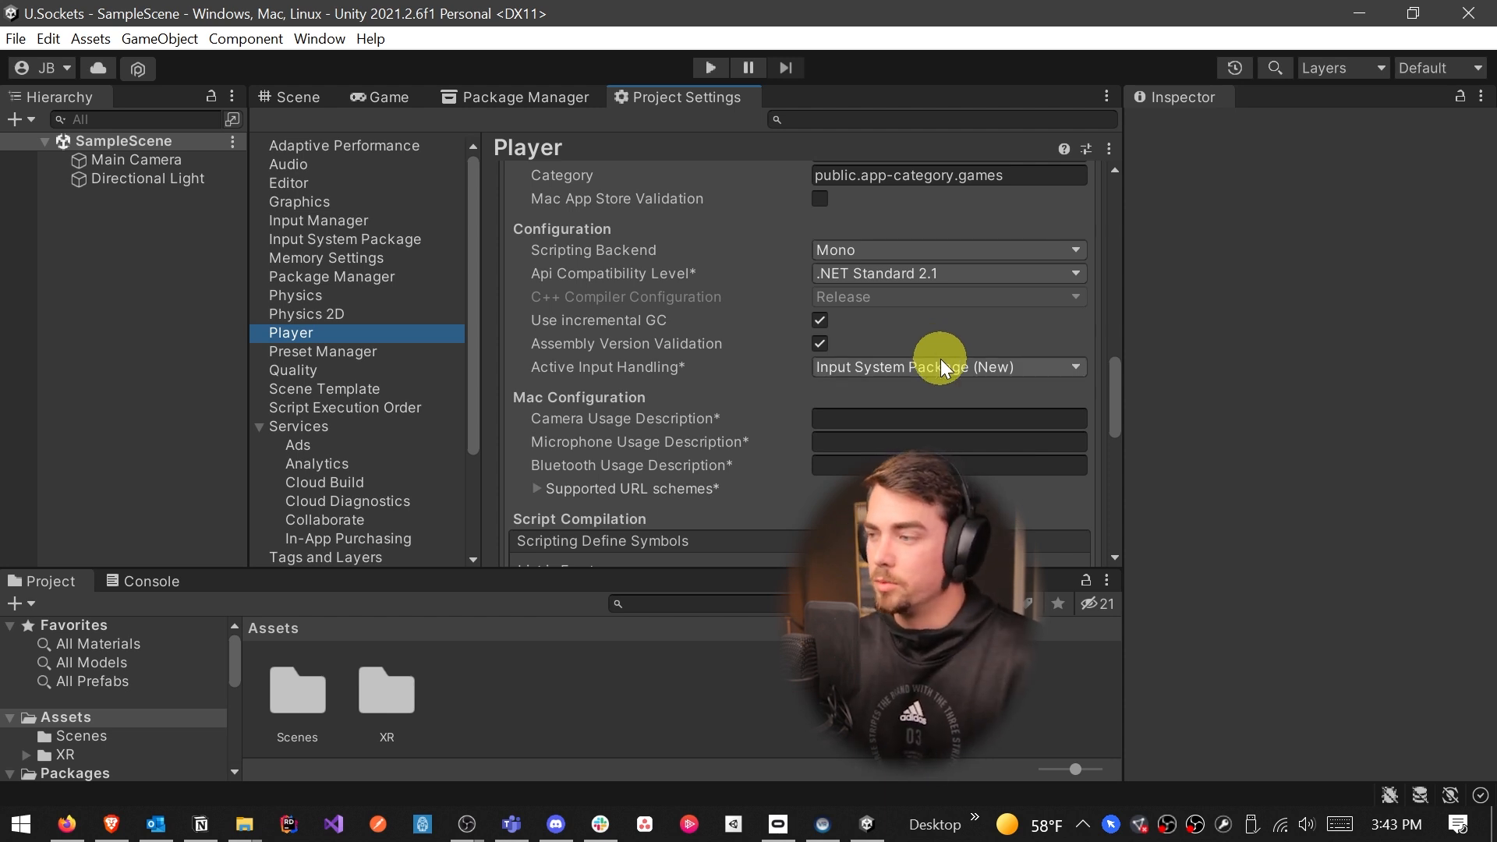
pyautogui.click(946, 366)
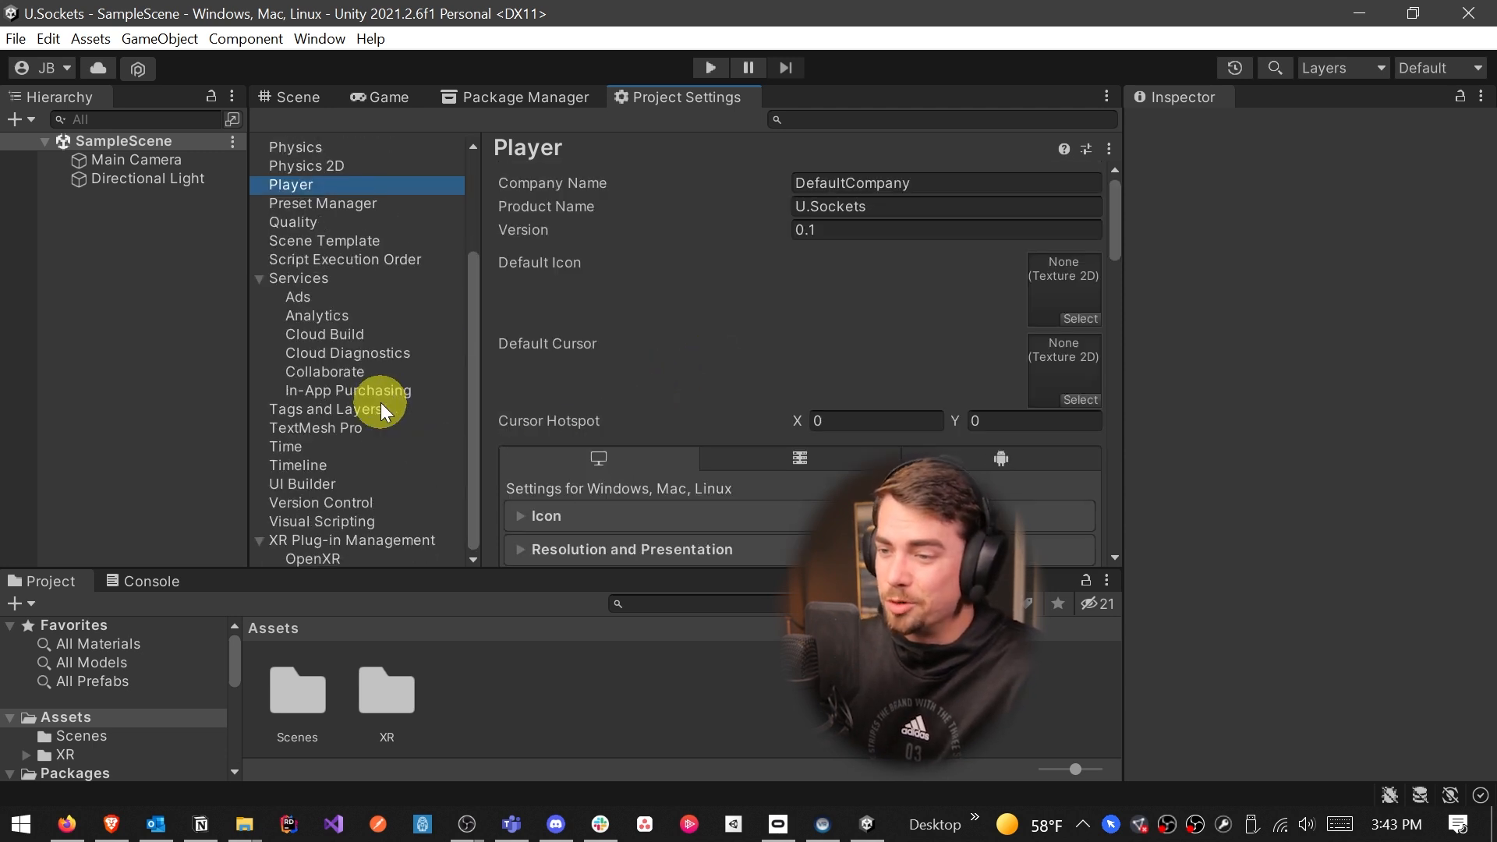
# Inspect the OpenXR missing interaction profile warning and go to the OpenXR settings page
pyautogui.click(352, 540)
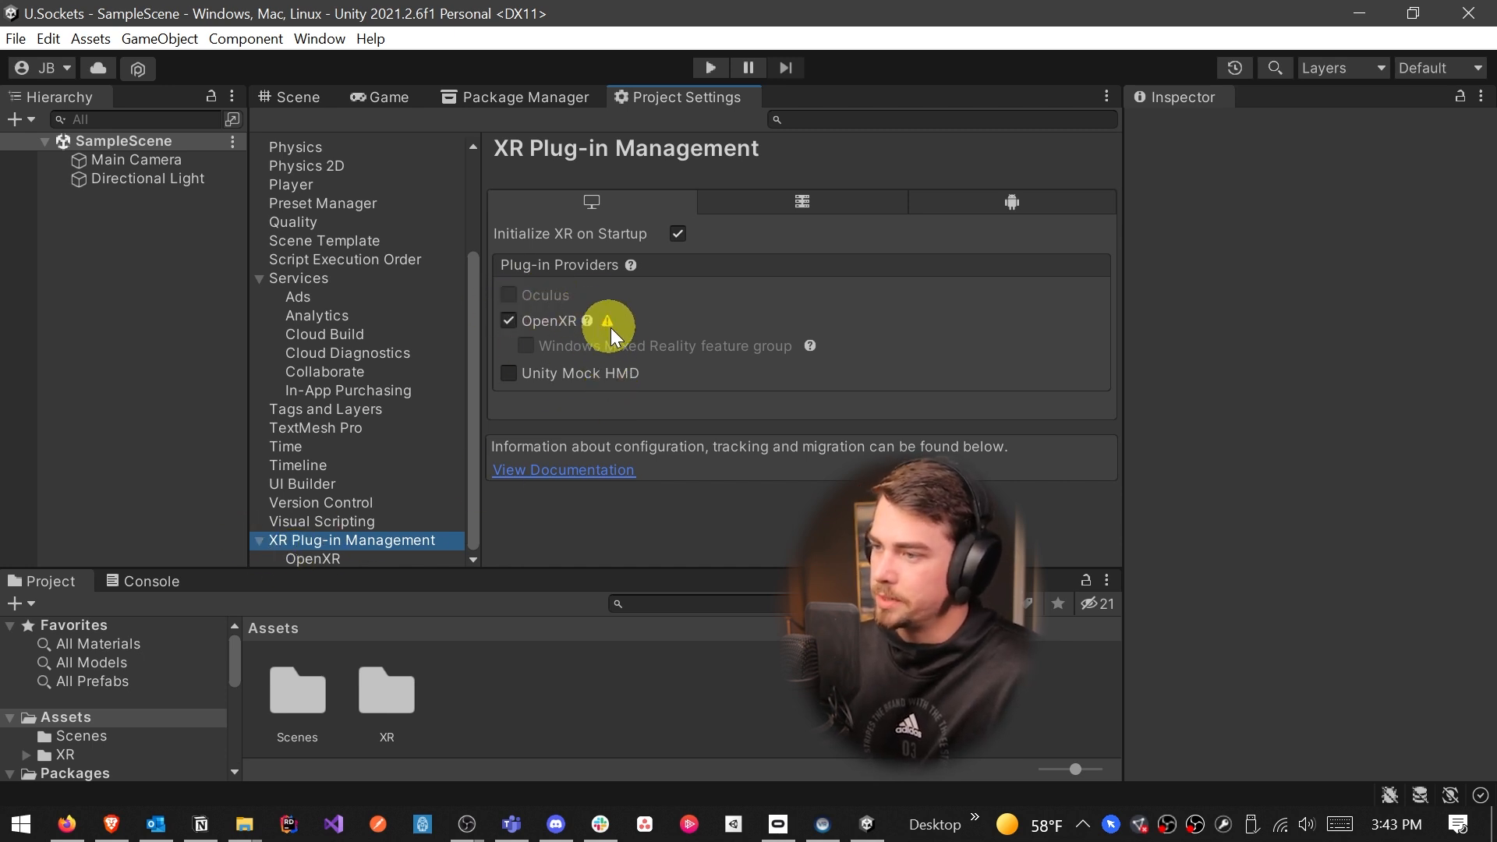
pyautogui.click(612, 321)
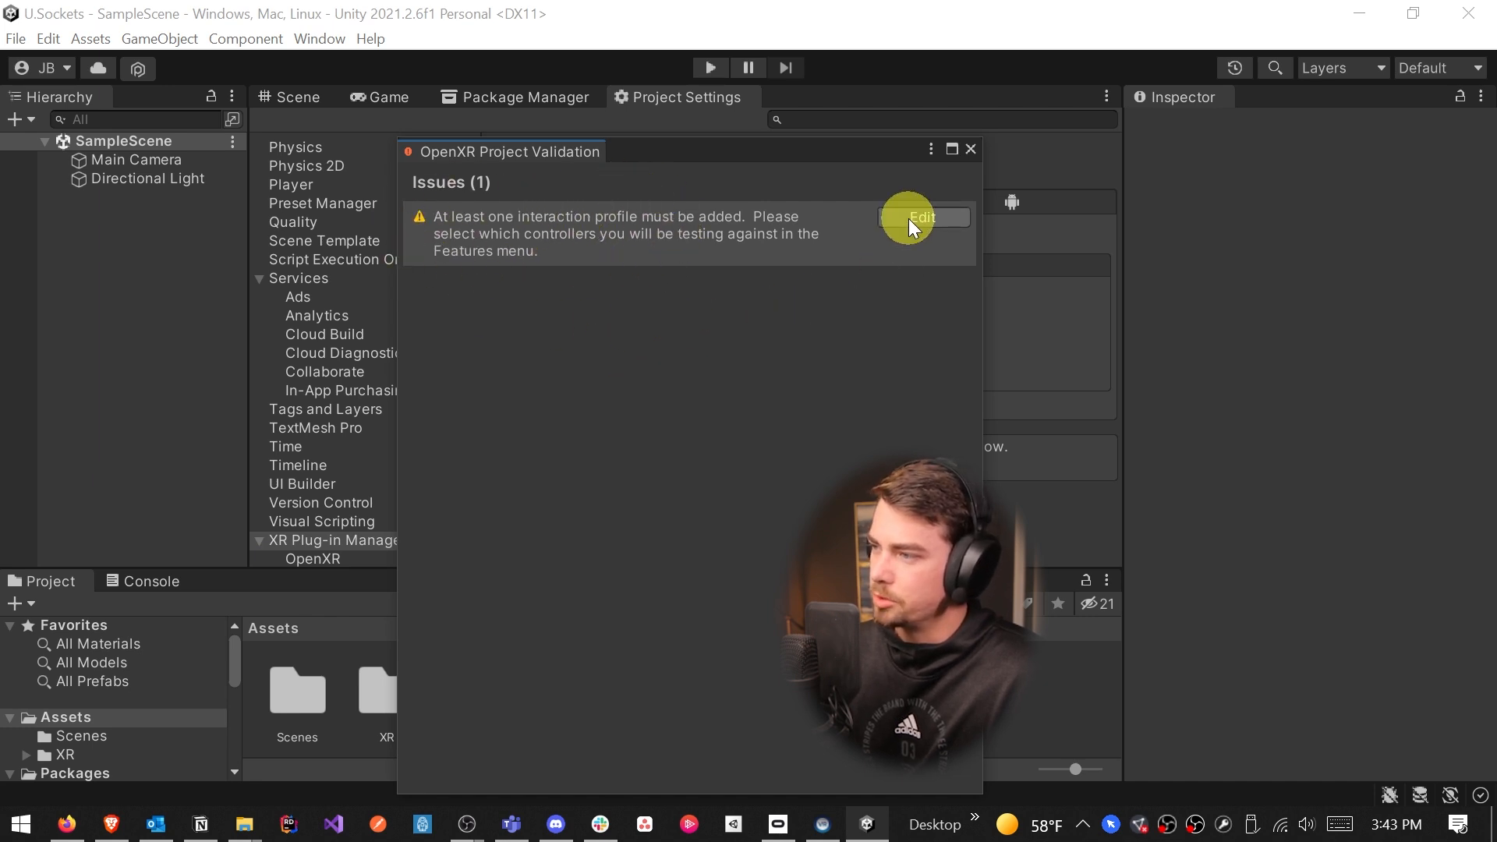
pyautogui.click(920, 218)
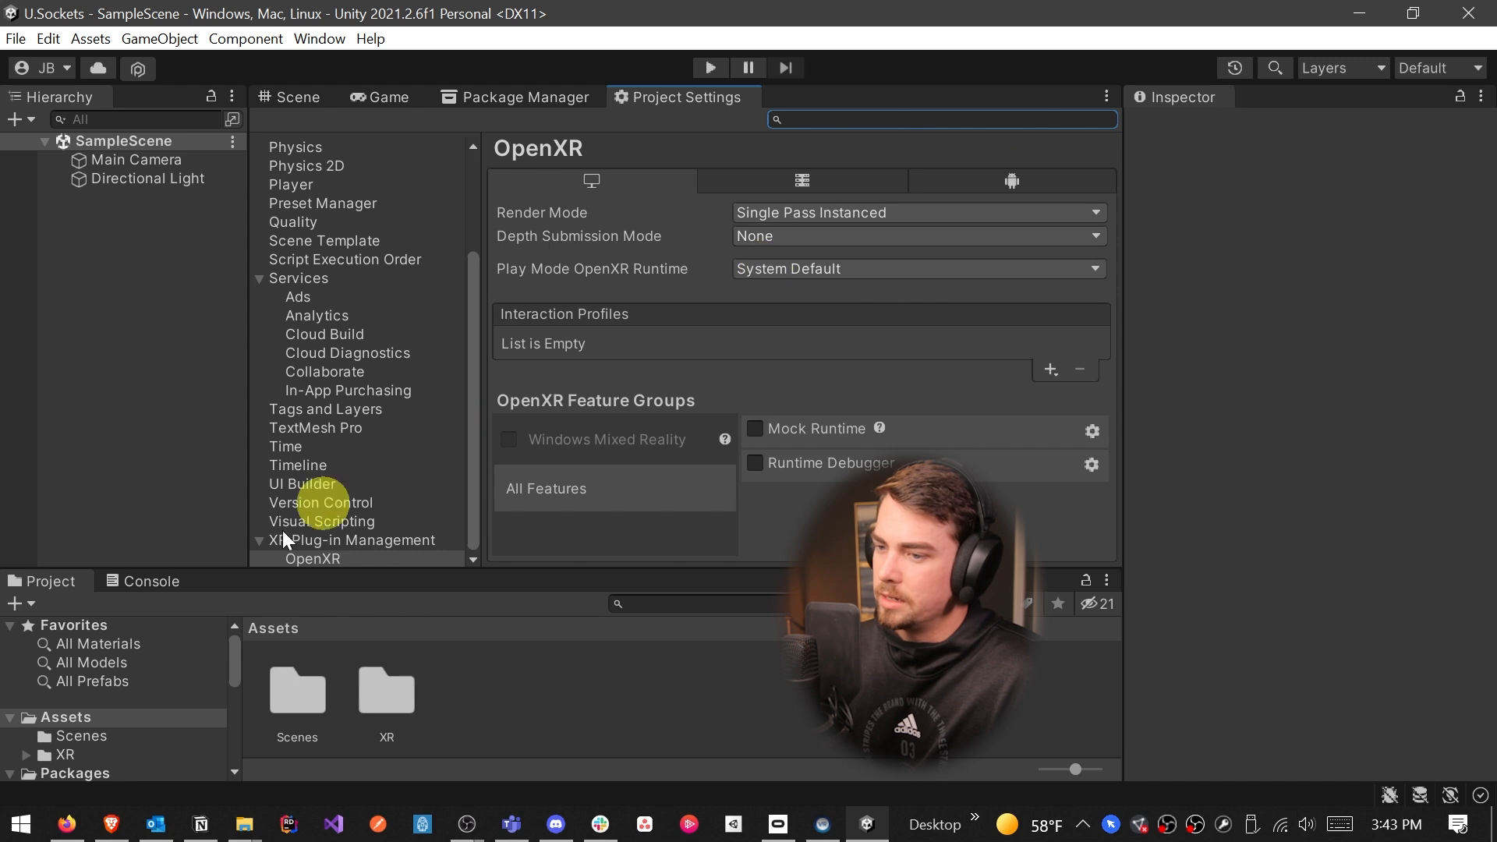
pyautogui.click(357, 540)
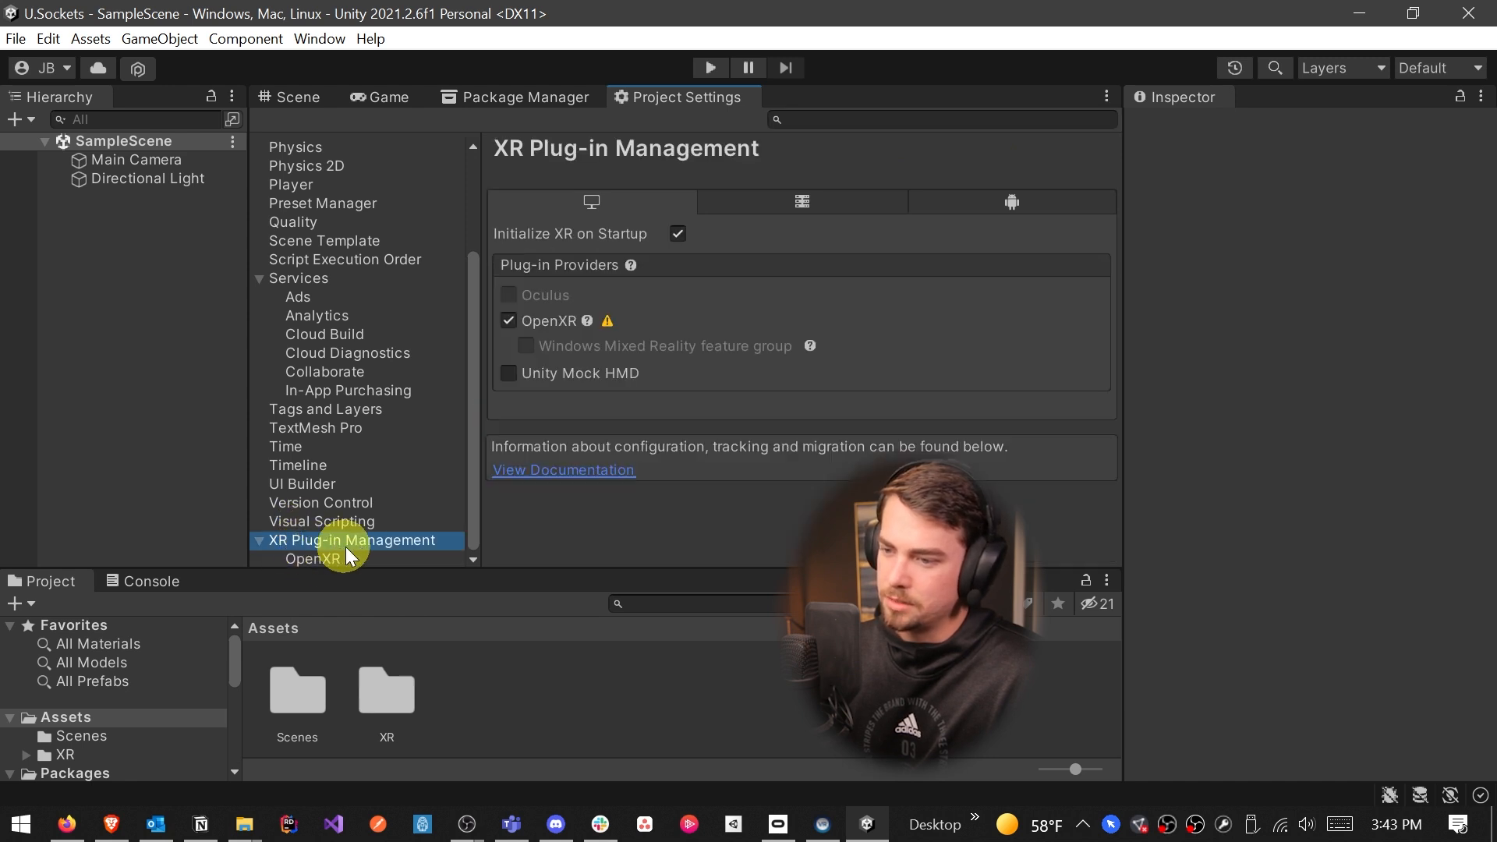
pyautogui.click(304, 558)
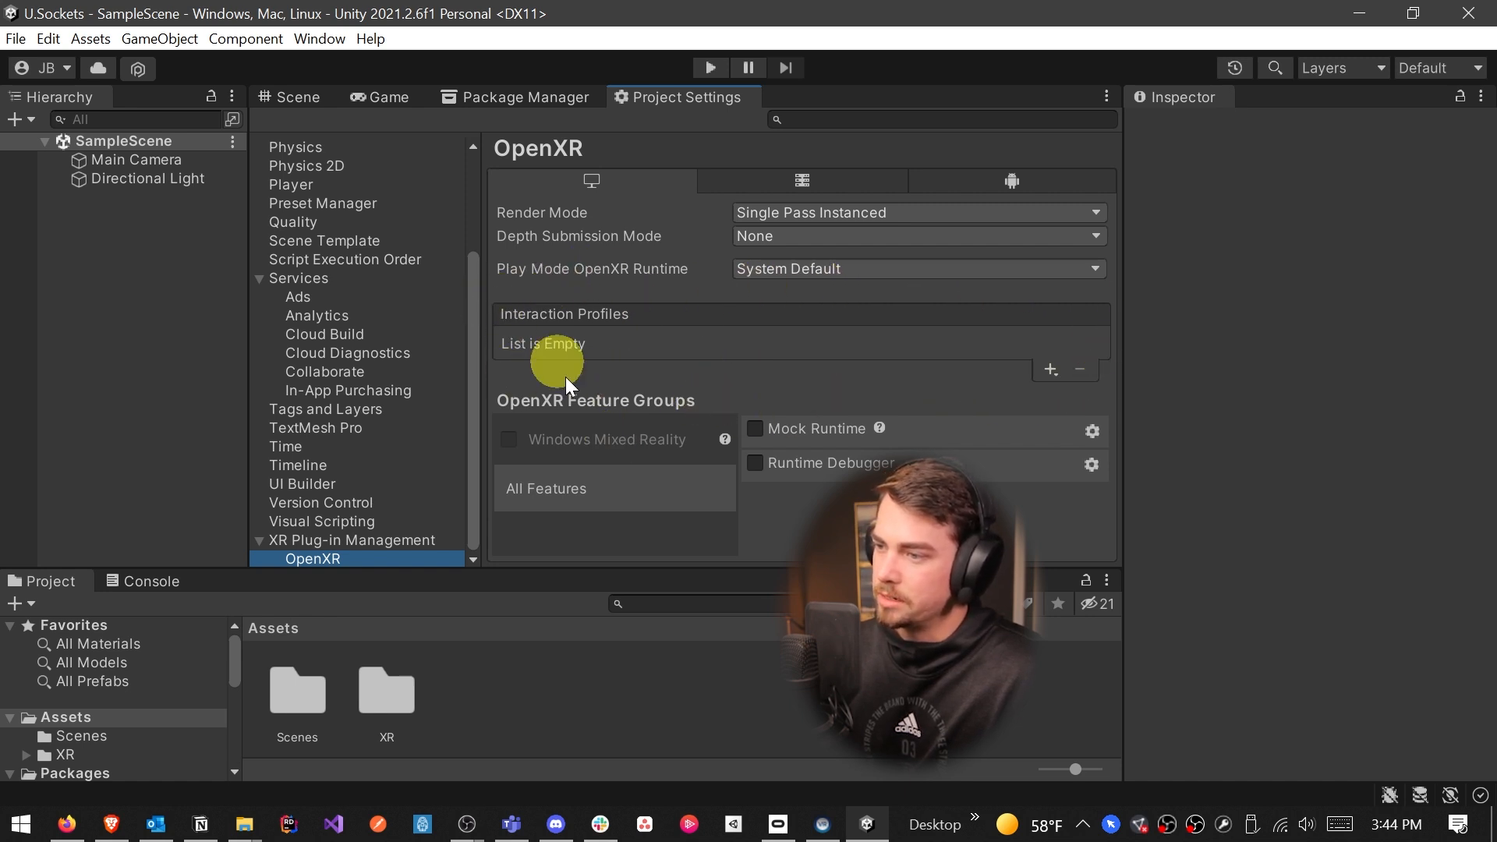
# Add Valve Index, Oculus Touch and HTC Vive controller interaction profiles
pyautogui.click(1050, 369)
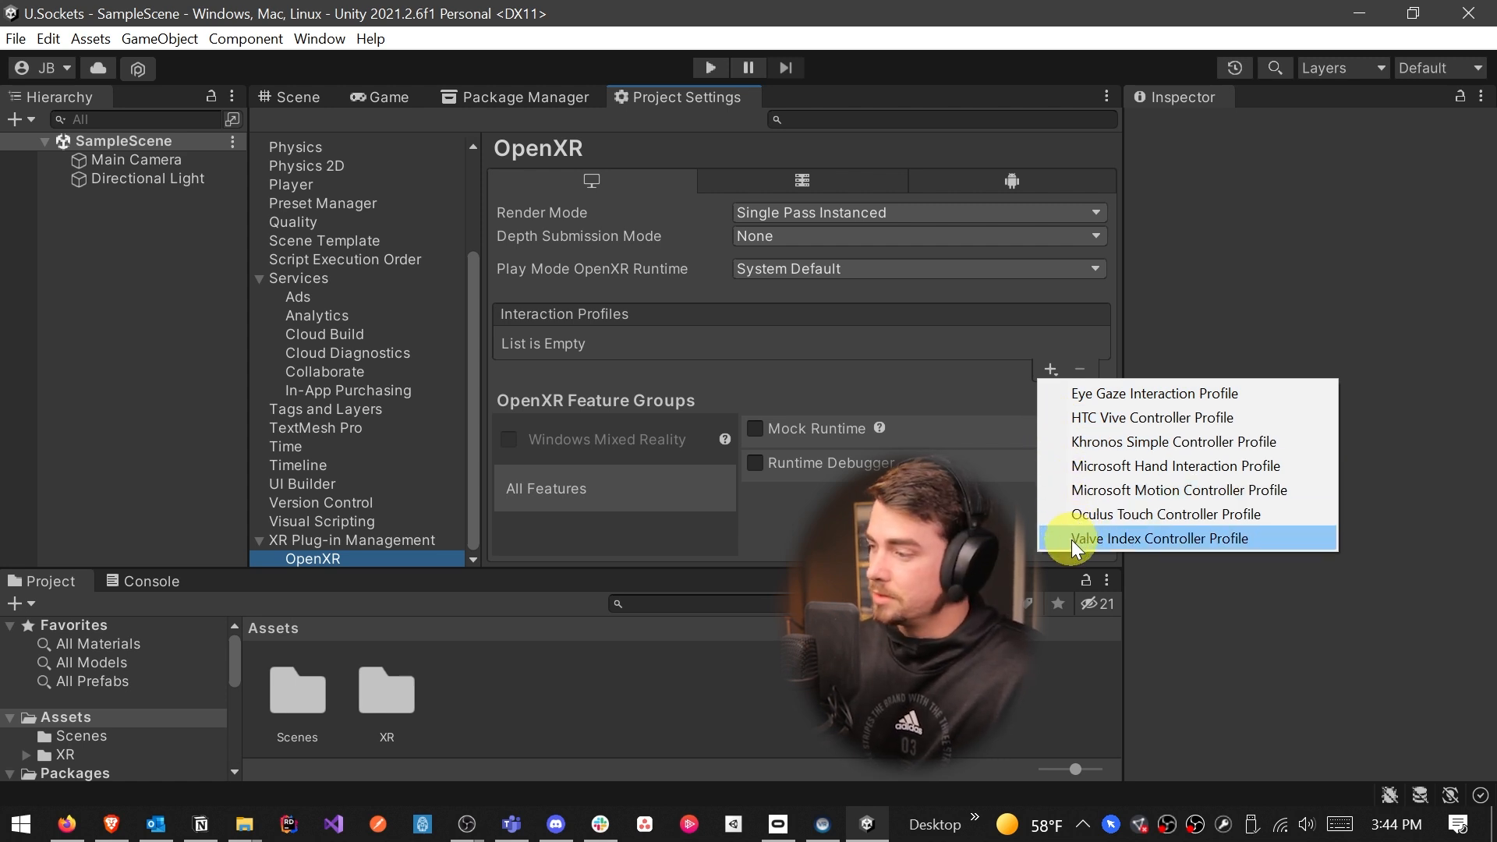
pyautogui.click(1160, 539)
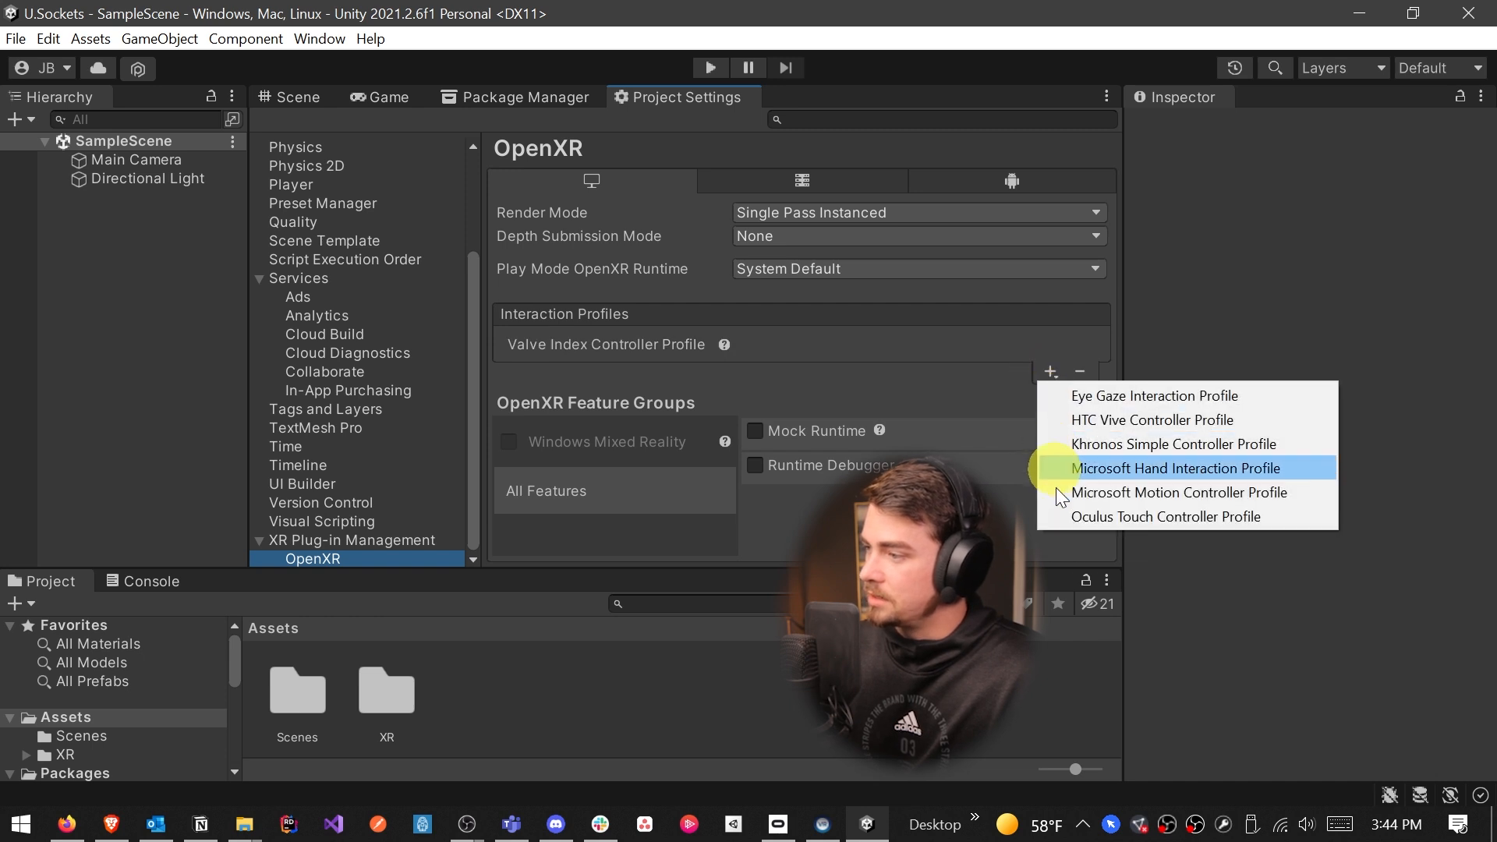
pyautogui.click(1165, 516)
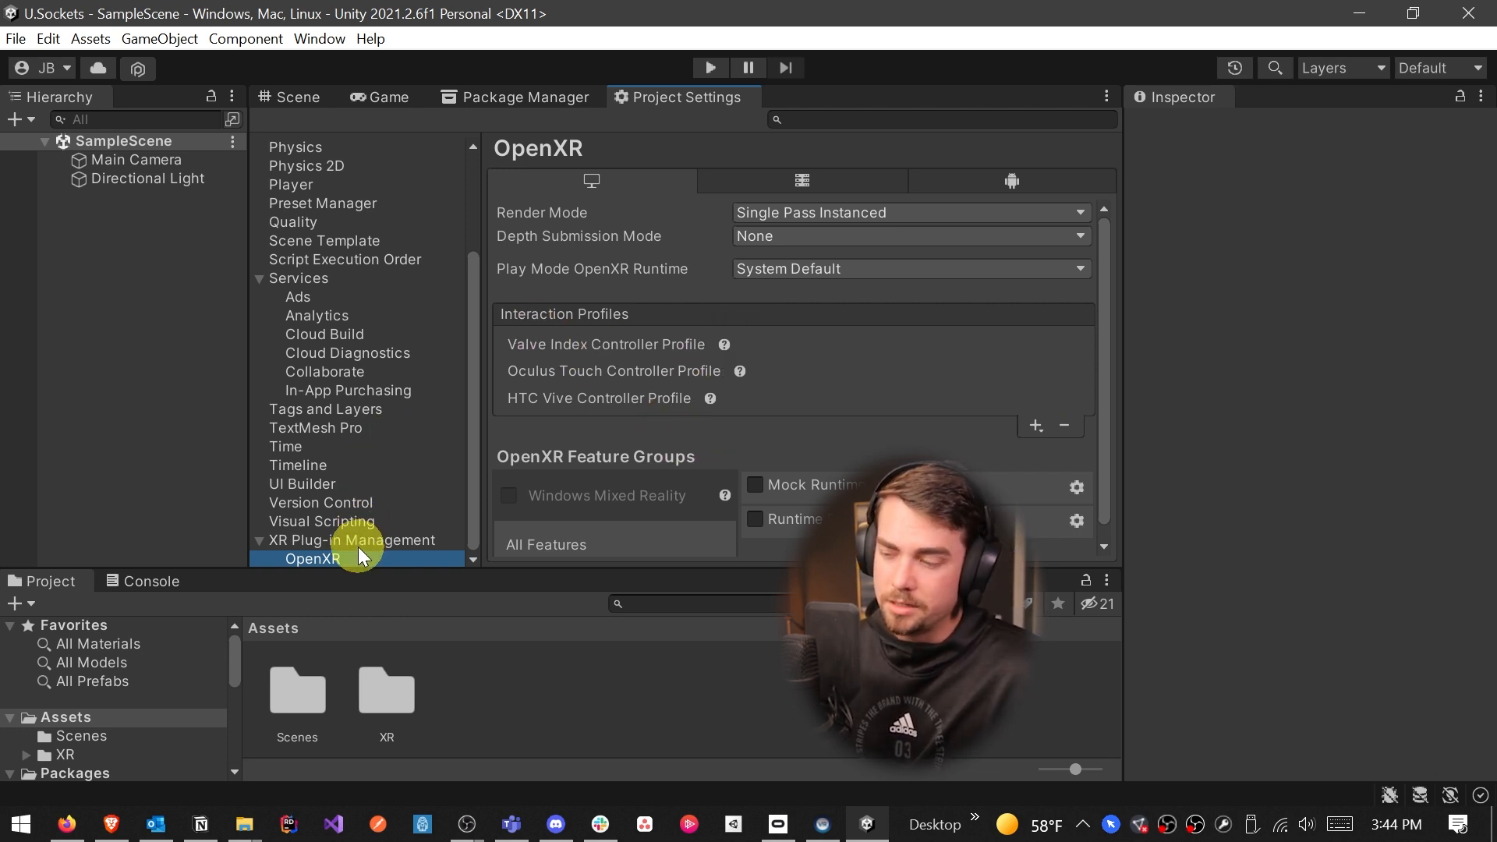
pyautogui.moveTo(340, 587)
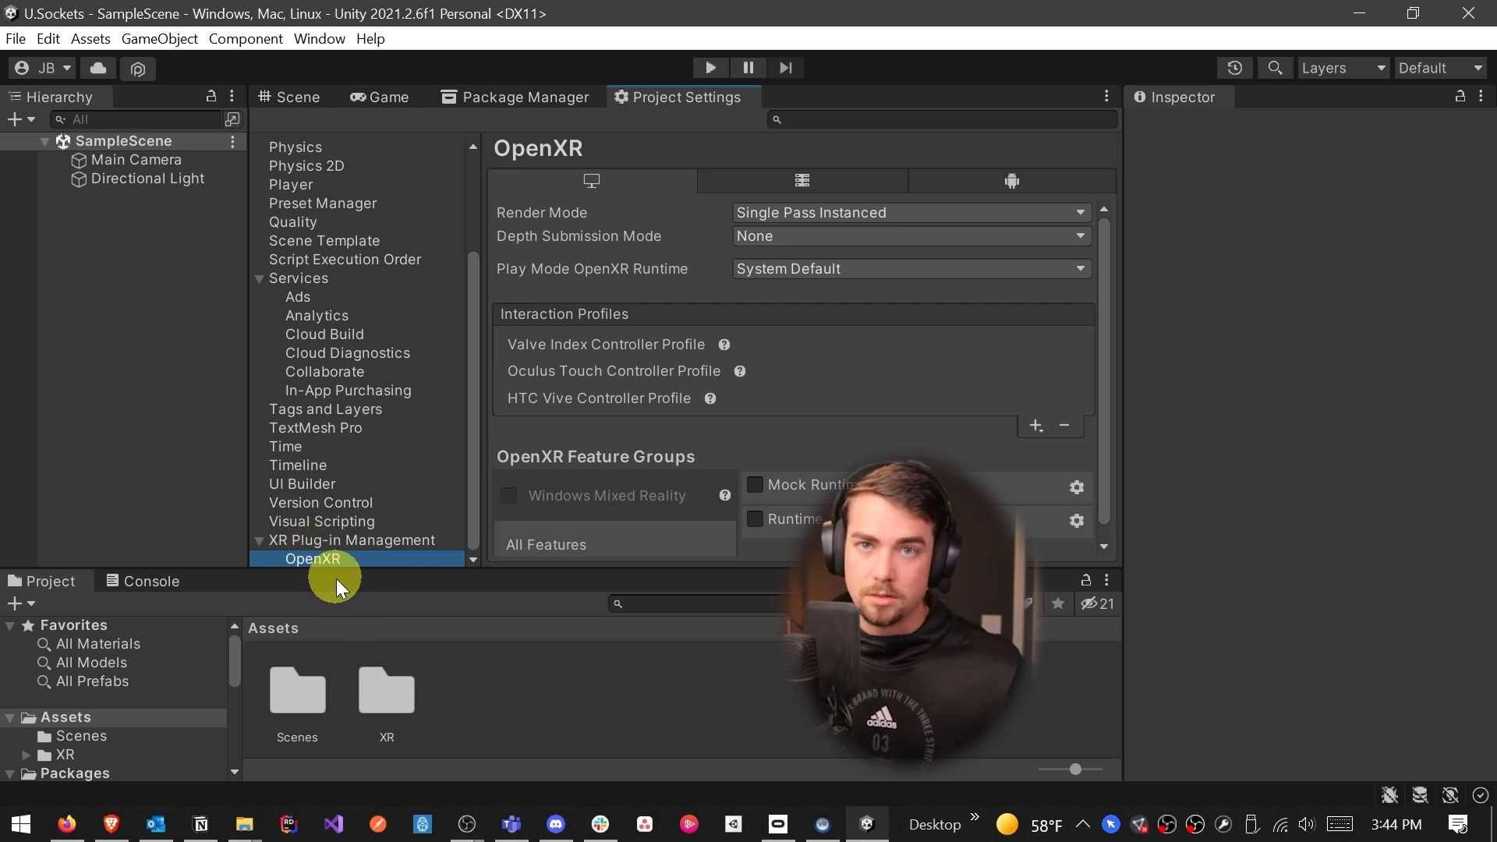
# In Unity Hub, confirm Android Build Support is installed for Unity 2021.2.6f1
pyautogui.click(352, 539)
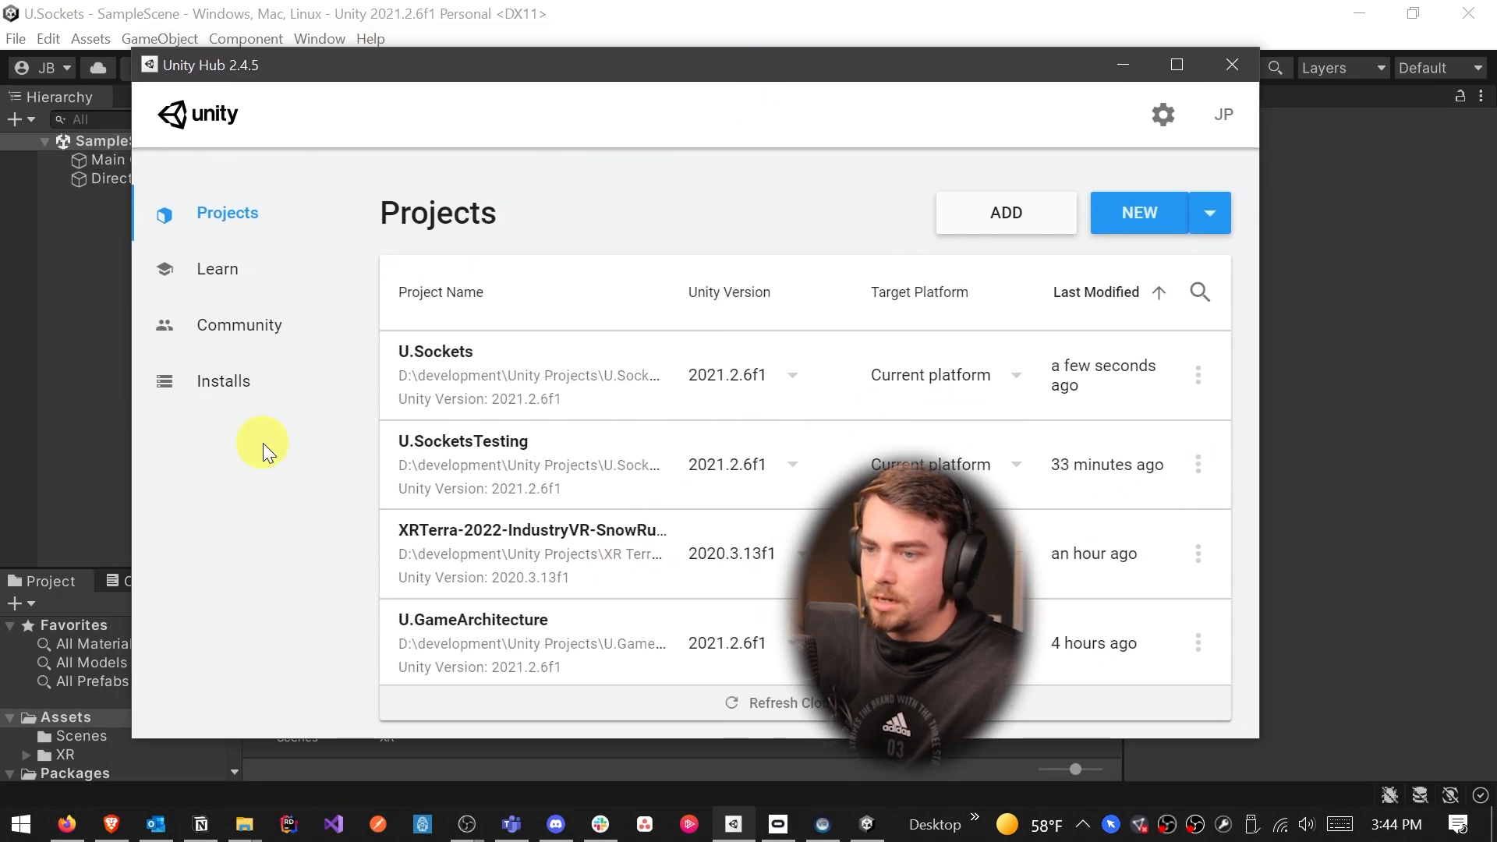
pyautogui.click(224, 380)
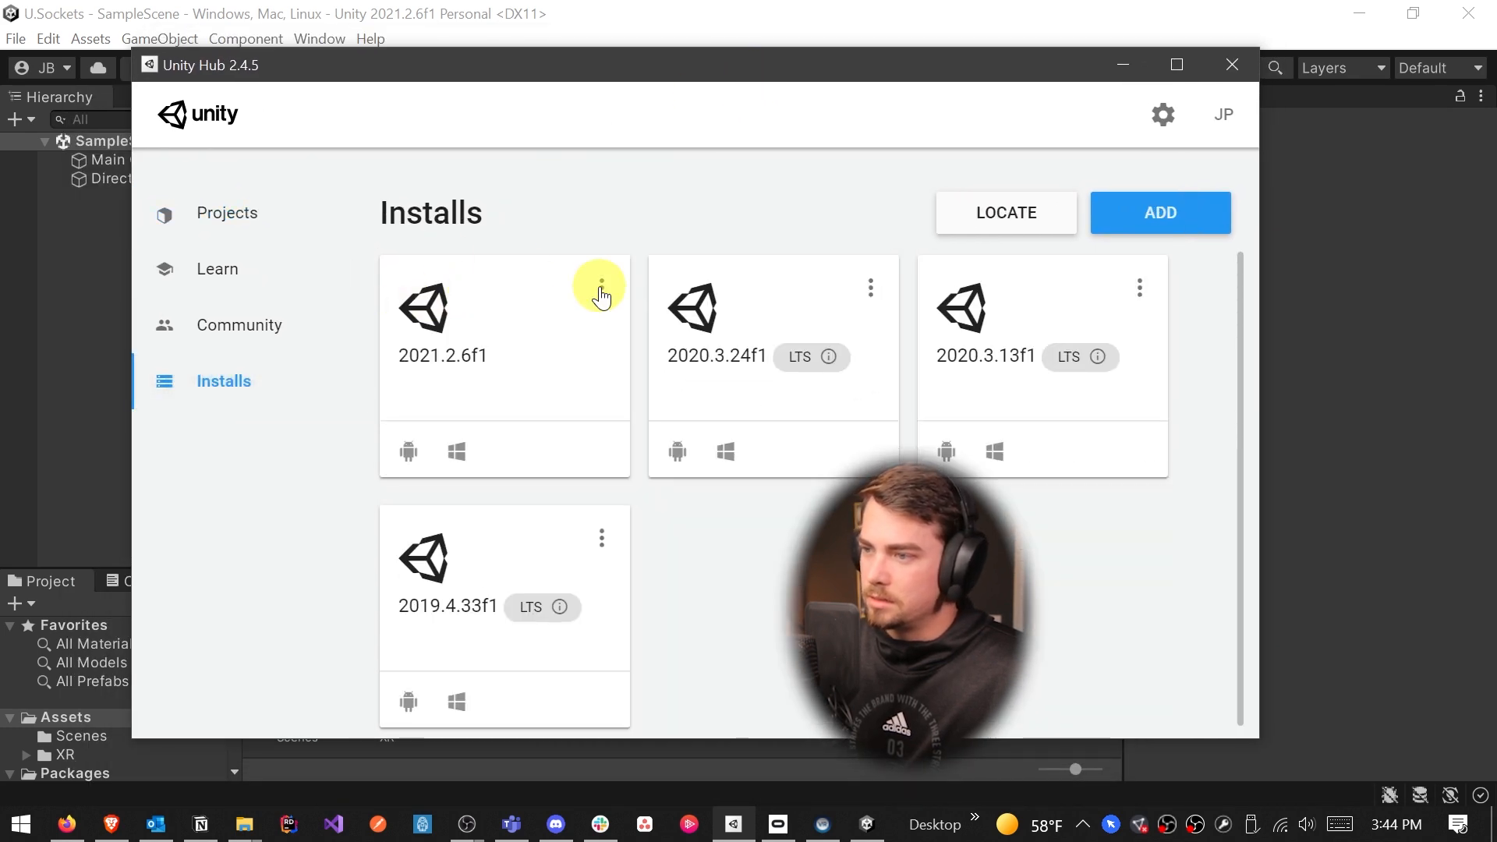
pyautogui.click(601, 288)
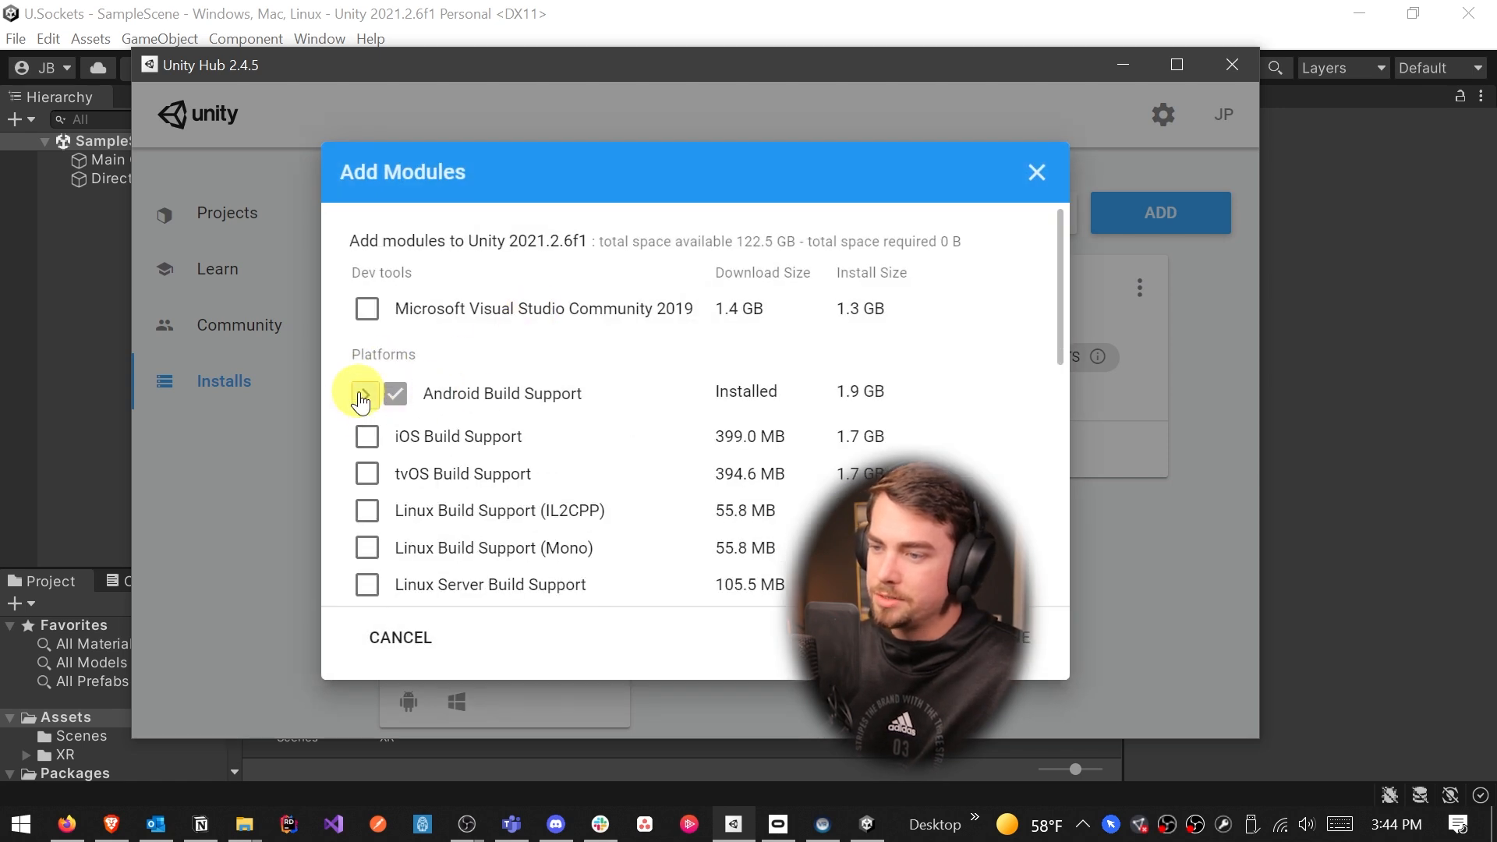
pyautogui.click(365, 395)
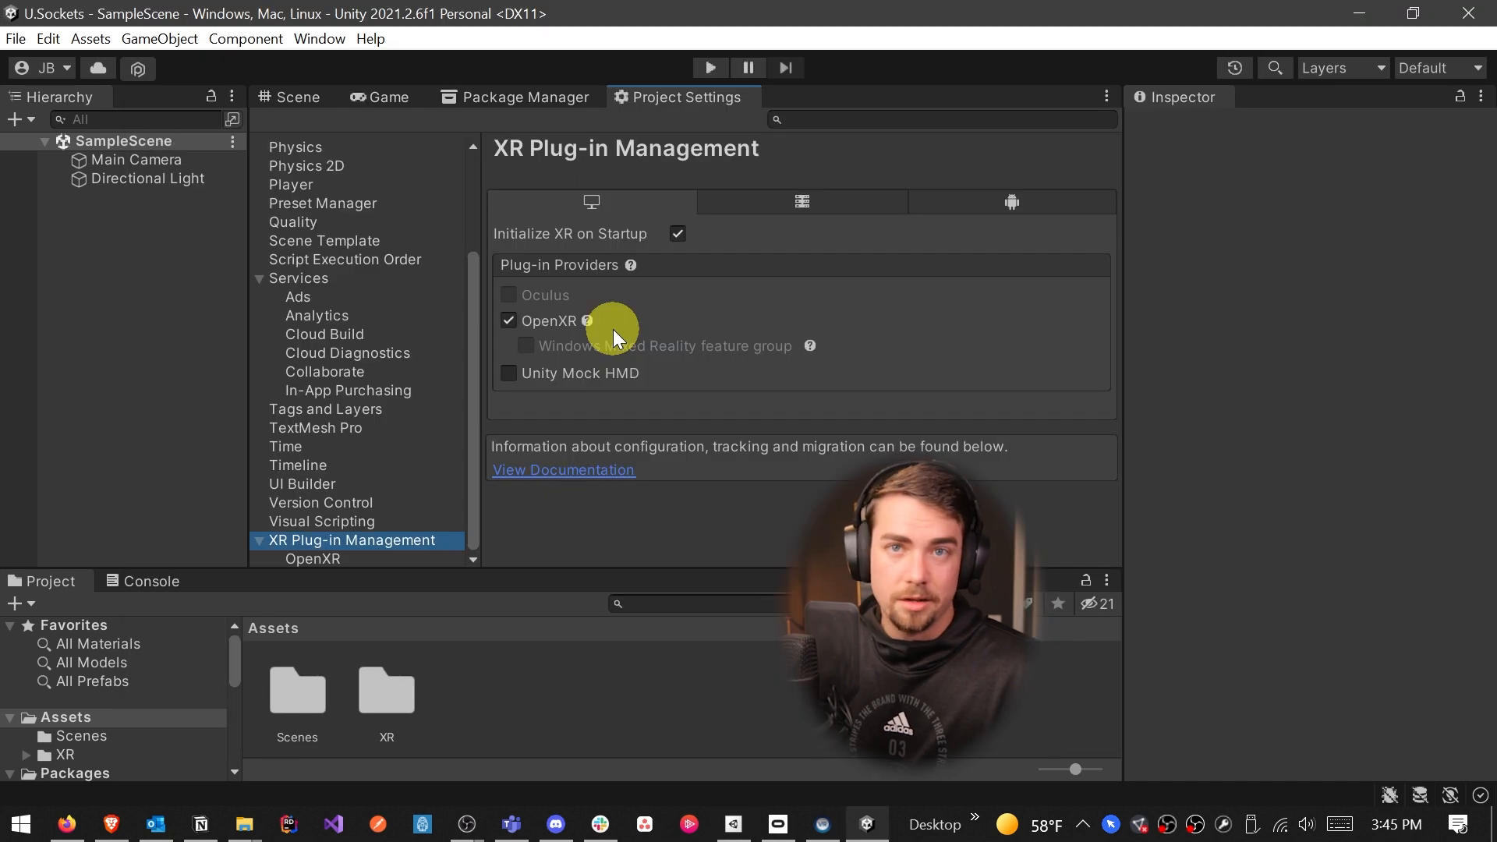
pyautogui.moveTo(754, 352)
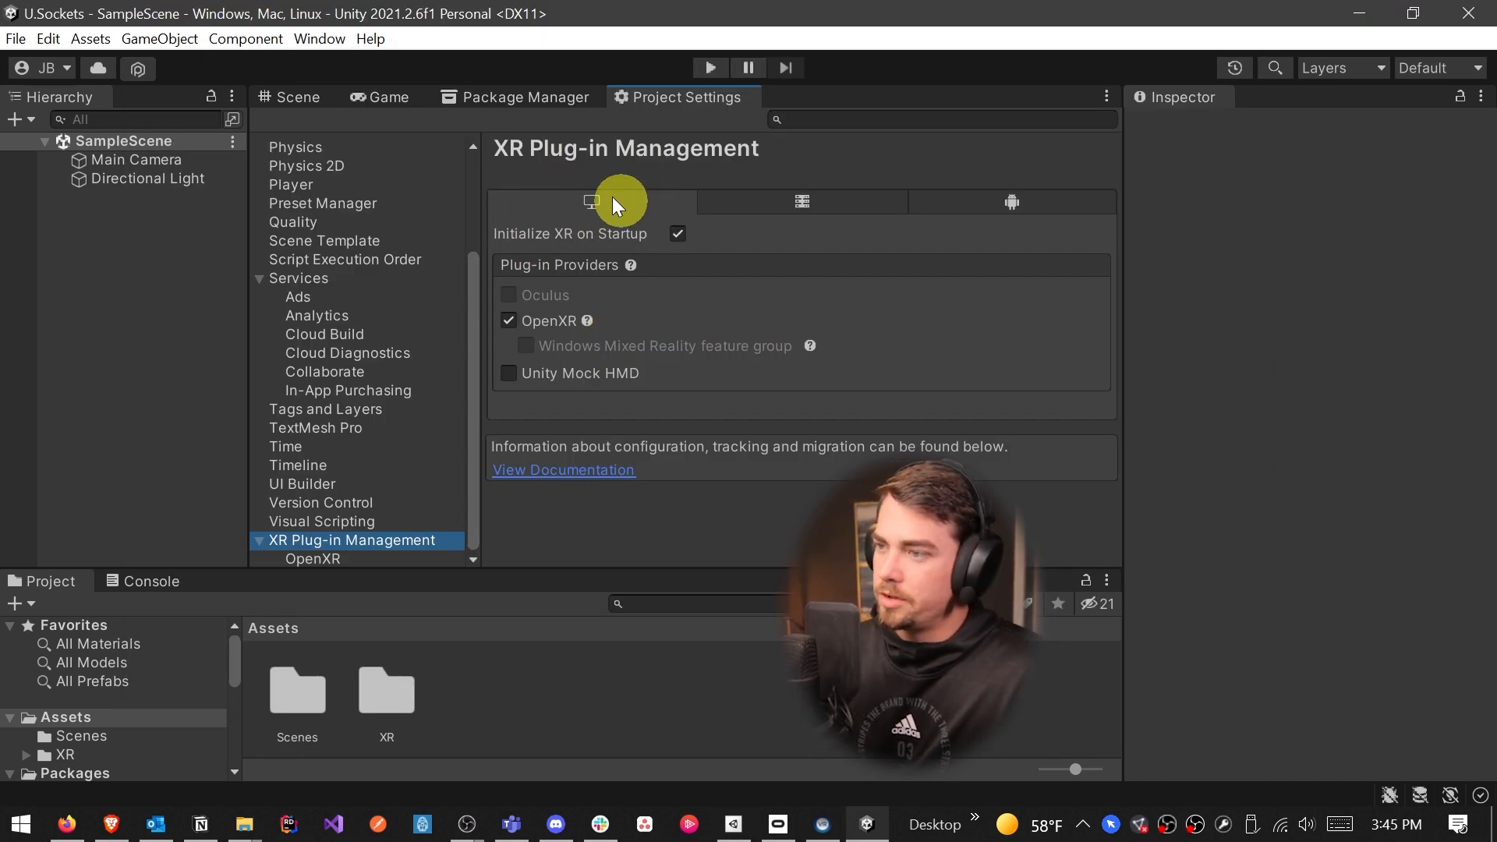
pyautogui.moveTo(626, 324)
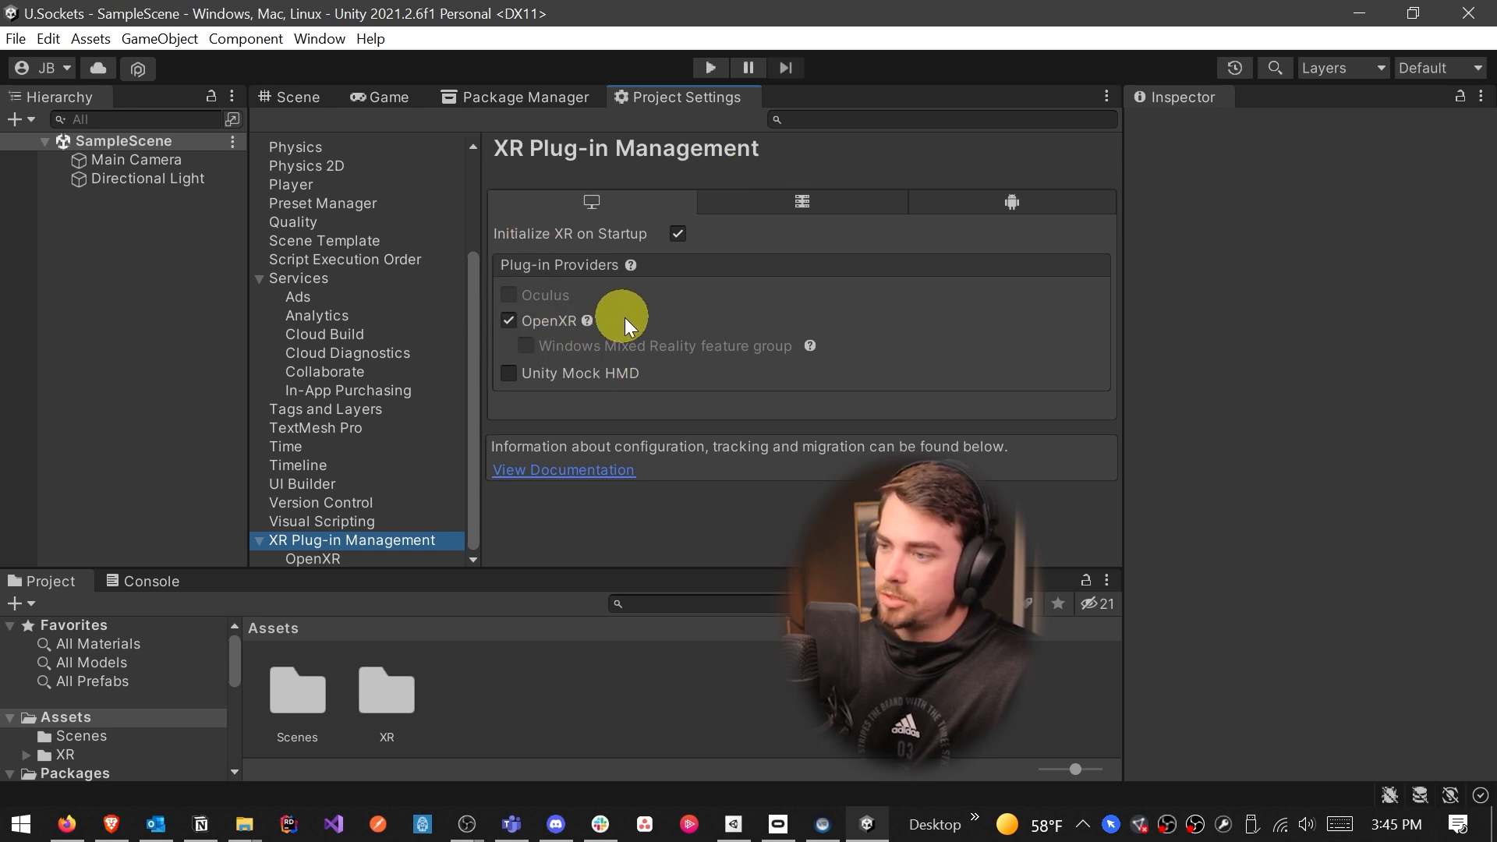
pyautogui.moveTo(668, 291)
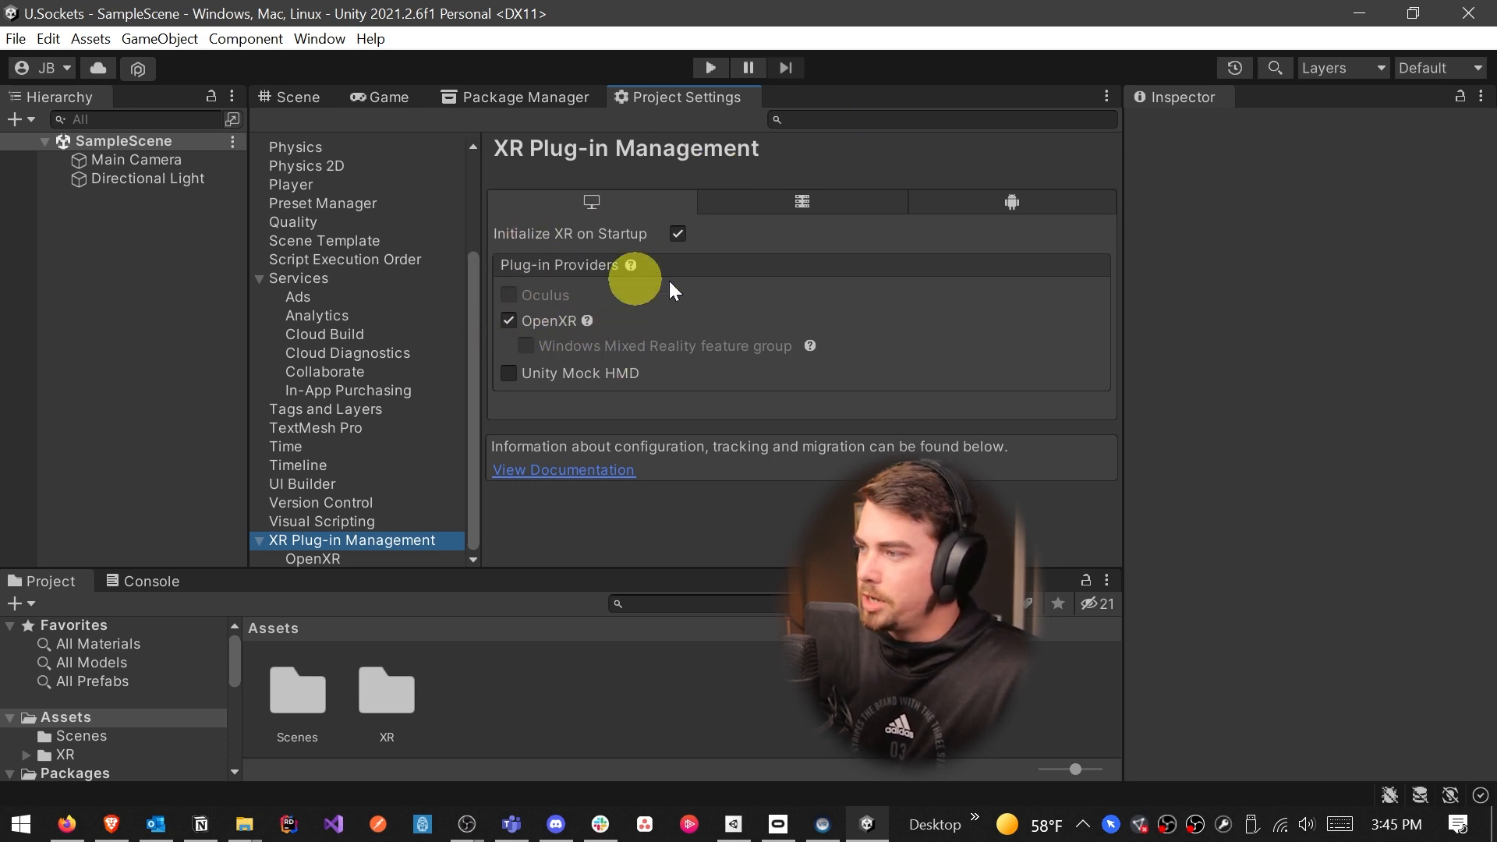
# Enable Oculus as the Android XR provider, then return to the desktop XR settings
pyautogui.click(1010, 202)
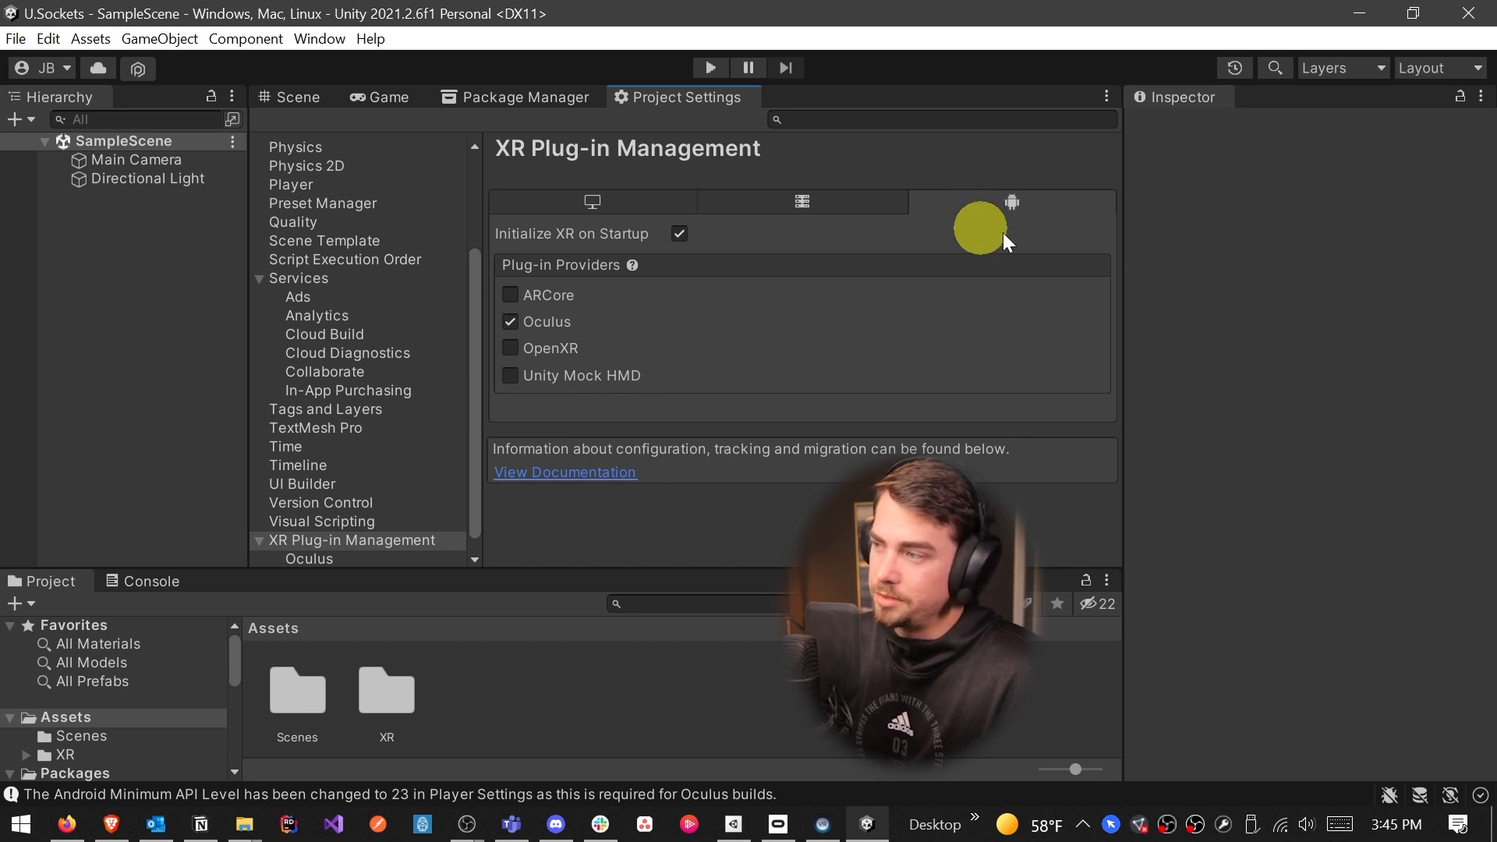
pyautogui.click(591, 202)
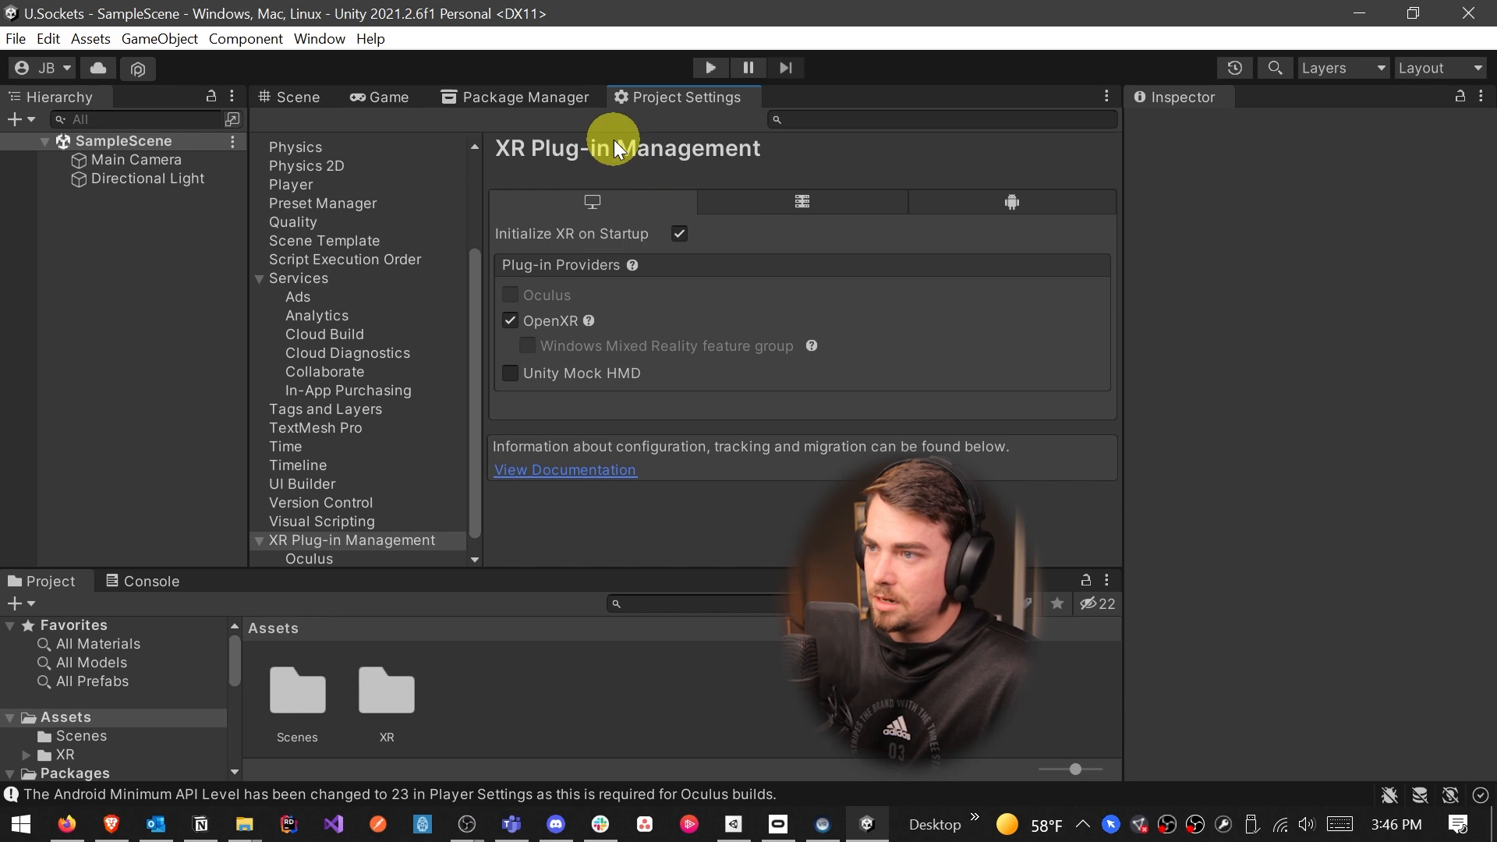
# Enable Pre-release Packages in Advanced Project Settings, accept the warning, and return to the package list
pyautogui.click(514, 97)
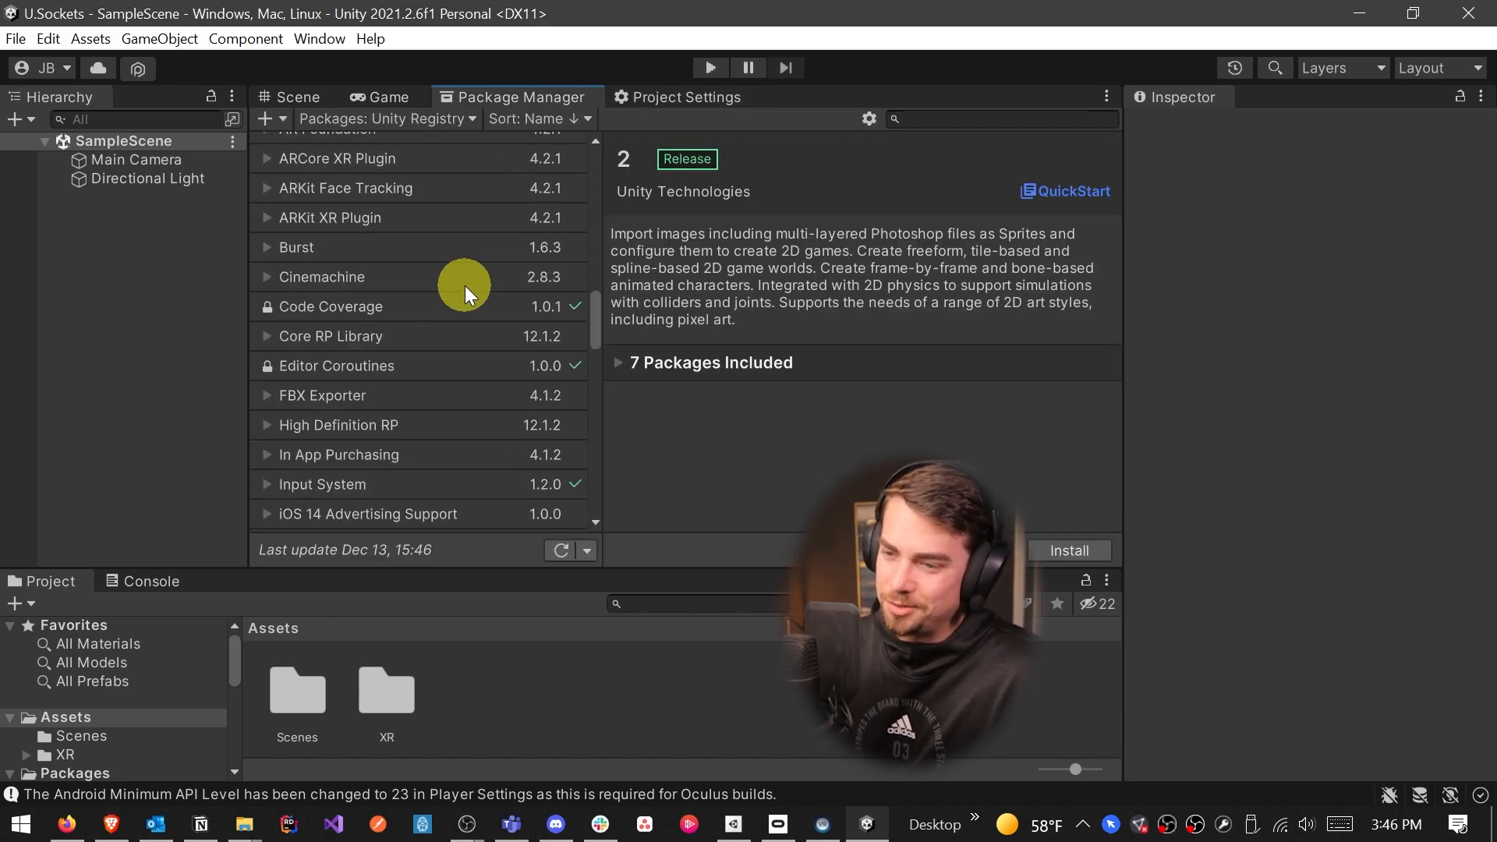
pyautogui.scroll(-3)
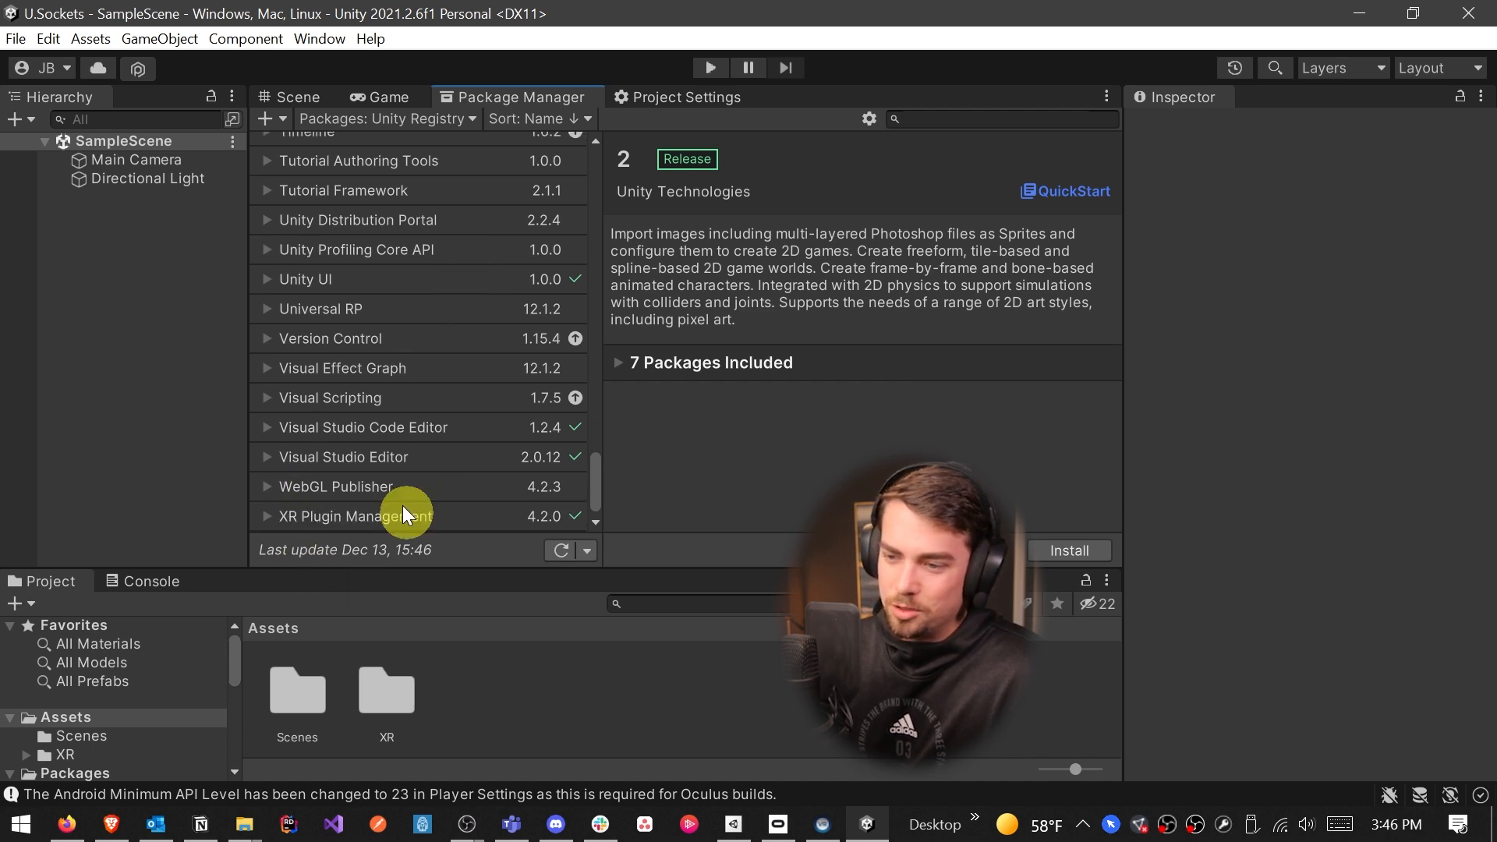
pyautogui.moveTo(847, 120)
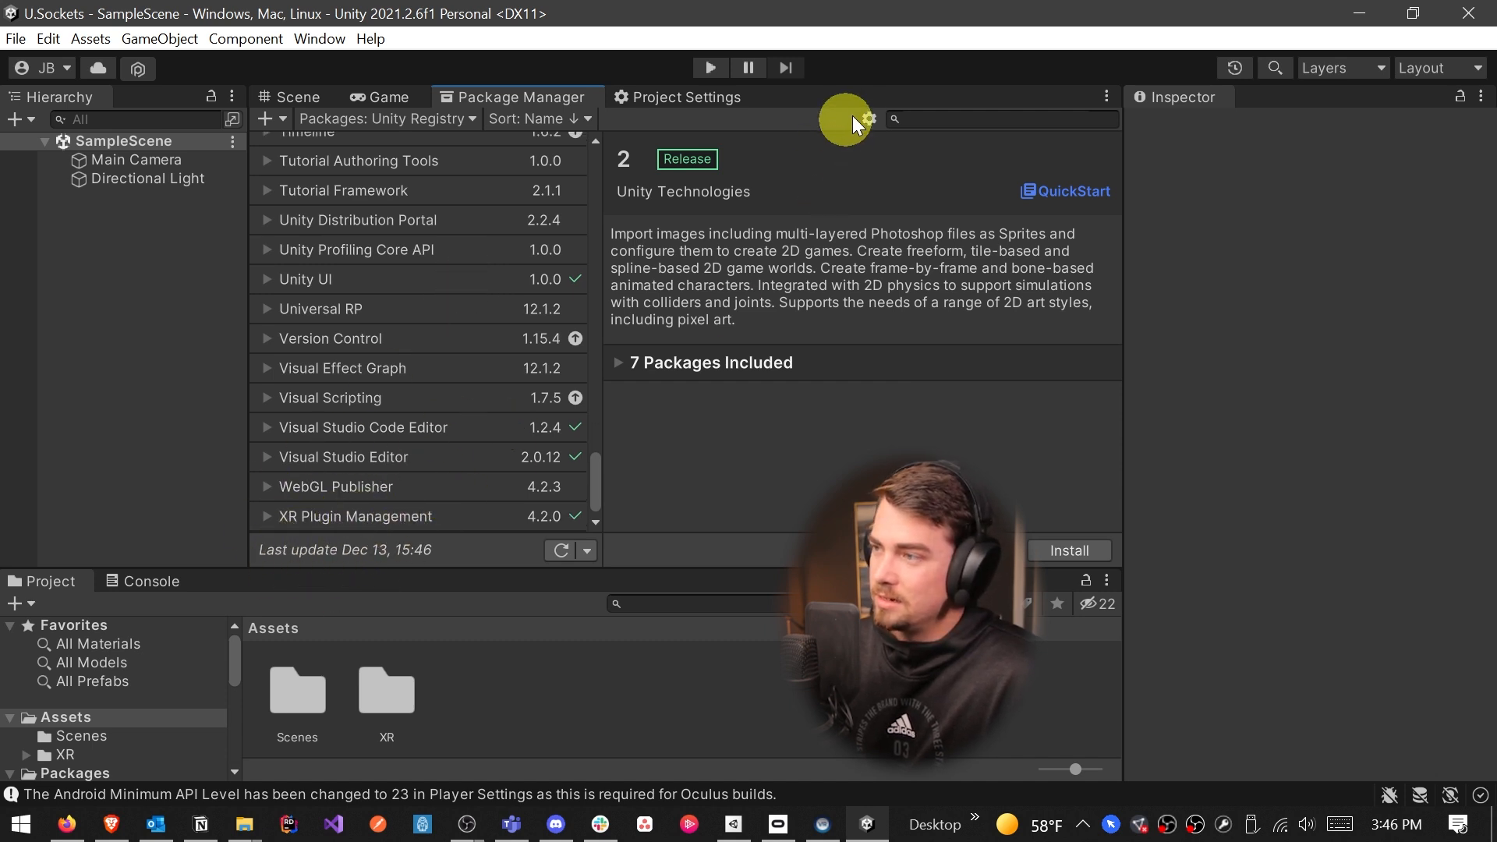
pyautogui.click(867, 118)
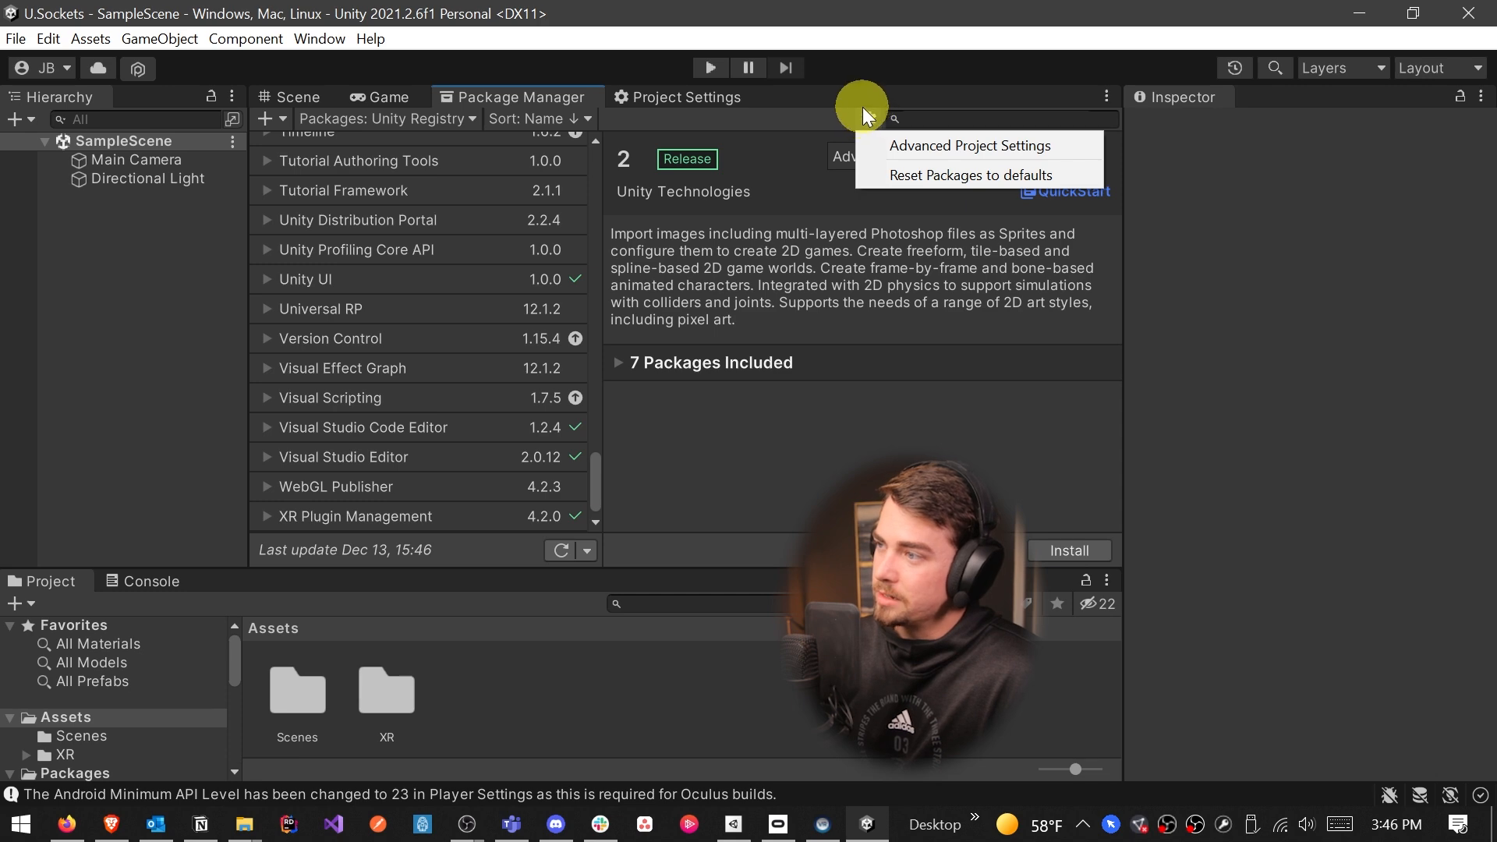
pyautogui.click(970, 145)
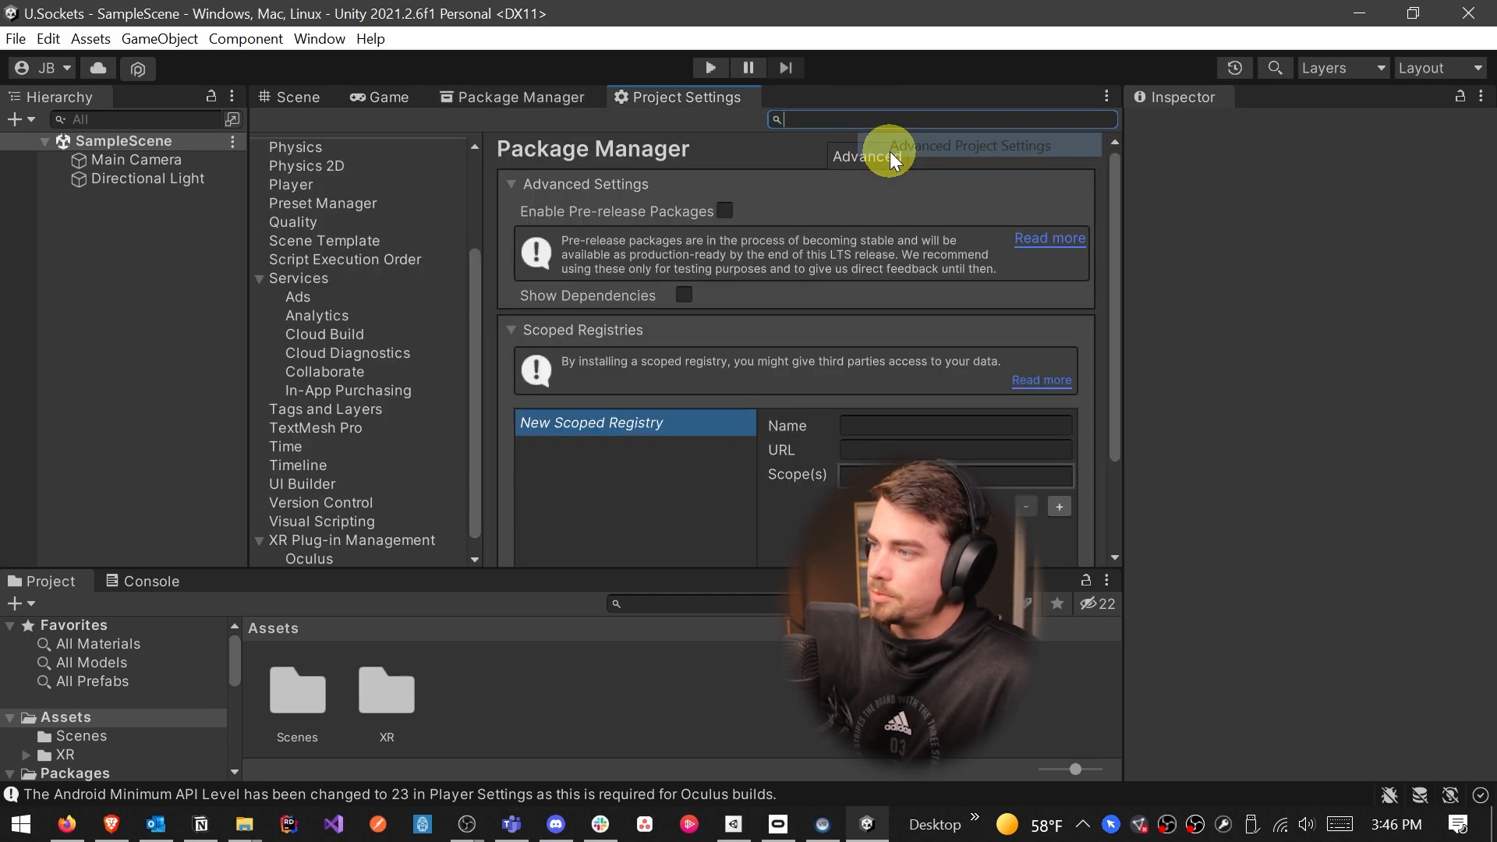
pyautogui.click(723, 211)
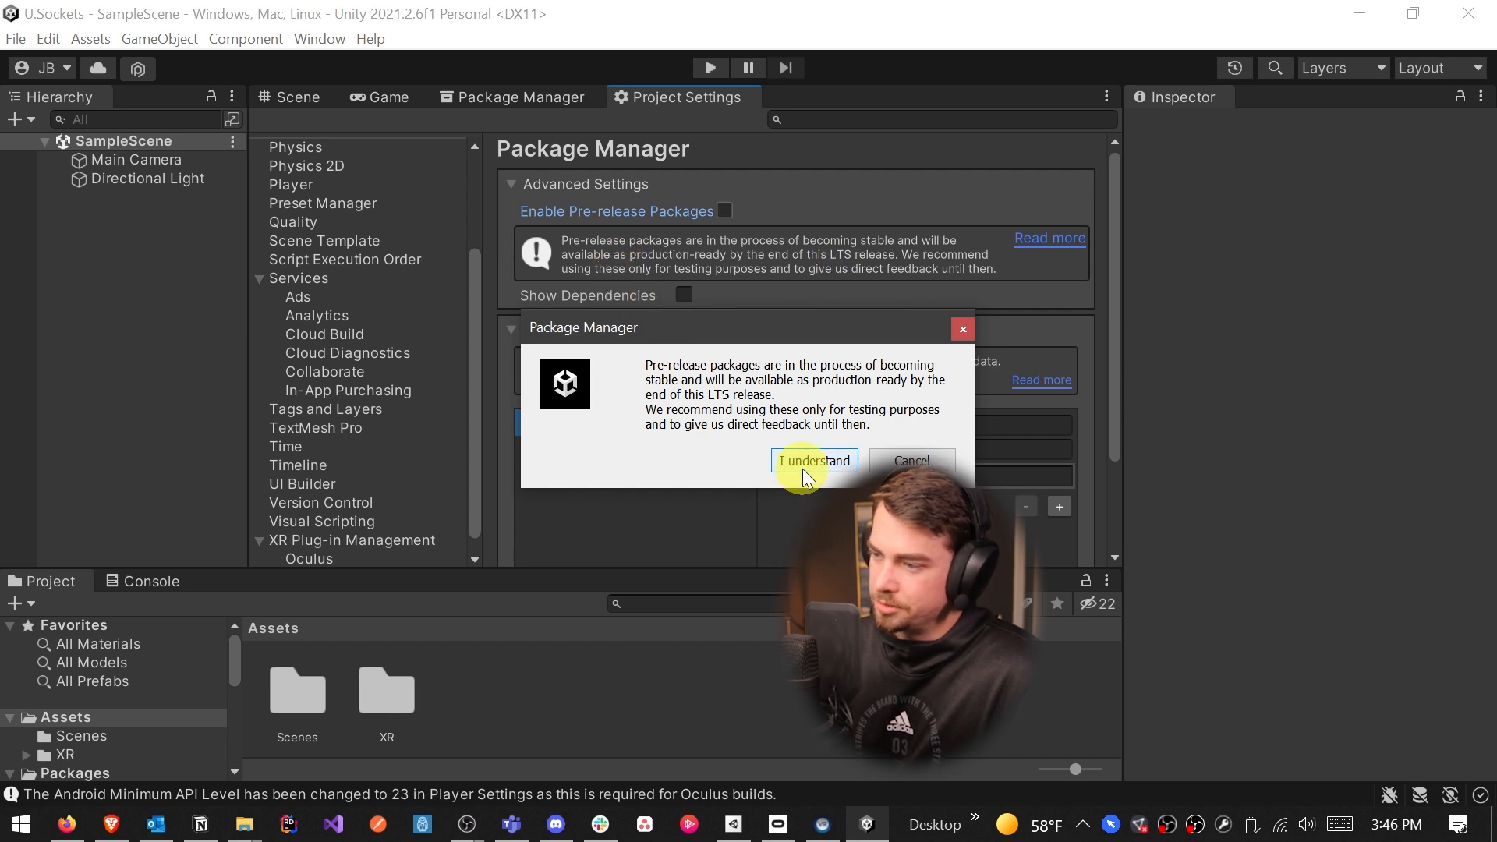
pyautogui.click(813, 460)
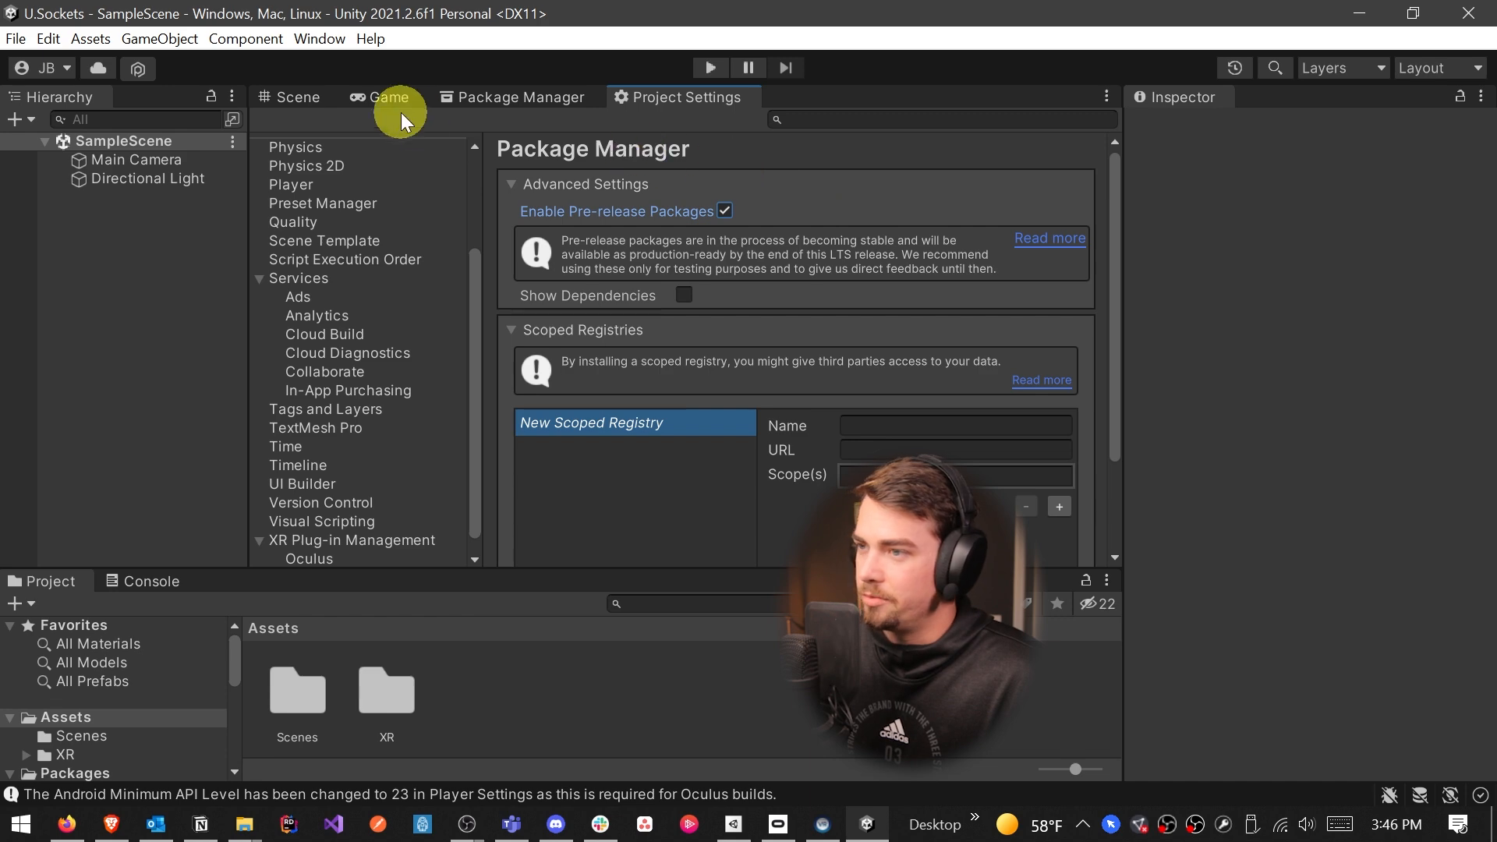
pyautogui.click(514, 96)
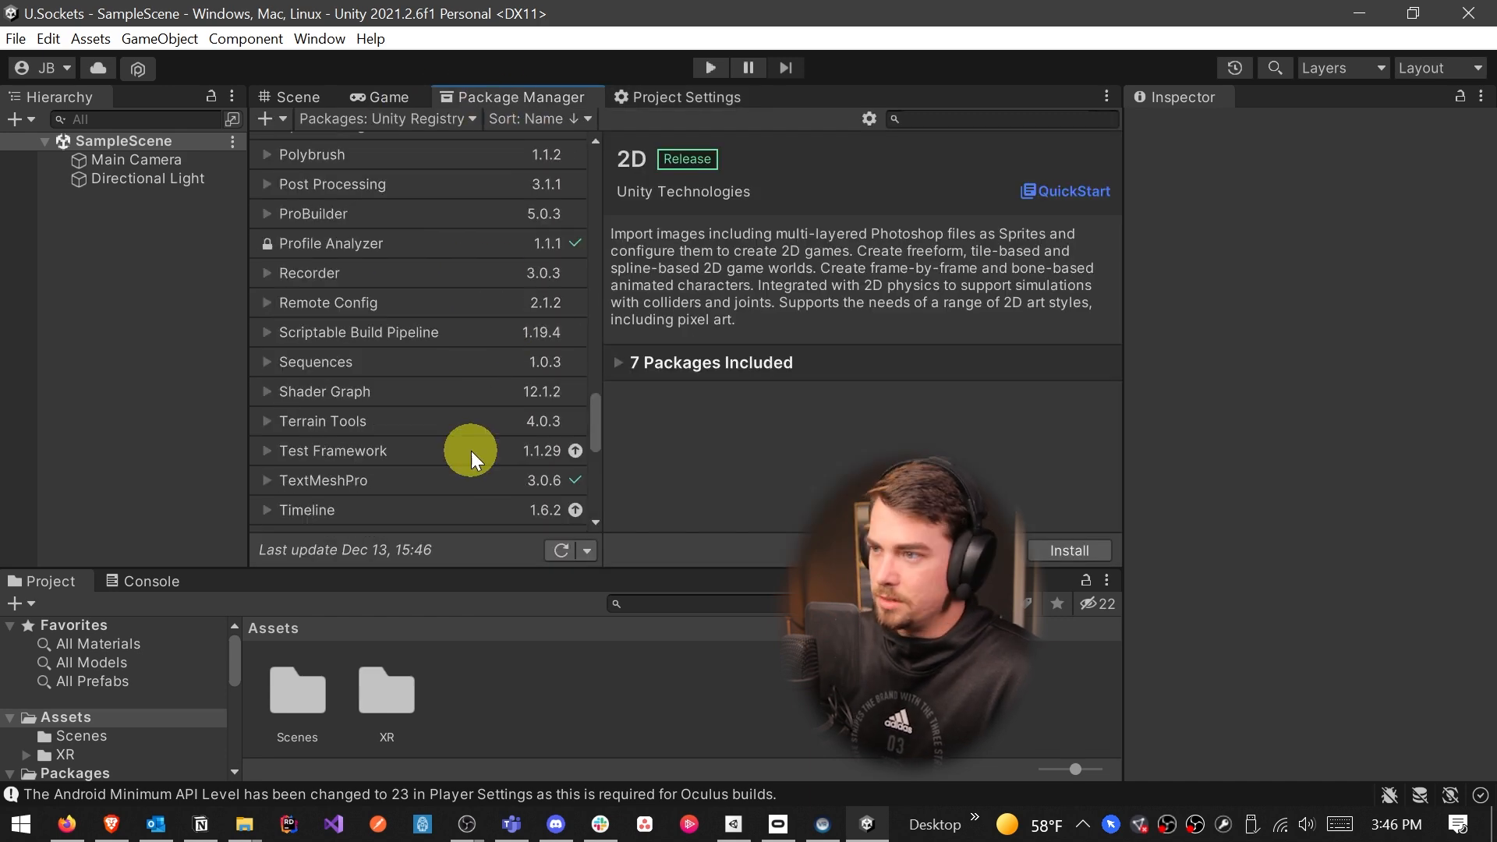
pyautogui.scroll(3)
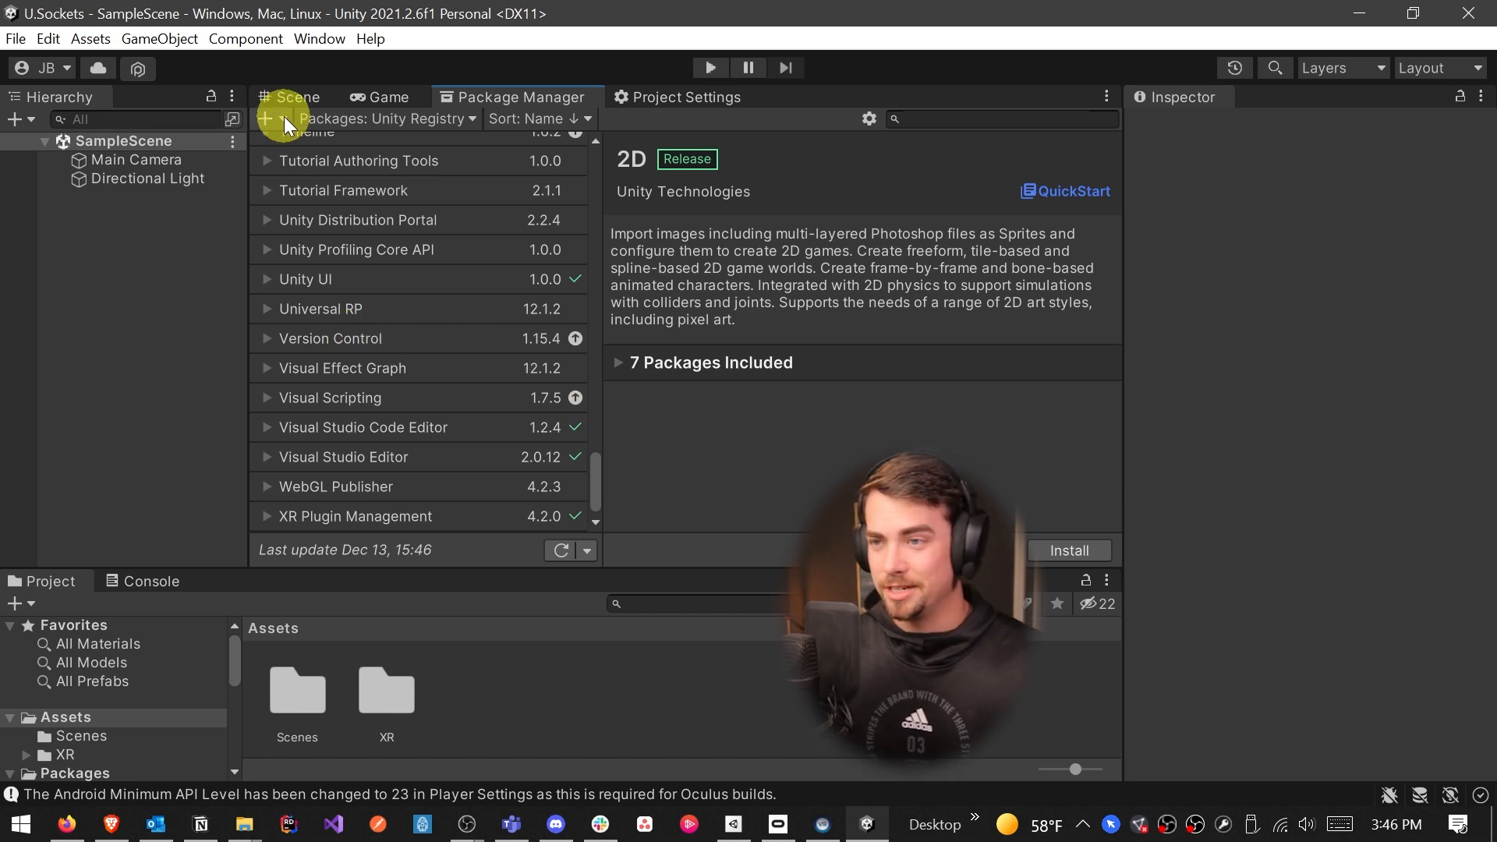
# Add com.unity.xr.interaction.toolkit by git URL and approve the interaction layer update prompt
pyautogui.click(269, 118)
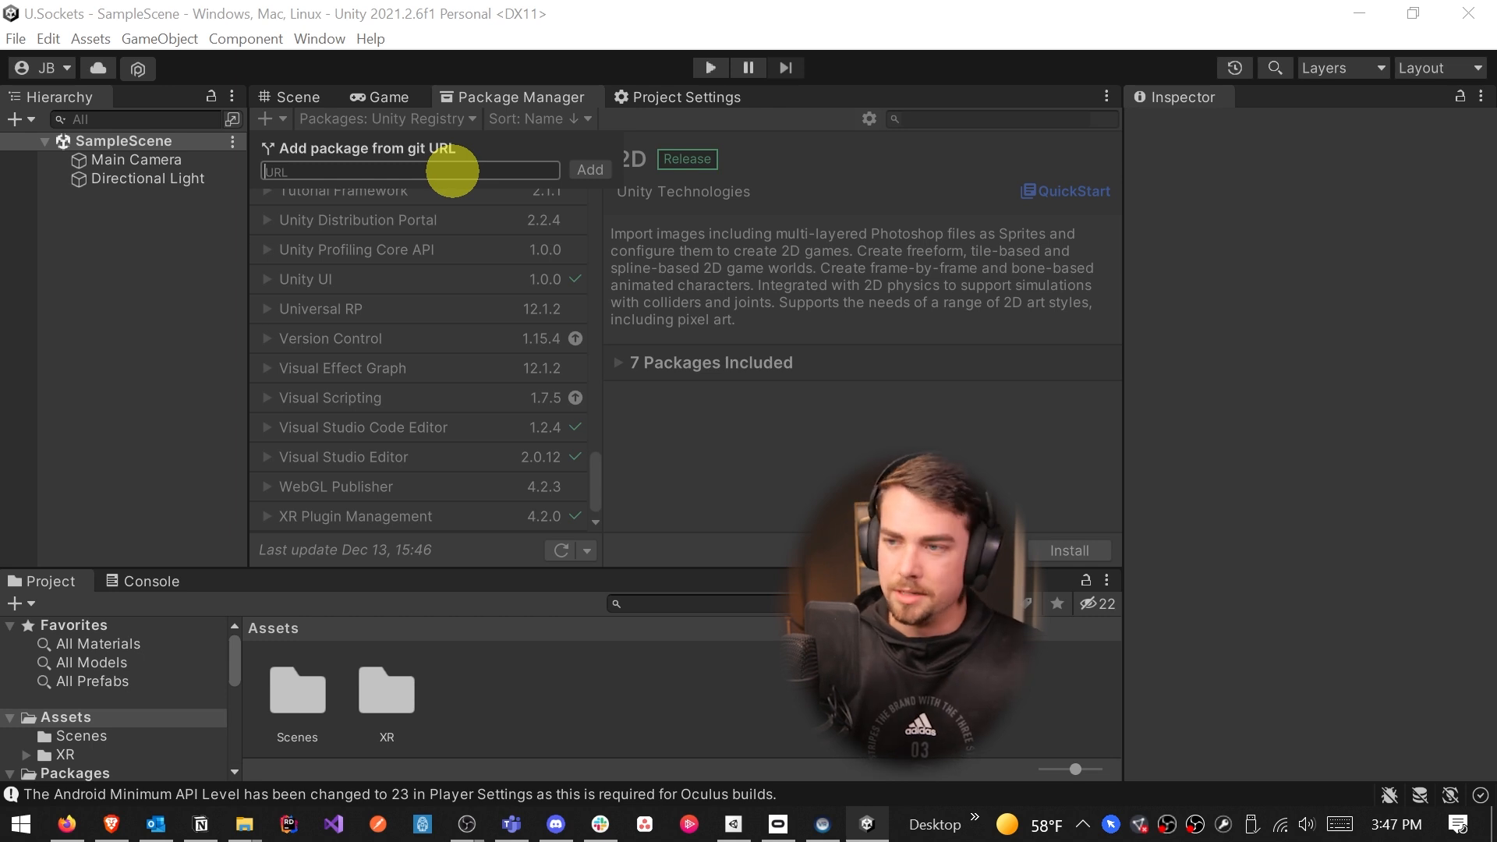
pyautogui.write('com')
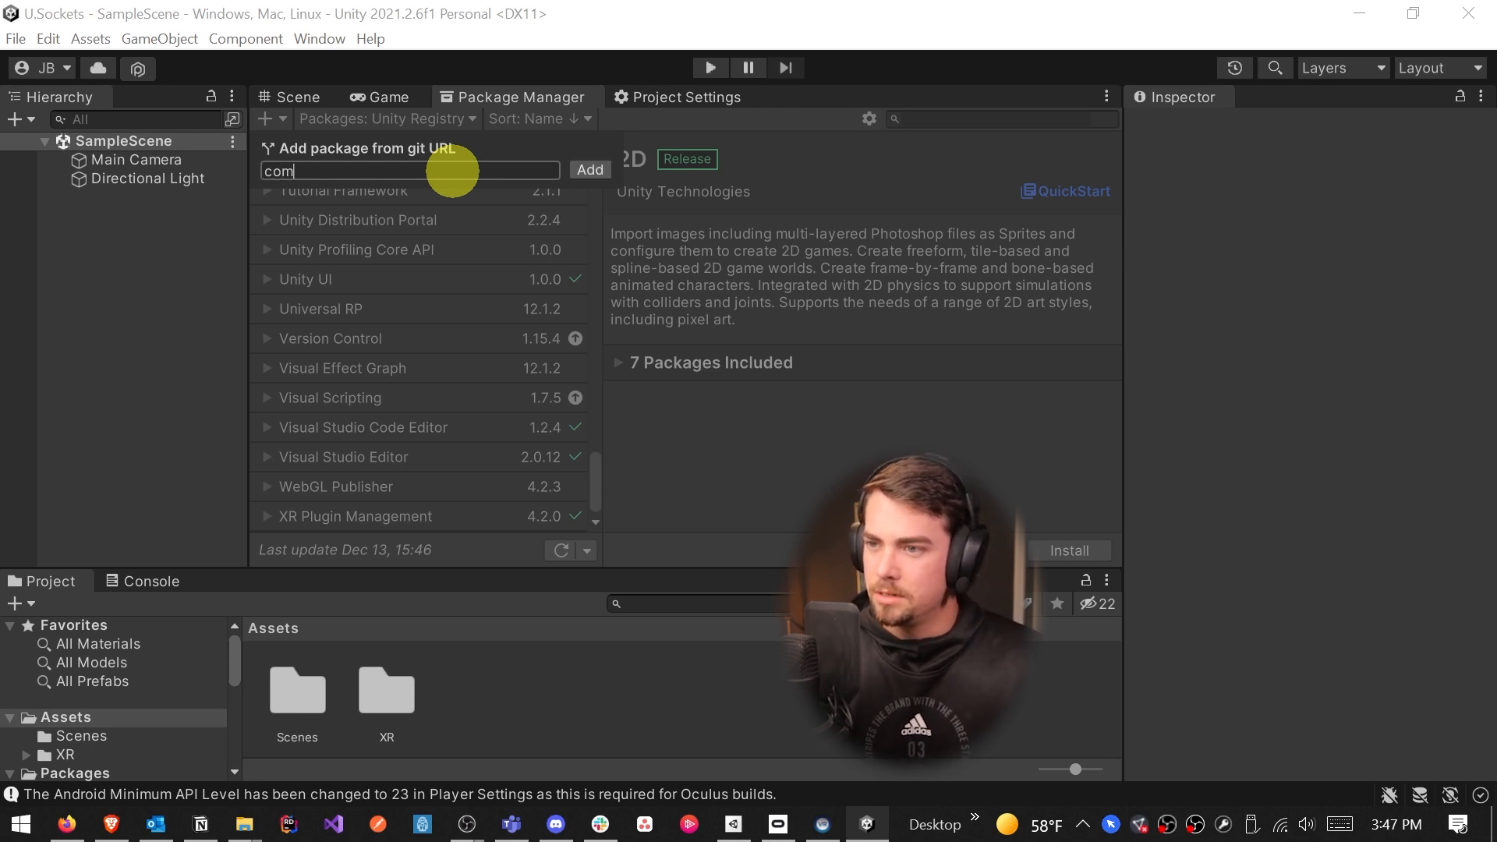
pyautogui.write('.unity.')
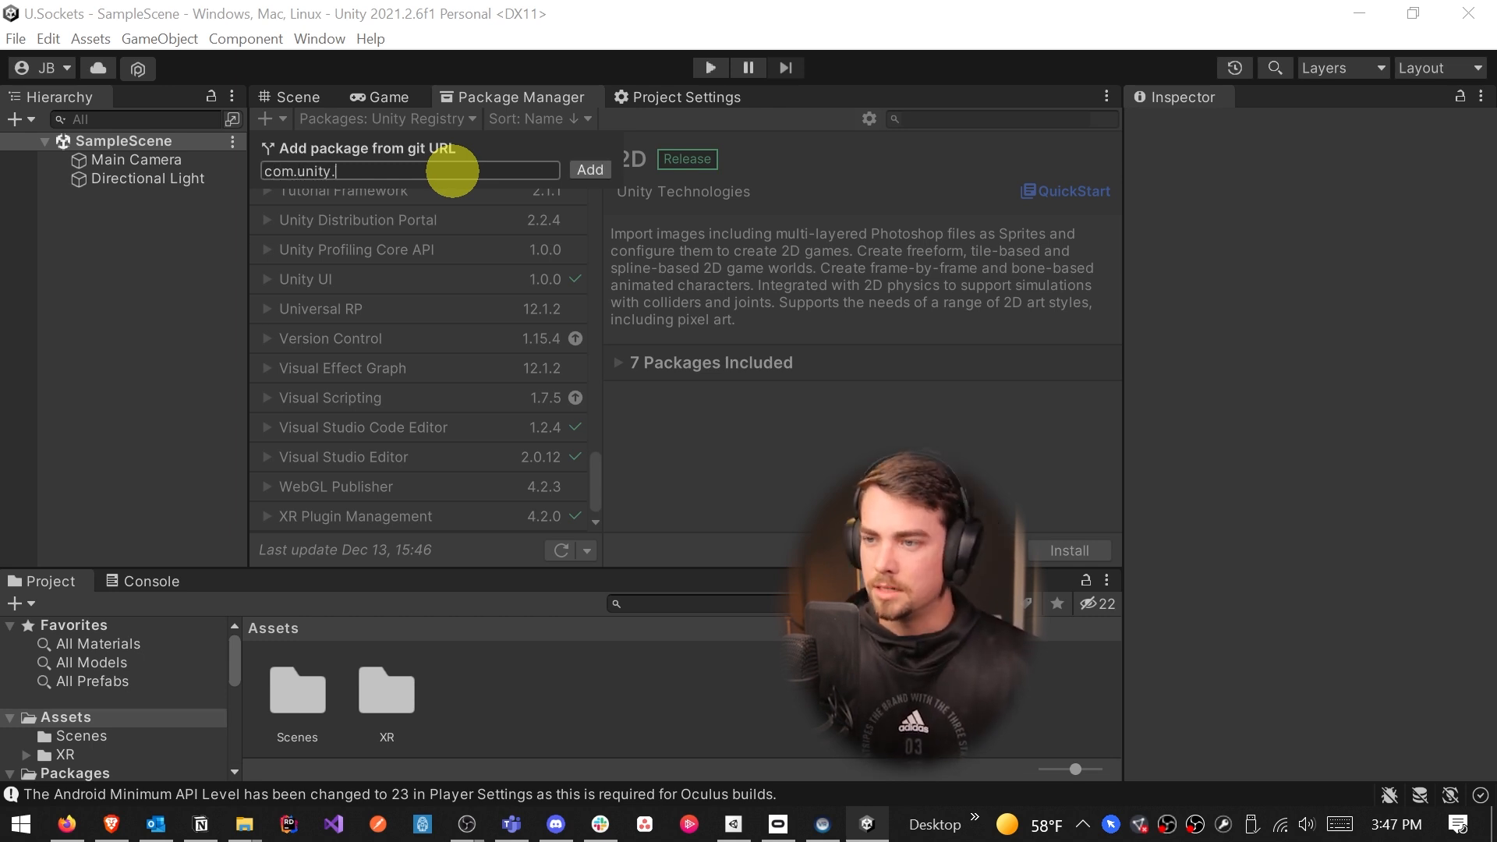
pyautogui.write('xr.interaction.toolkit')
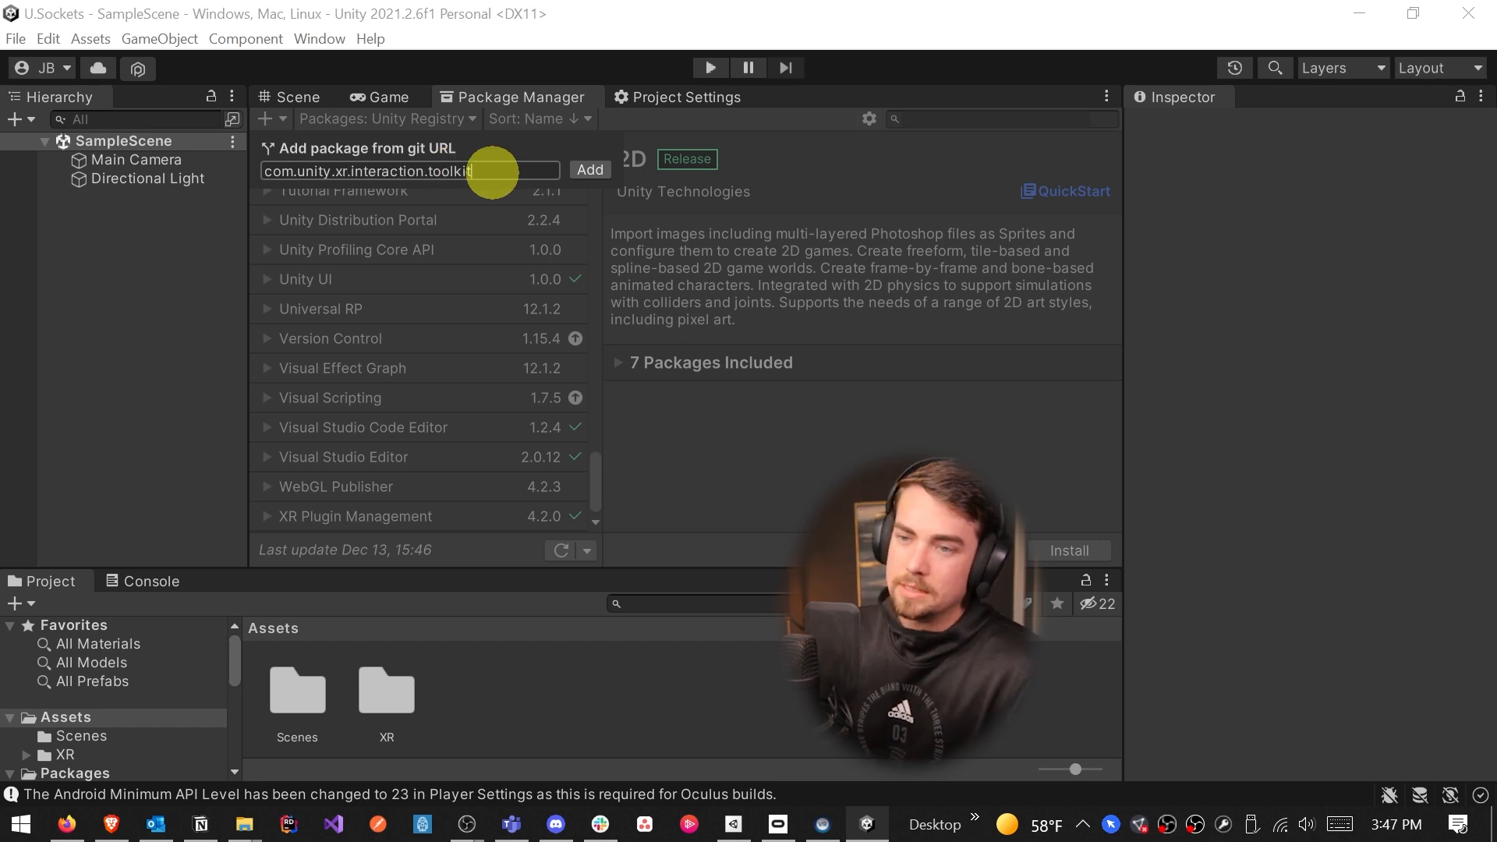
pyautogui.click(590, 170)
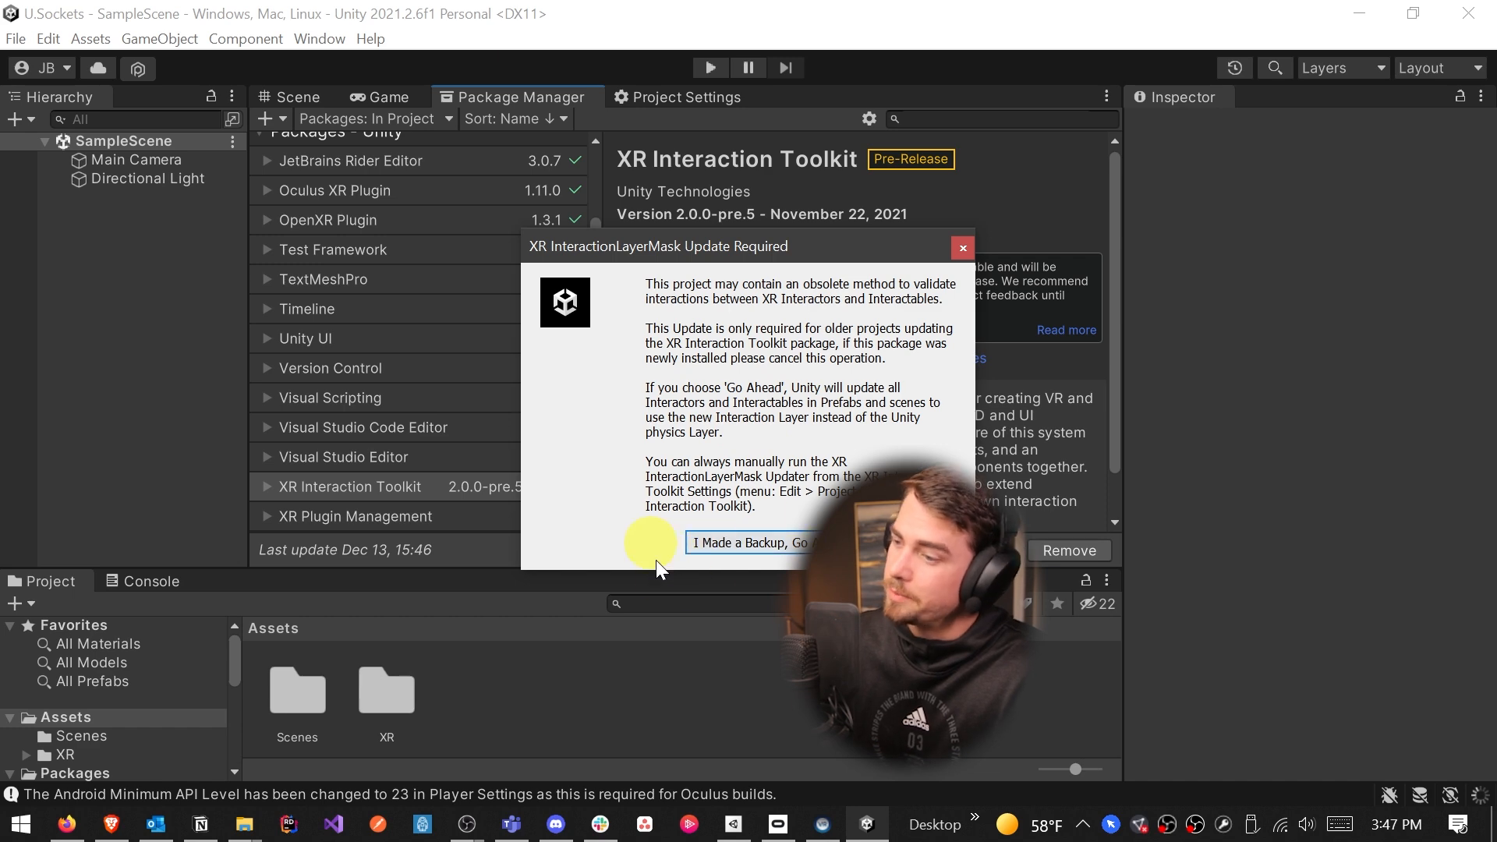
pyautogui.click(753, 543)
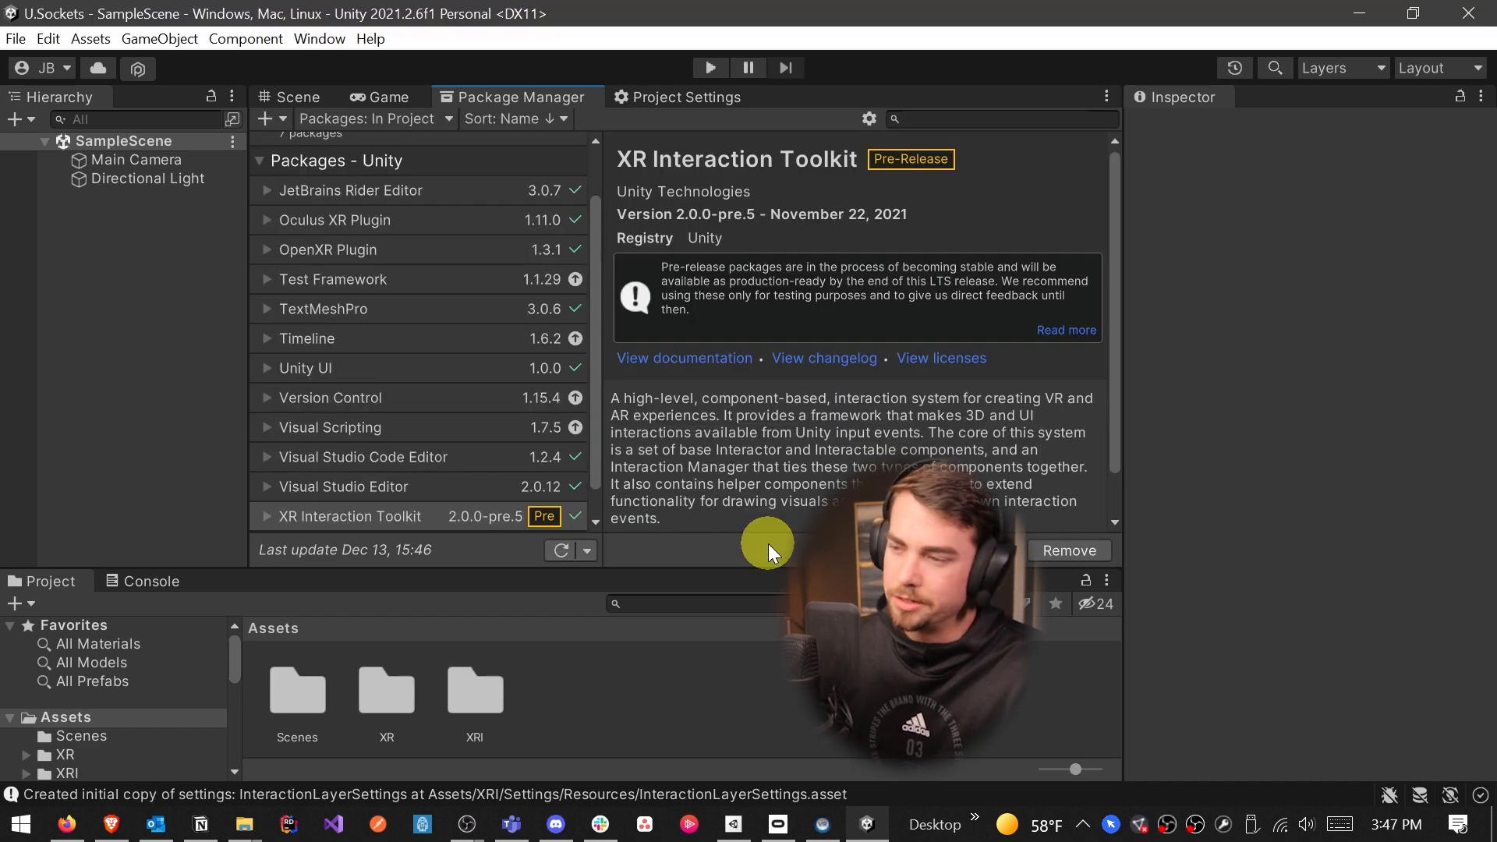
pyautogui.moveTo(812, 391)
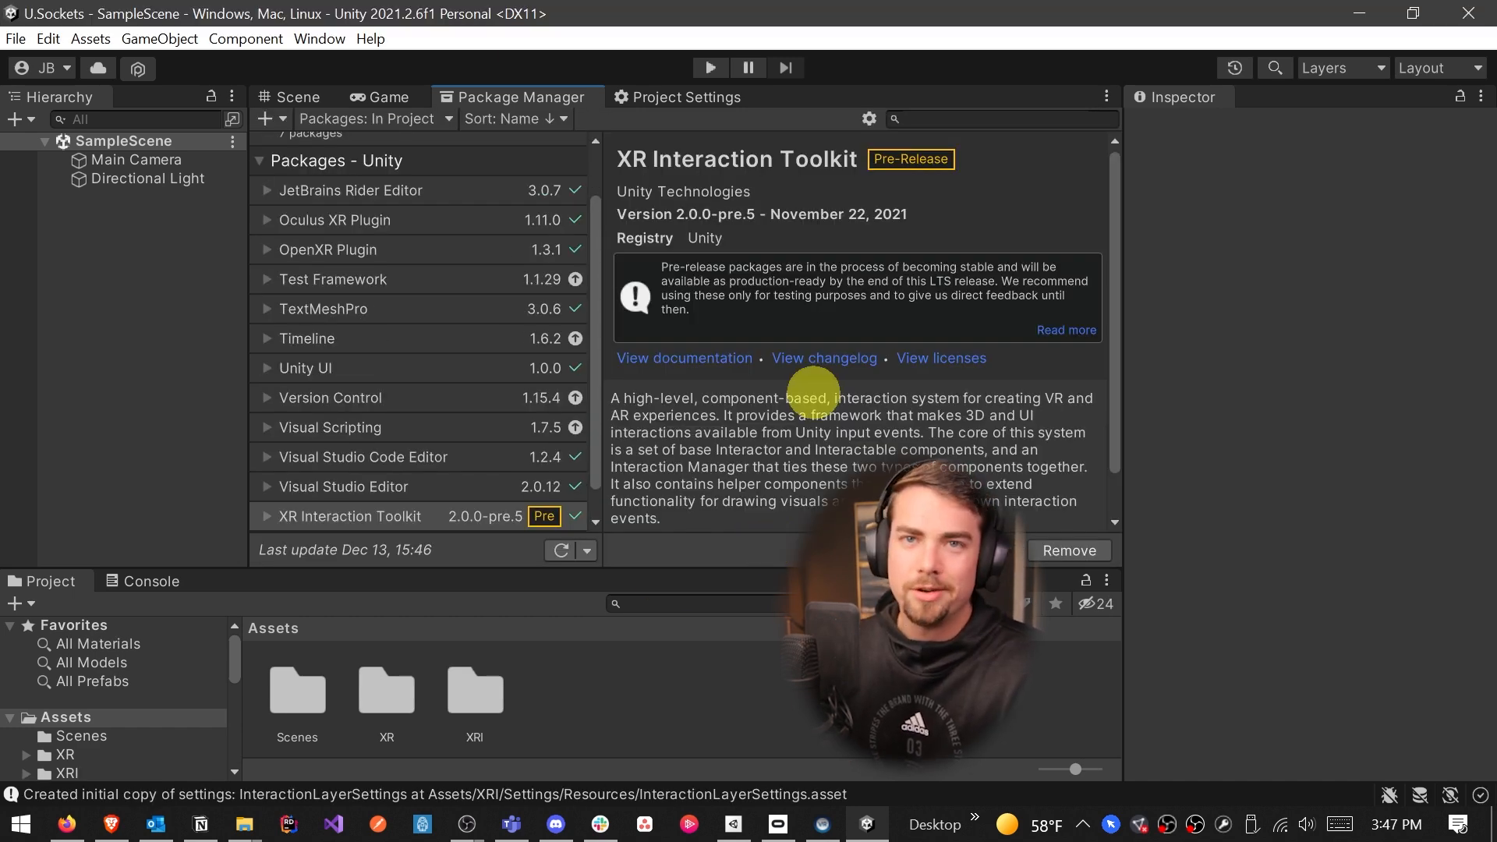
# Browse Assets > Samples into the imported 2.0.0-pre.5 Default Input Actions sample folder
pyautogui.scroll(-3)
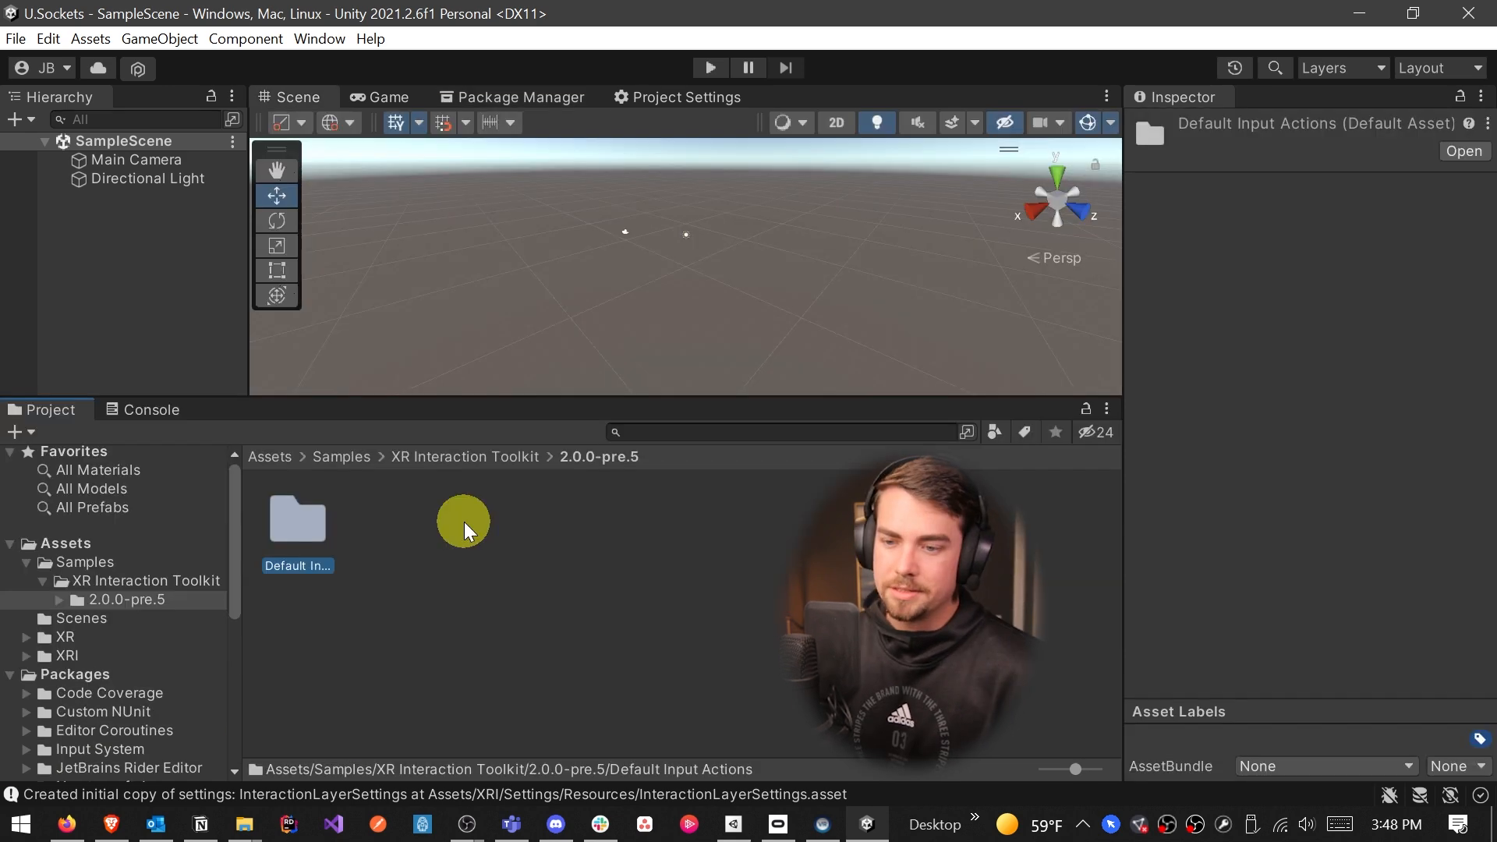
pyautogui.click(84, 562)
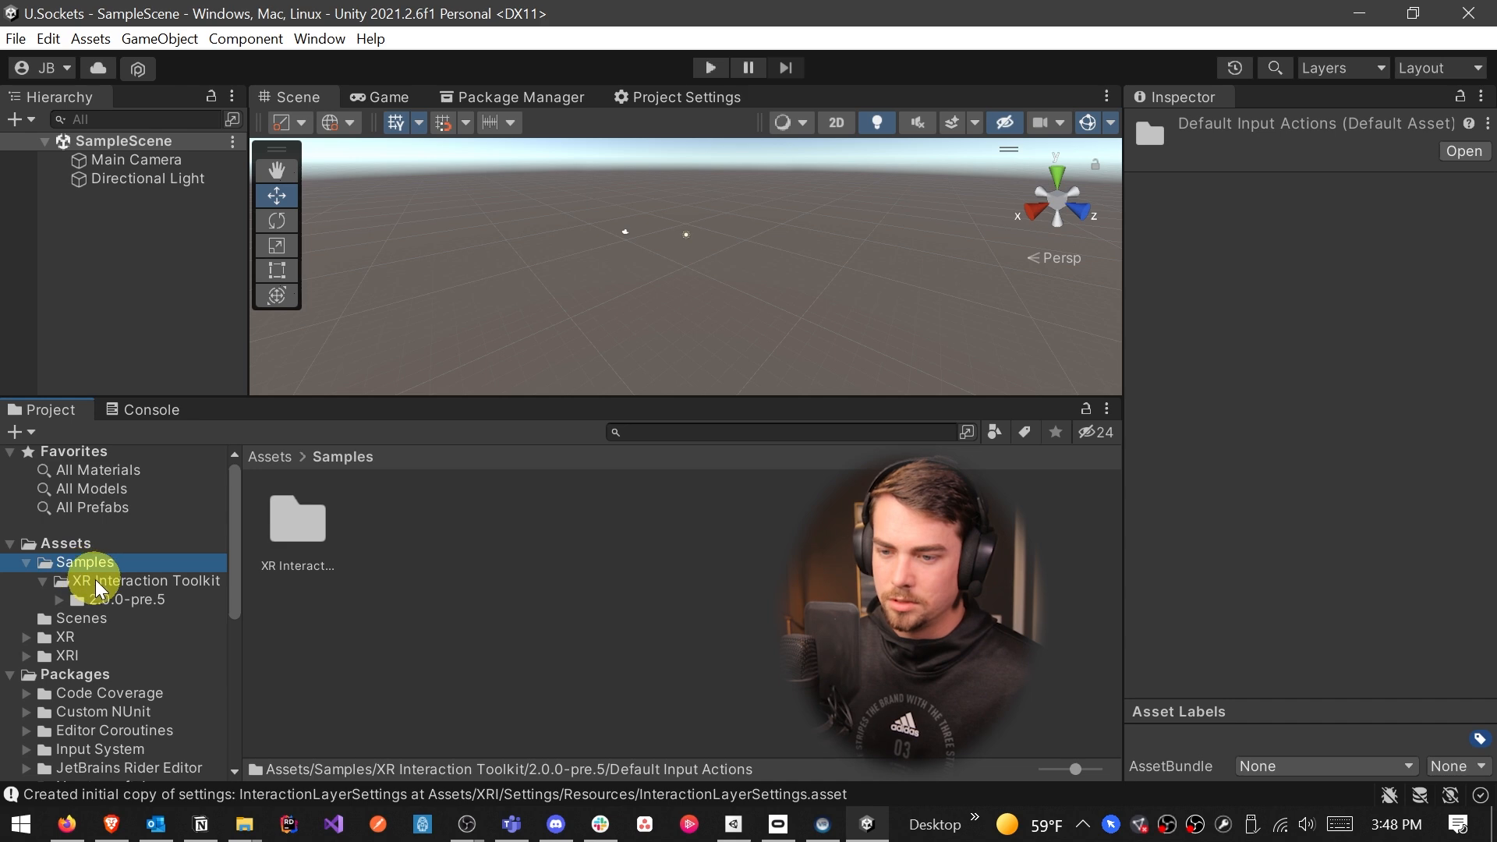
pyautogui.click(124, 599)
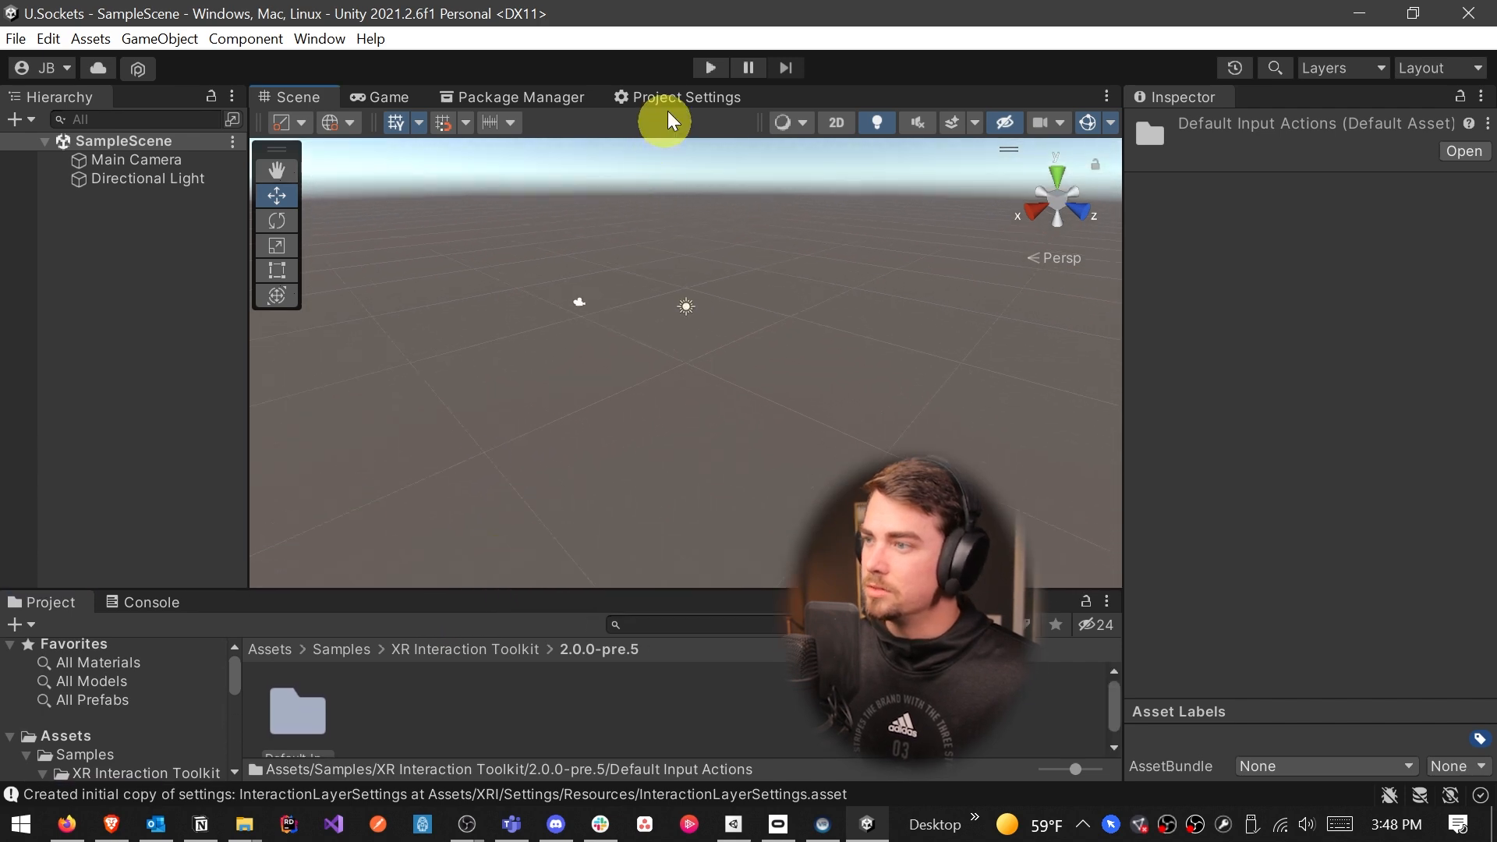
# List In Project packages and update Test Framework from 1.1.29 to 1.1.30
pyautogui.click(515, 96)
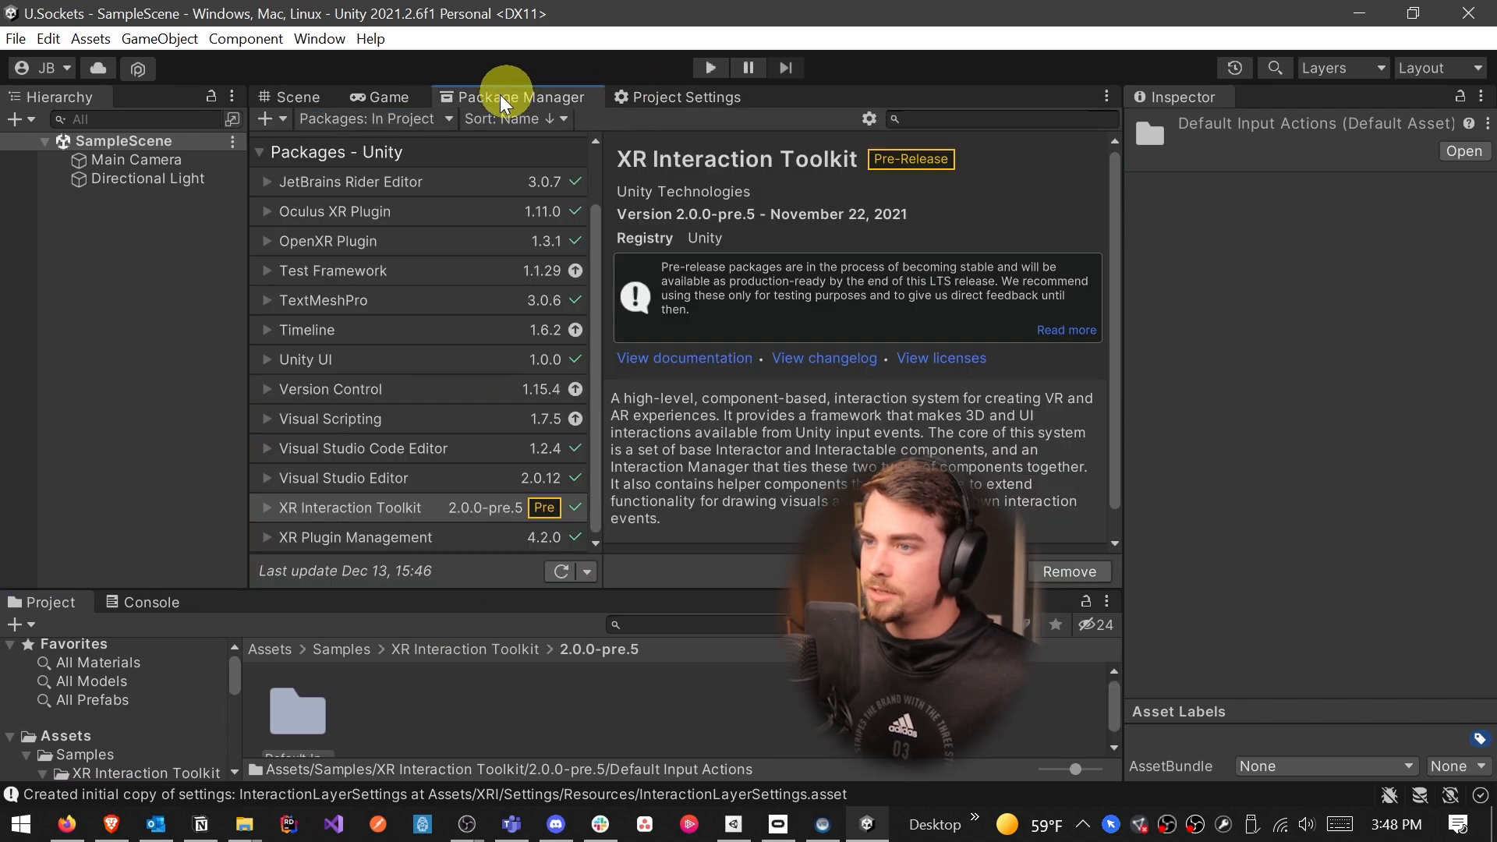
pyautogui.click(373, 118)
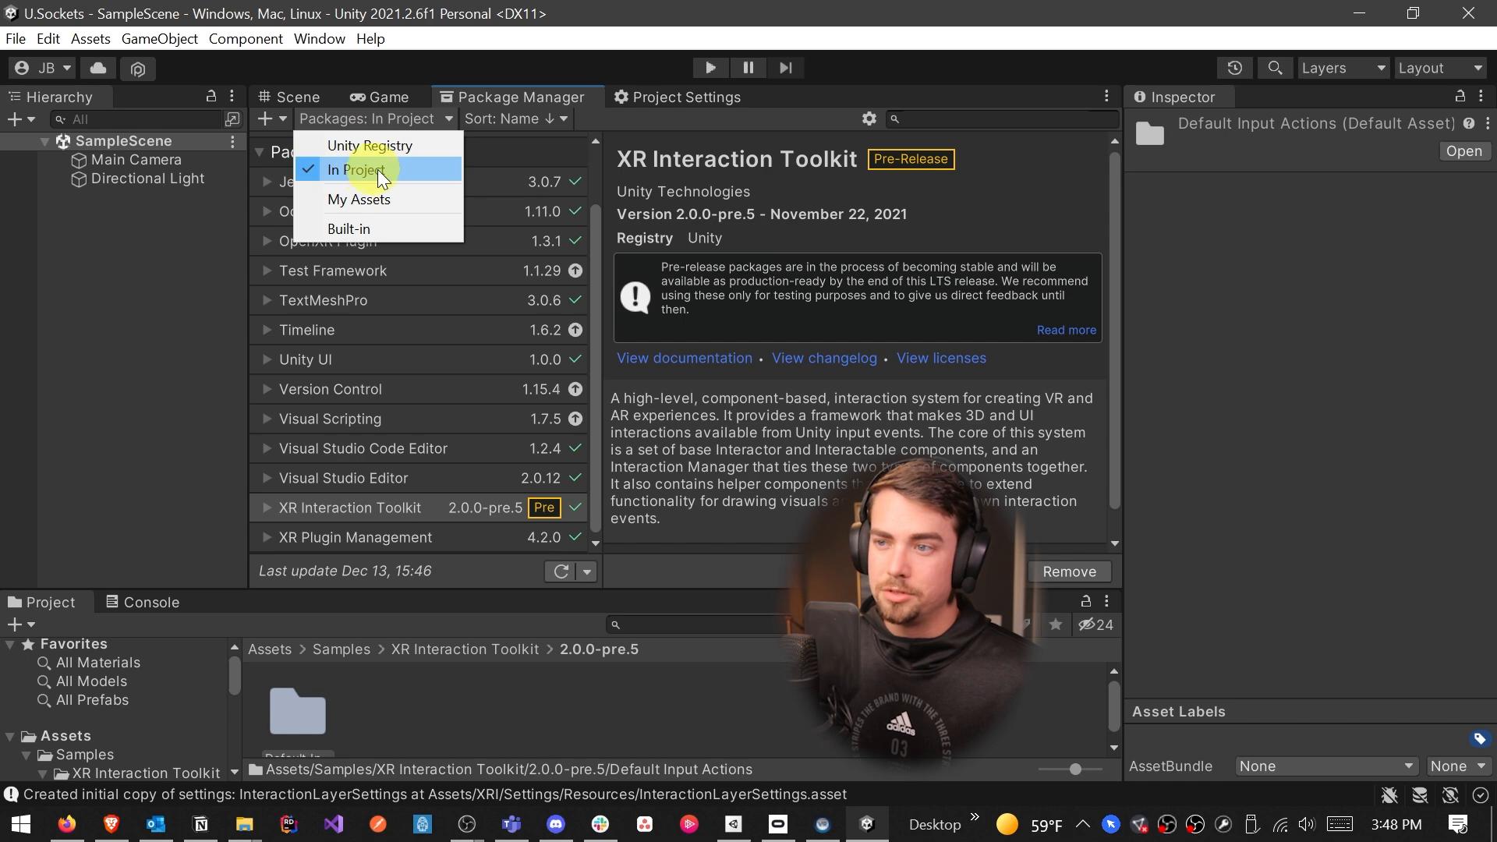
pyautogui.click(355, 170)
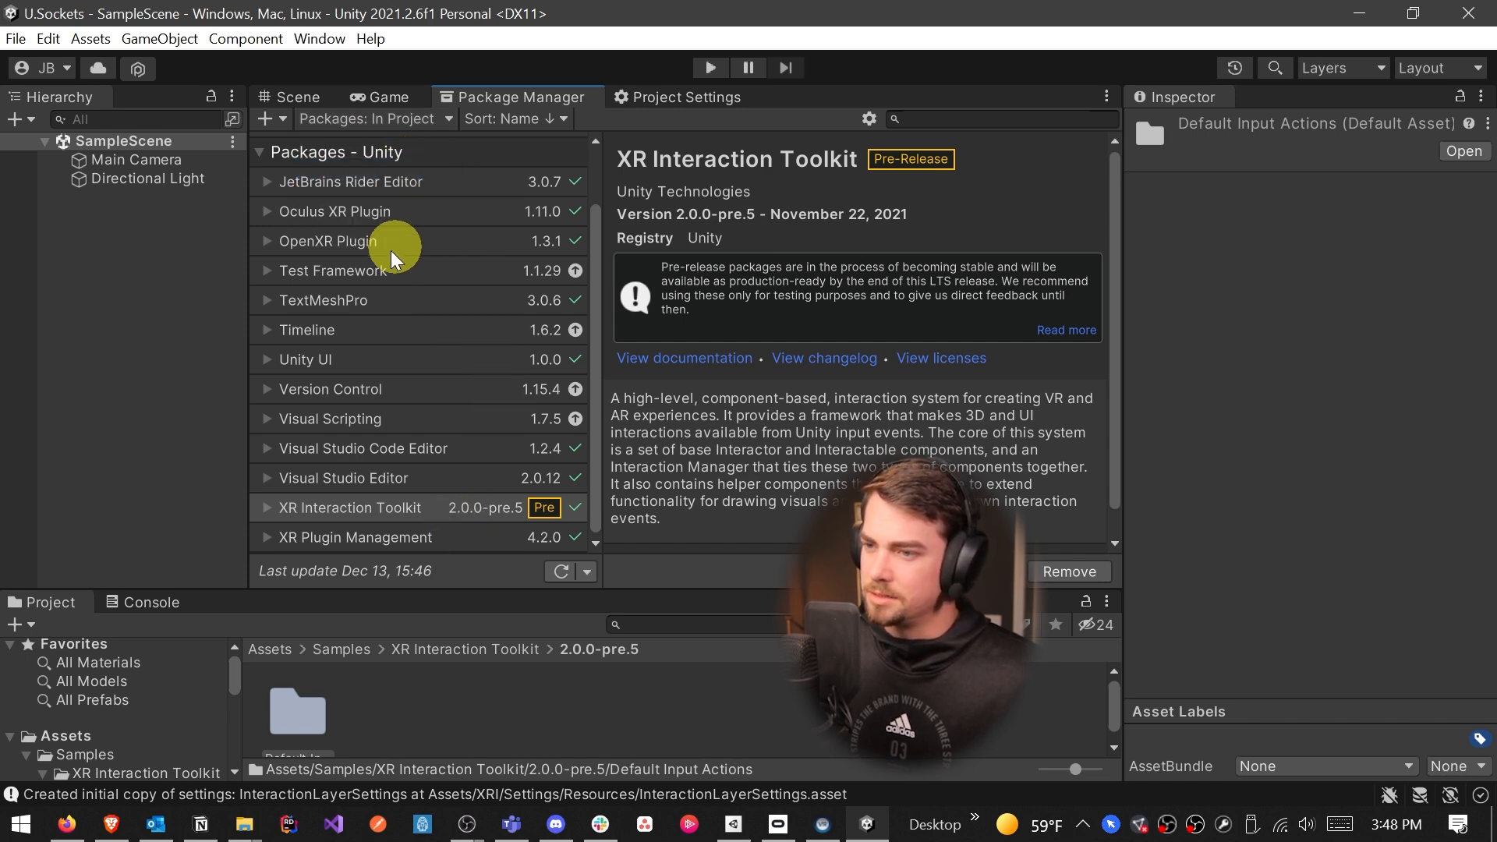
pyautogui.click(333, 270)
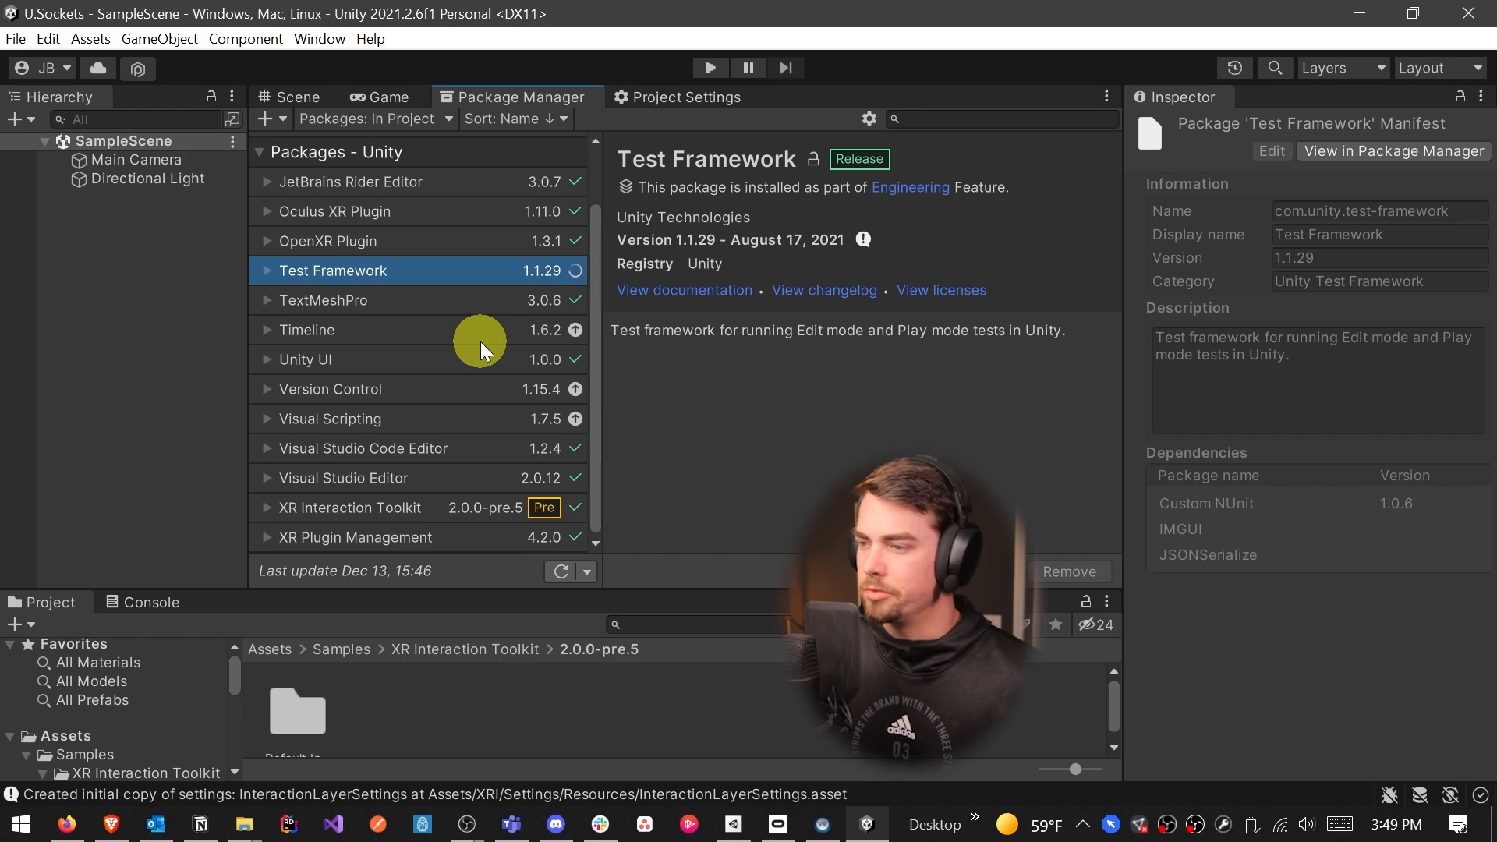
pyautogui.click(574, 270)
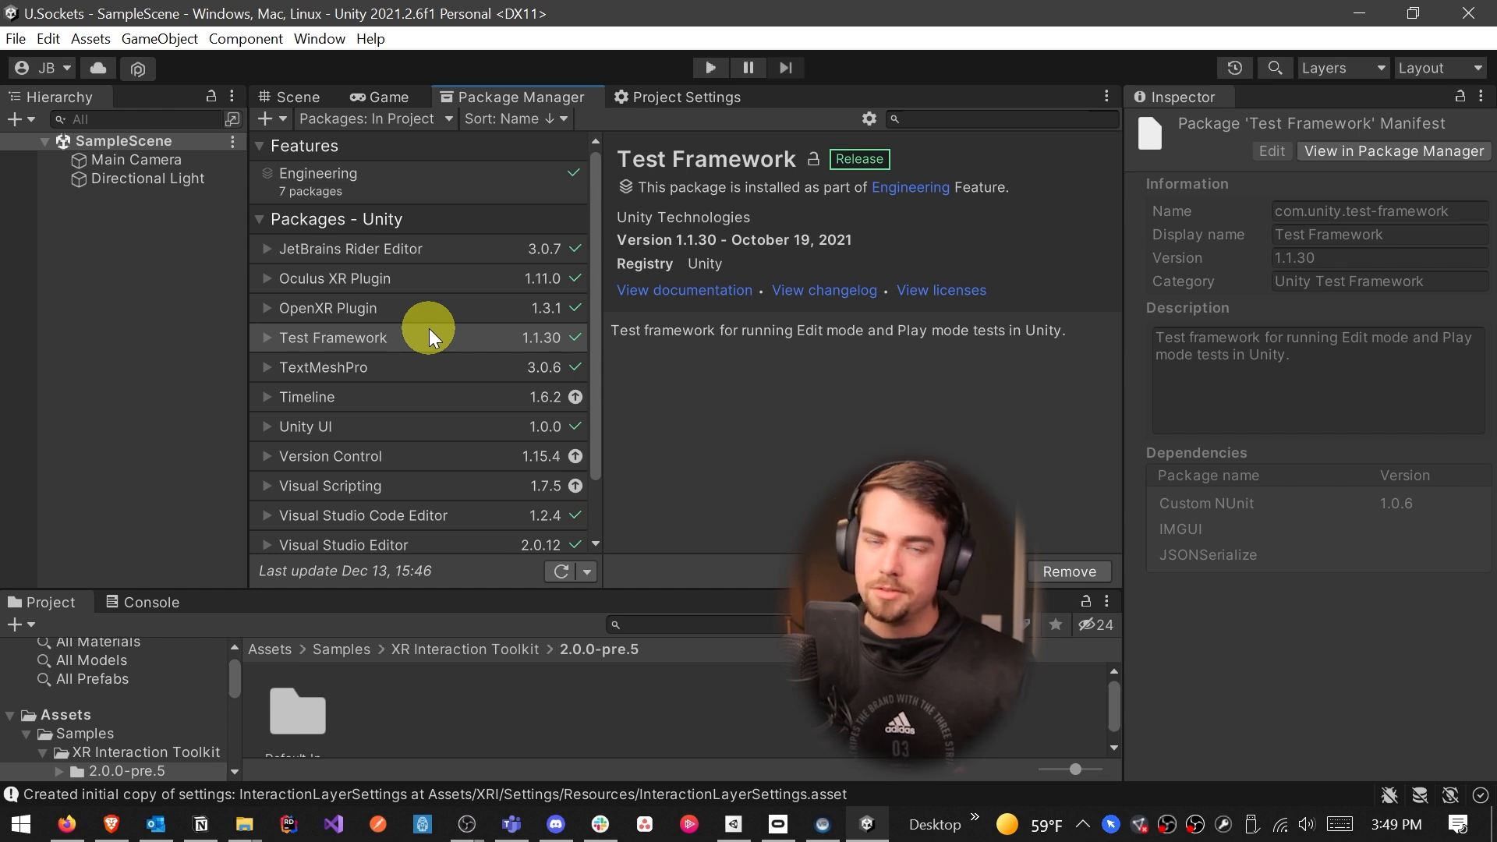
pyautogui.click(307, 396)
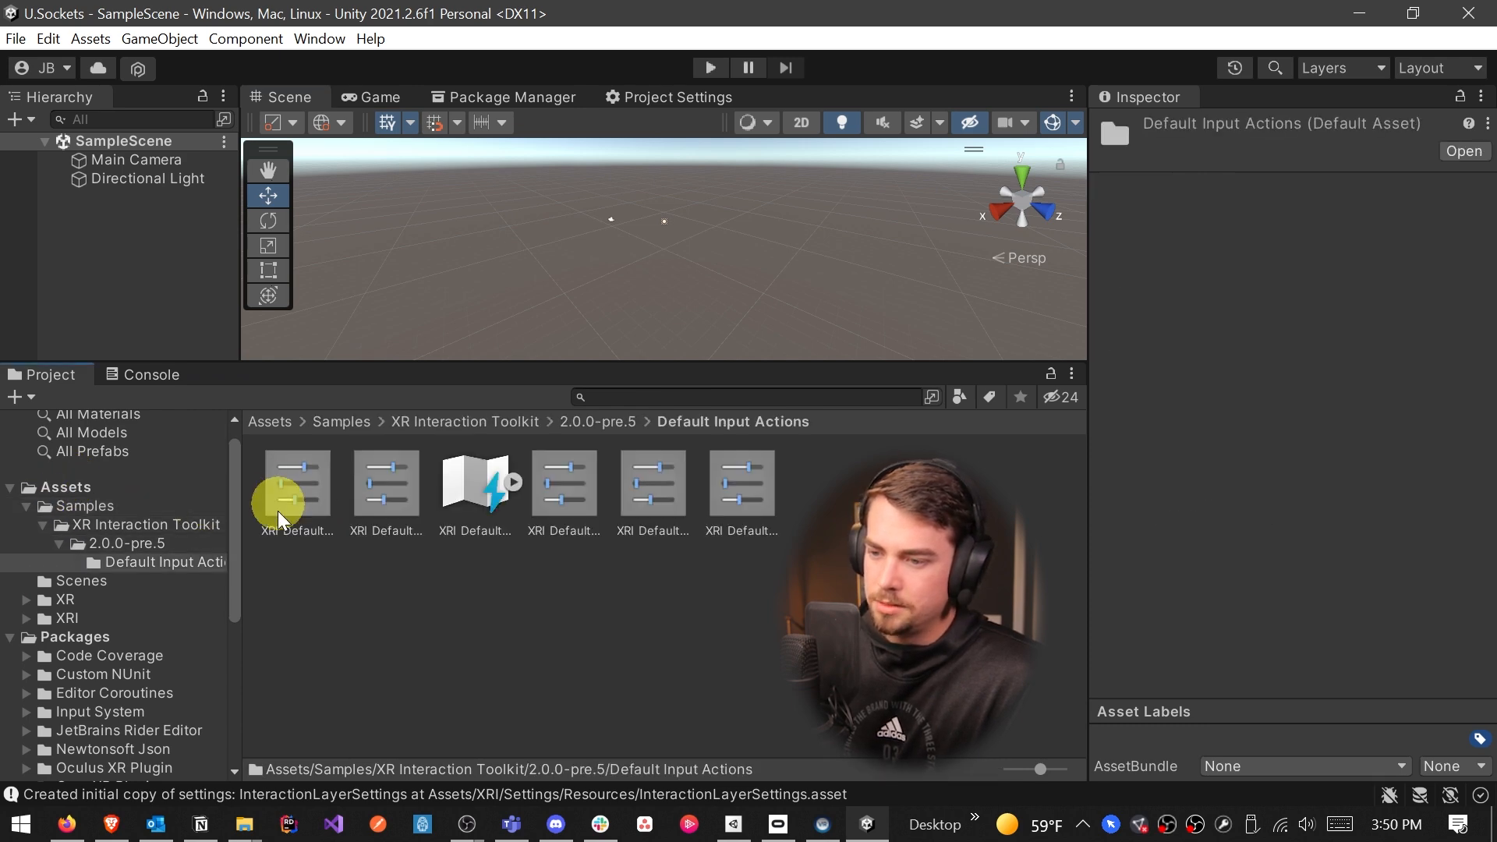
# Register the XRI Default Snap Turn, Continuous Move, Continuous Turn and Left Controller presets as defaults
pyautogui.click(294, 484)
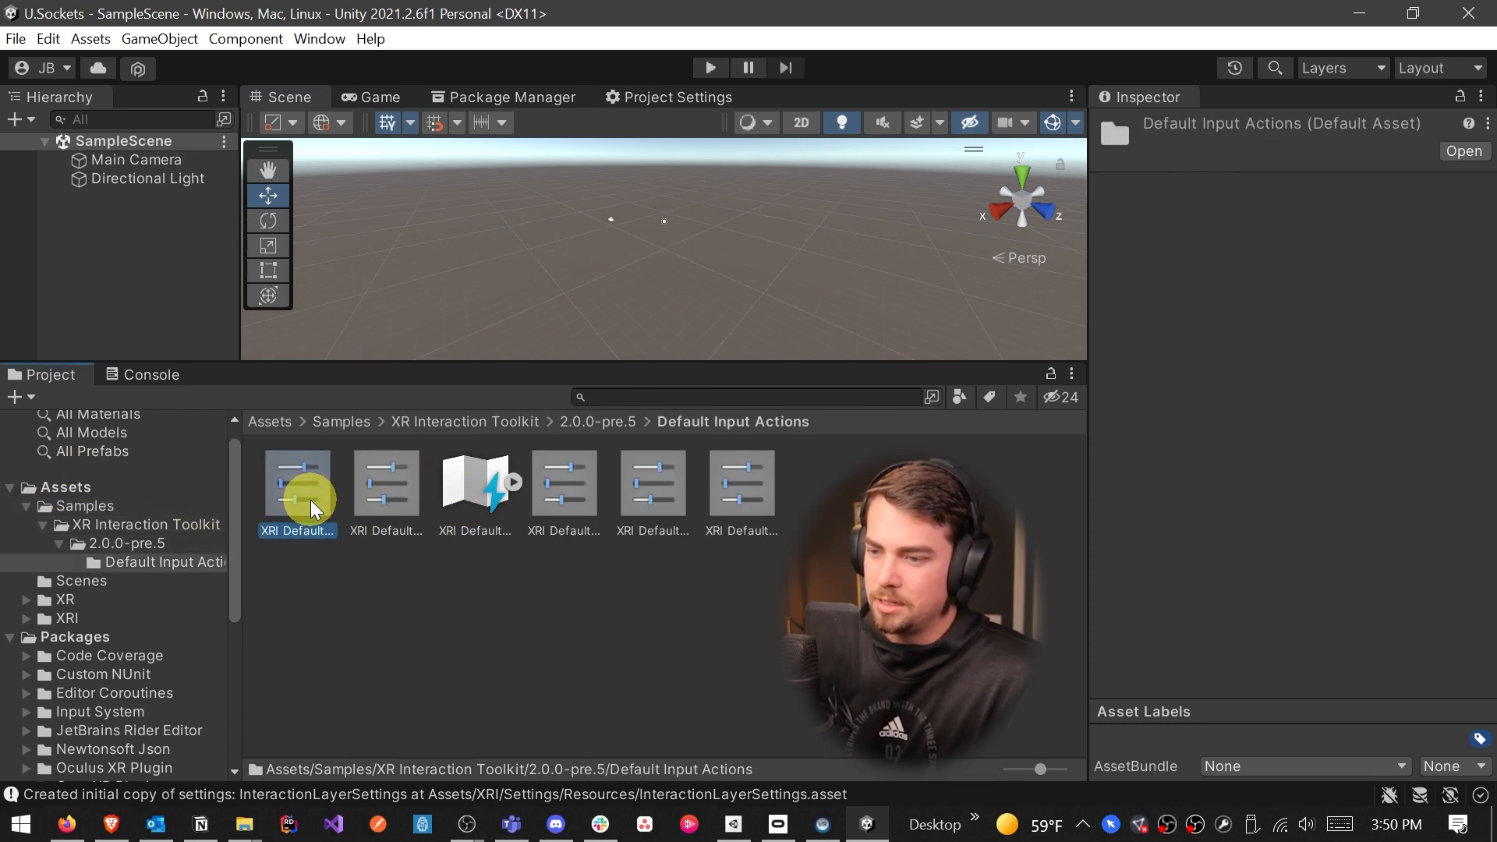
pyautogui.click(297, 482)
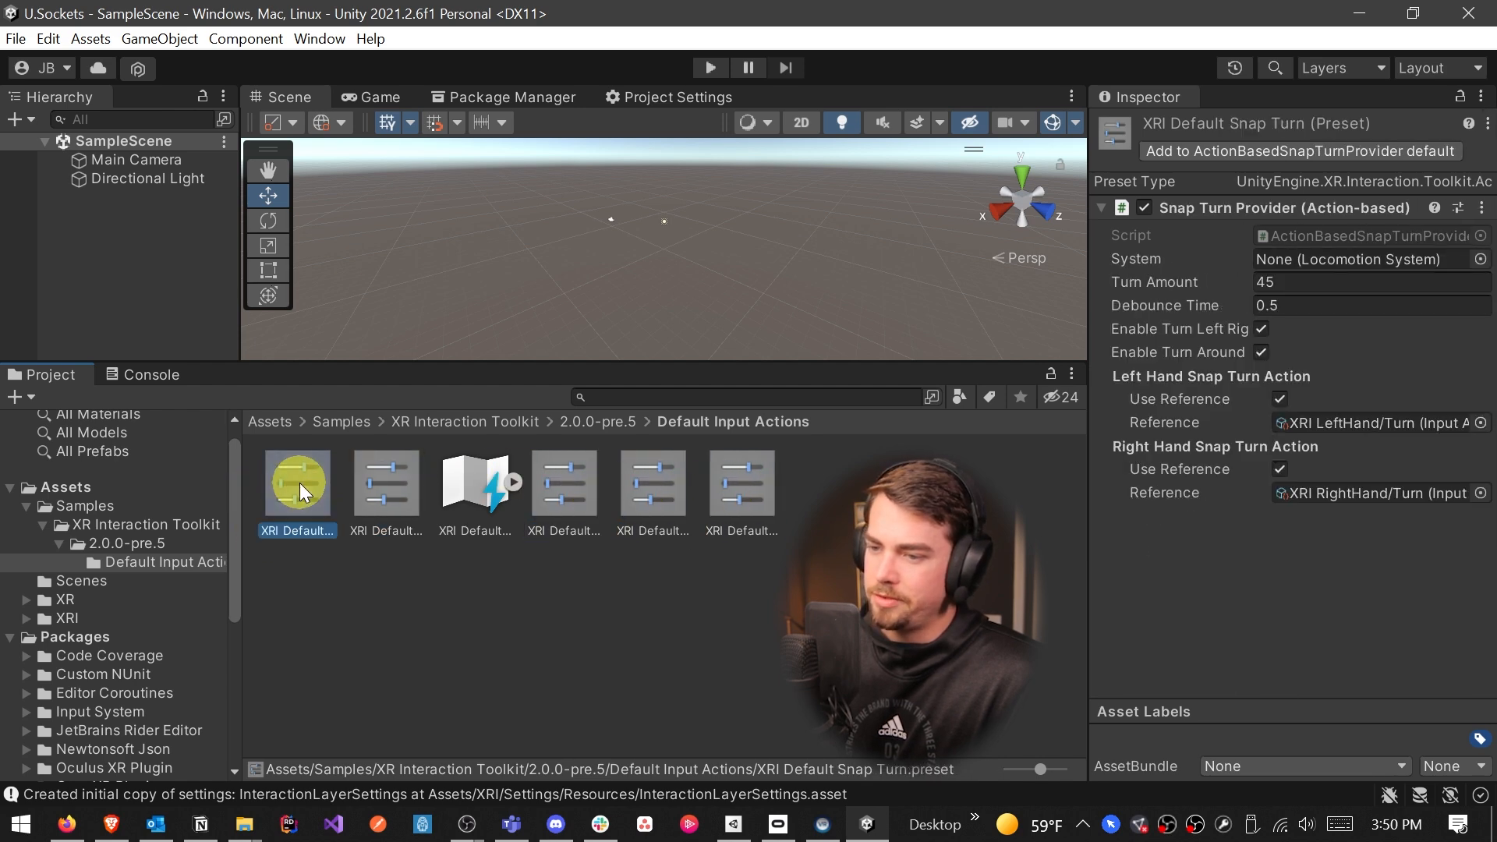
pyautogui.click(297, 482)
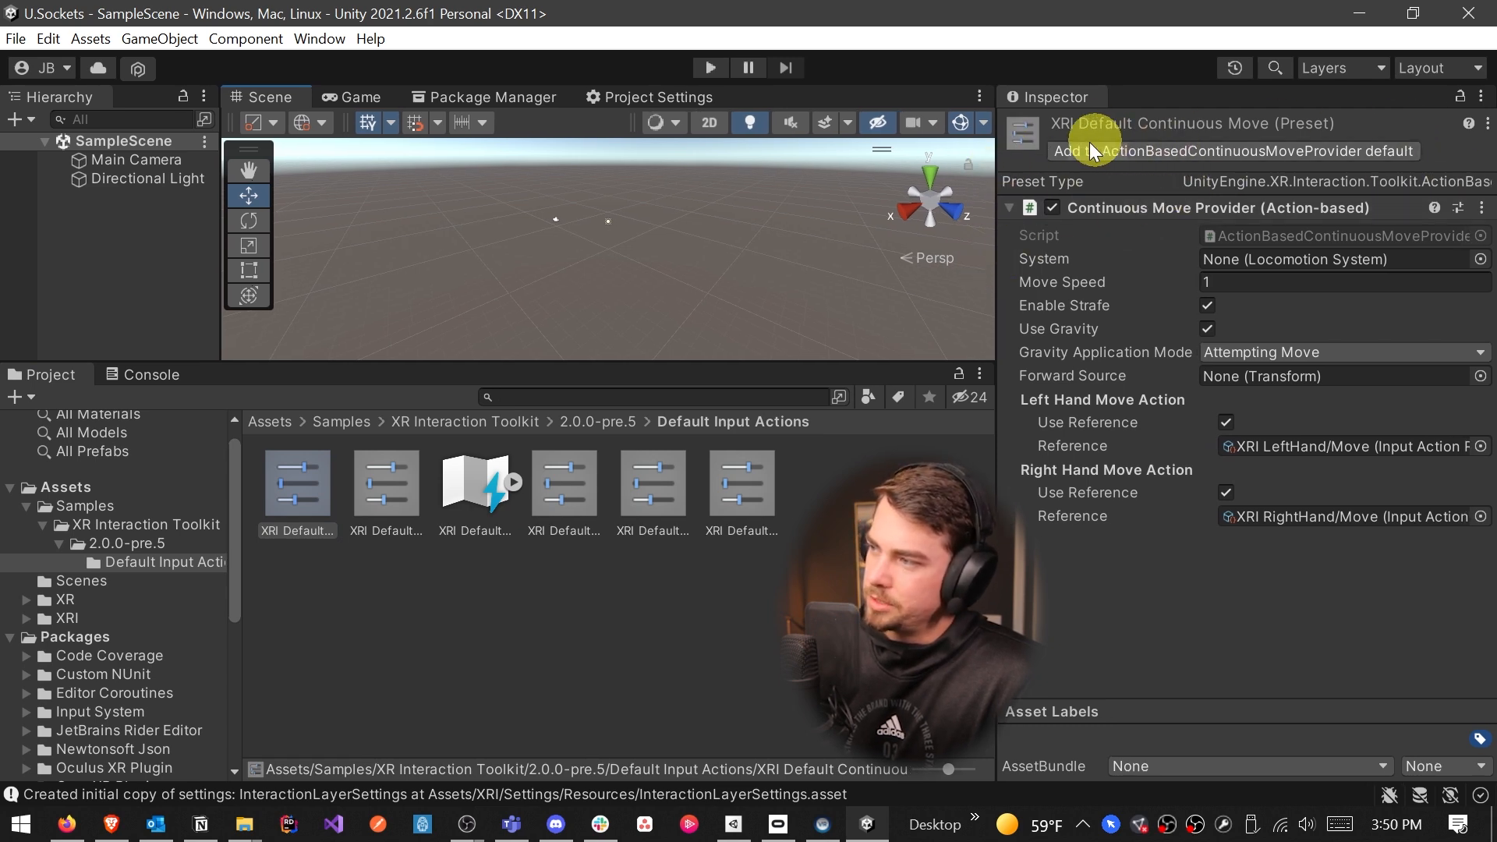
pyautogui.moveTo(1232, 151)
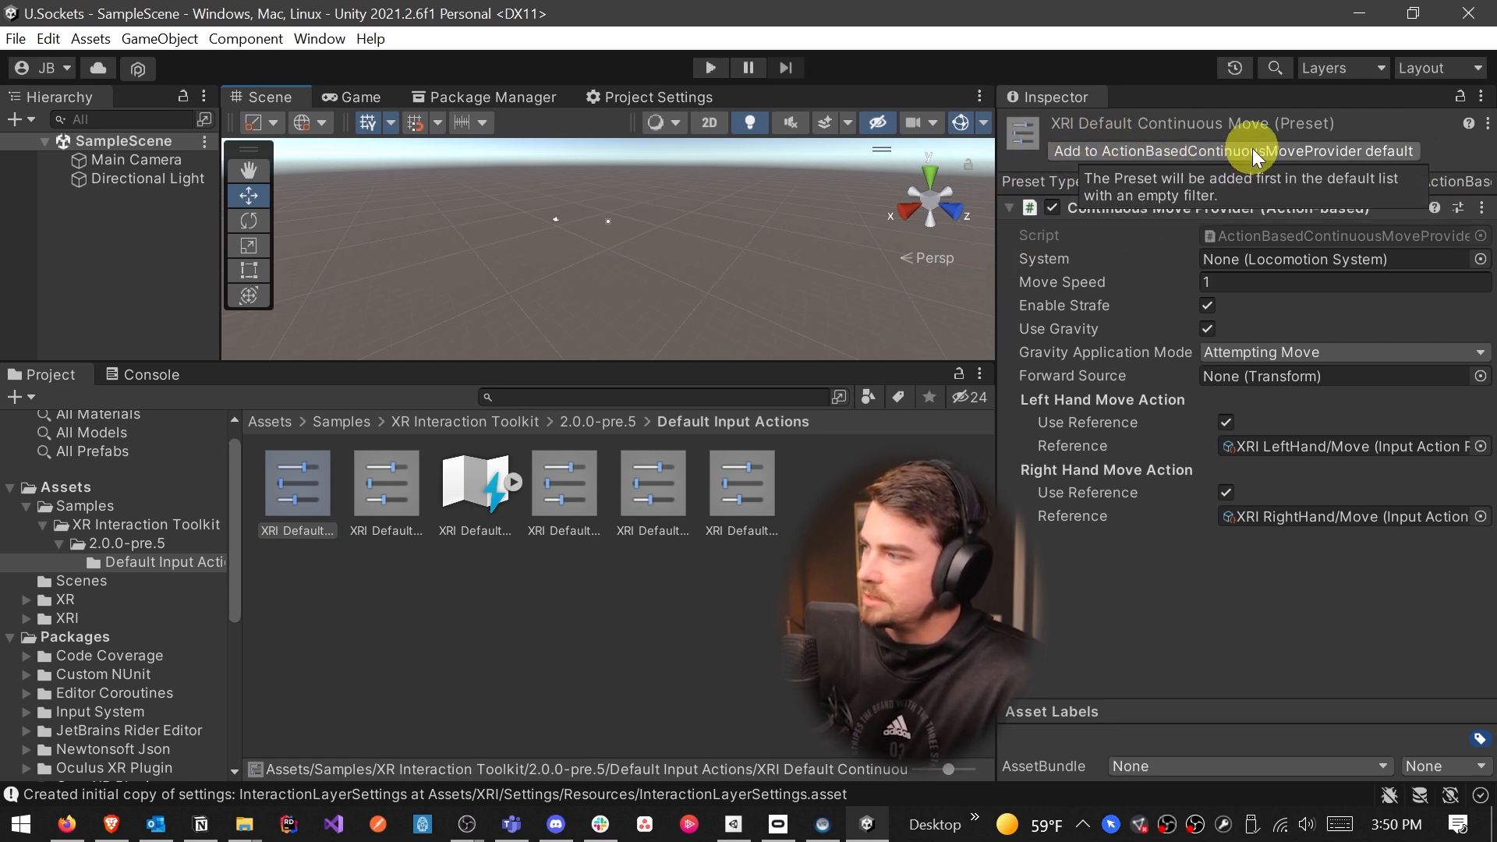
pyautogui.click(386, 482)
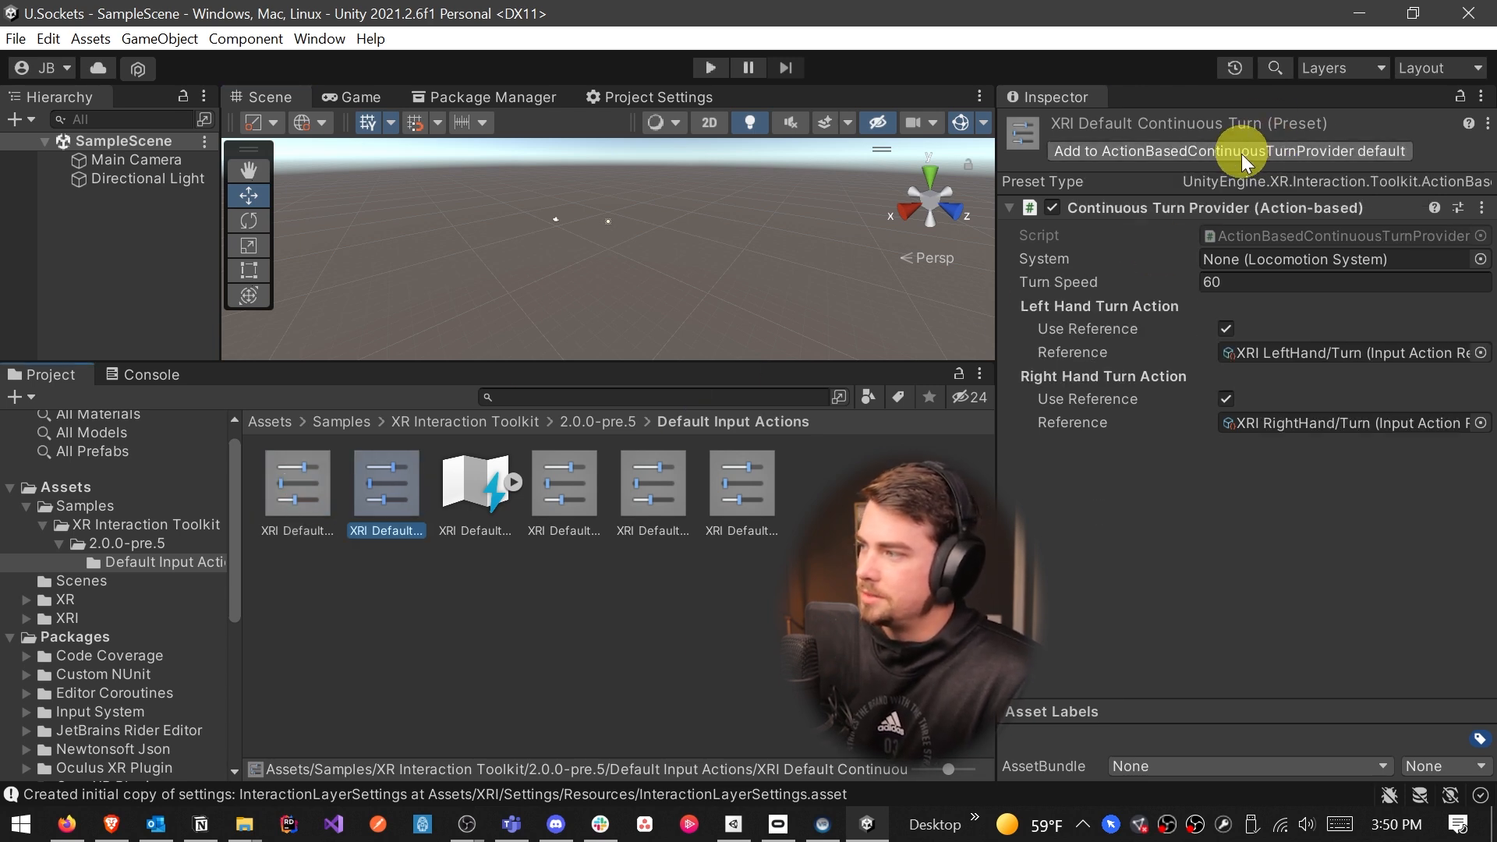
pyautogui.click(563, 482)
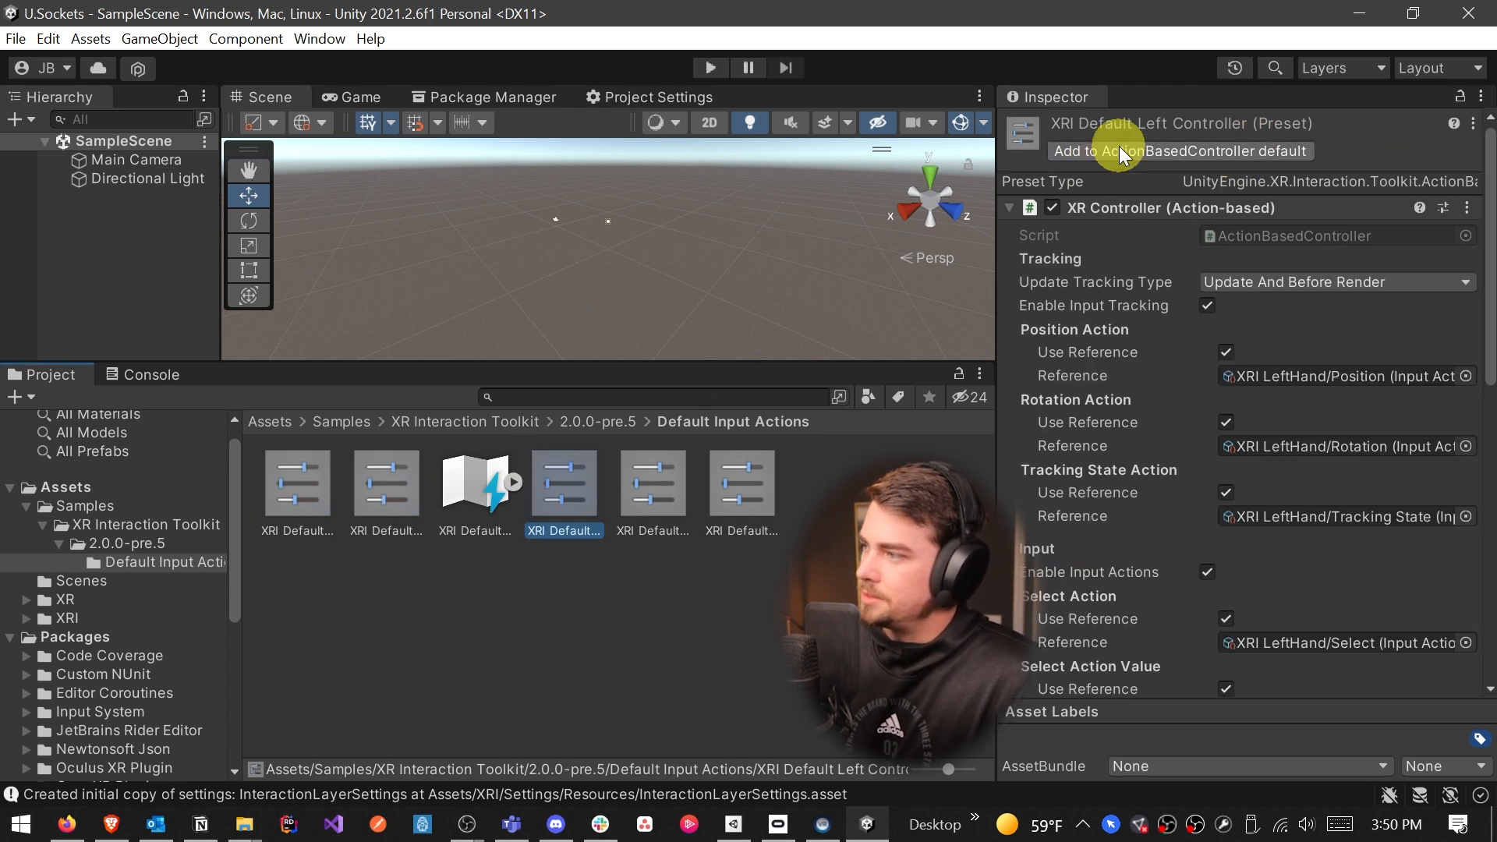
pyautogui.click(652, 481)
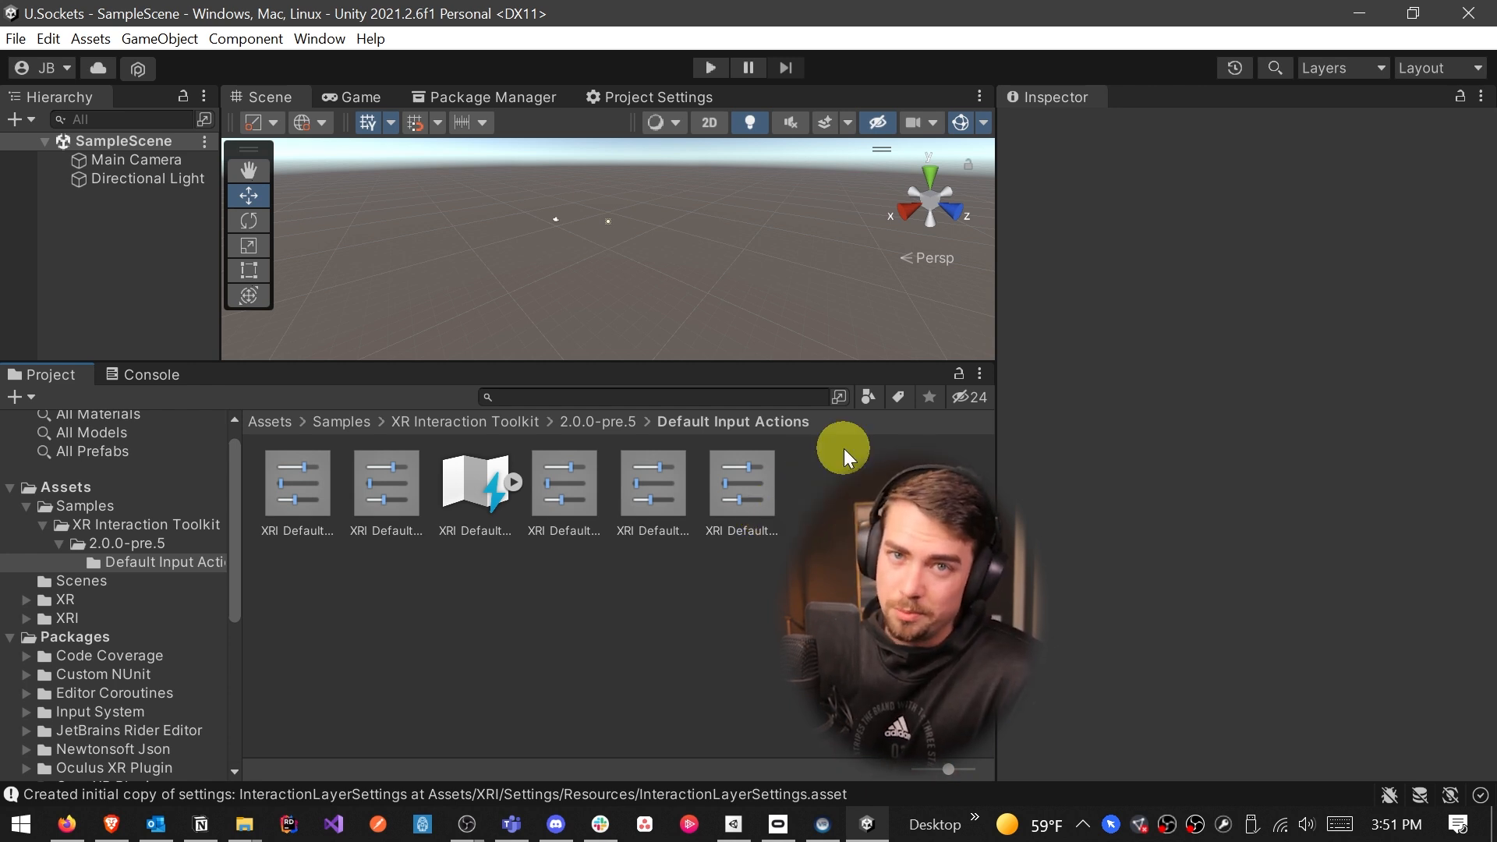
pyautogui.click(474, 482)
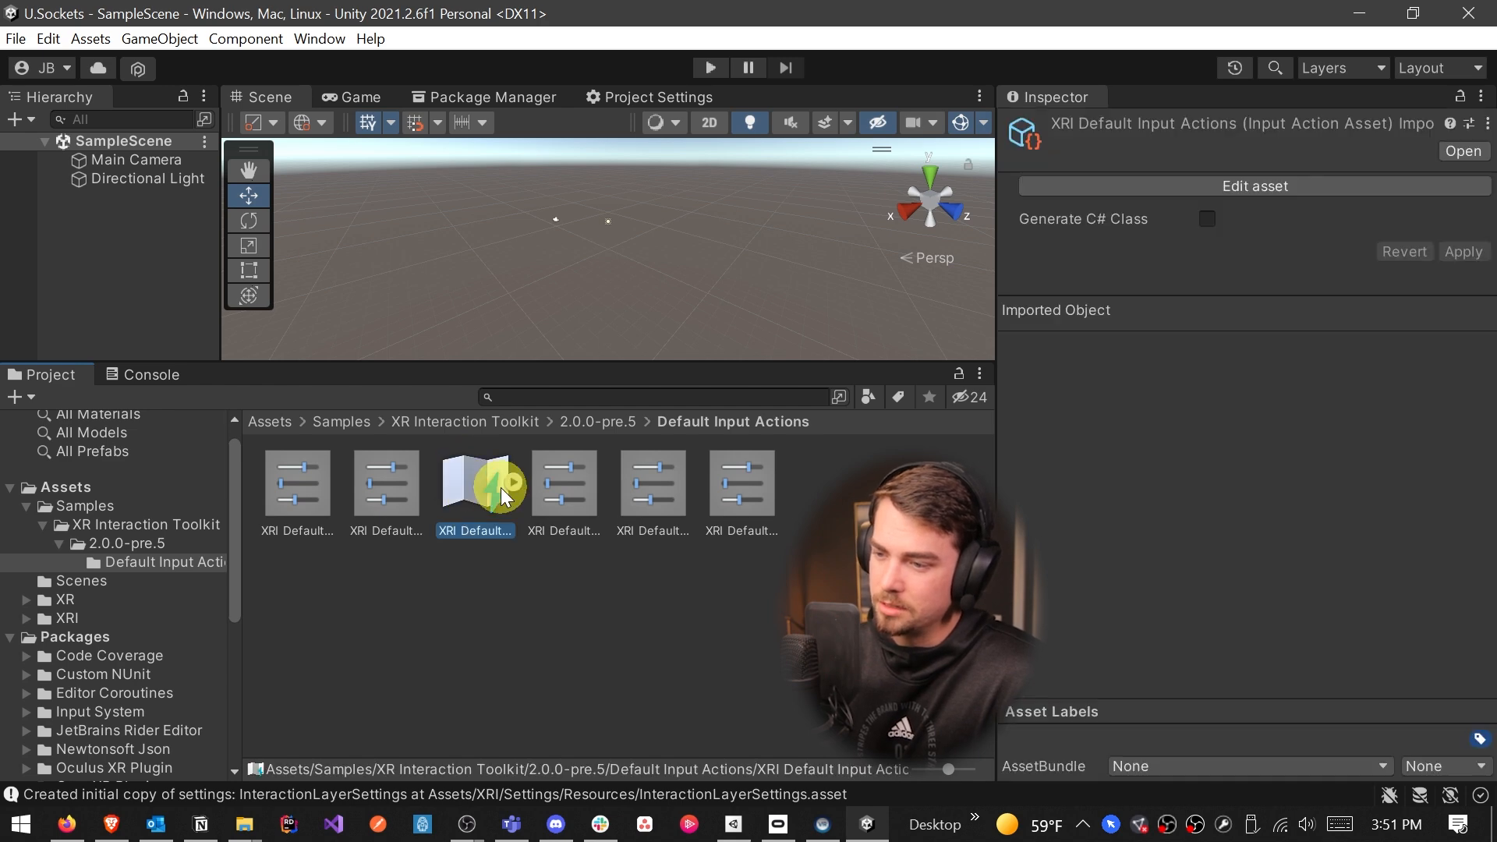
pyautogui.doubleClick(475, 481)
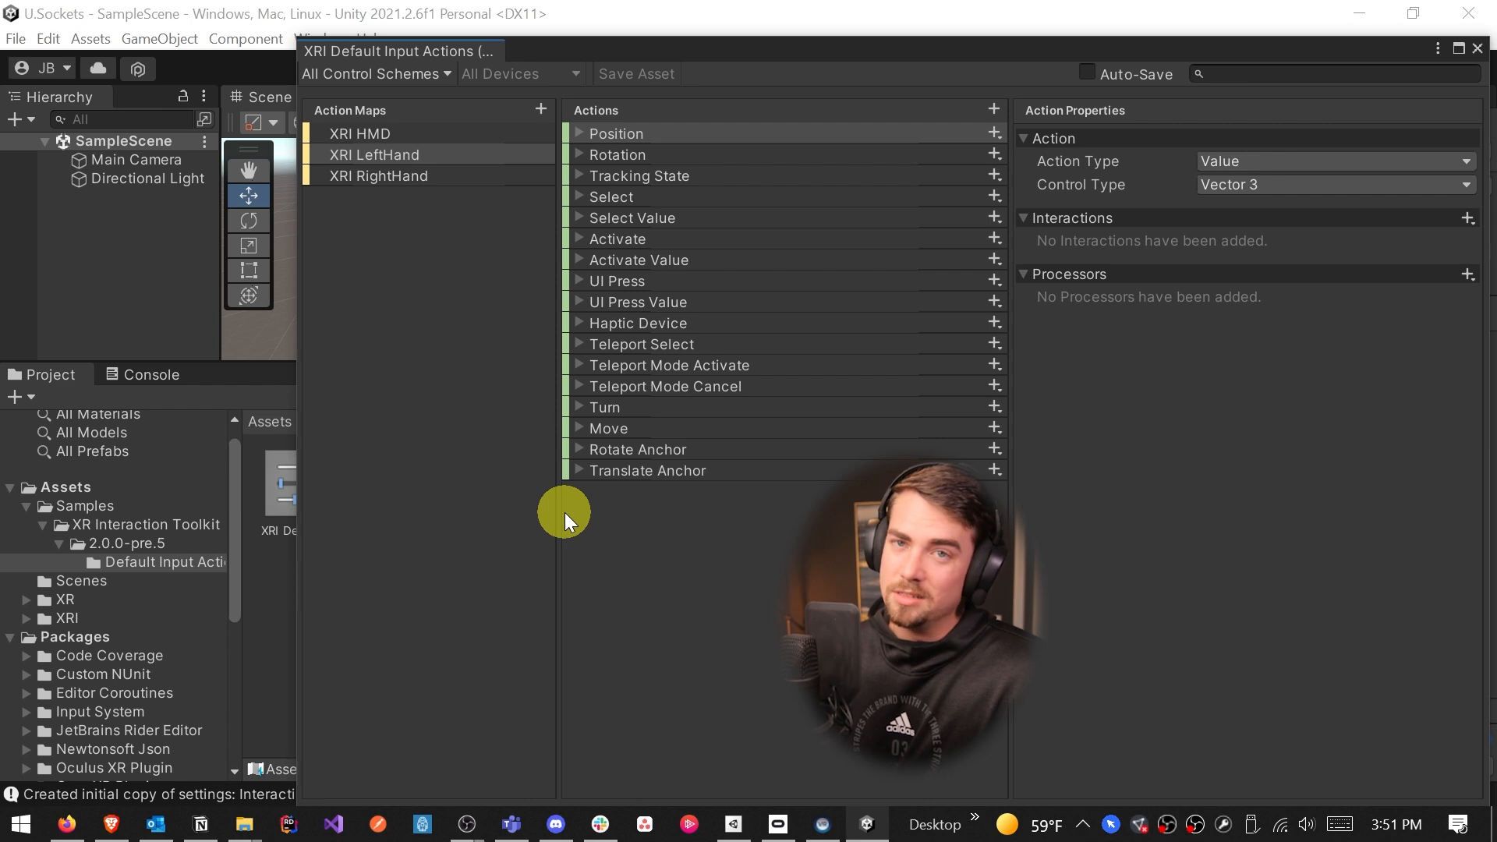
pyautogui.moveTo(733, 220)
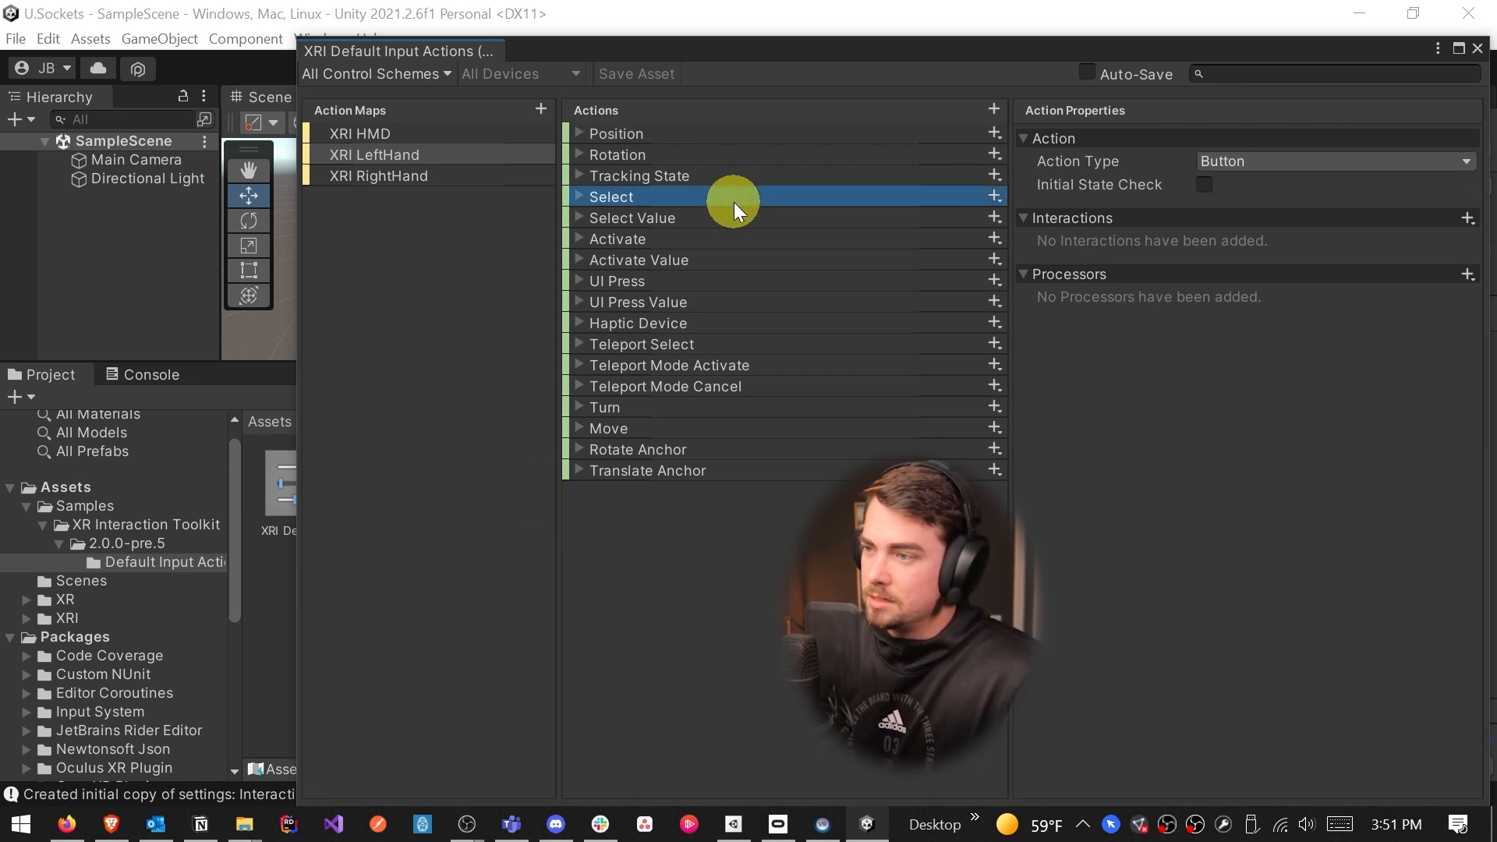
pyautogui.click(579, 196)
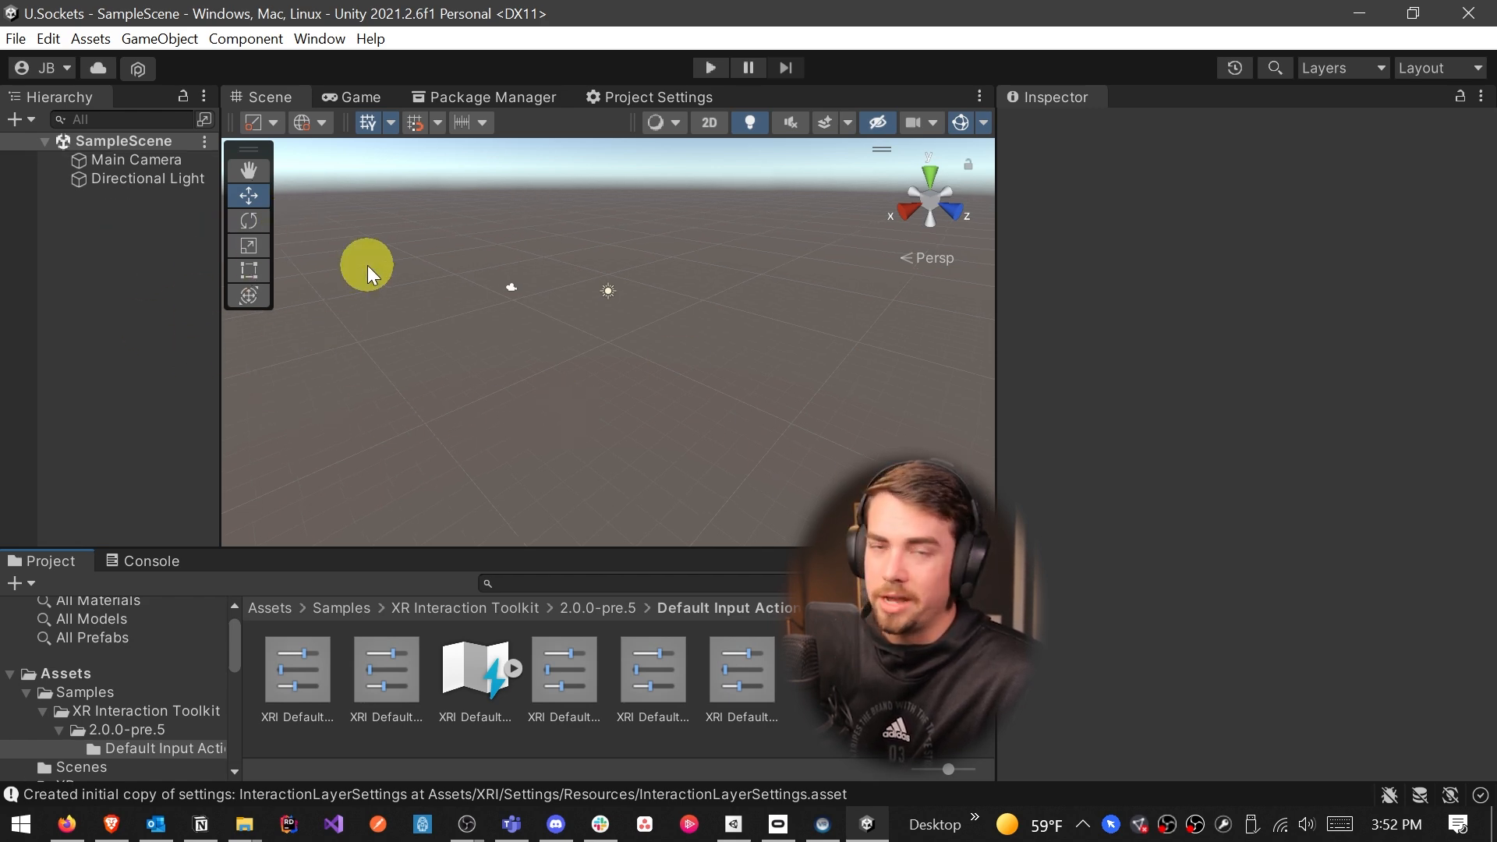
# In Preset Manager, give the ActionBasedController presets the filters 'right' and 'left'
pyautogui.click(650, 97)
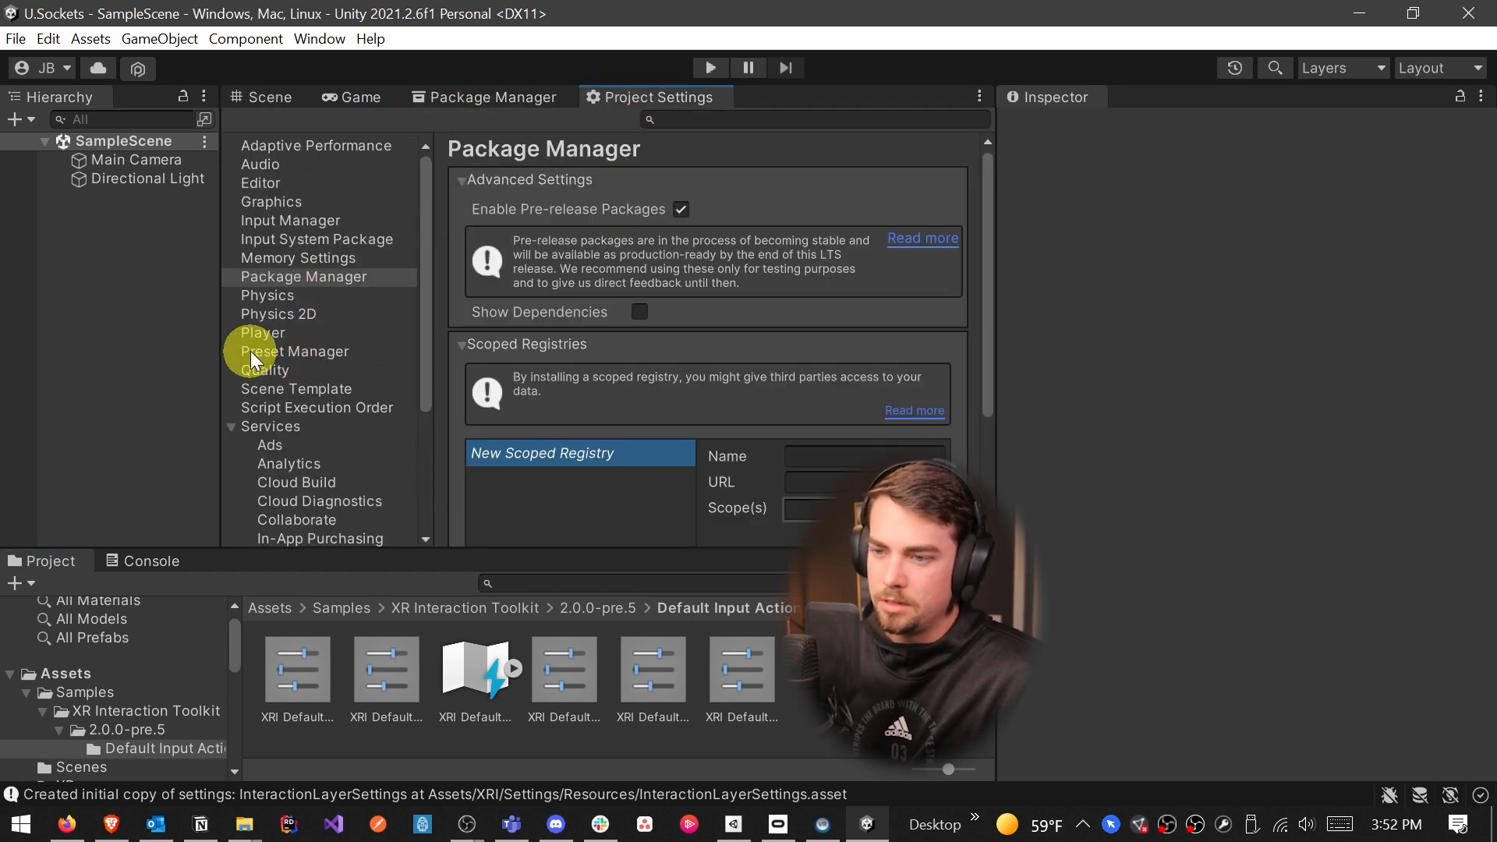
pyautogui.click(295, 352)
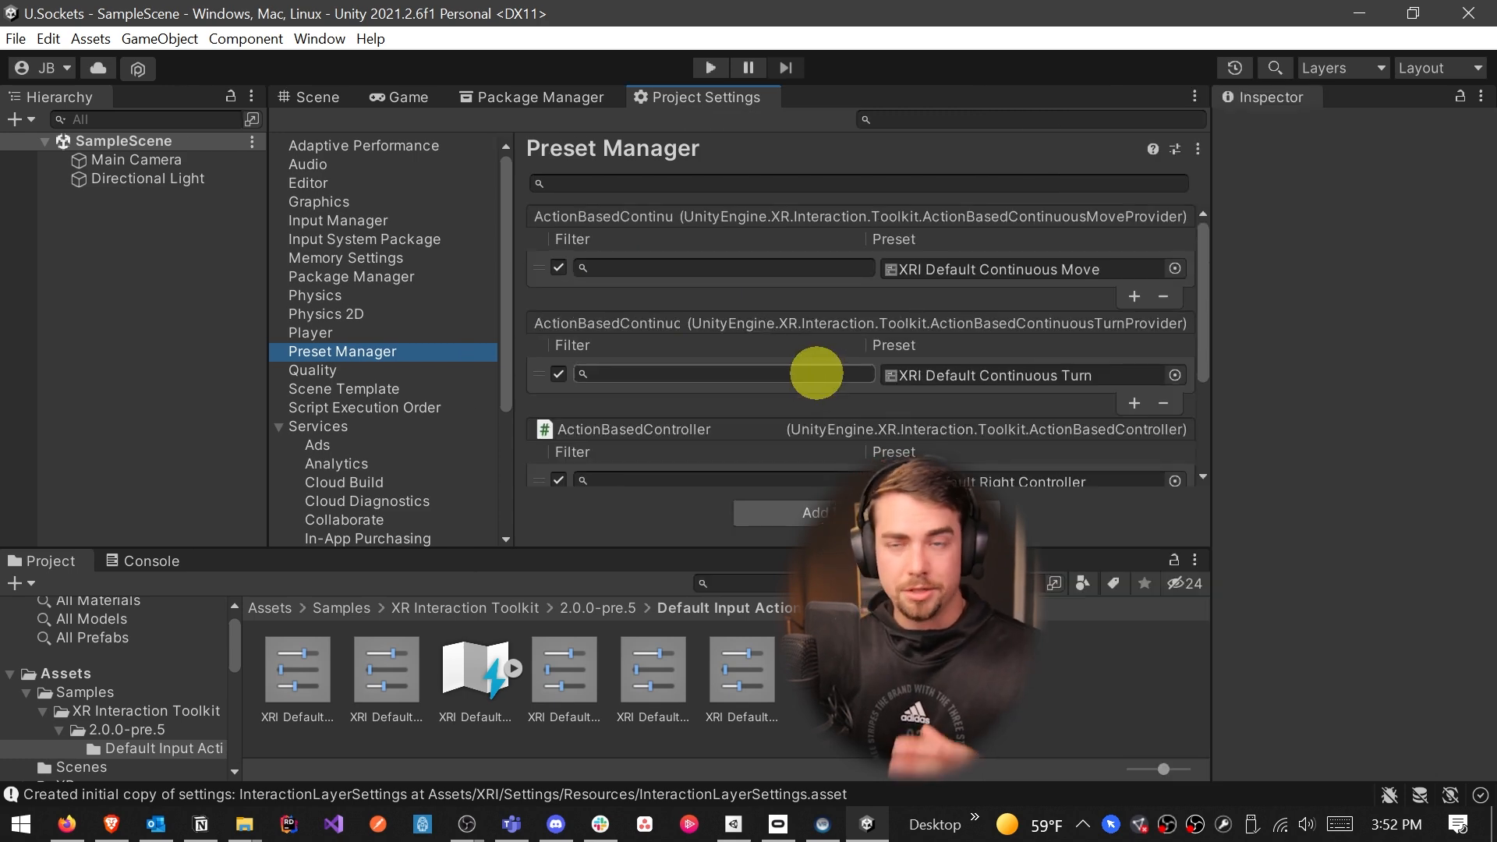
pyautogui.scroll(-3)
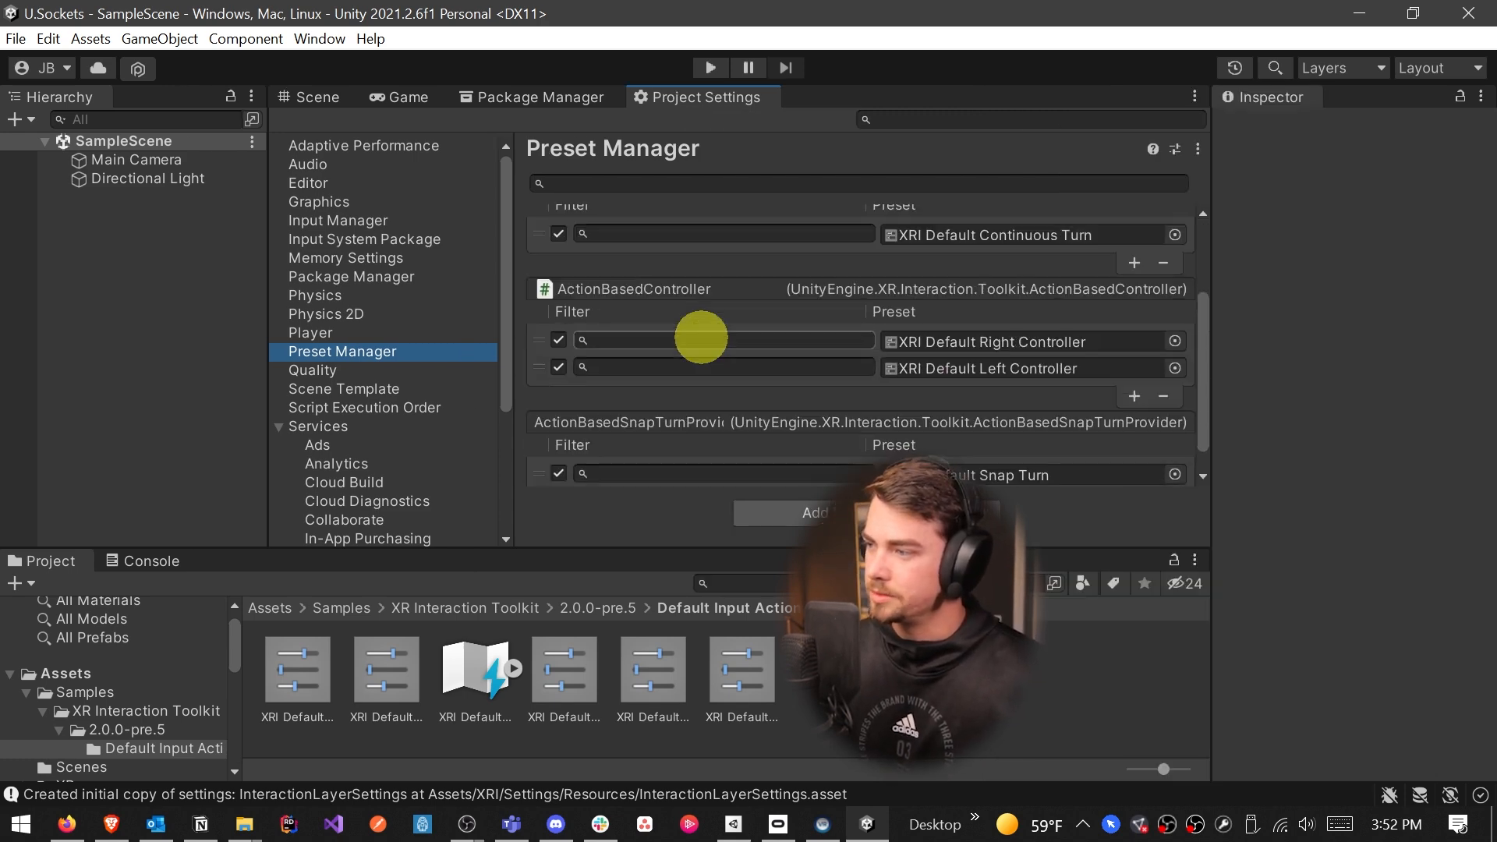
pyautogui.scroll(-3)
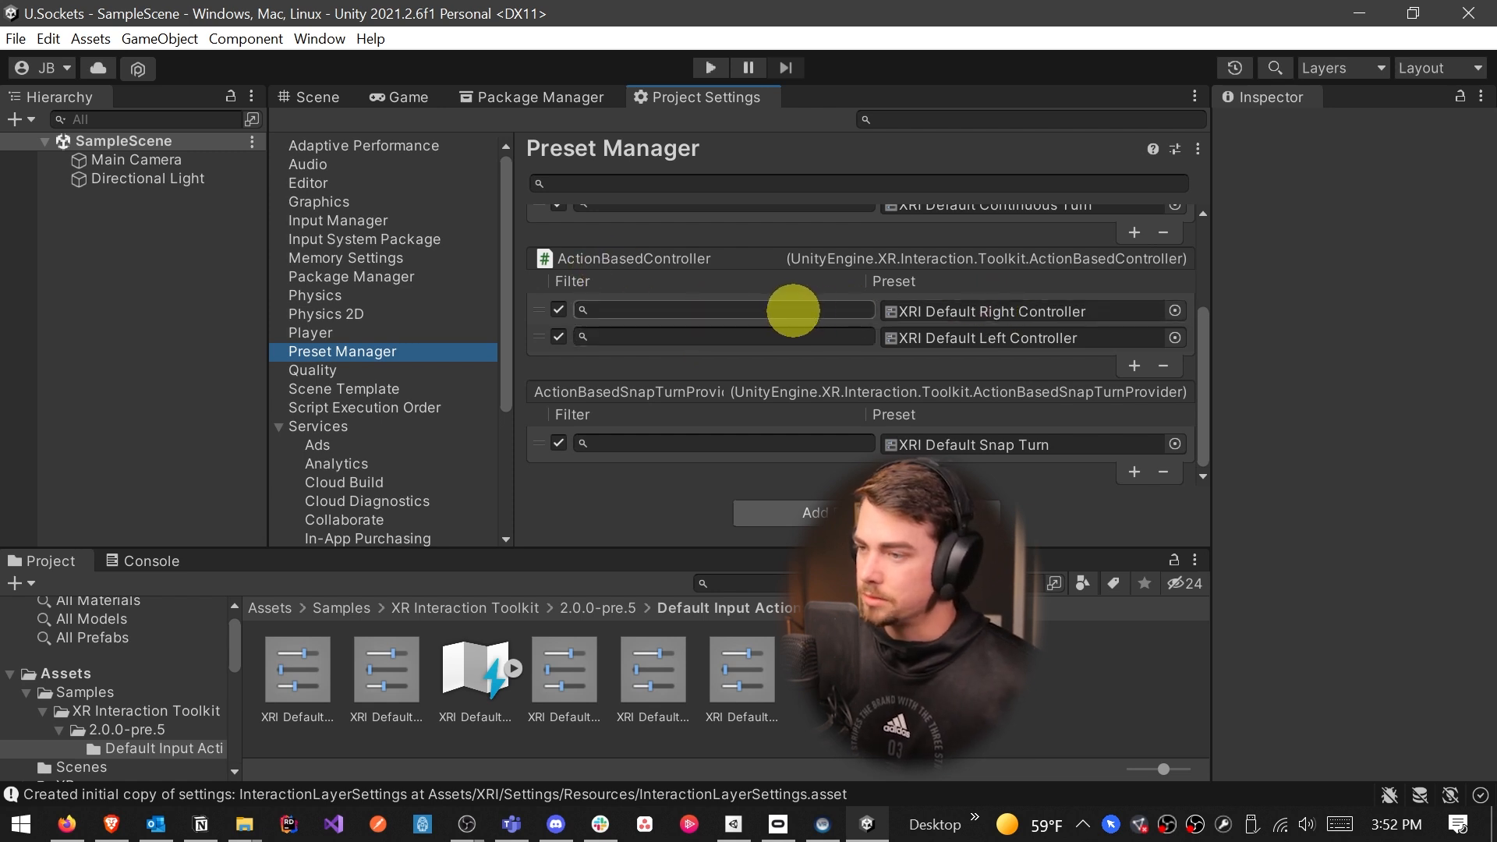
pyautogui.click(723, 310)
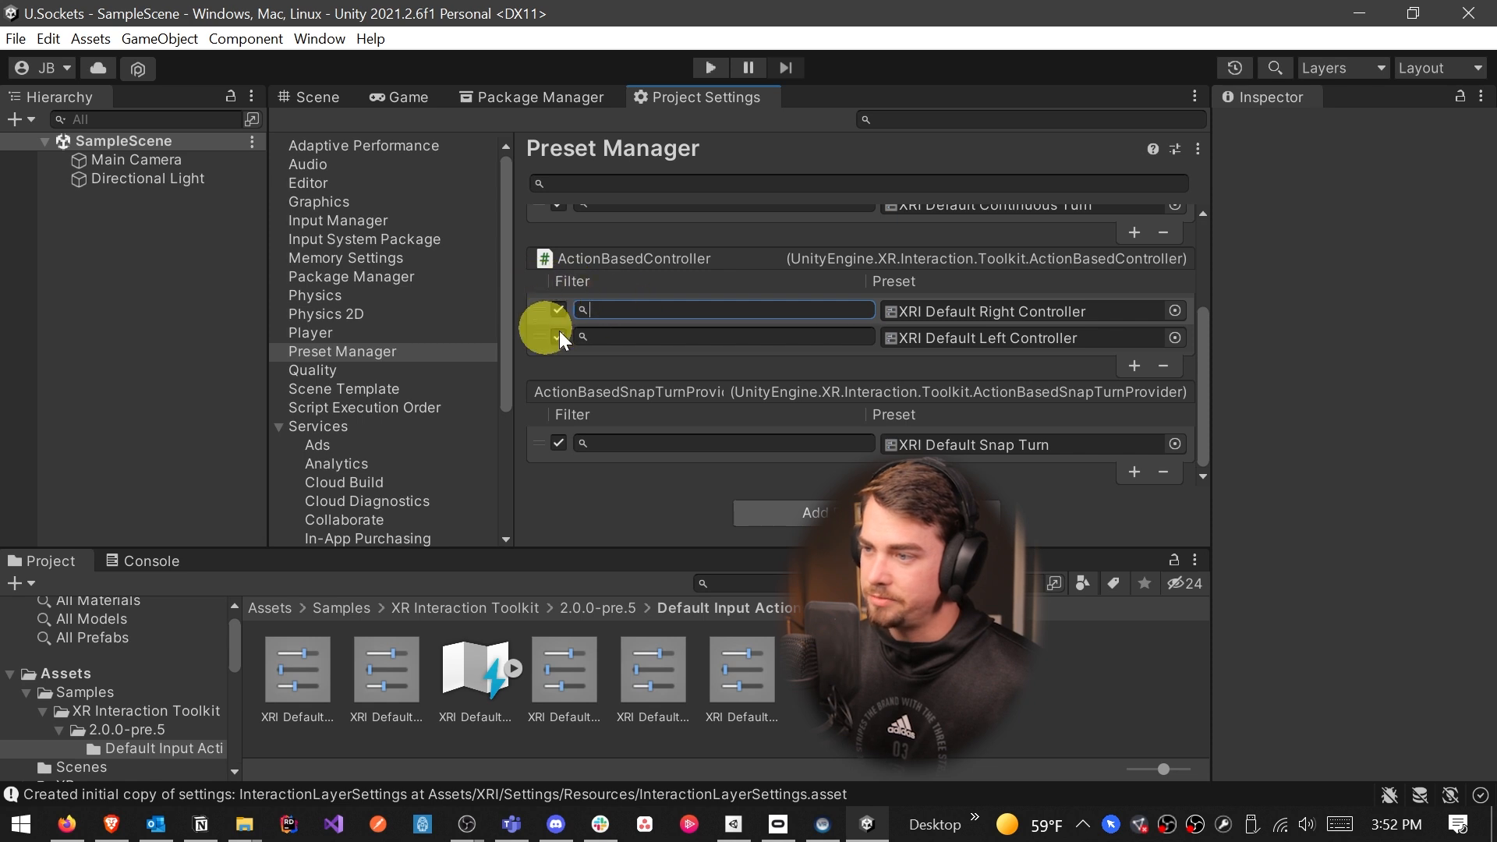
pyautogui.write('right')
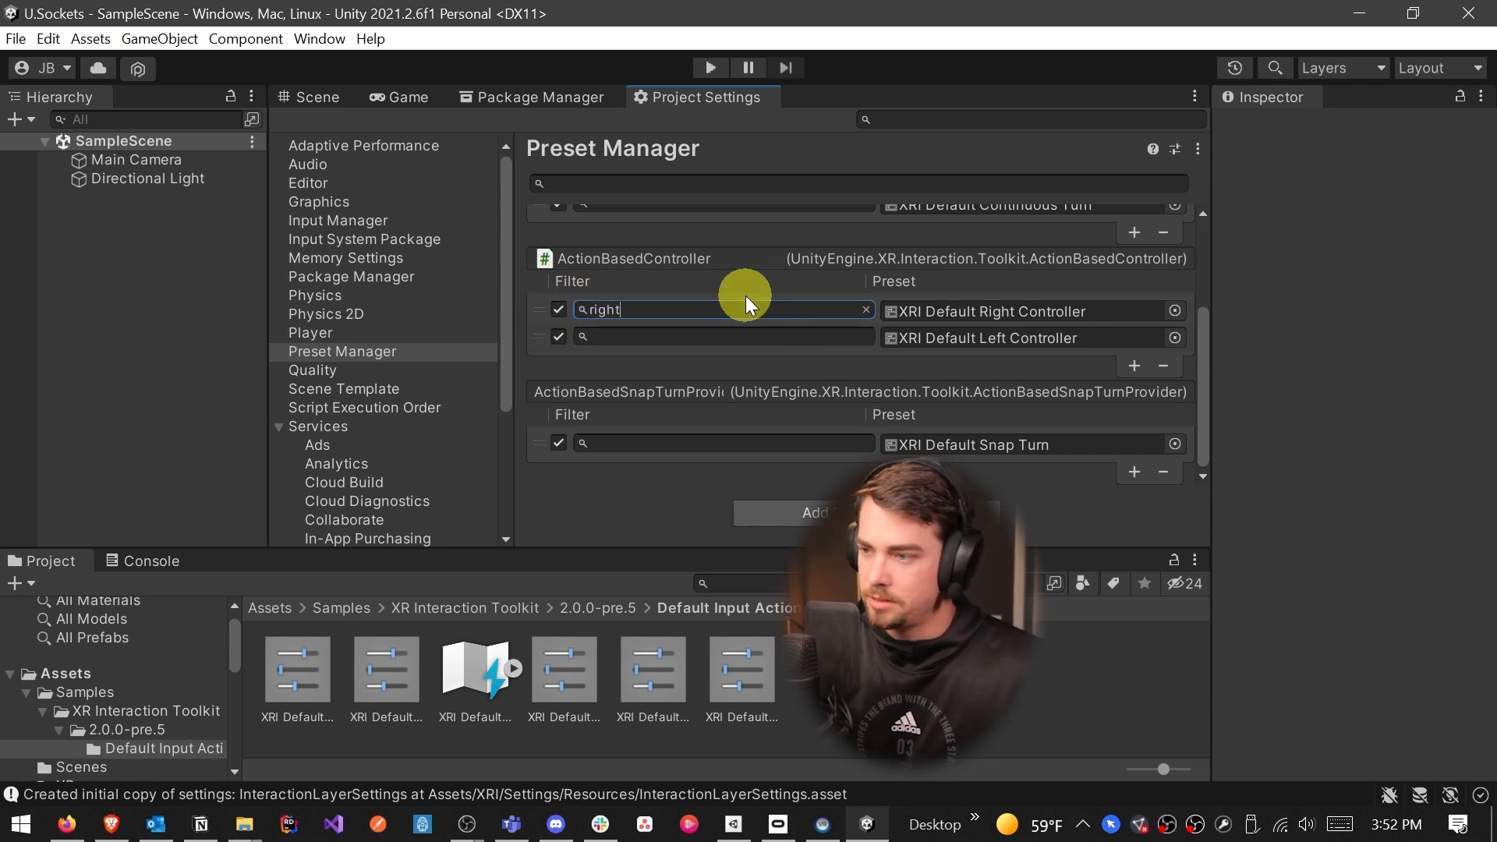
pyautogui.write('left')
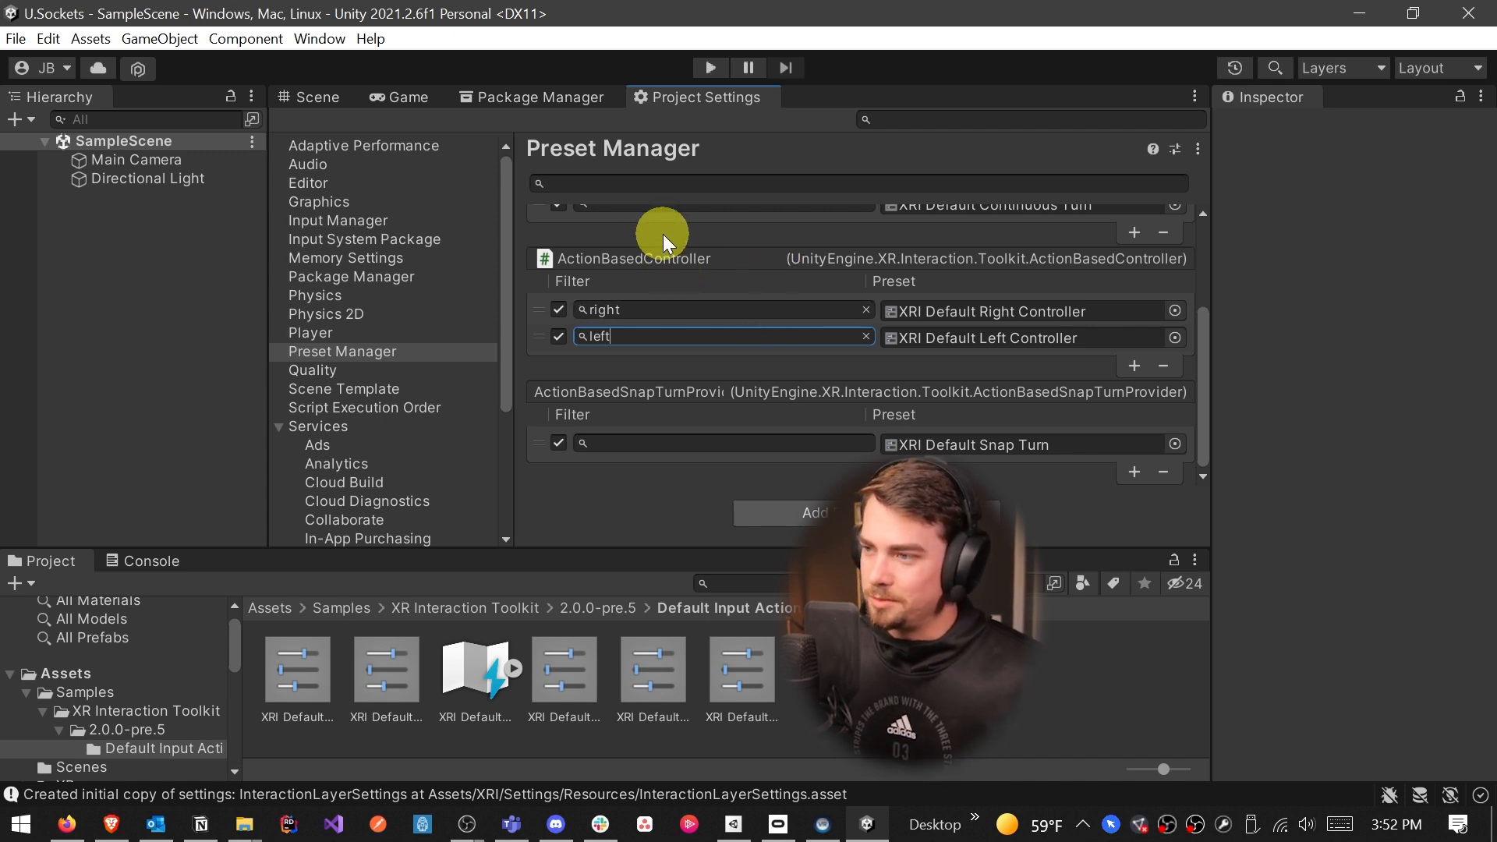
pyautogui.moveTo(680, 153)
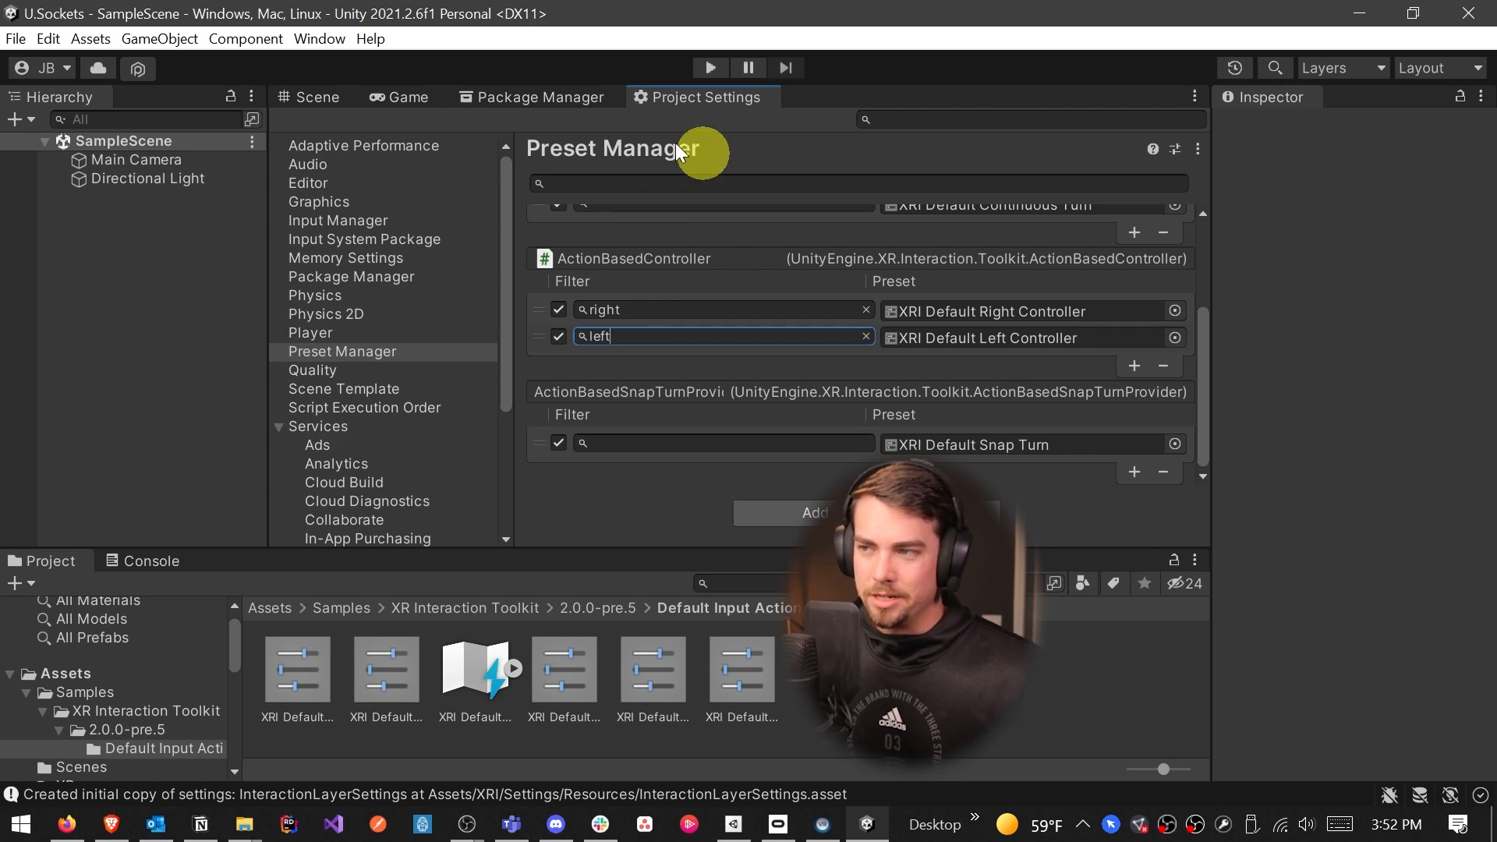
# Add an XR Origin (Action-based) rig to the scene from the Hierarchy's XR menu
pyautogui.click(315, 96)
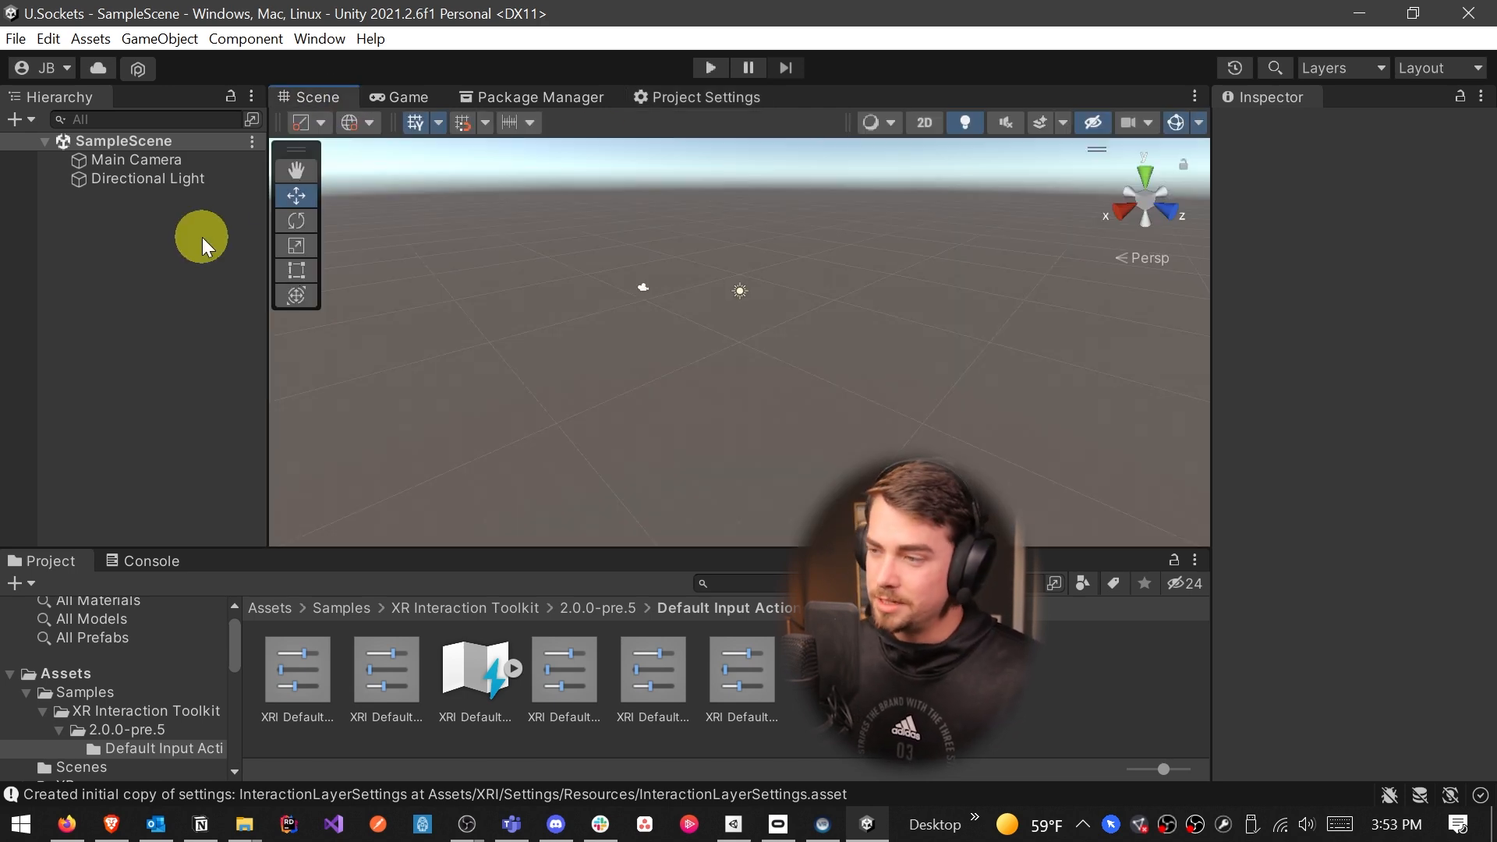
pyautogui.rightClick(200, 236)
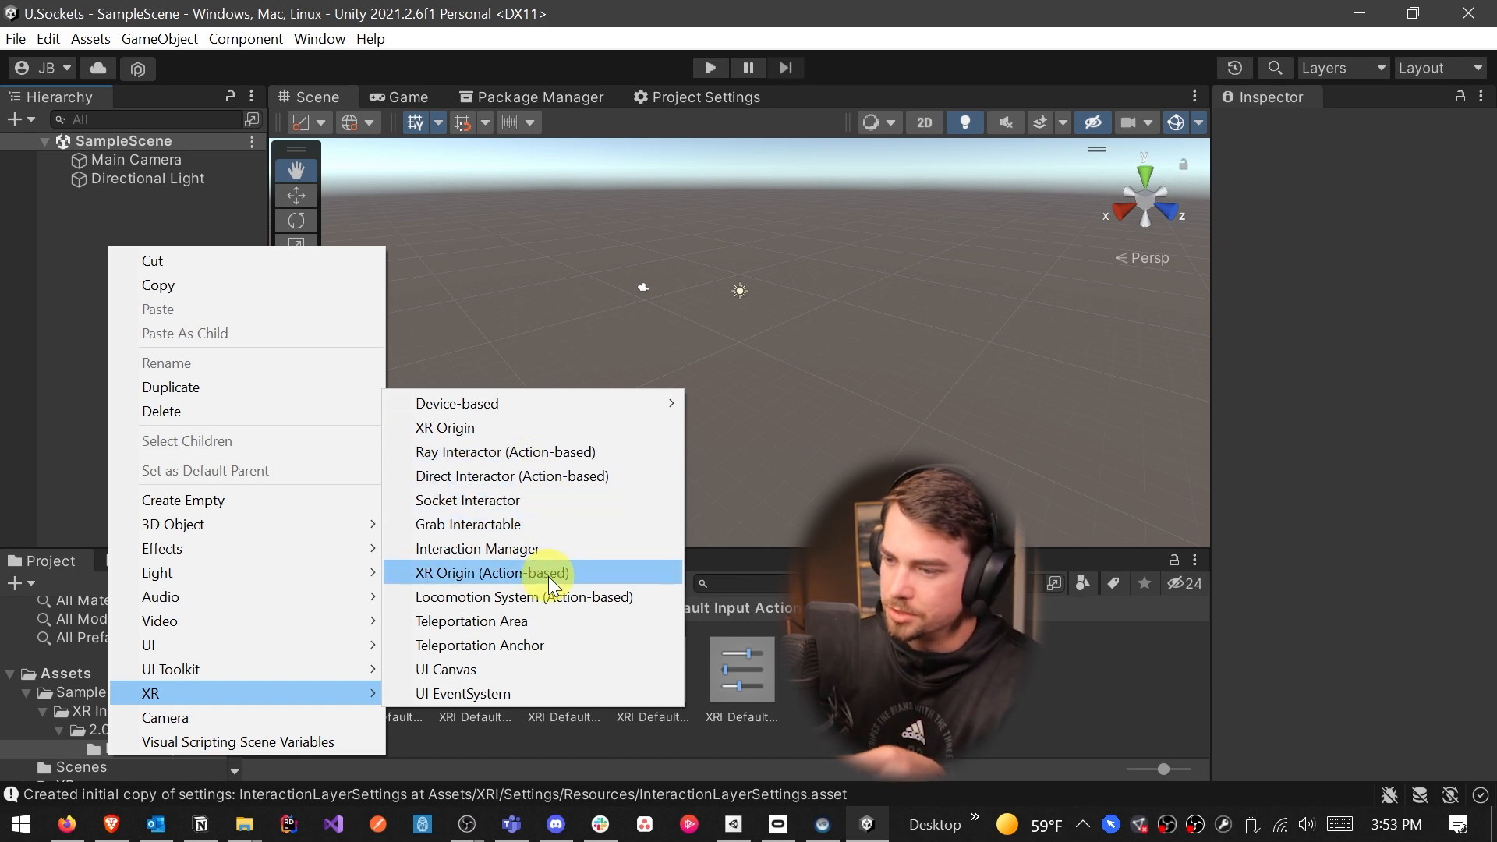
pyautogui.click(502, 571)
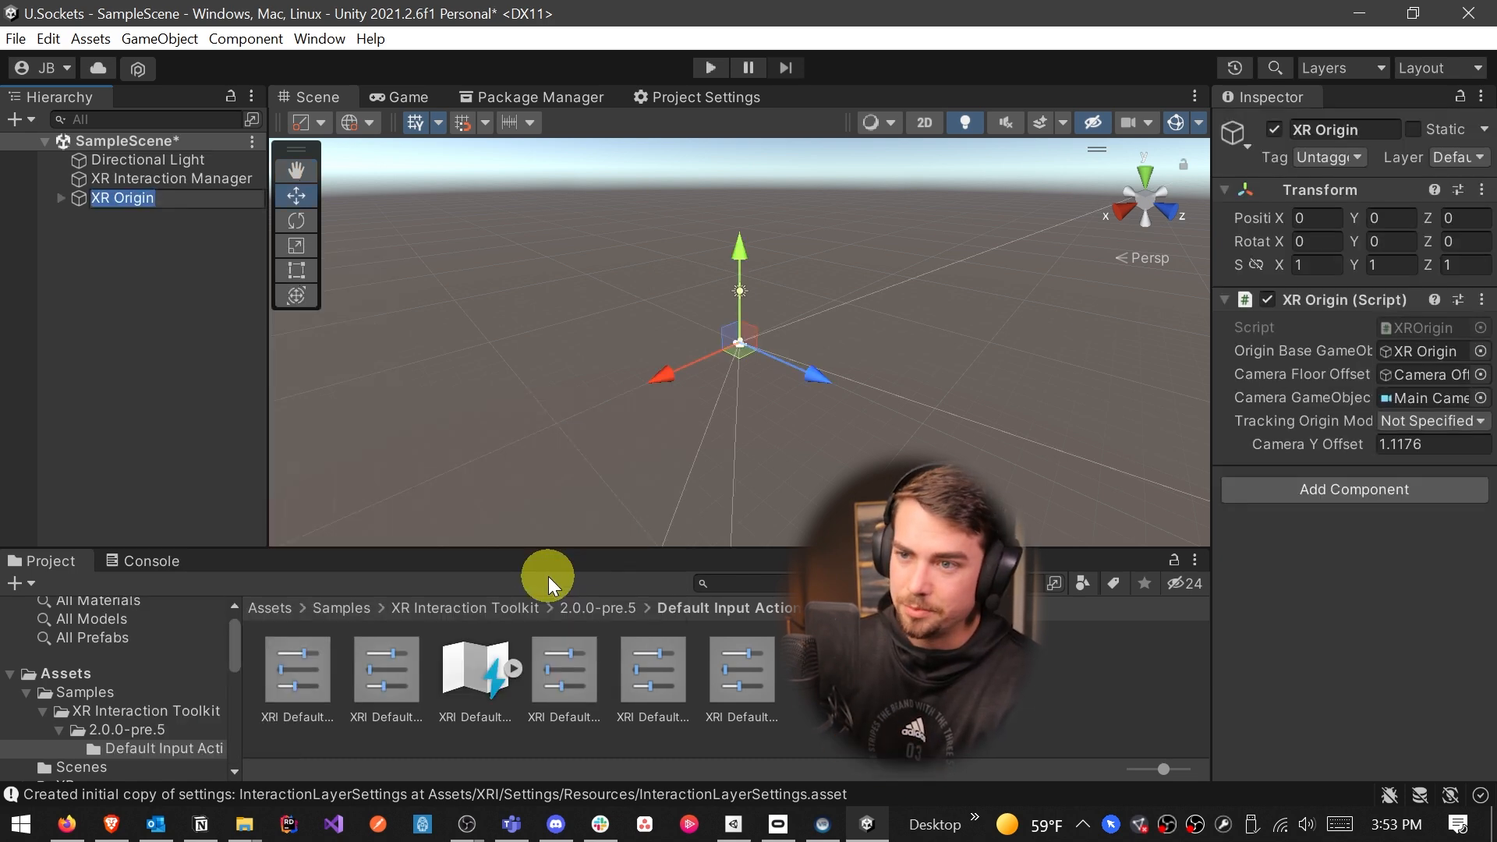
# Add an Input Action Manager to XR Interaction Manager with one Action Assets element
pyautogui.click(177, 178)
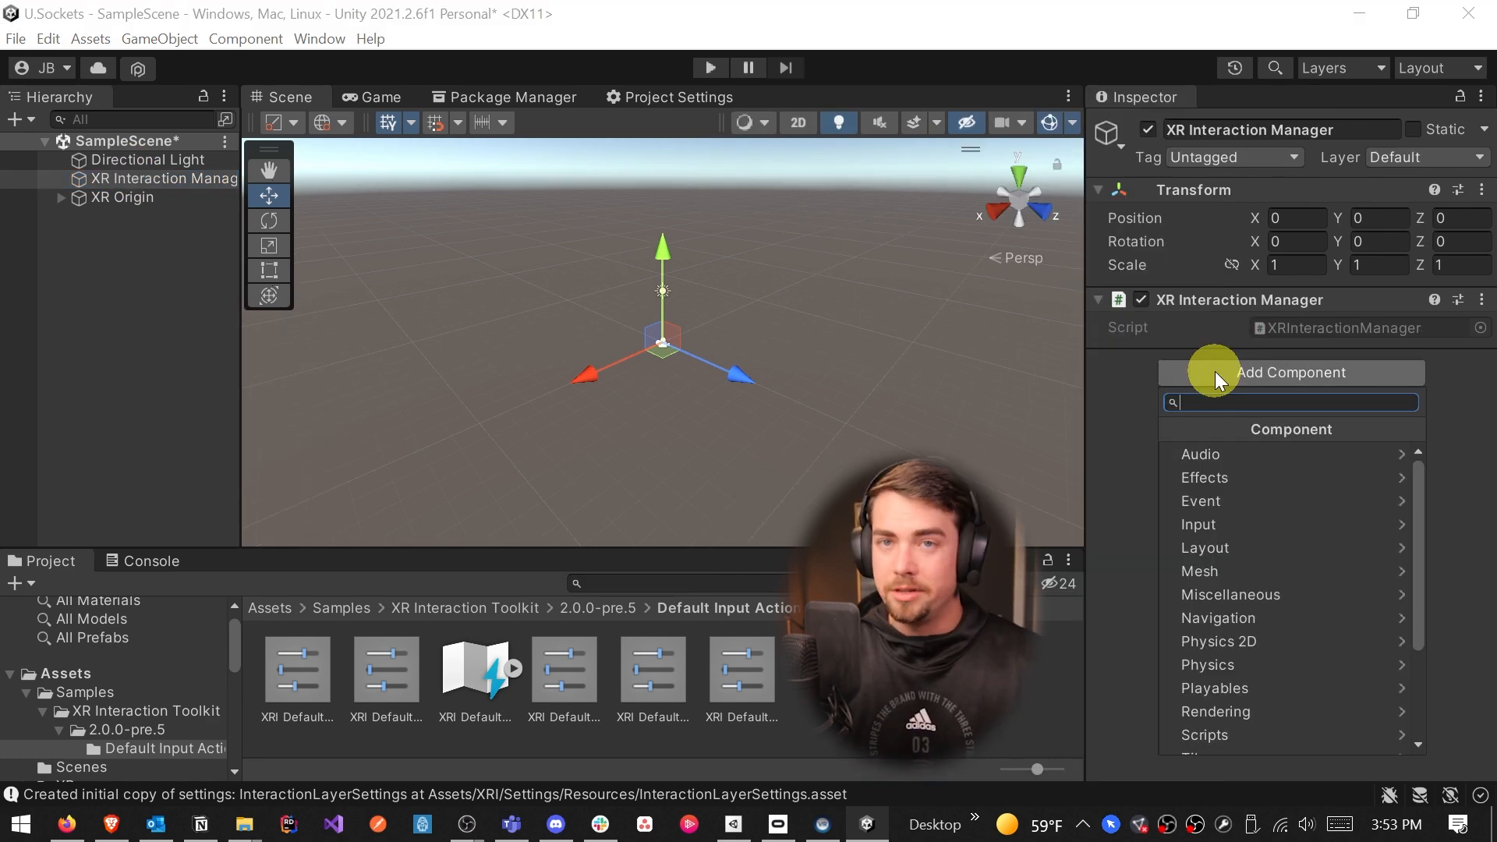
pyautogui.write('i')
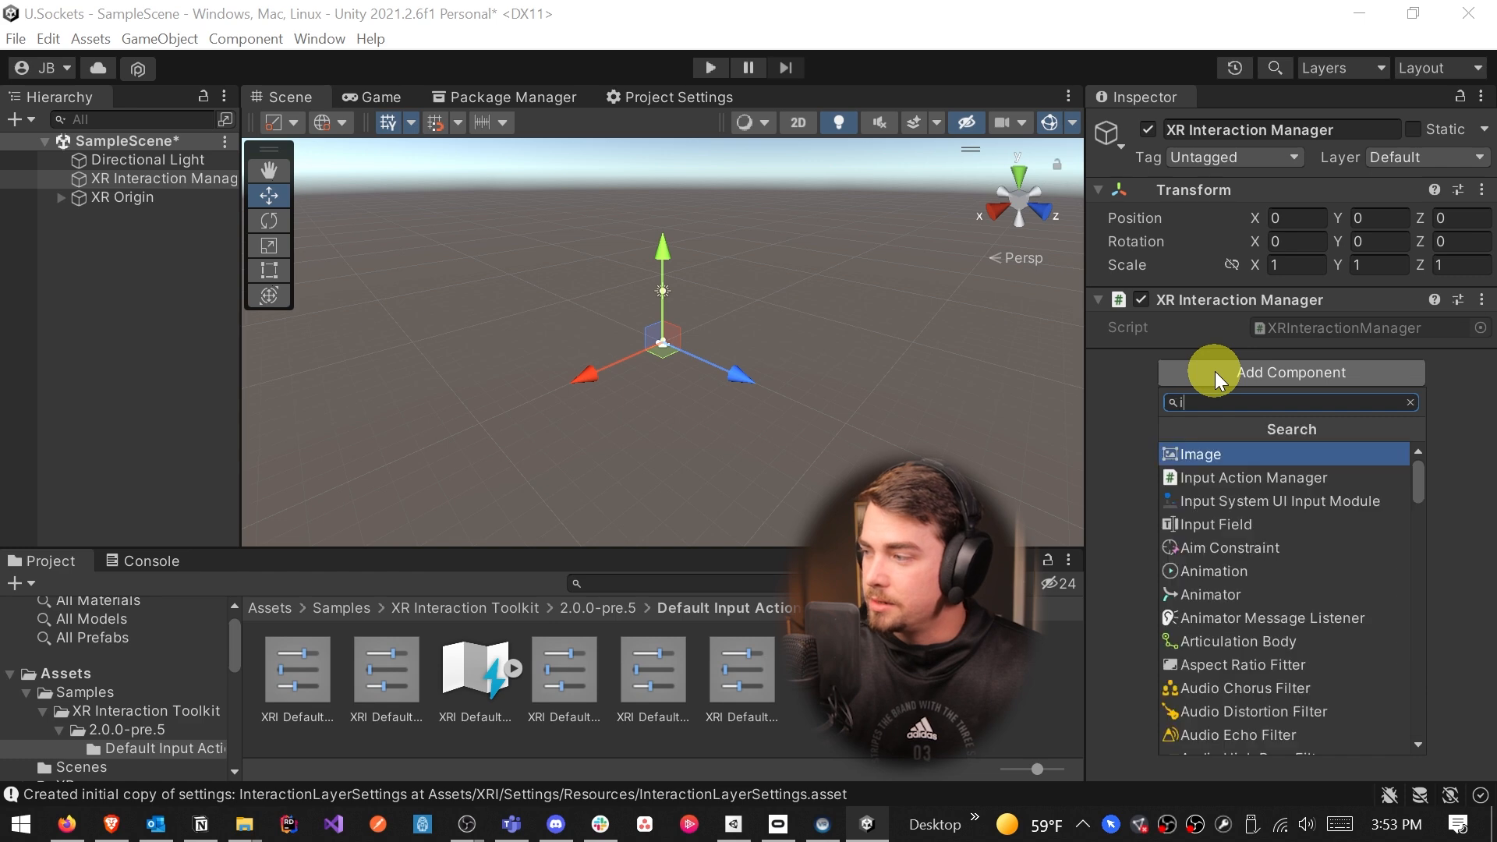
pyautogui.click(1253, 477)
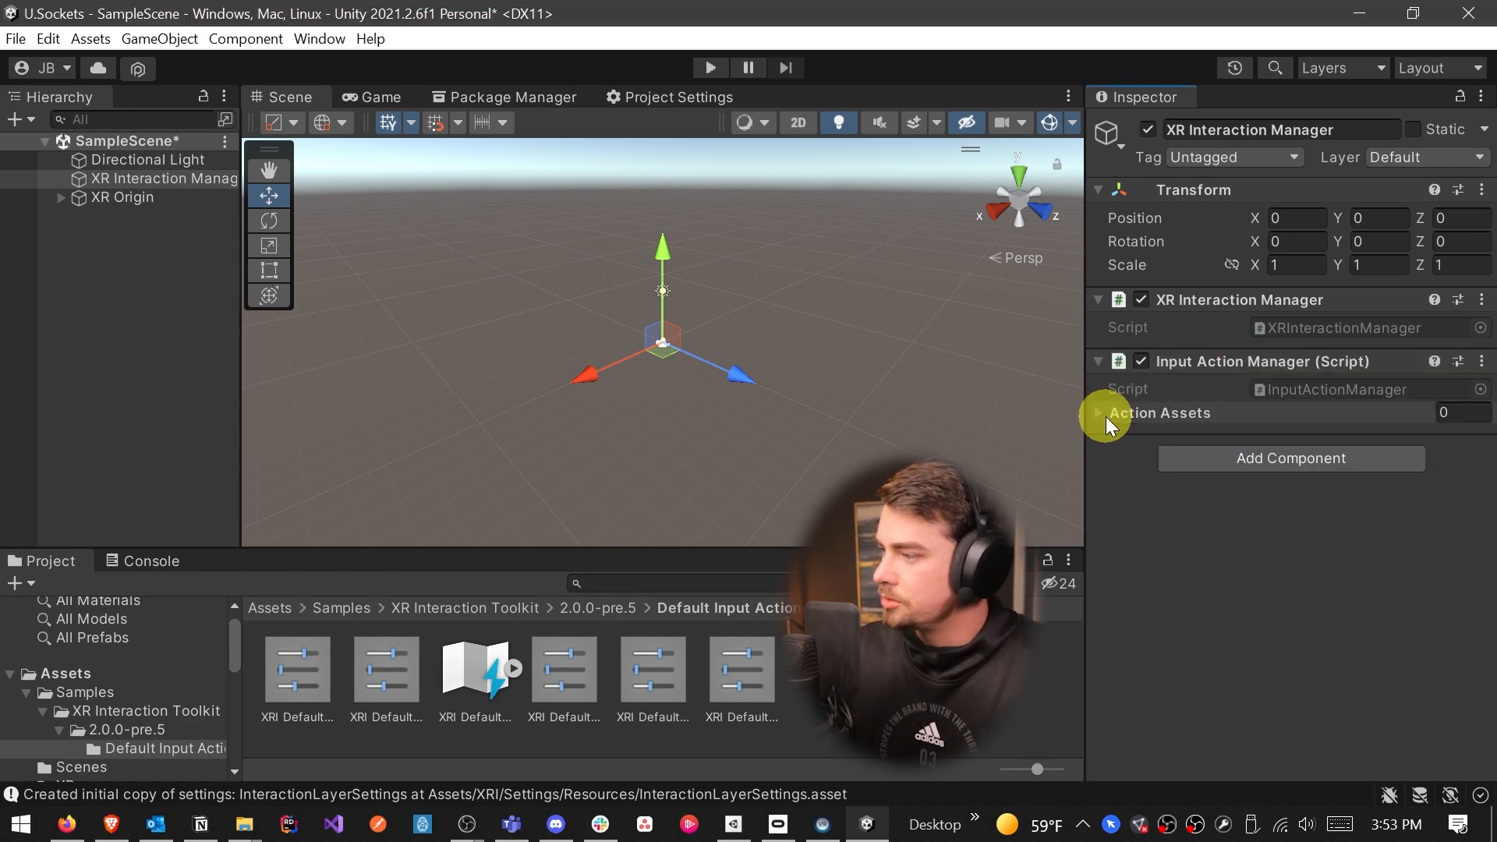
pyautogui.click(1098, 413)
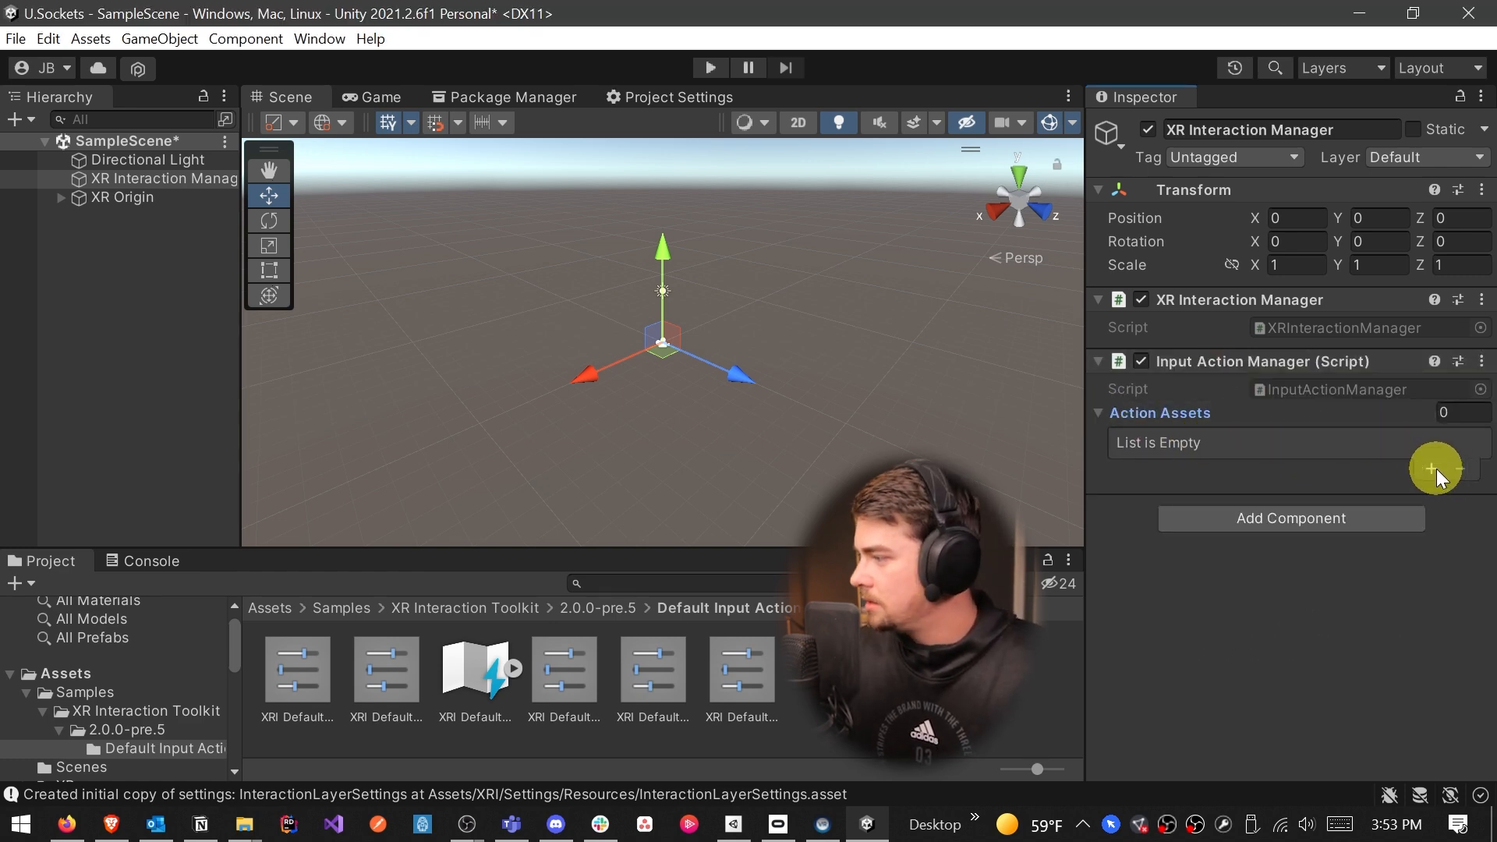
pyautogui.click(1433, 468)
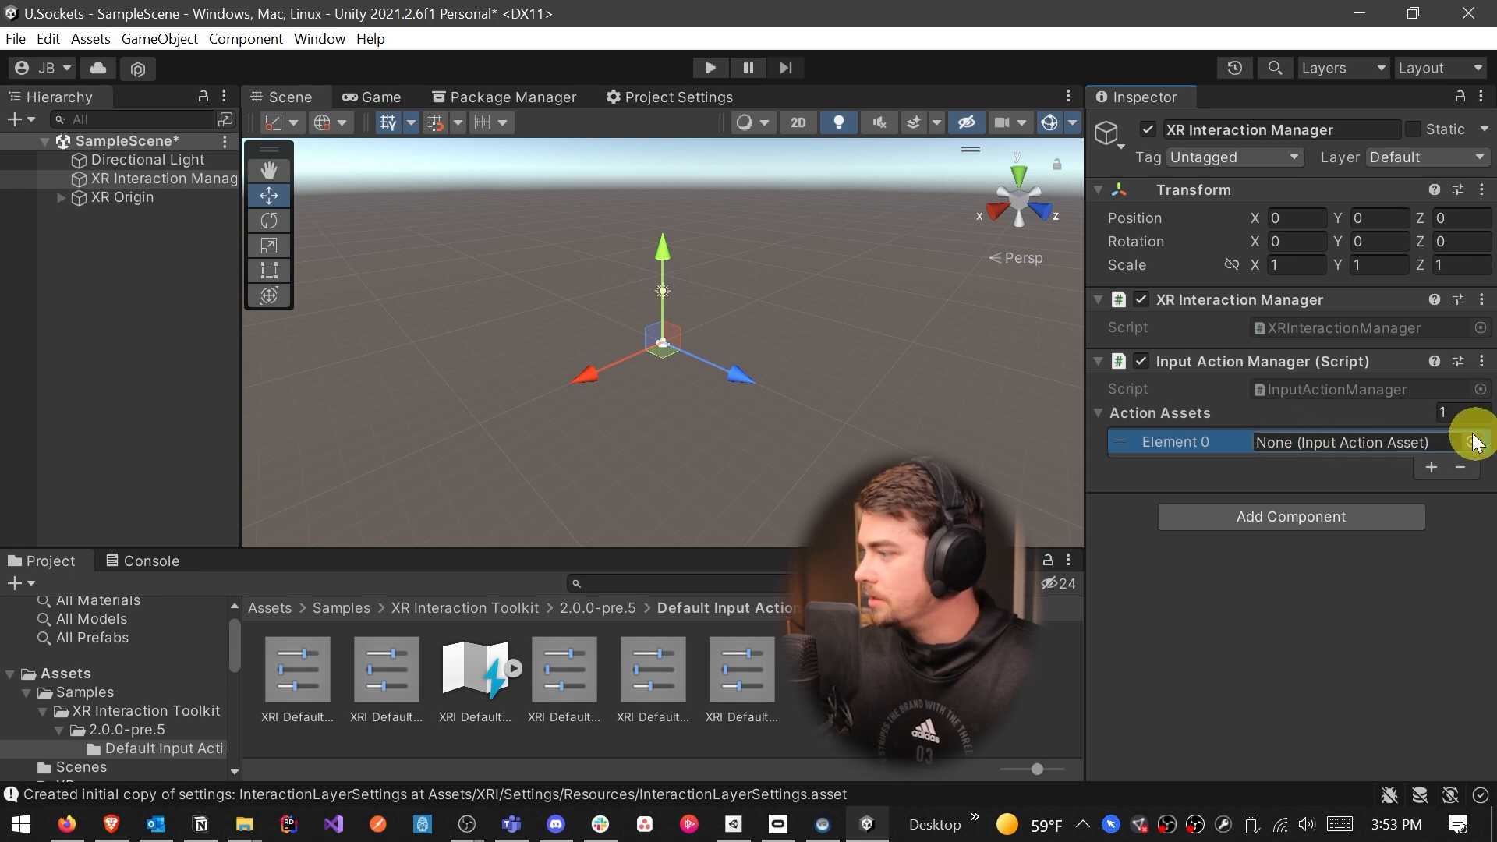
pyautogui.click(1475, 442)
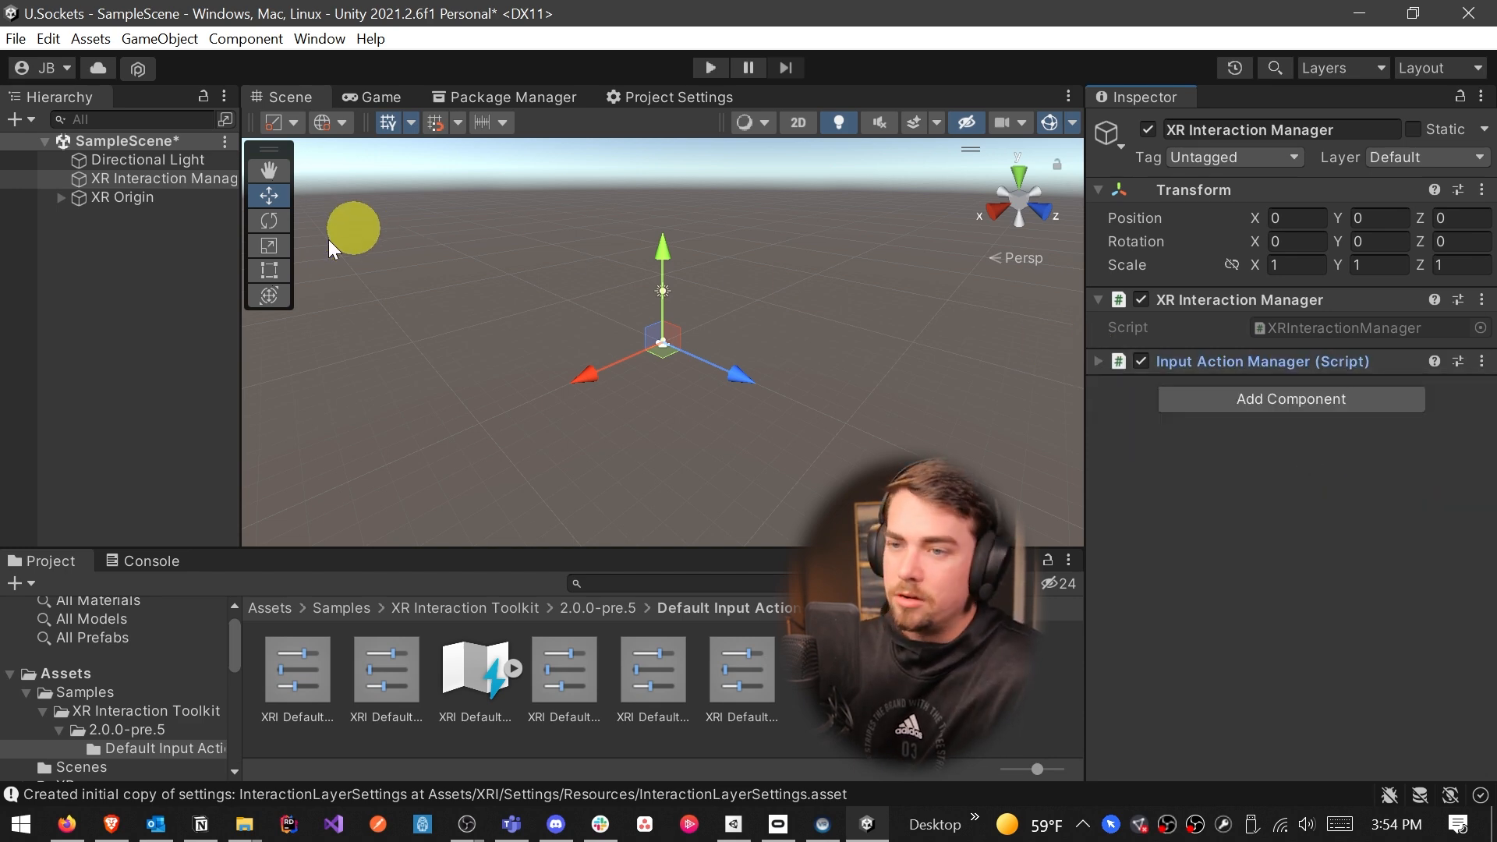
# Inspect the right-hand controller, then add a 3D Object Plane as the floor
pyautogui.click(123, 196)
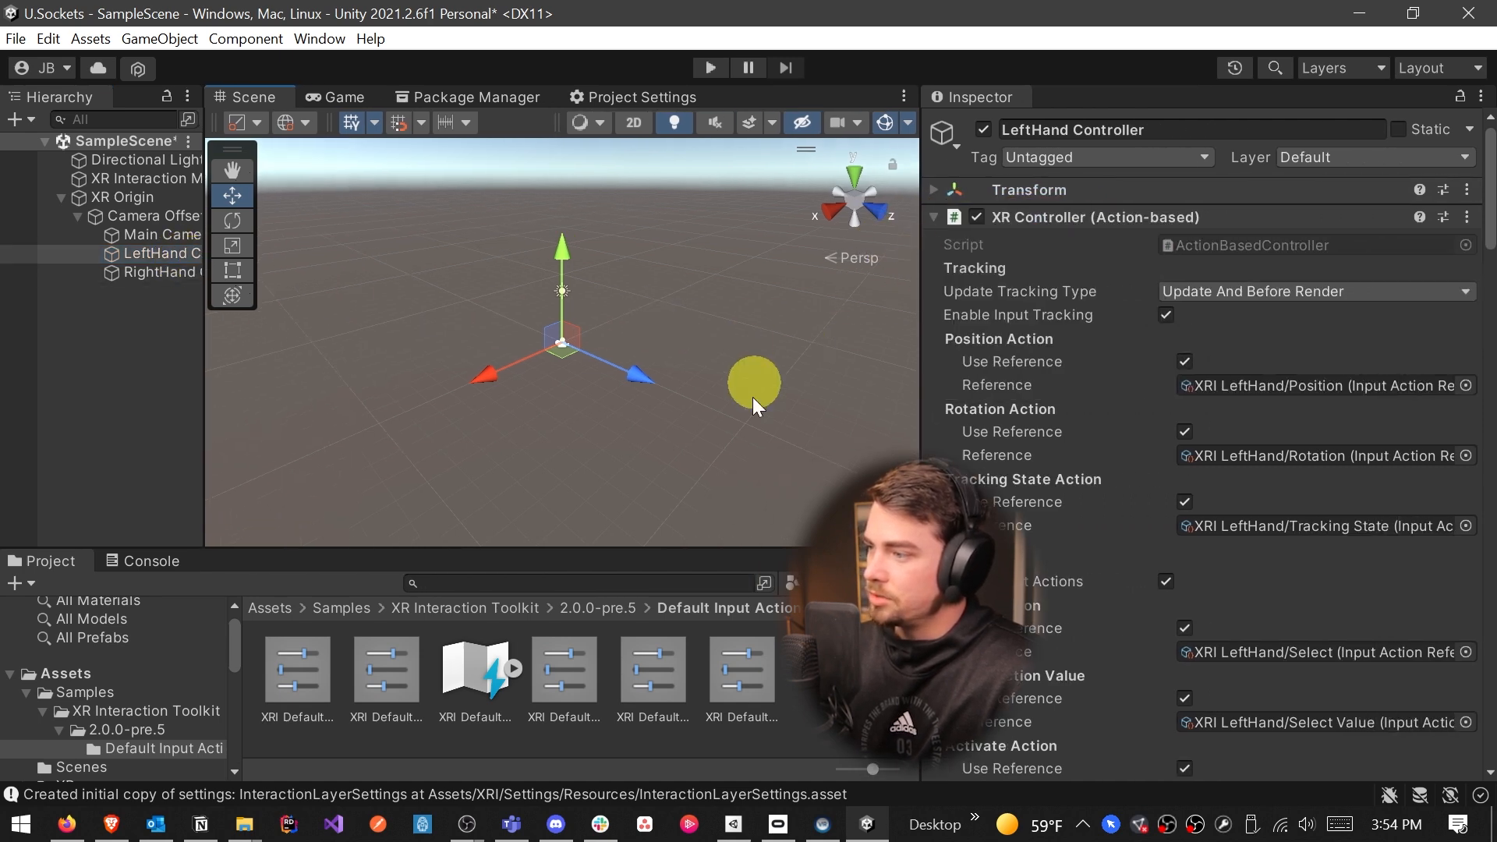
pyautogui.moveTo(754, 382); pyautogui.dragTo(835, 244)
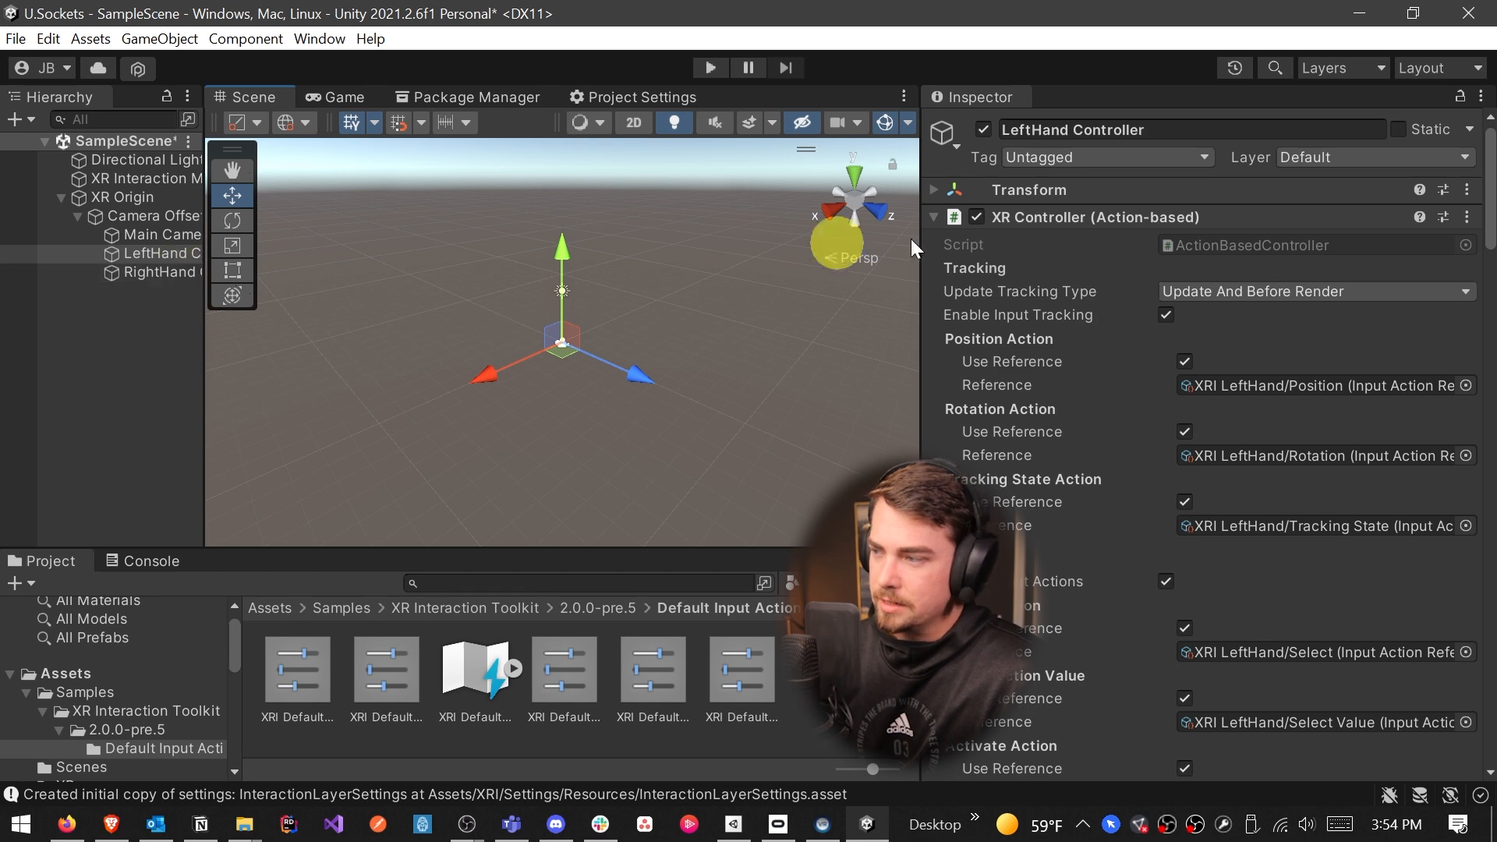
pyautogui.click(163, 272)
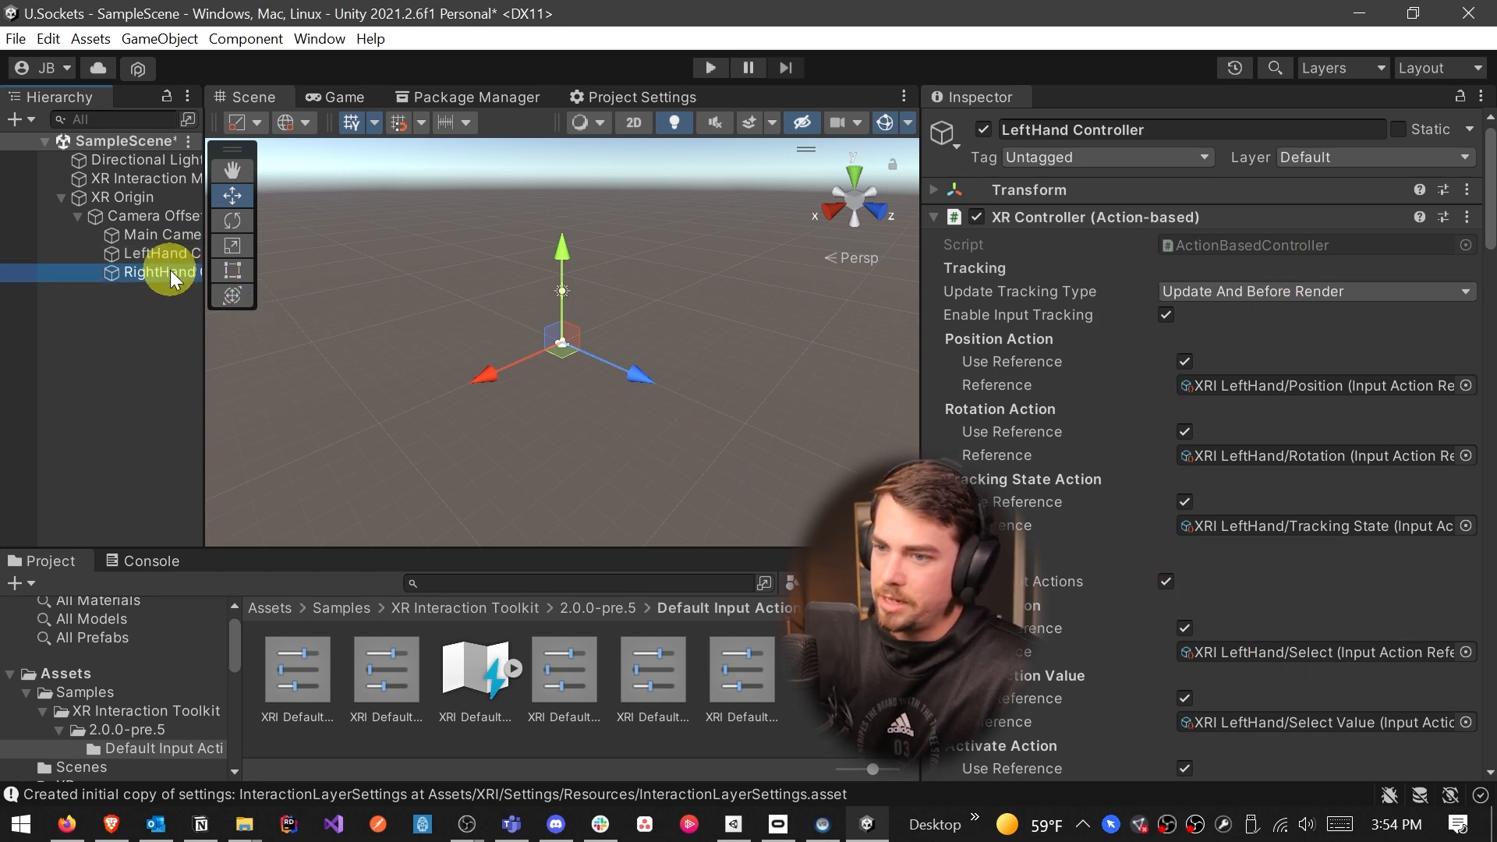
pyautogui.click(170, 253)
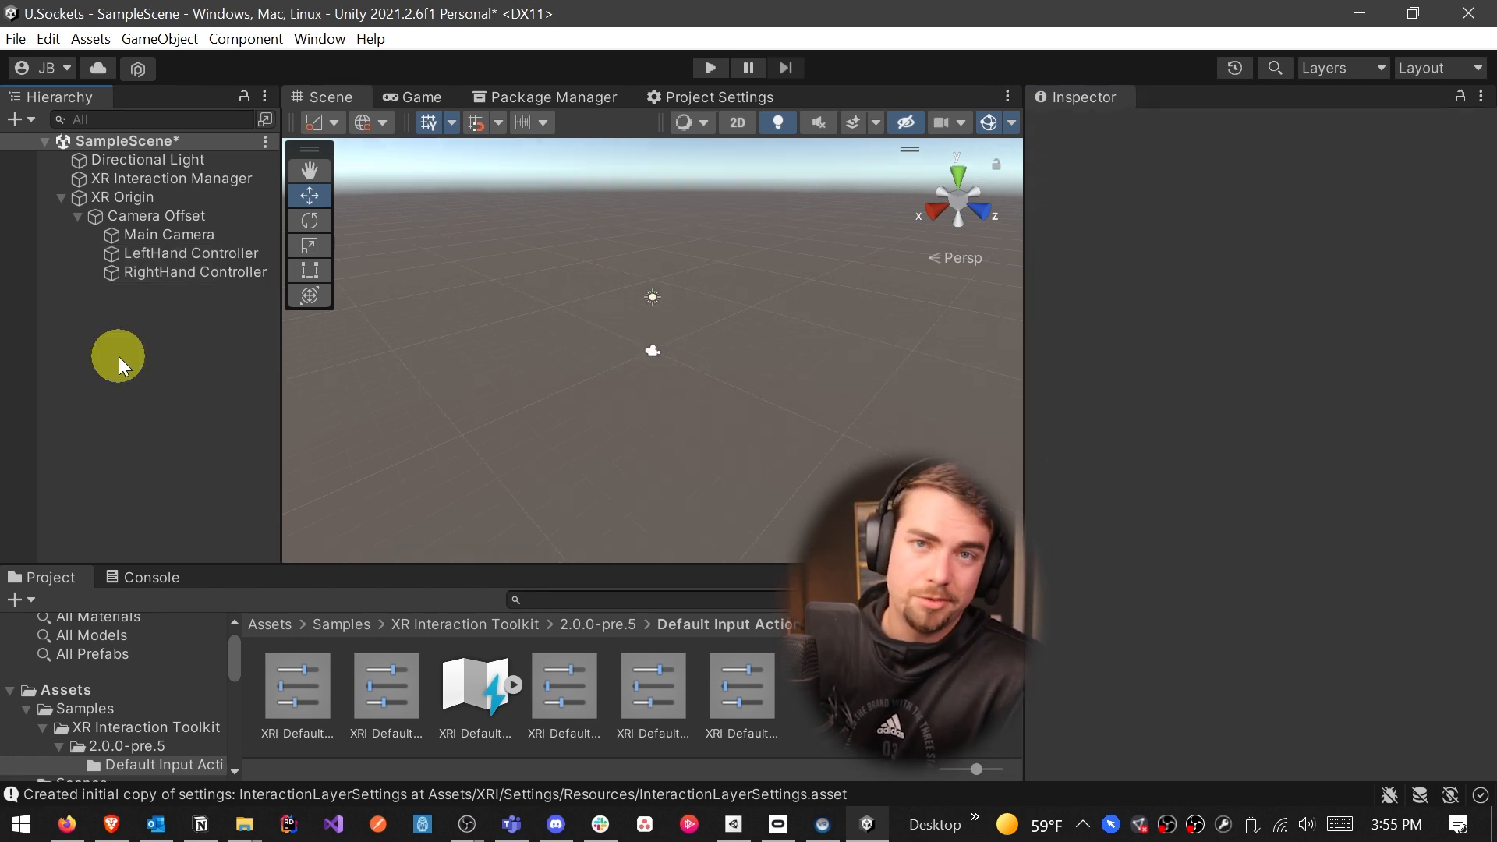
pyautogui.rightClick(119, 356)
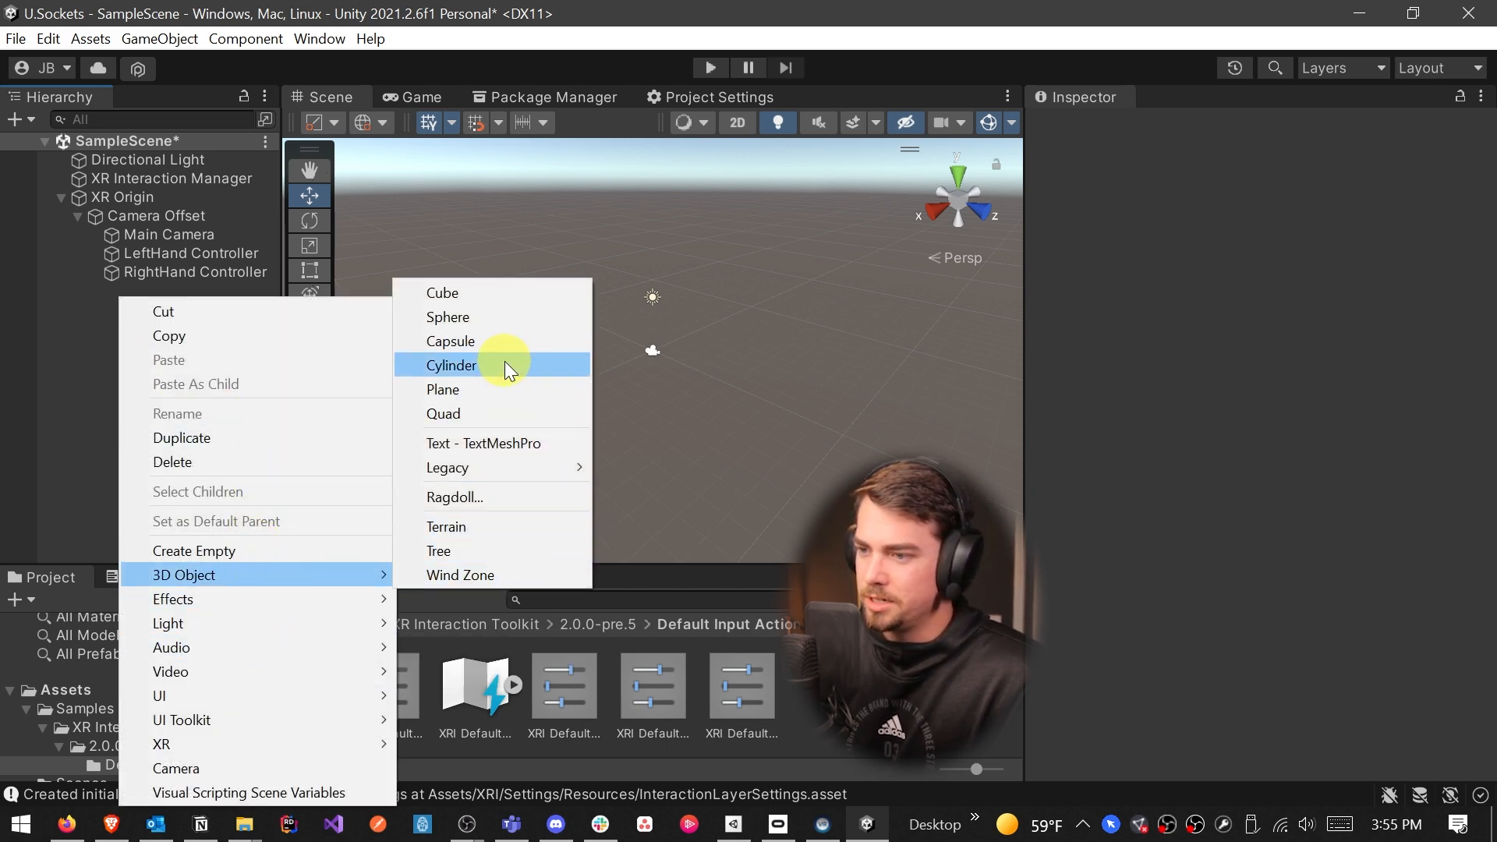
pyautogui.click(443, 388)
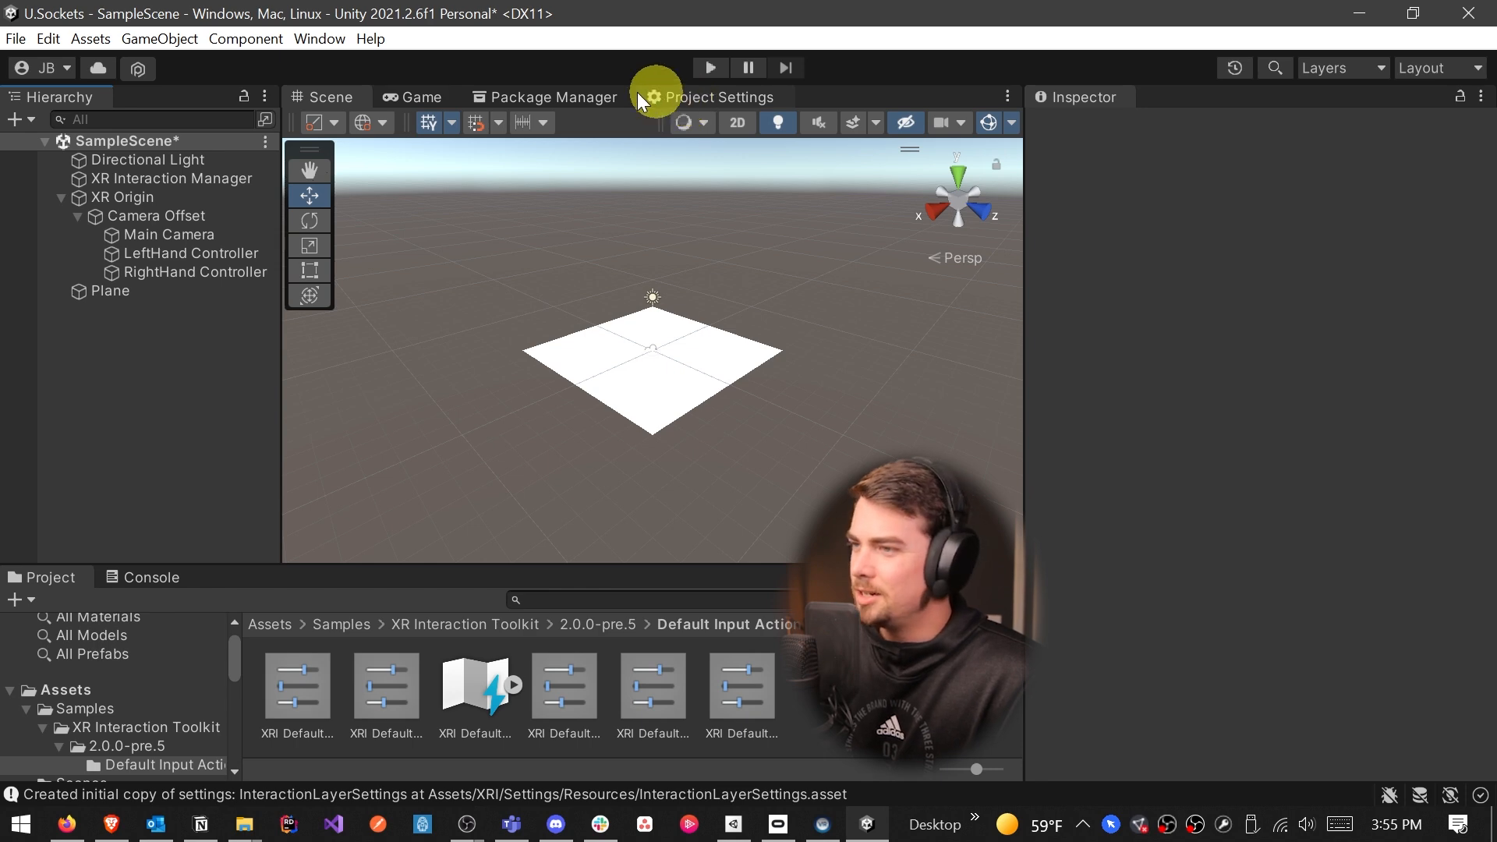
# Import Fantasy Hammer And Shield from Package Manager without its sample scene file
pyautogui.click(545, 97)
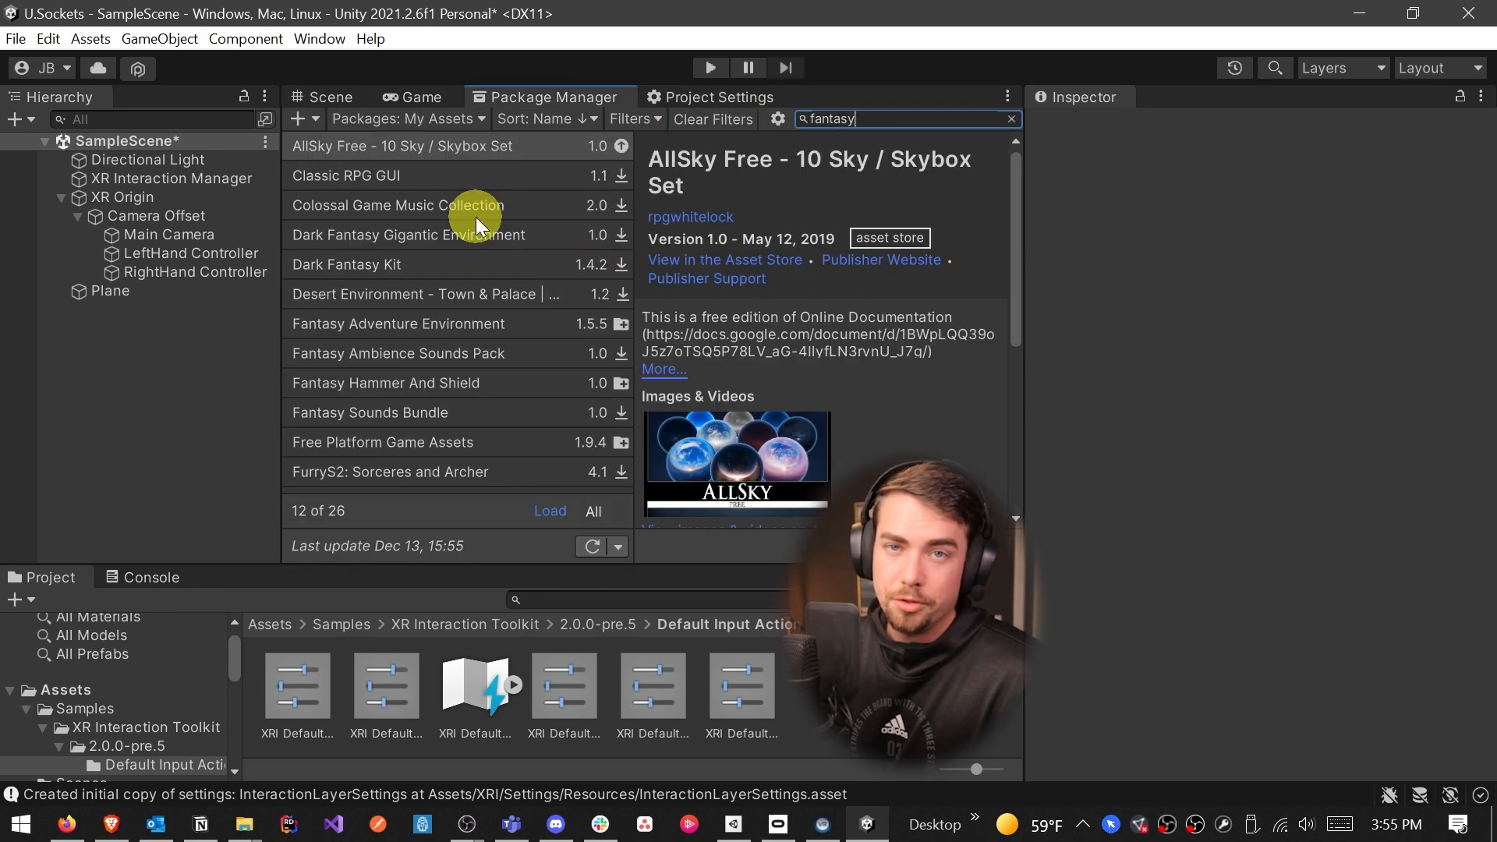
pyautogui.moveTo(439, 382)
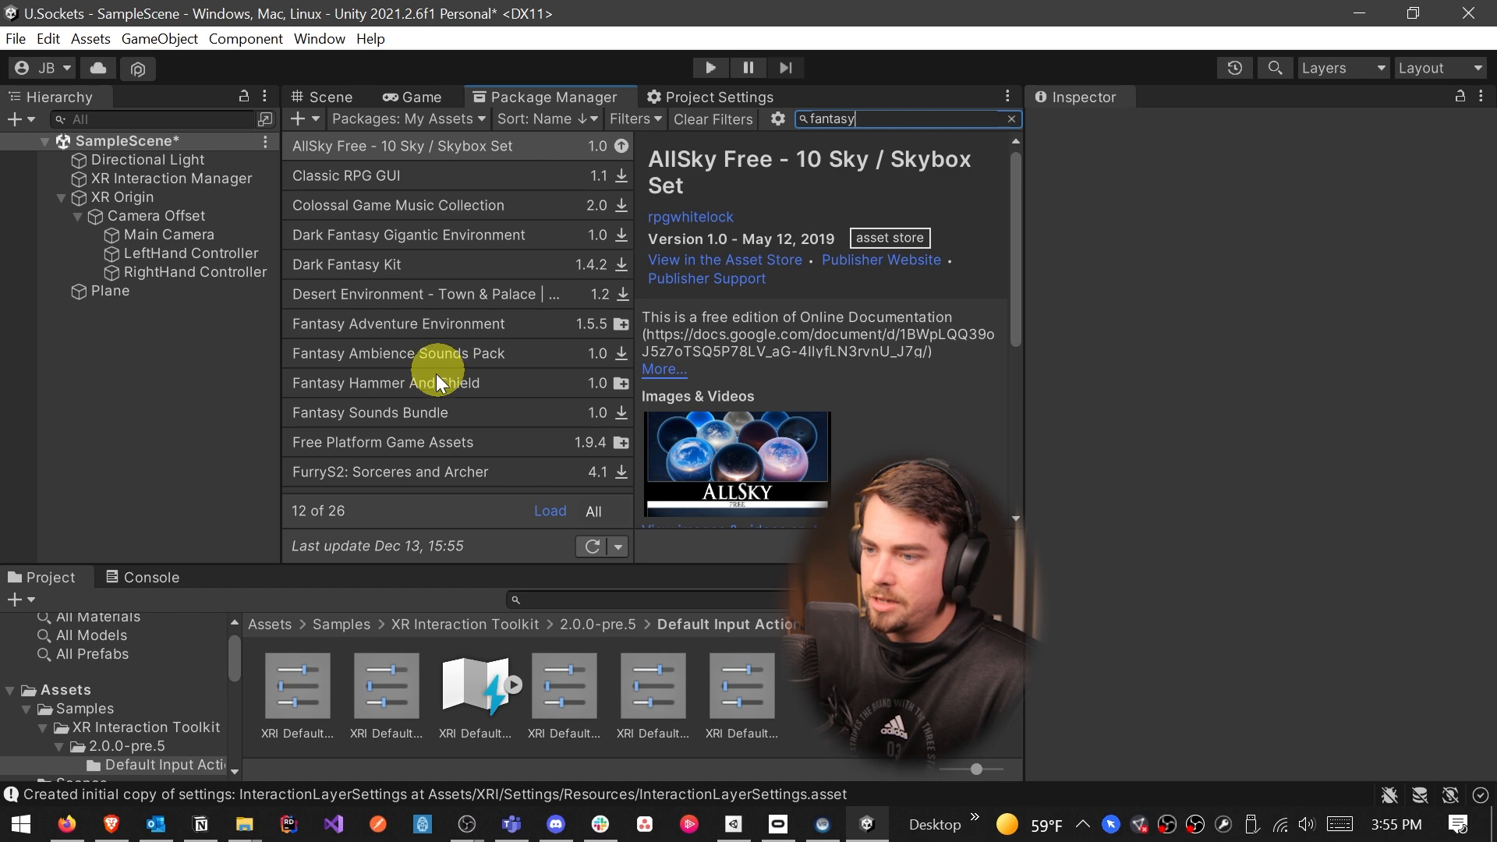
pyautogui.click(386, 383)
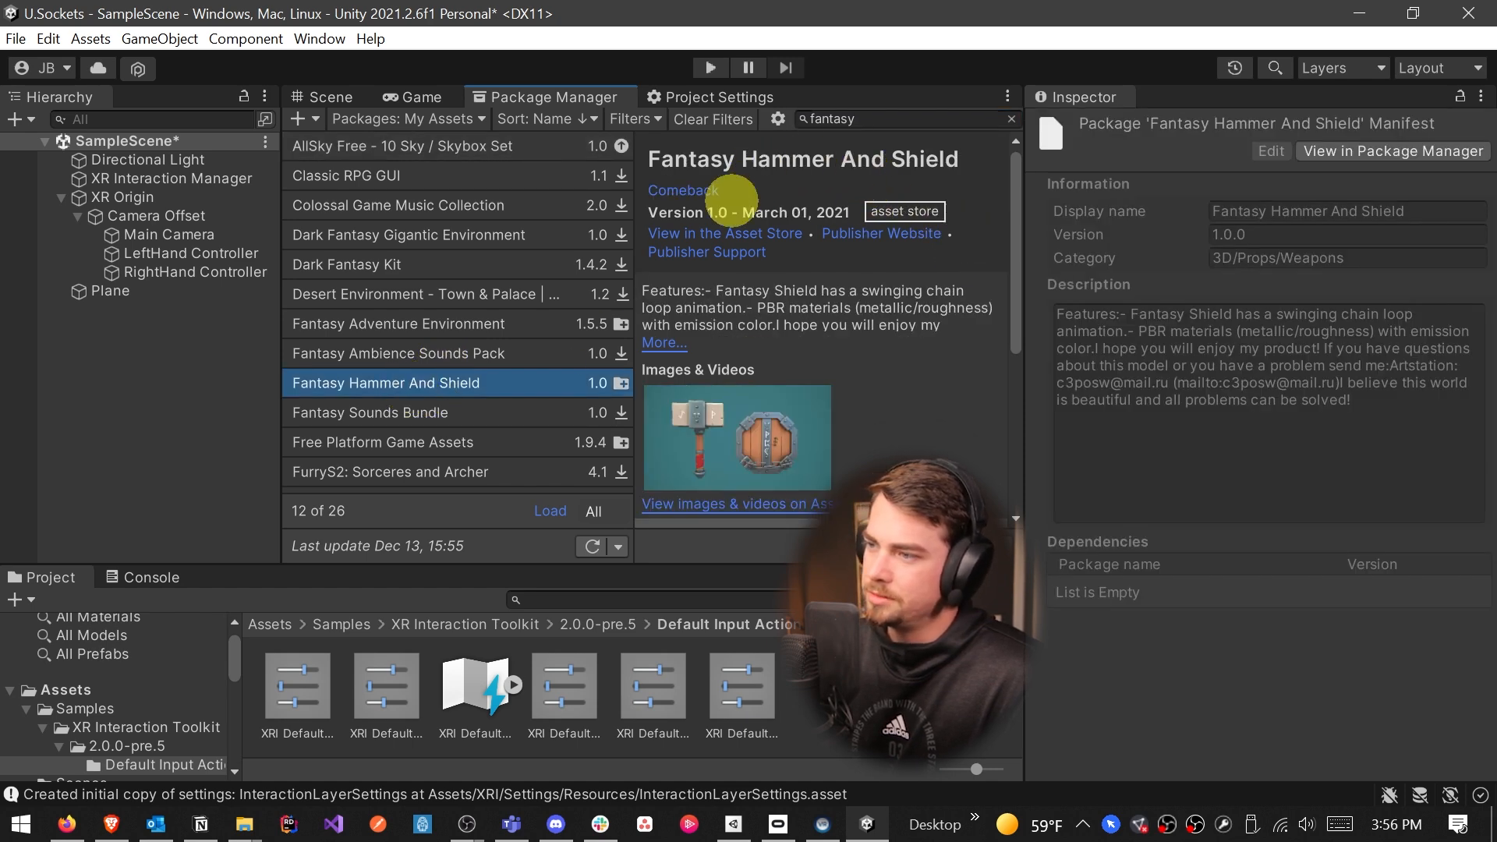
pyautogui.moveTo(842, 239)
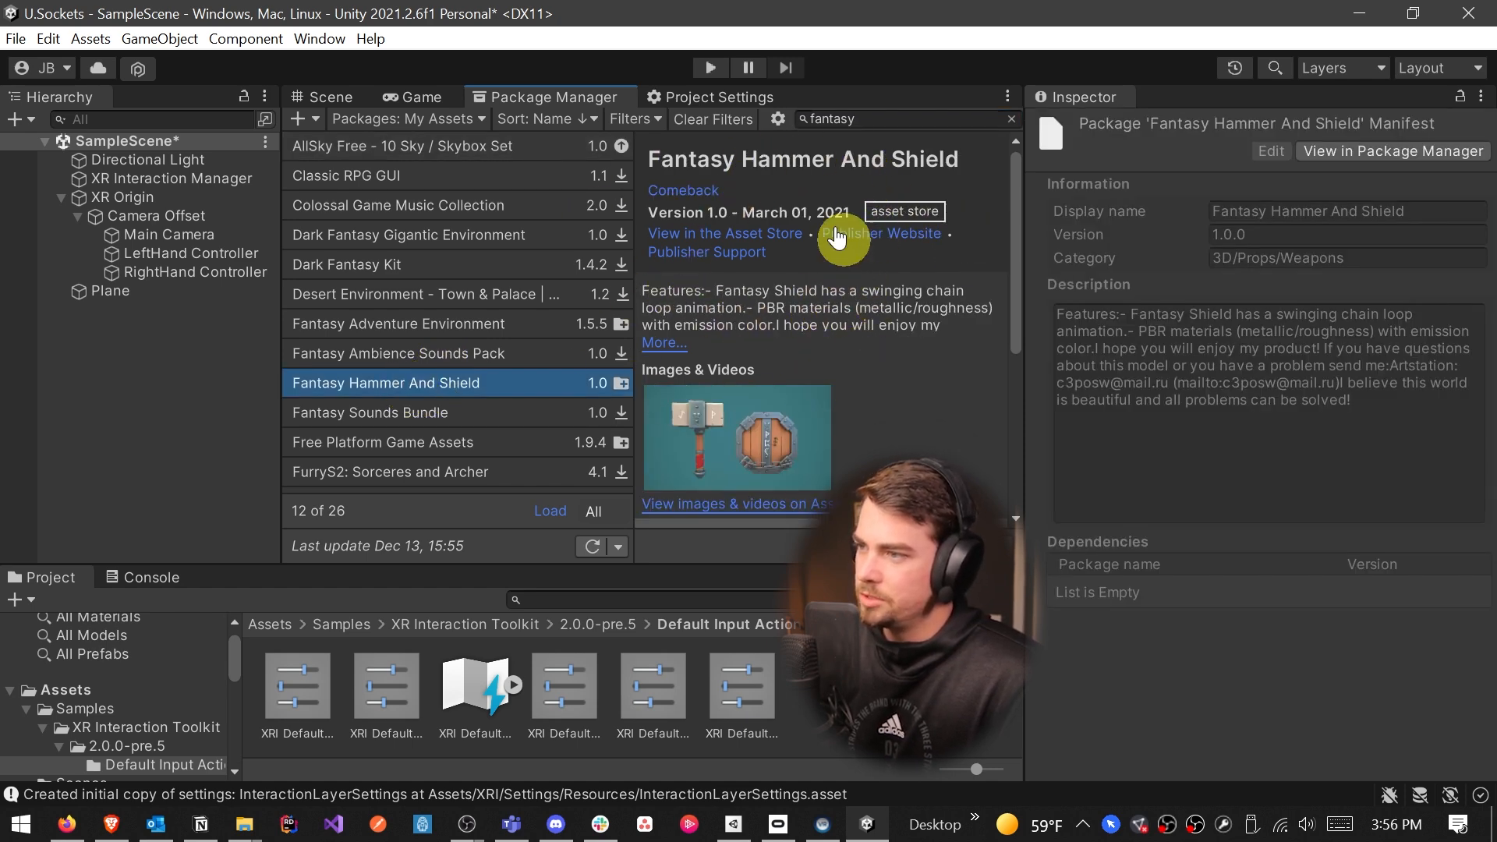
pyautogui.doubleClick(802, 159)
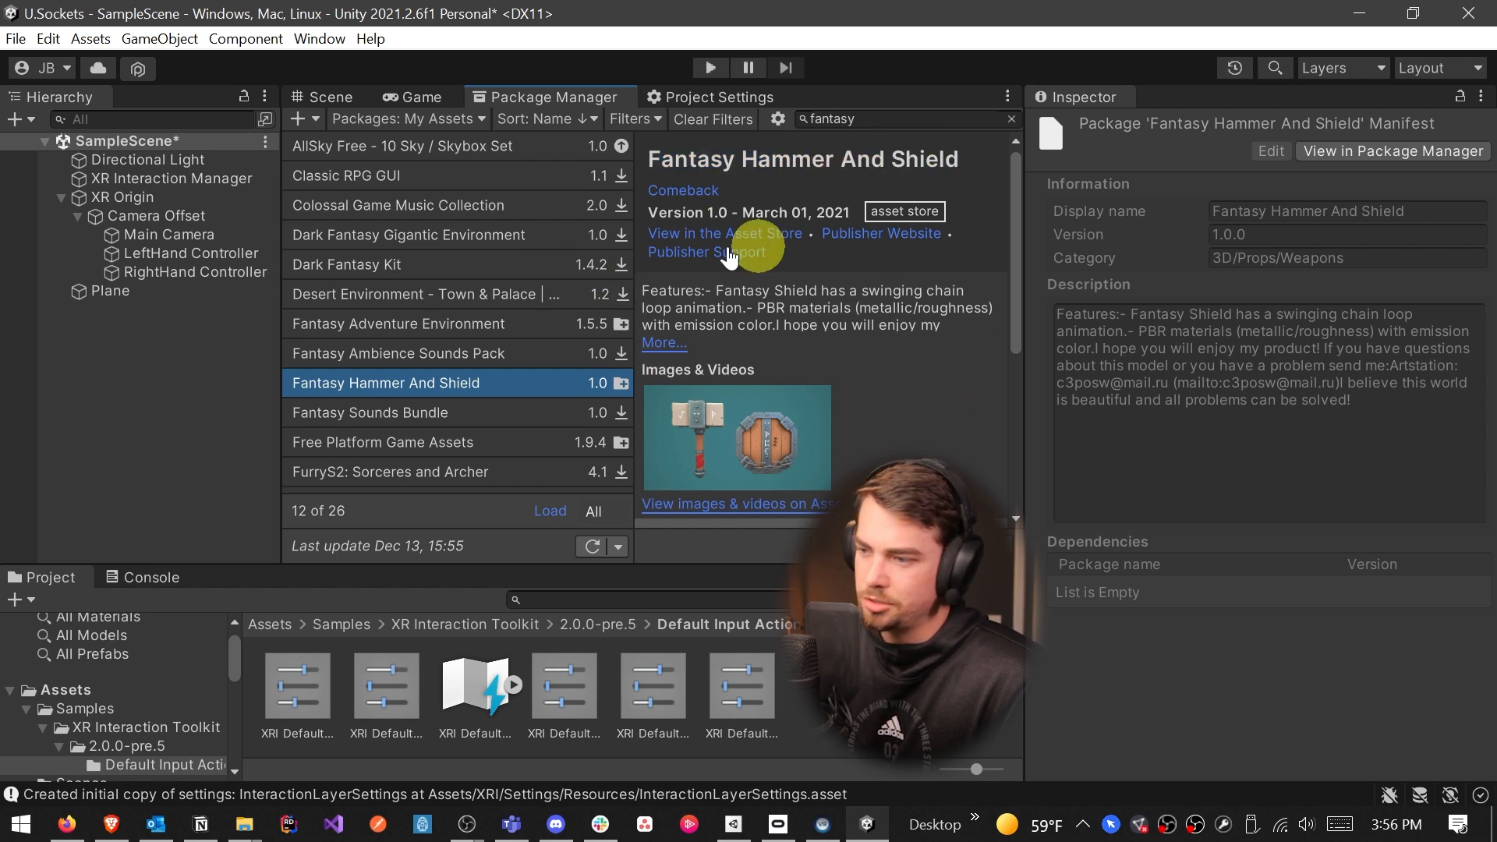
pyautogui.scroll(-3)
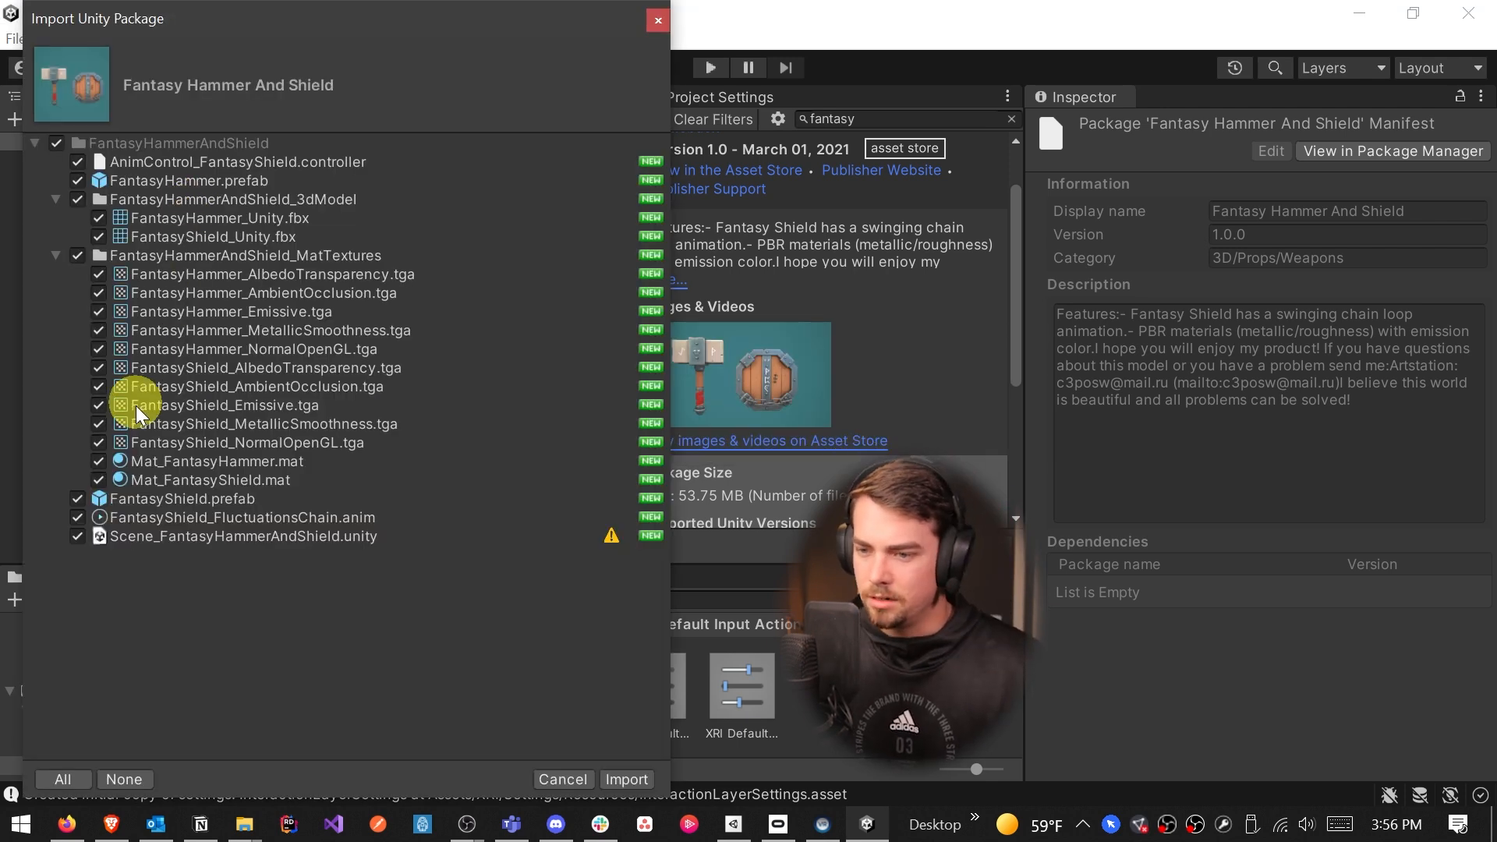
pyautogui.click(78, 536)
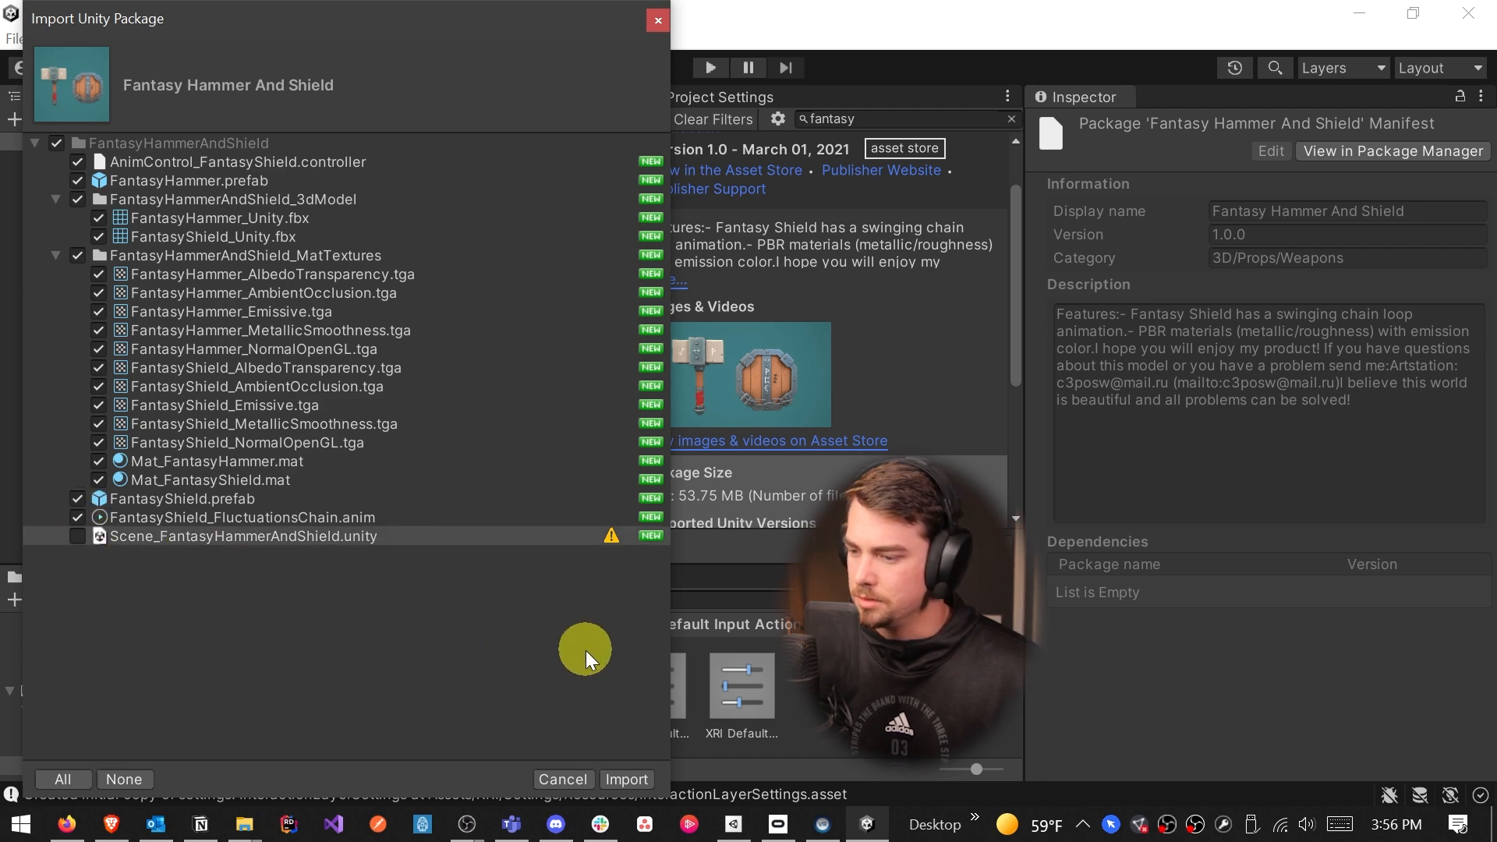
pyautogui.click(562, 779)
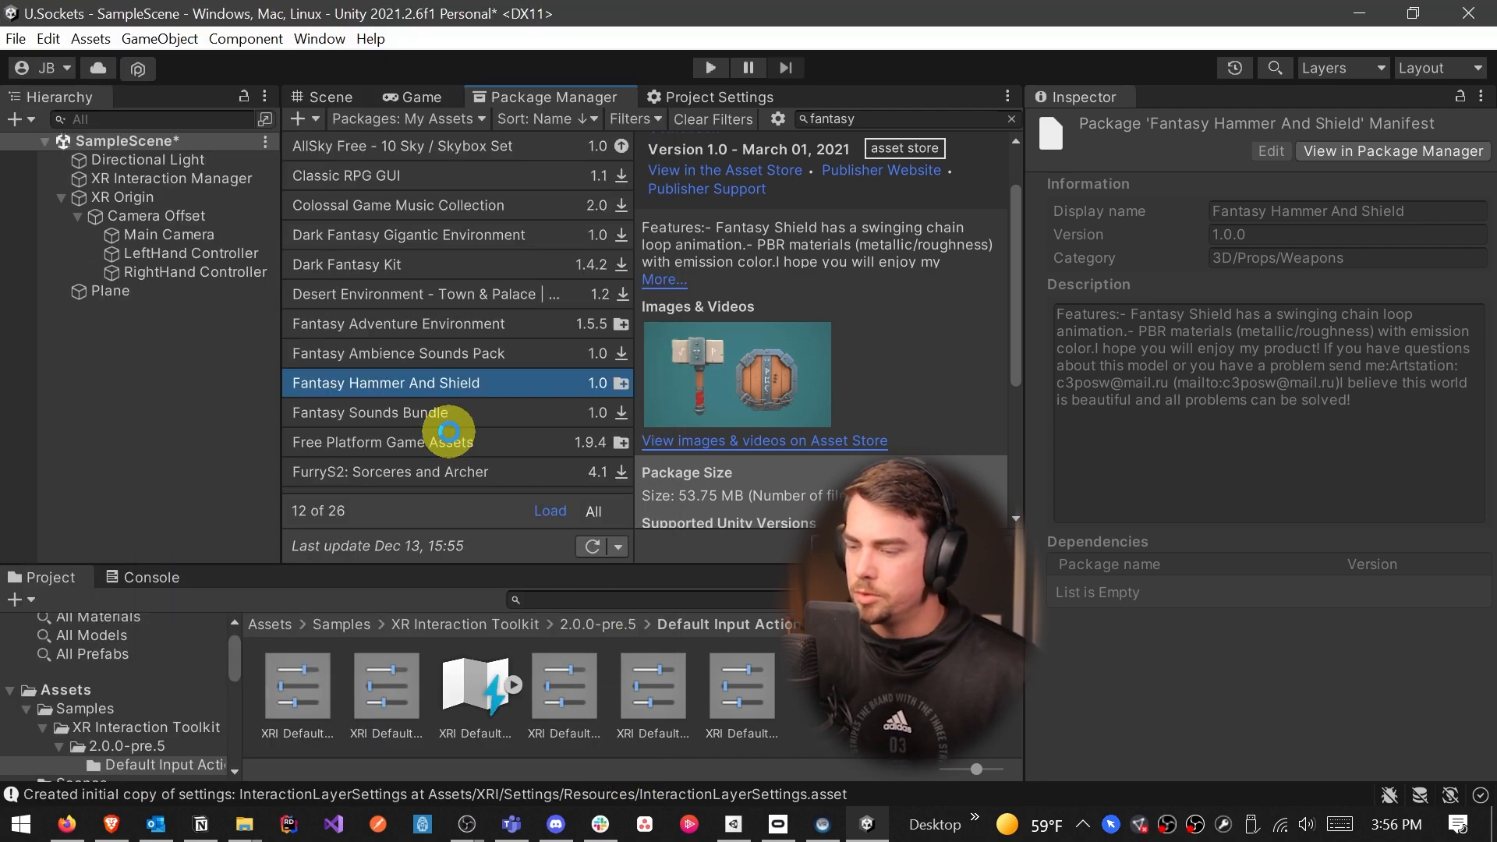
# Place the FantasyHammer and FantasyShield prefabs in the Scene view
pyautogui.click(324, 97)
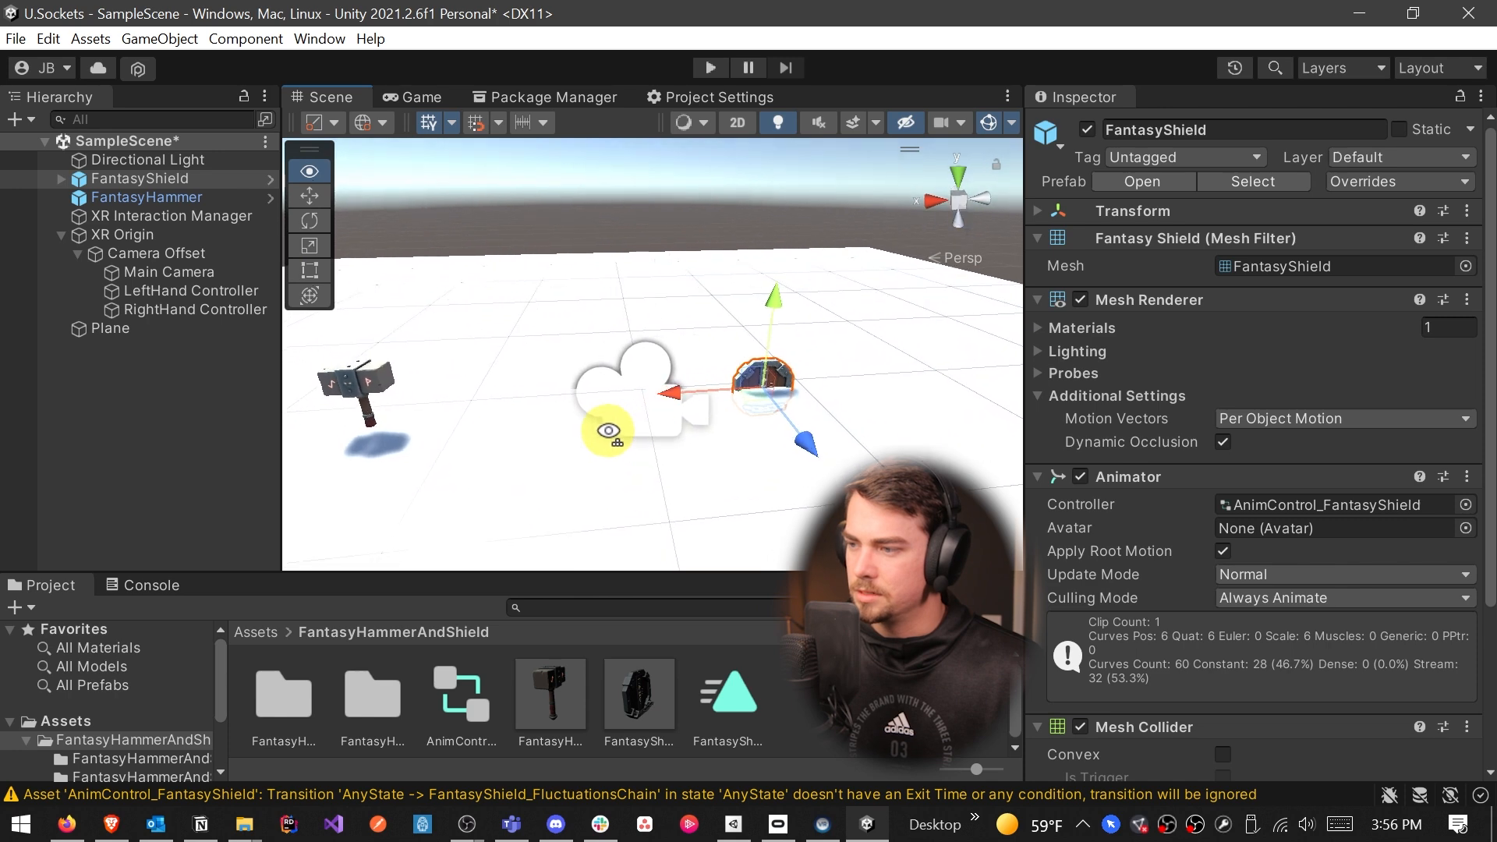
pyautogui.click(310, 196)
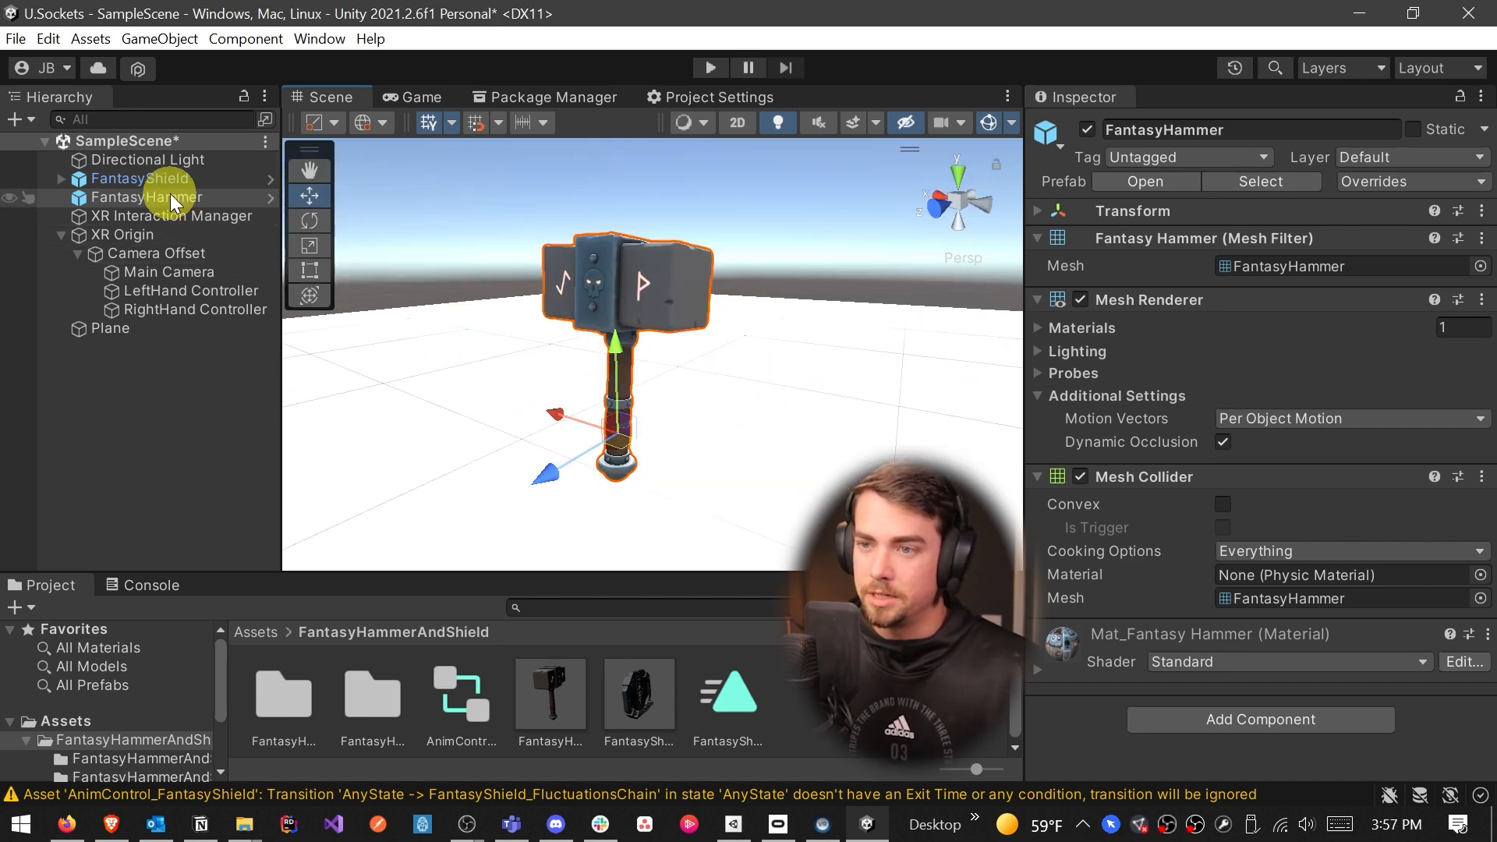
# Create an empty child 'Attach Point' under FantasyHammer, then under FantasyShield
pyautogui.rightClick(148, 196)
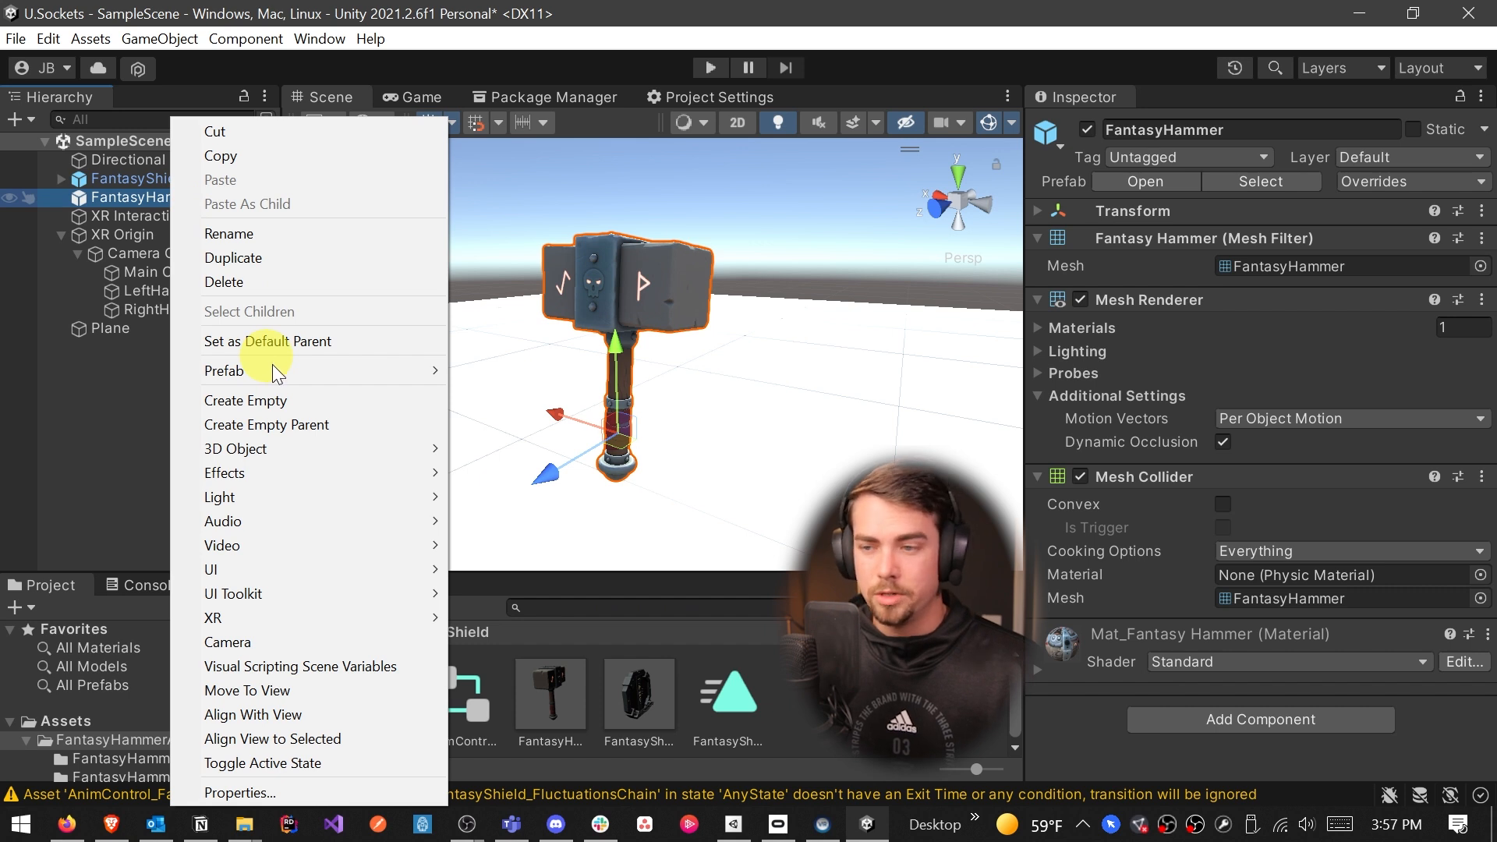
pyautogui.click(245, 400)
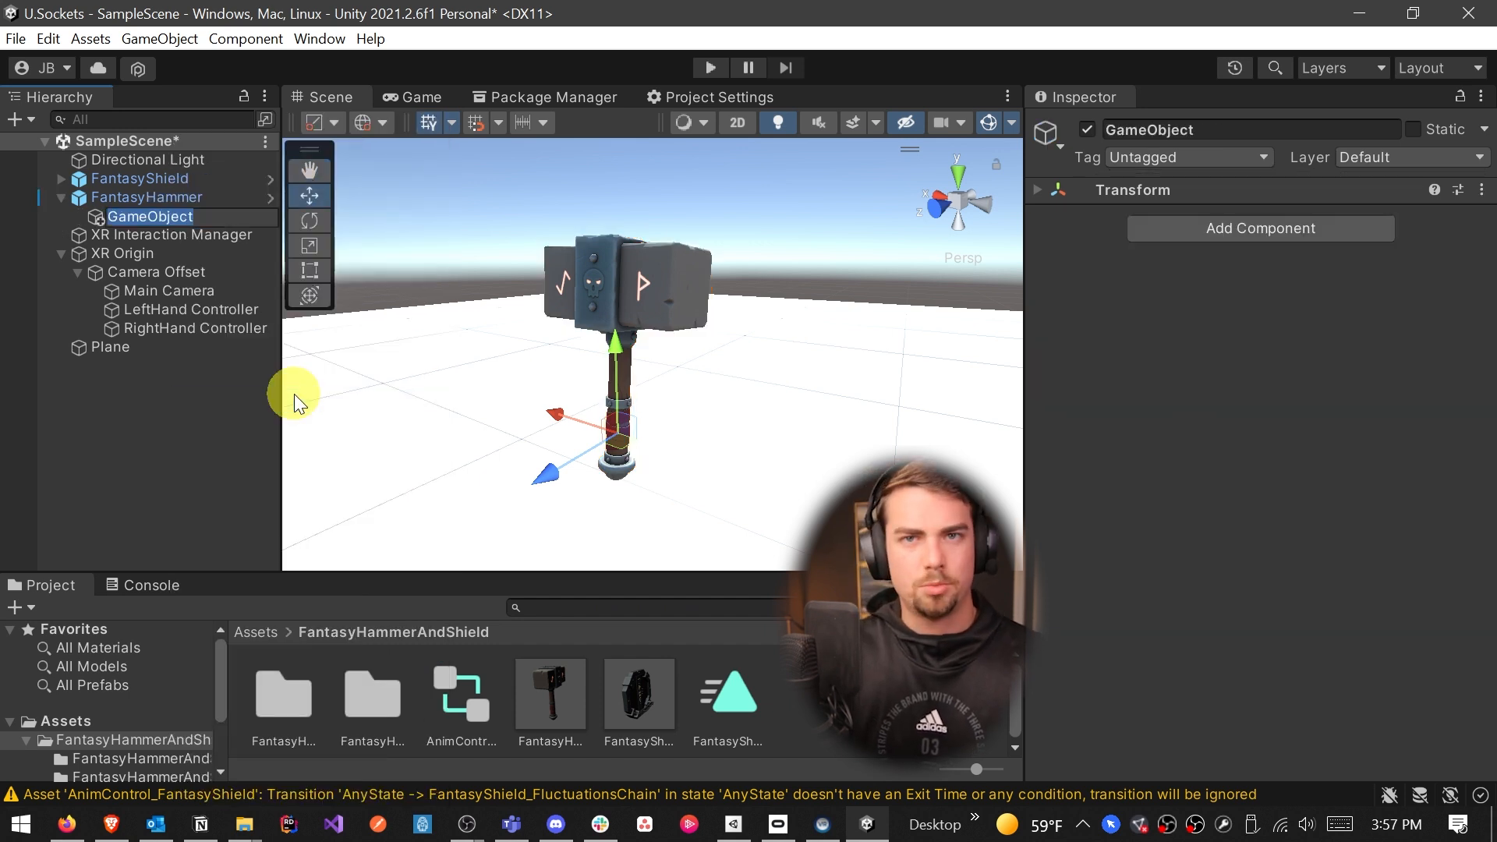
pyautogui.write('Attach Point')
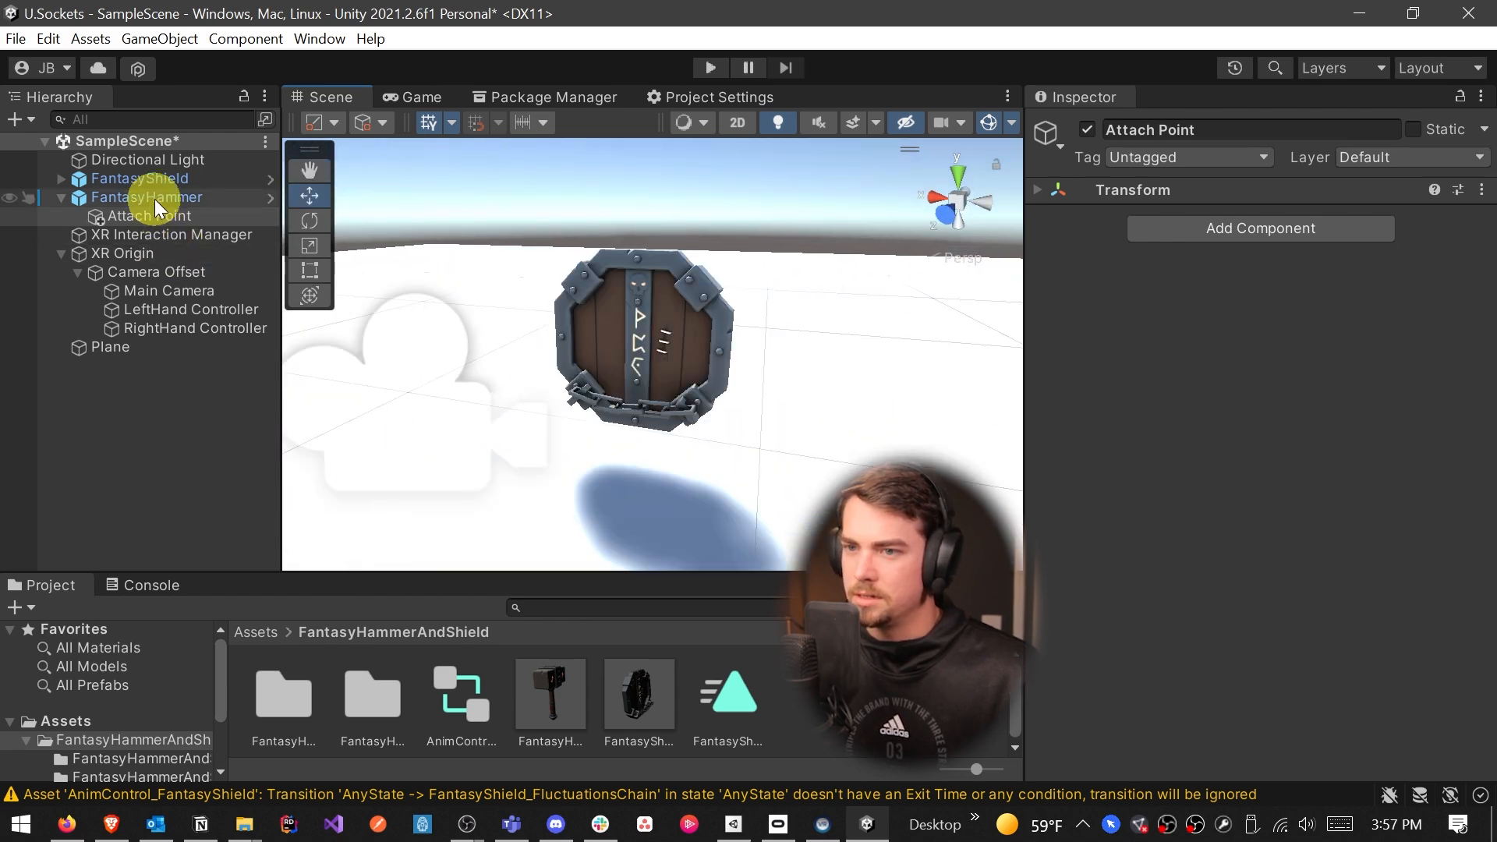
pyautogui.rightClick(137, 179)
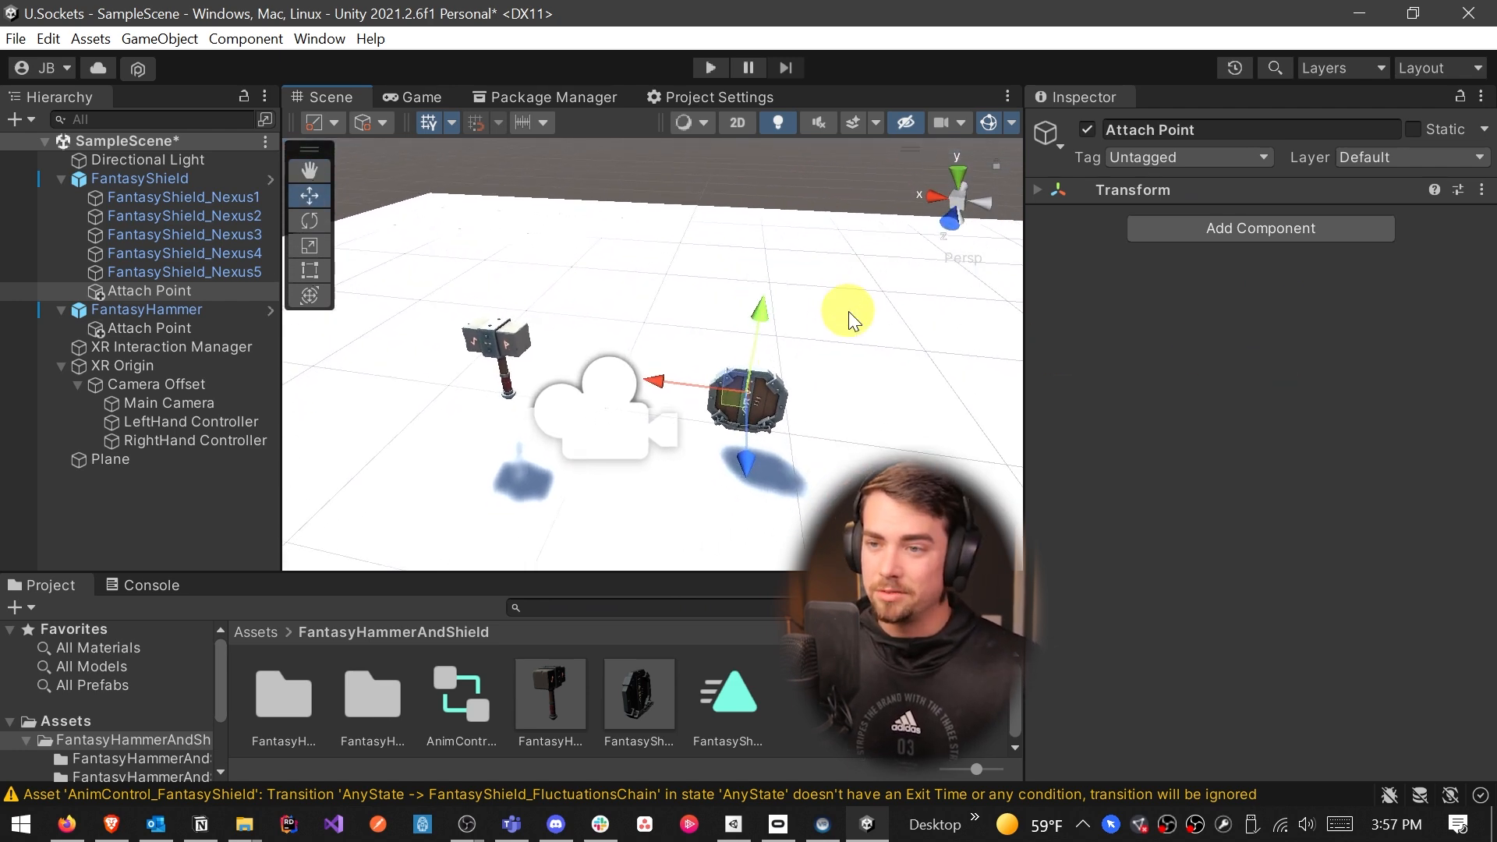
# Select the hammer and shield together and make their Mesh Colliders convex
pyautogui.click(60, 179)
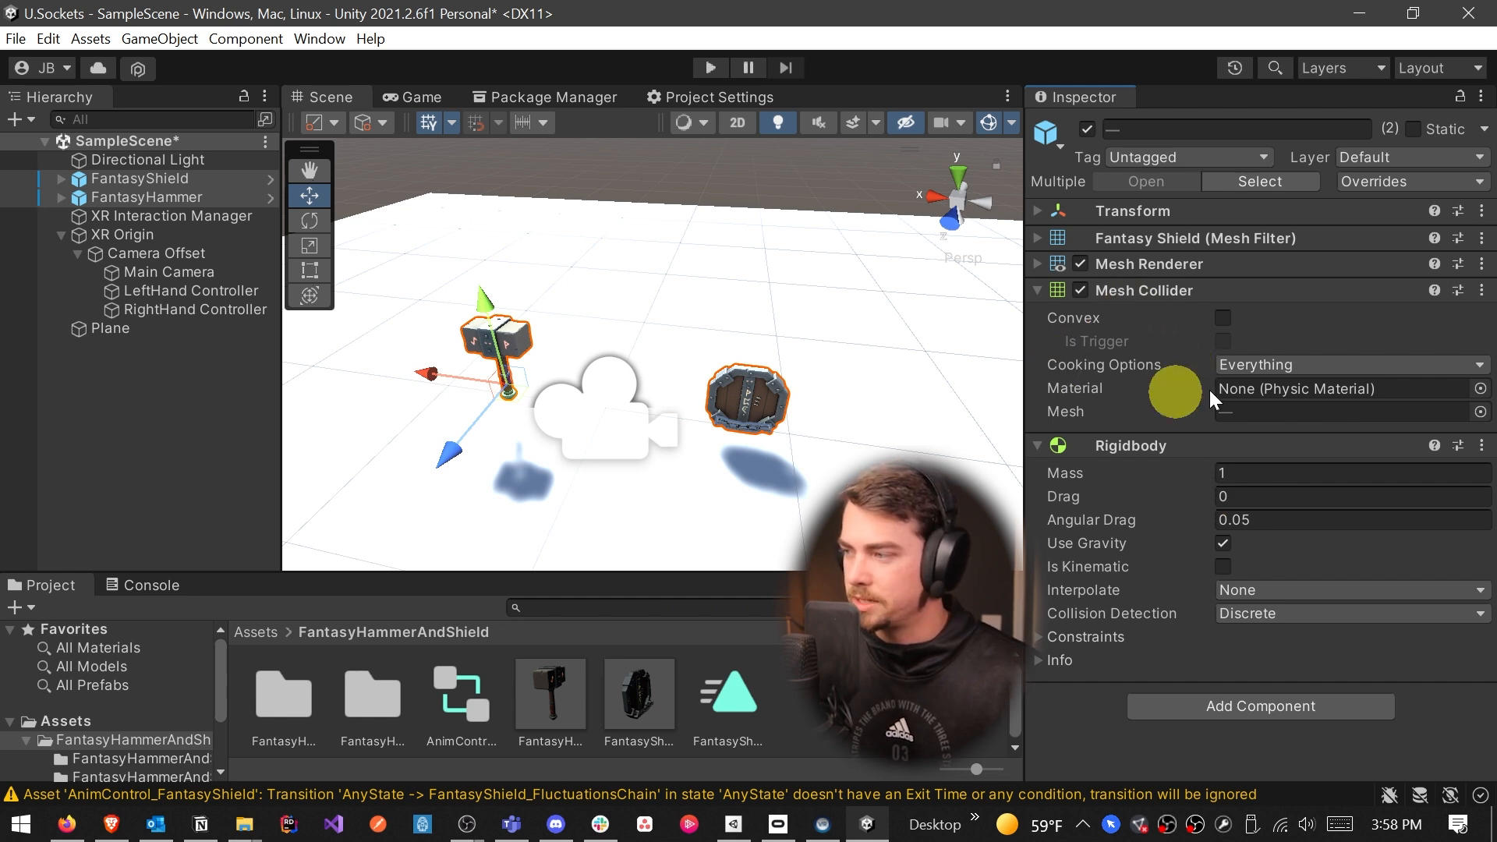
pyautogui.click(1222, 318)
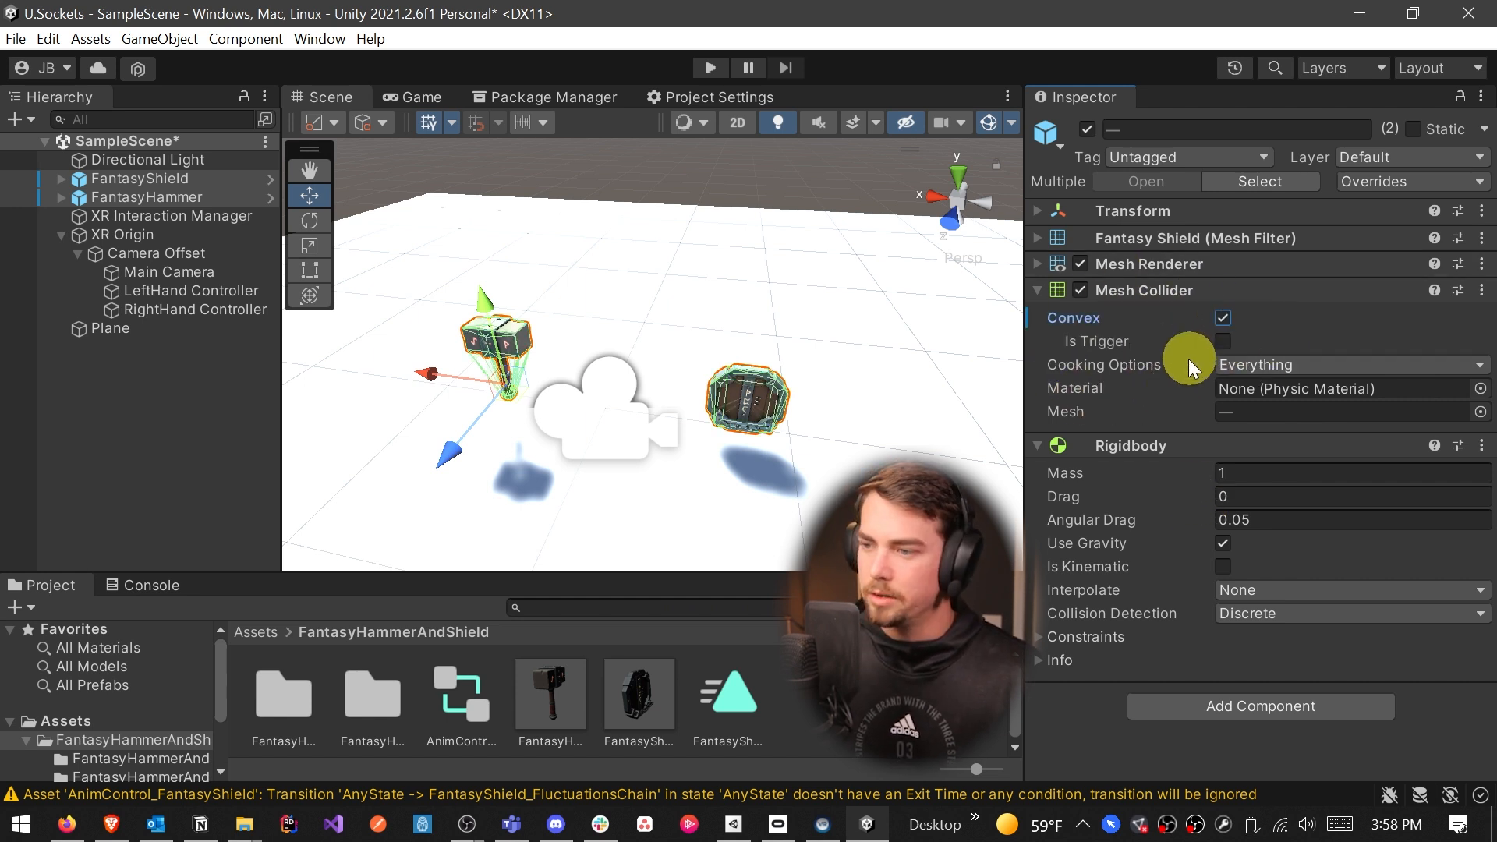
pyautogui.moveTo(1188, 367)
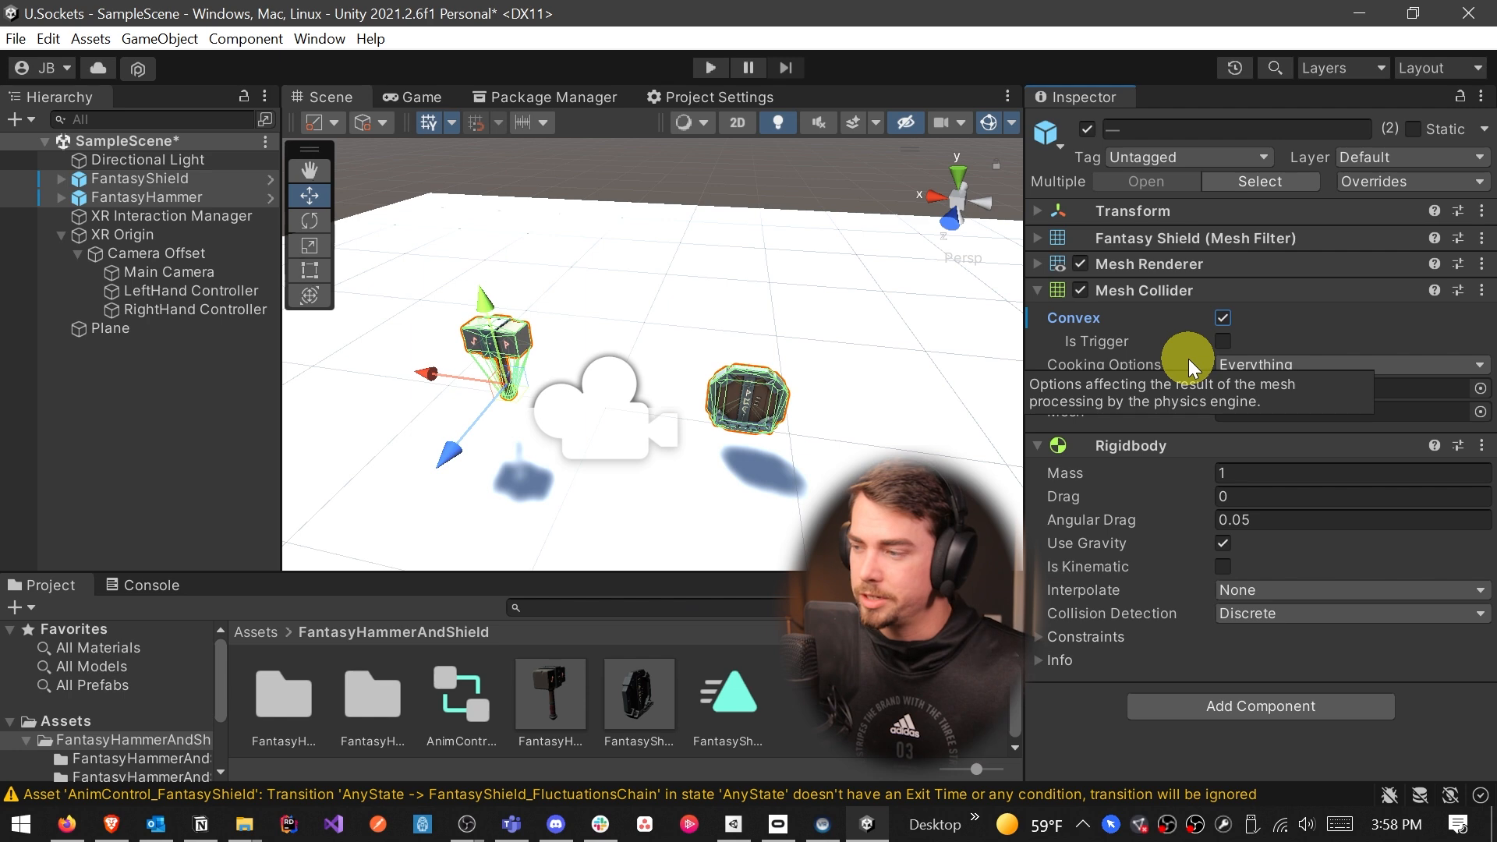
pyautogui.click(1038, 291)
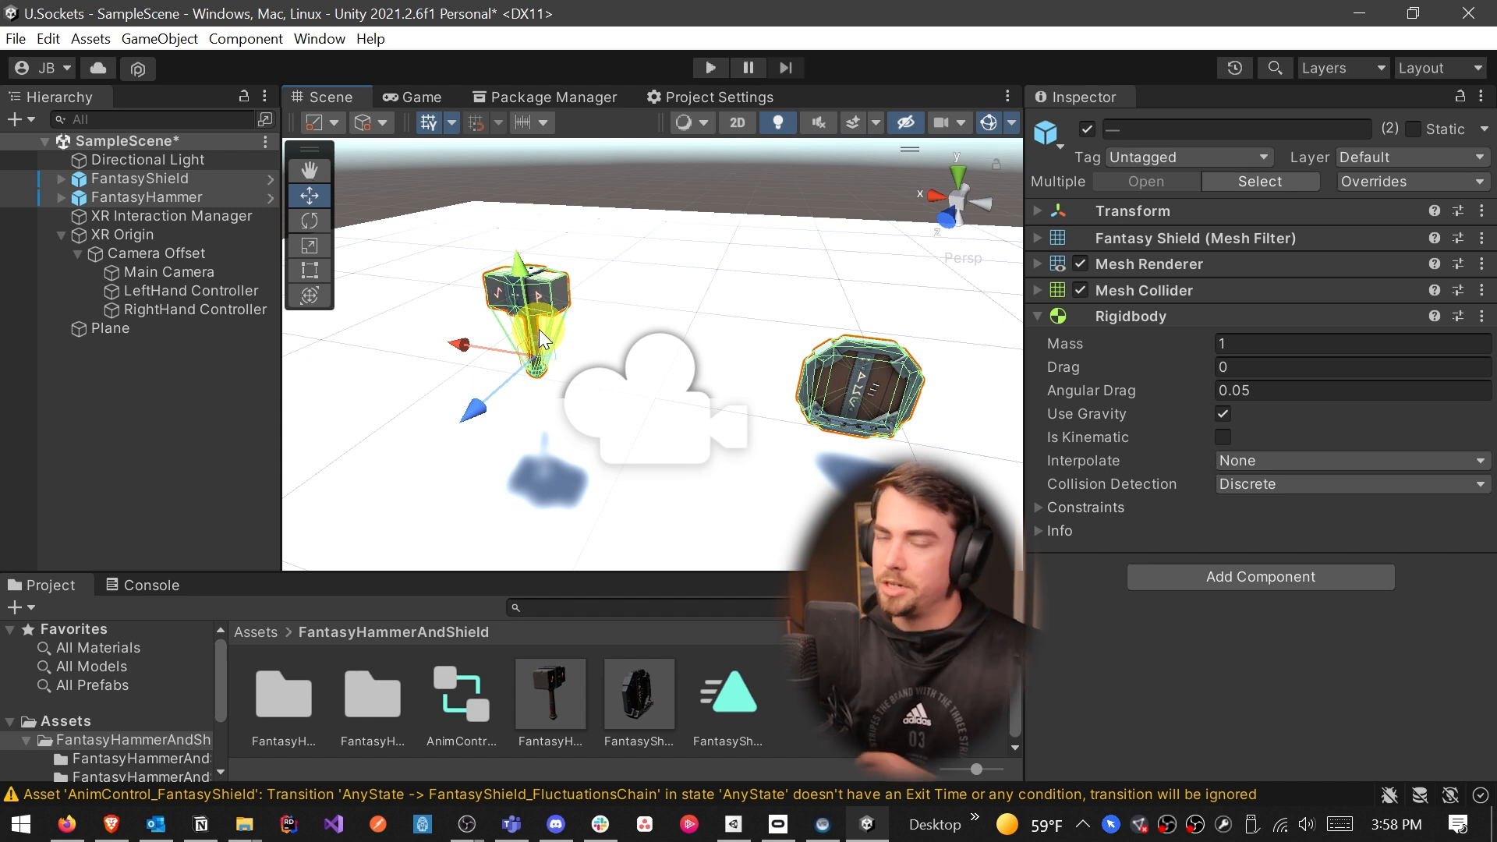
# Set Rigidbody mass to 0, add XR Grab Interactable, and save the scene
pyautogui.click(1337, 344)
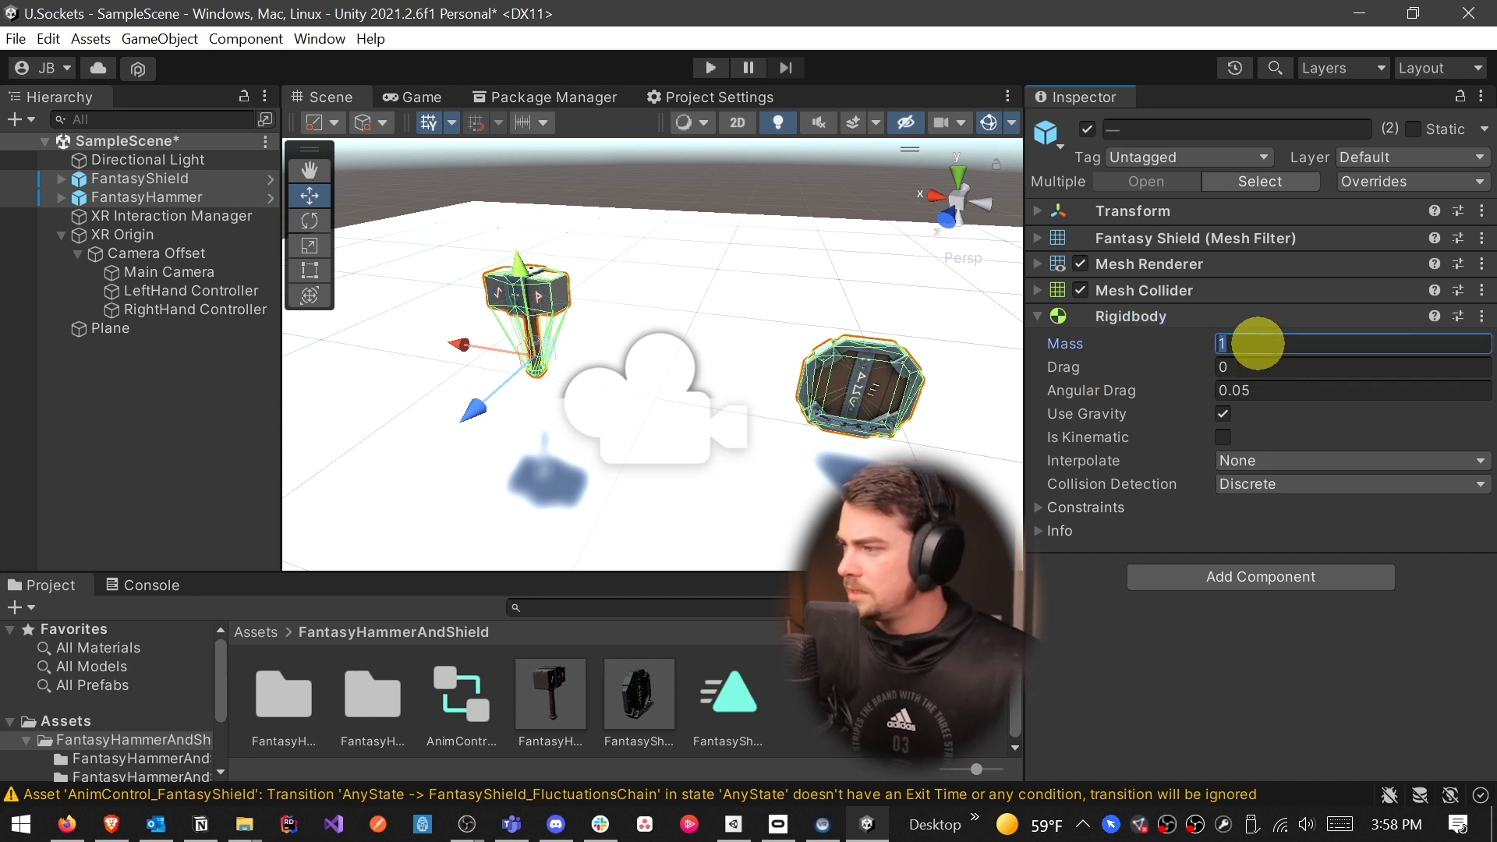
pyautogui.write('0')
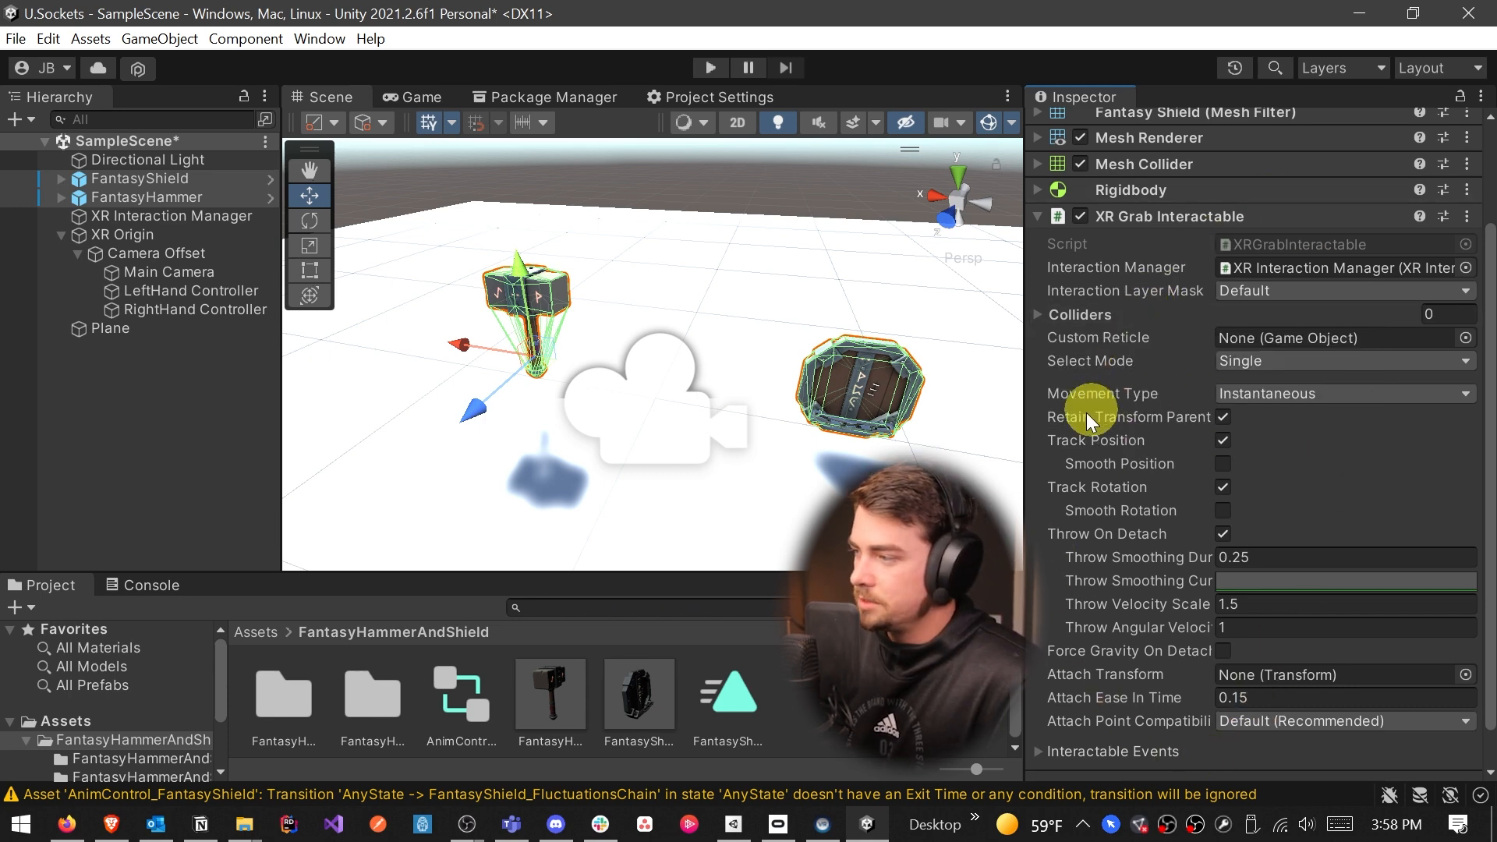
pyautogui.scroll(-3)
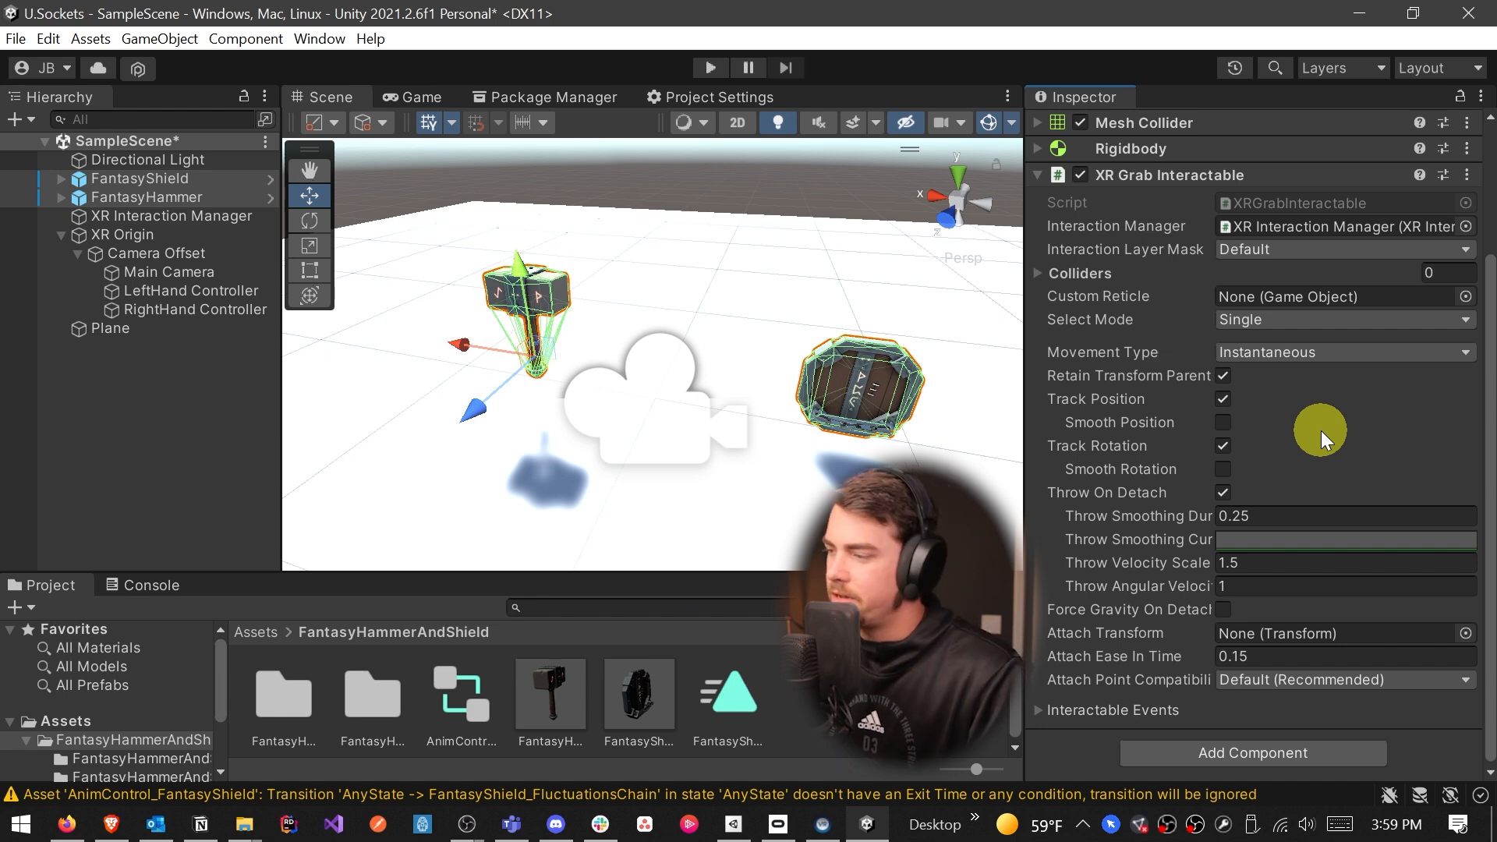
pyautogui.click(1223, 422)
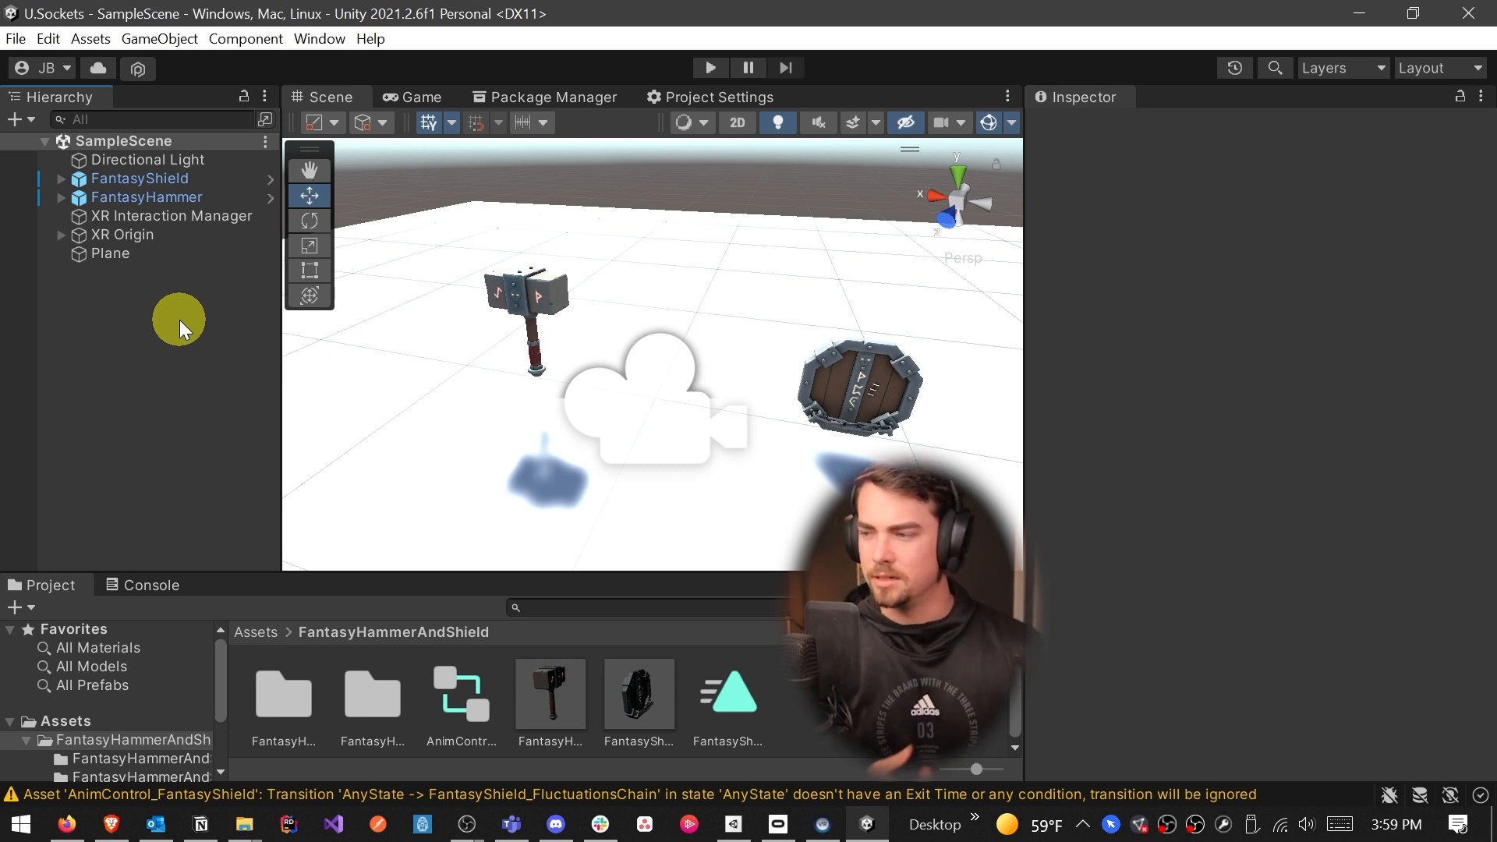
# Add Cube children to the RightHand and LeftHand controllers, scaled to 0.1
pyautogui.click(60, 234)
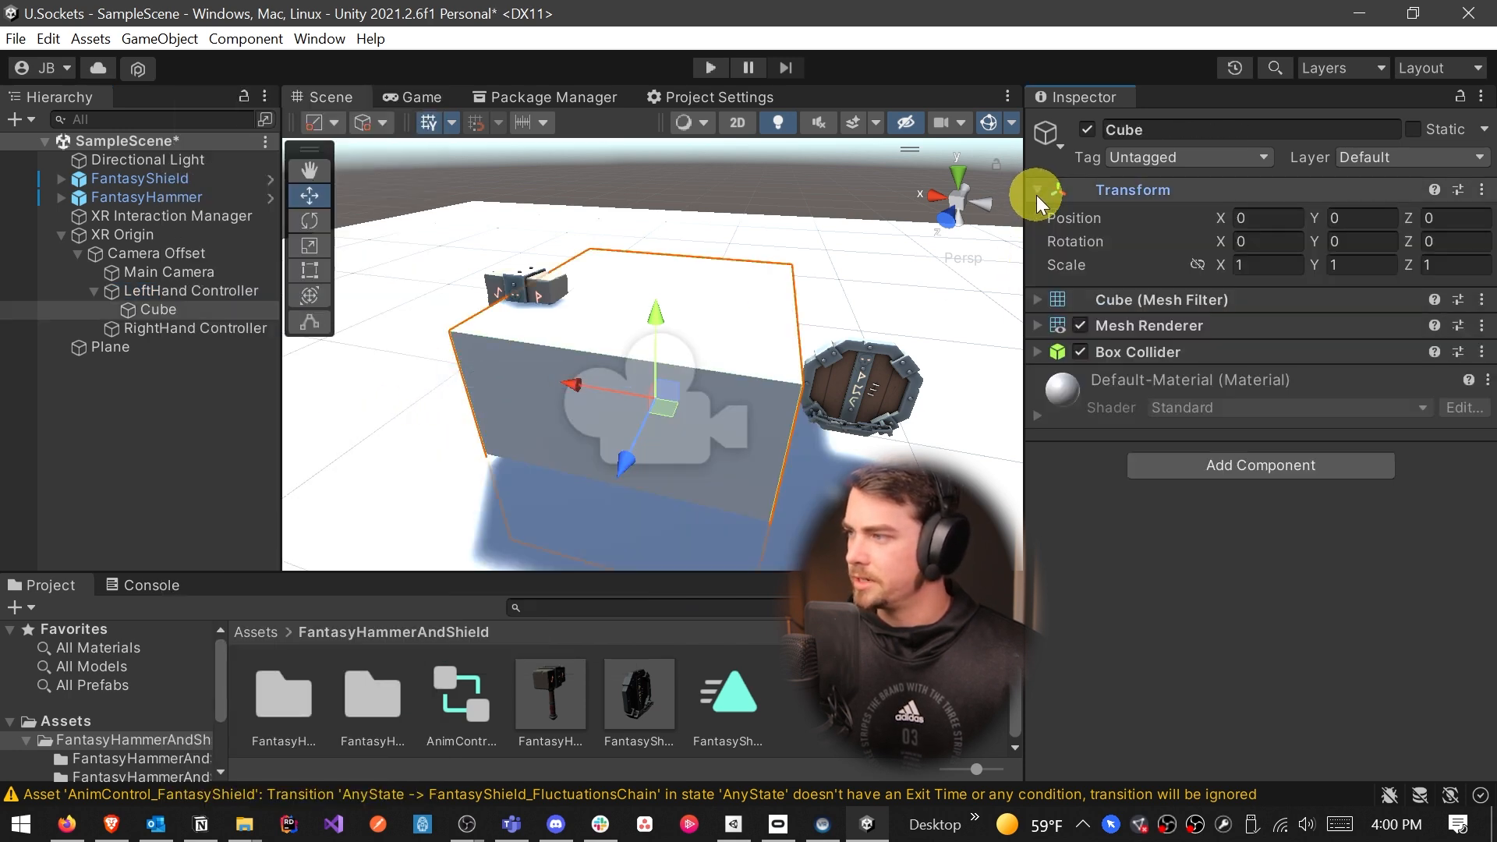
pyautogui.write('0.1')
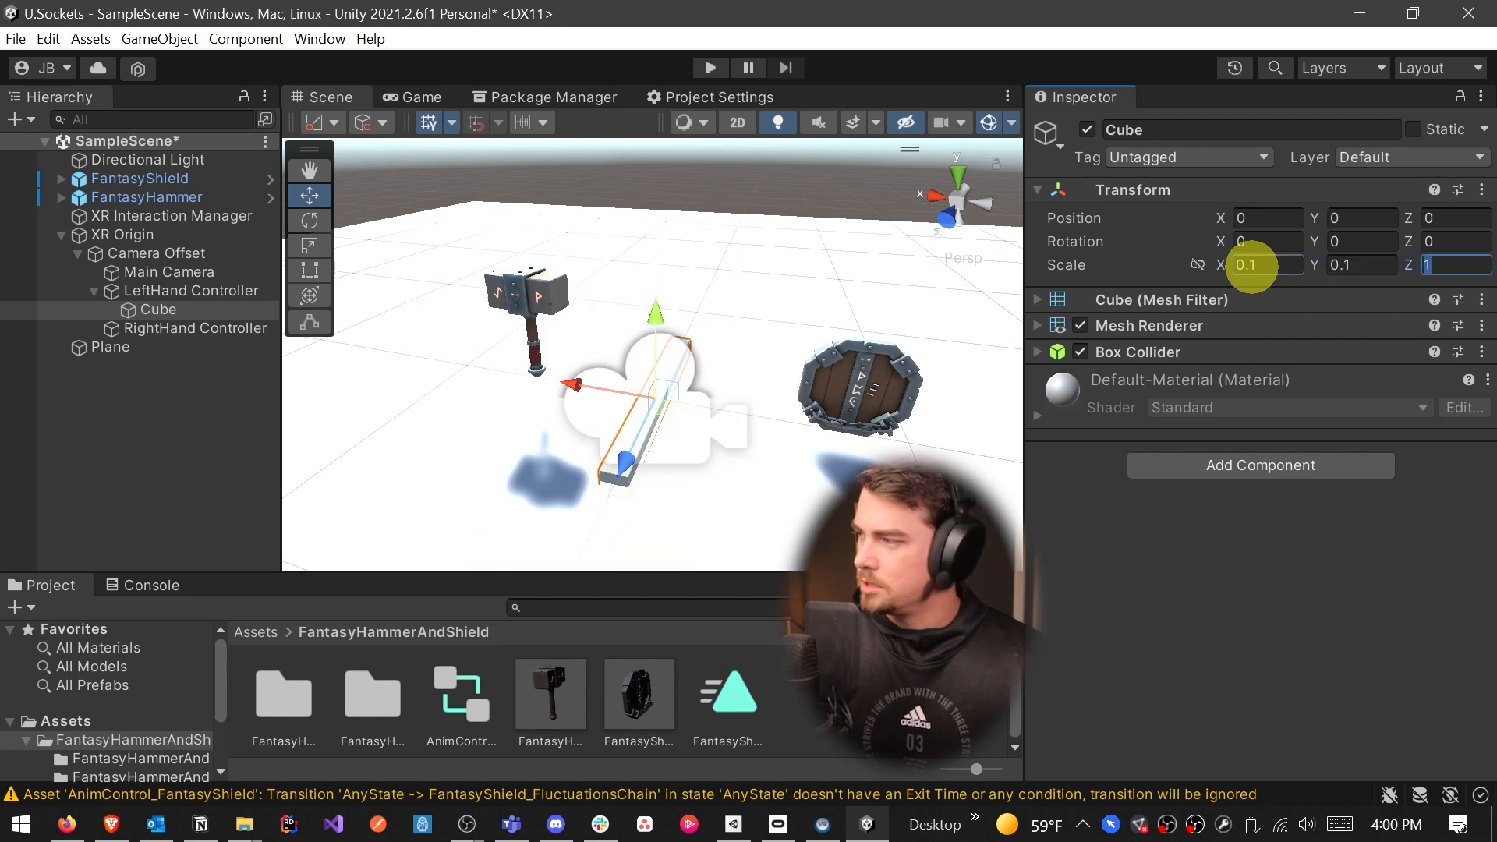
pyautogui.rightClick(170, 327)
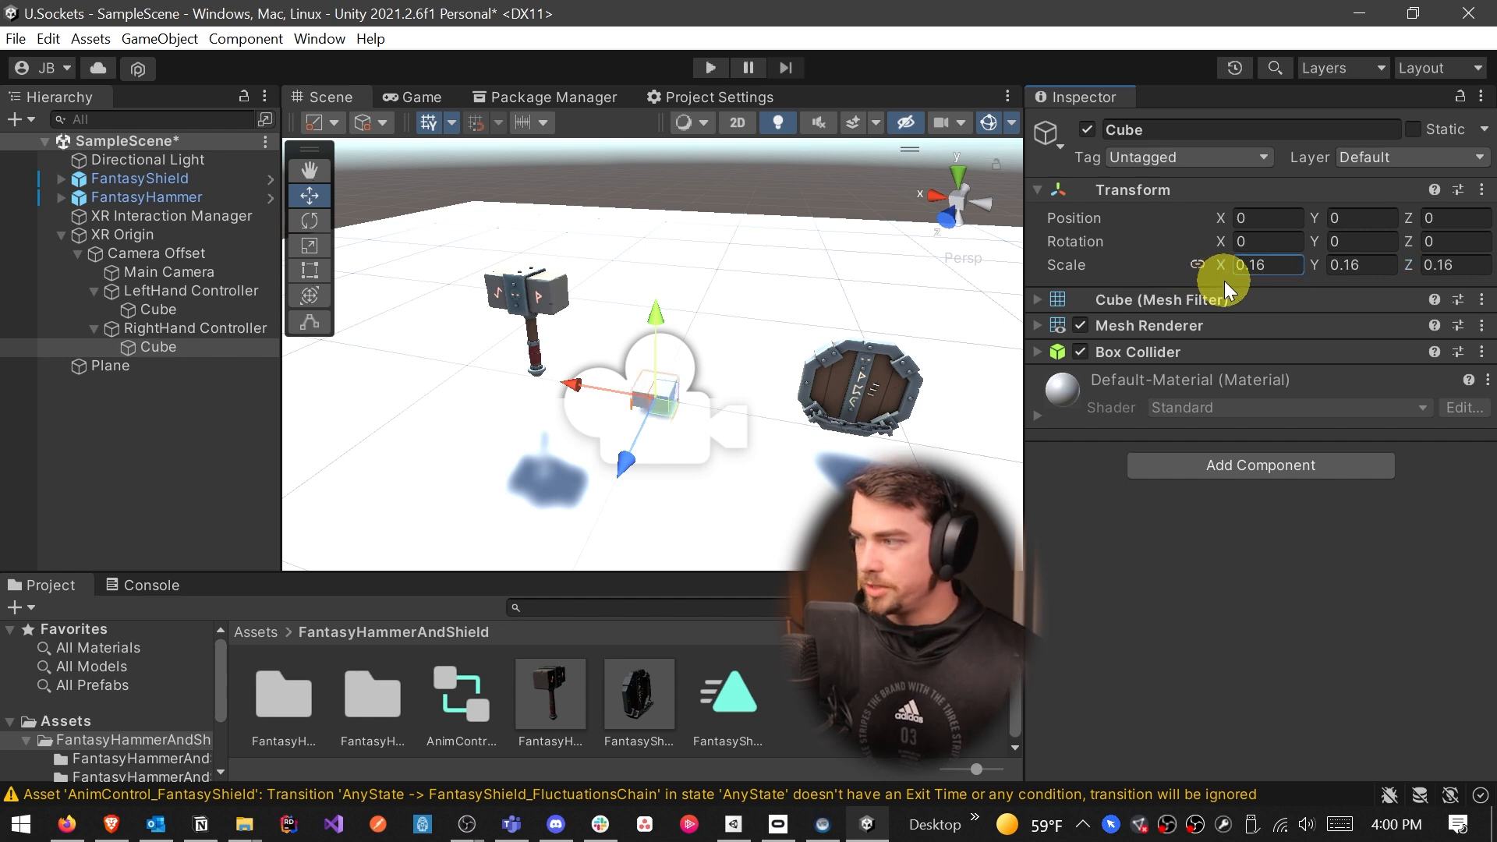
pyautogui.write('0.55')
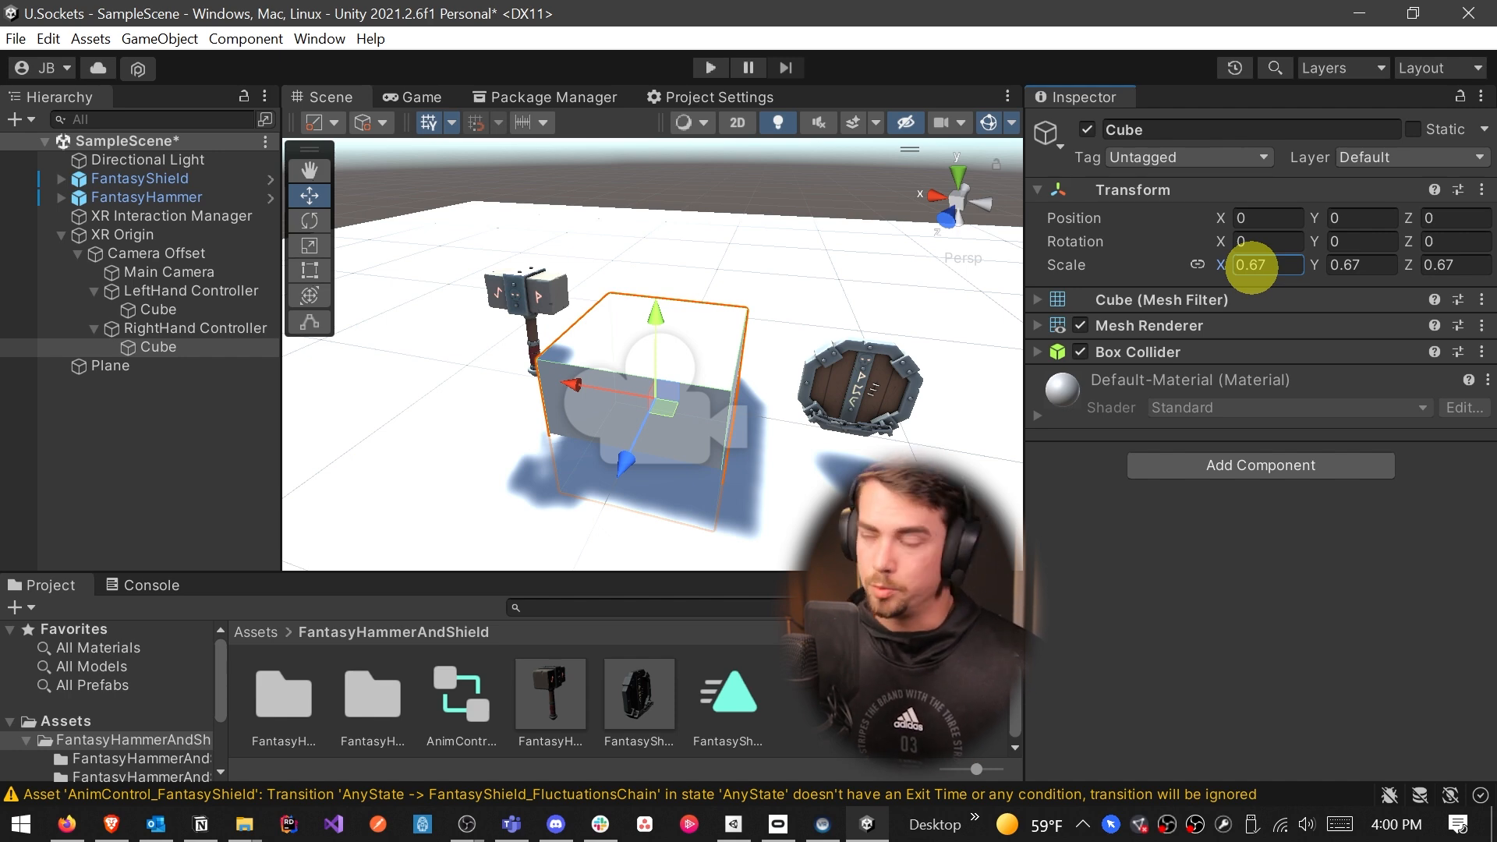
pyautogui.write('0.1')
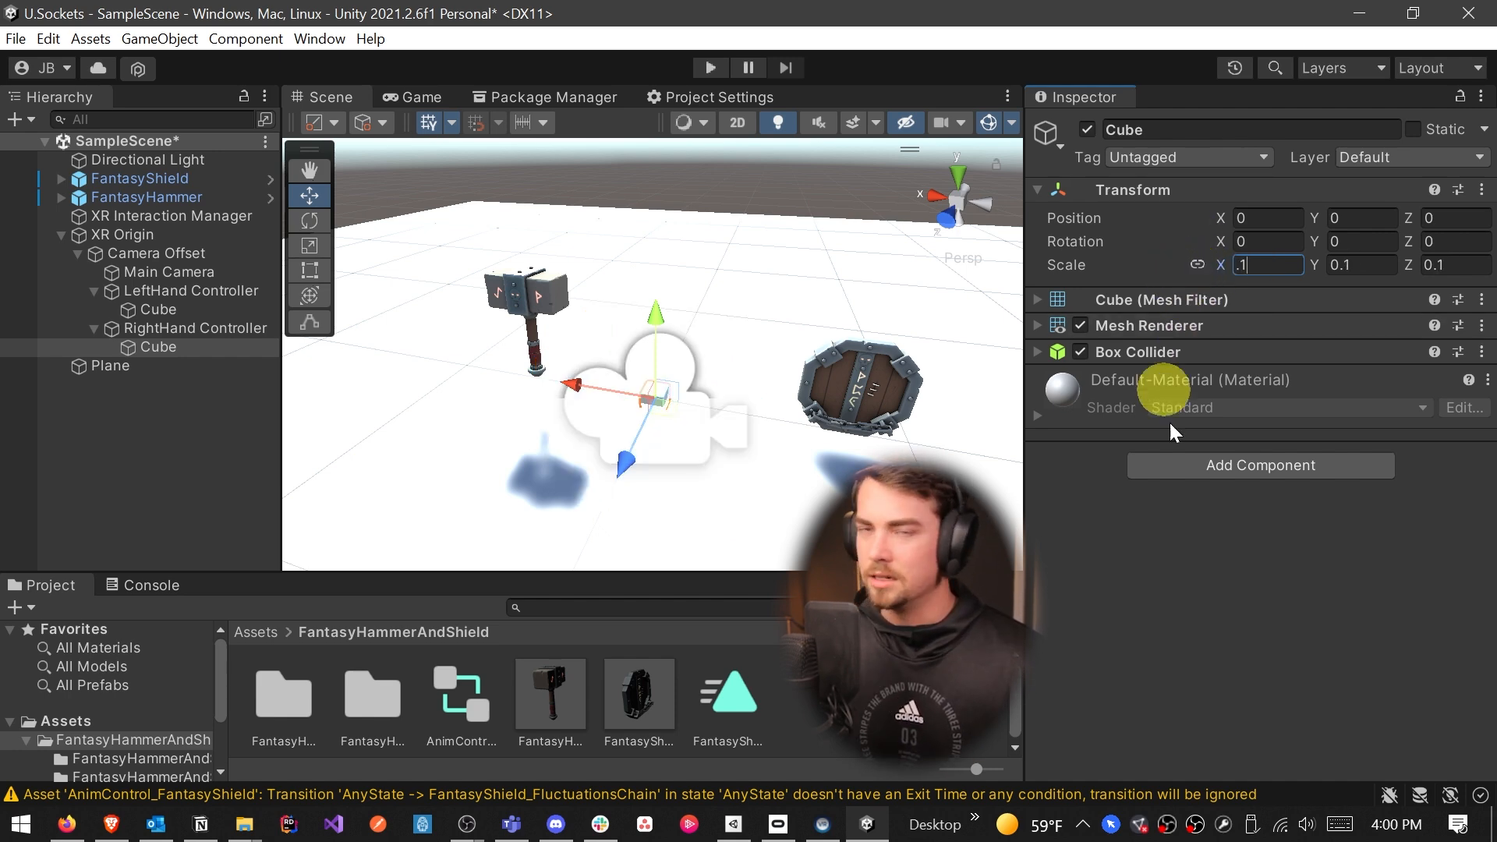
pyautogui.moveTo(1204, 614)
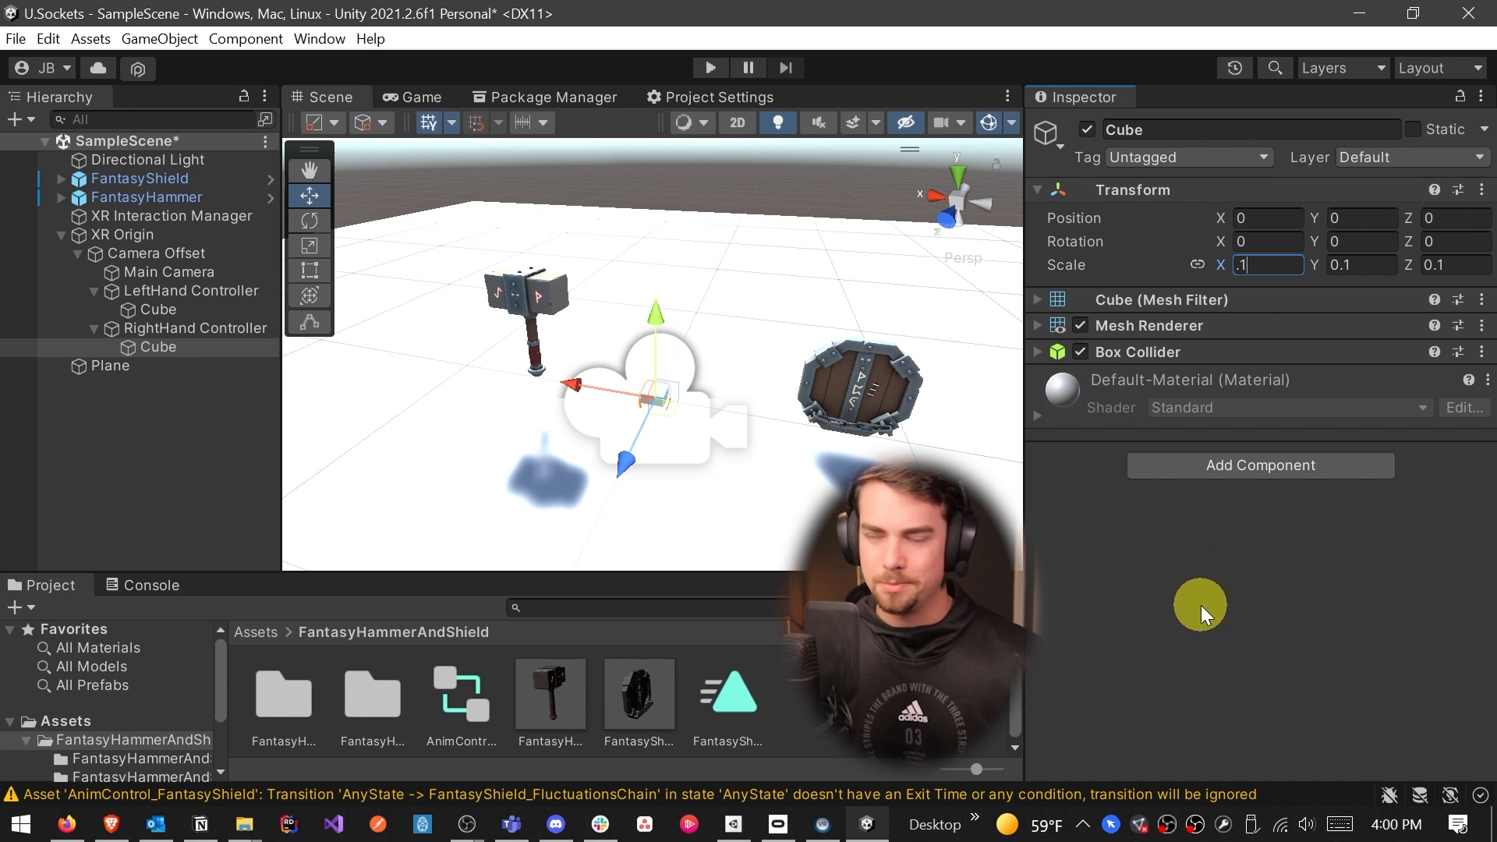
pyautogui.rightClick(191, 290)
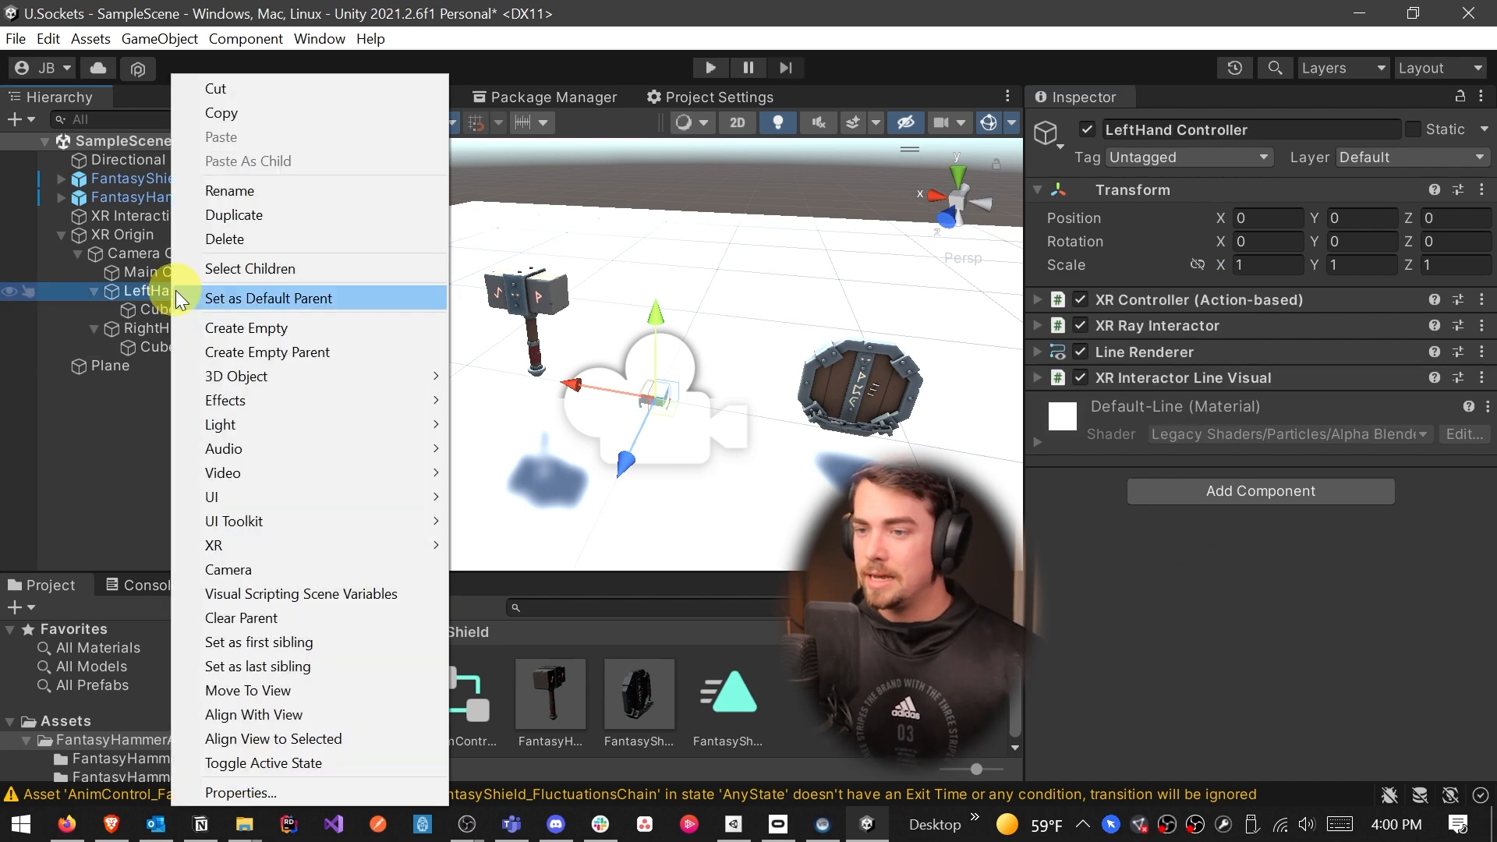
pyautogui.moveTo(268, 352)
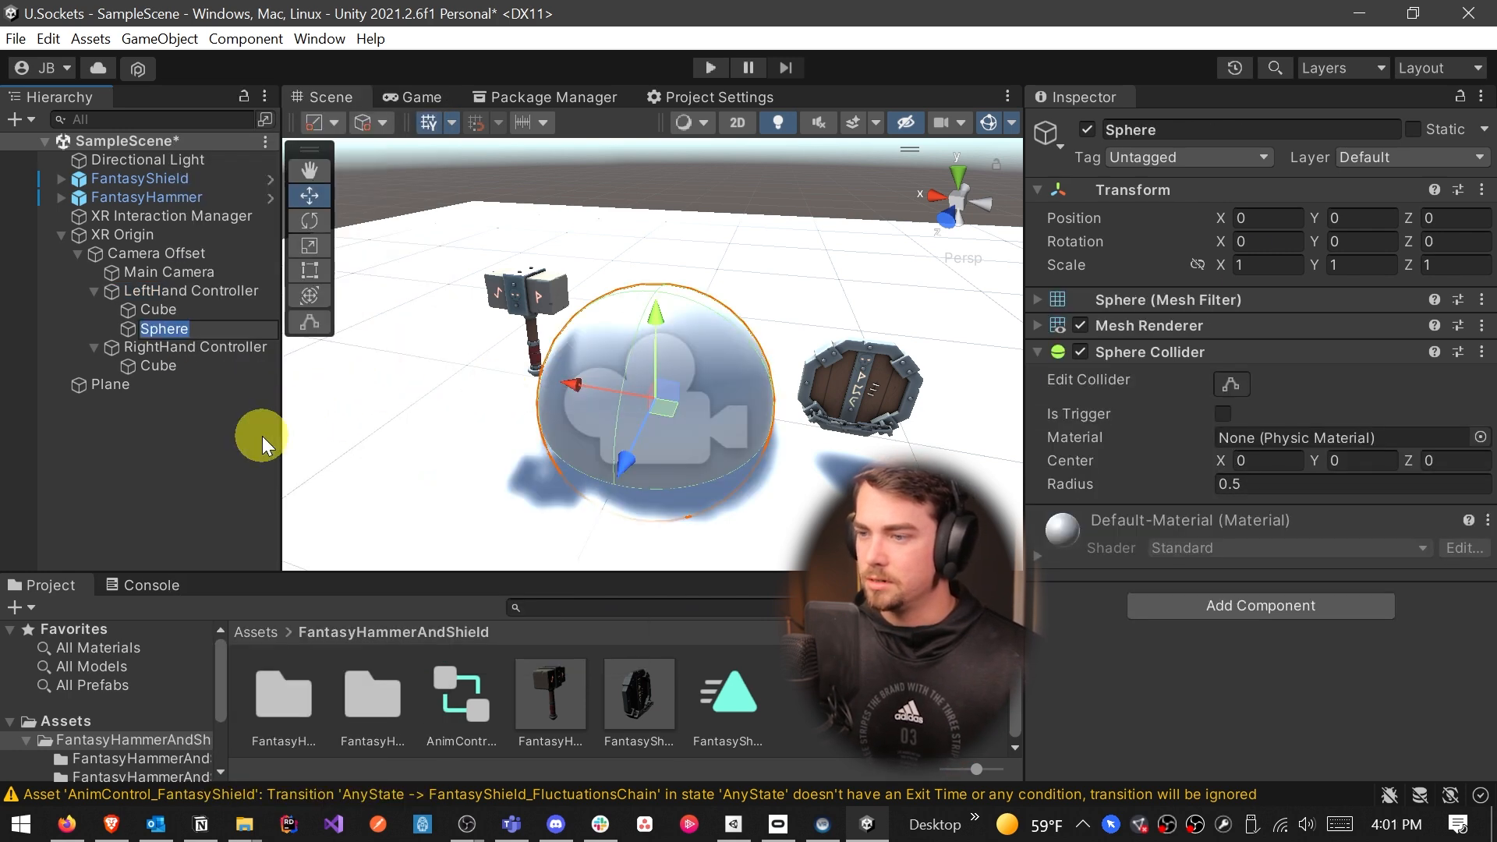
# Scale the left hand Sphere to 0.1, move it to Z -0.25, and add an XR Socket Interactor
pyautogui.write('0.1')
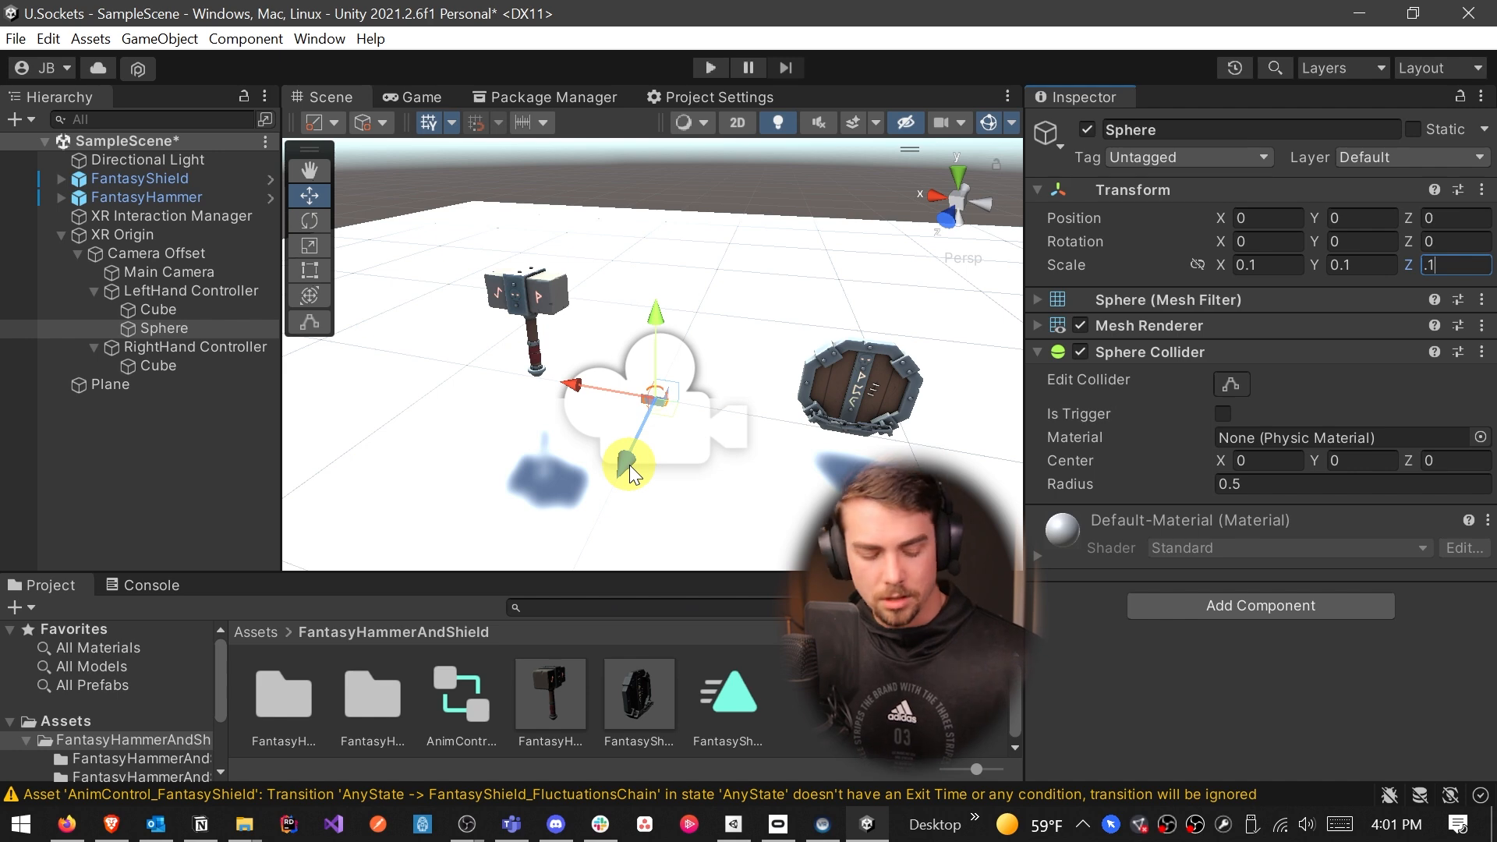
pyautogui.moveTo(629, 476); pyautogui.dragTo(643, 431)
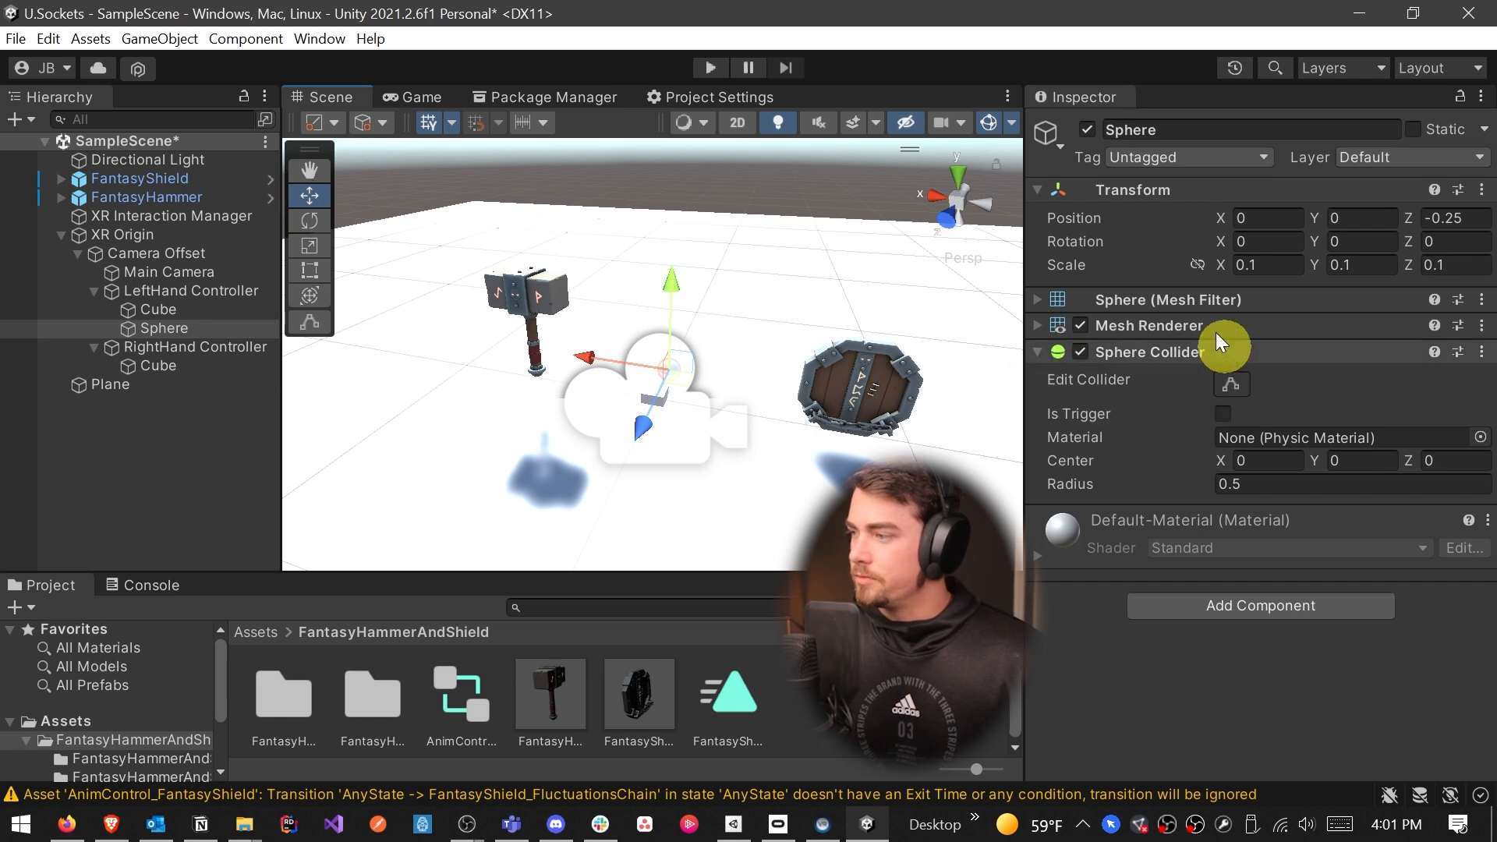
pyautogui.moveTo(1152, 390)
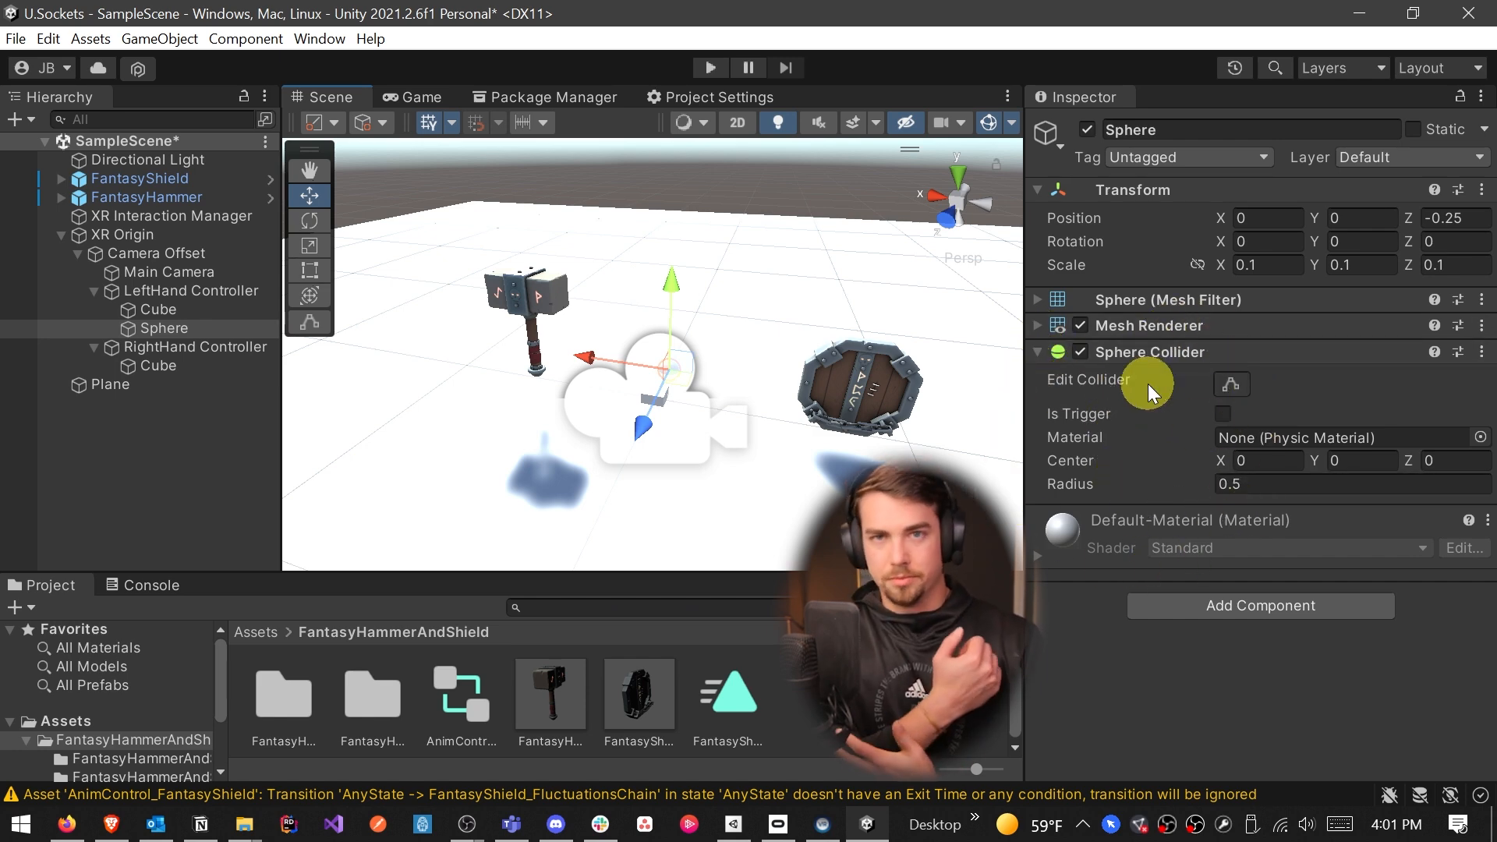
pyautogui.click(1222, 414)
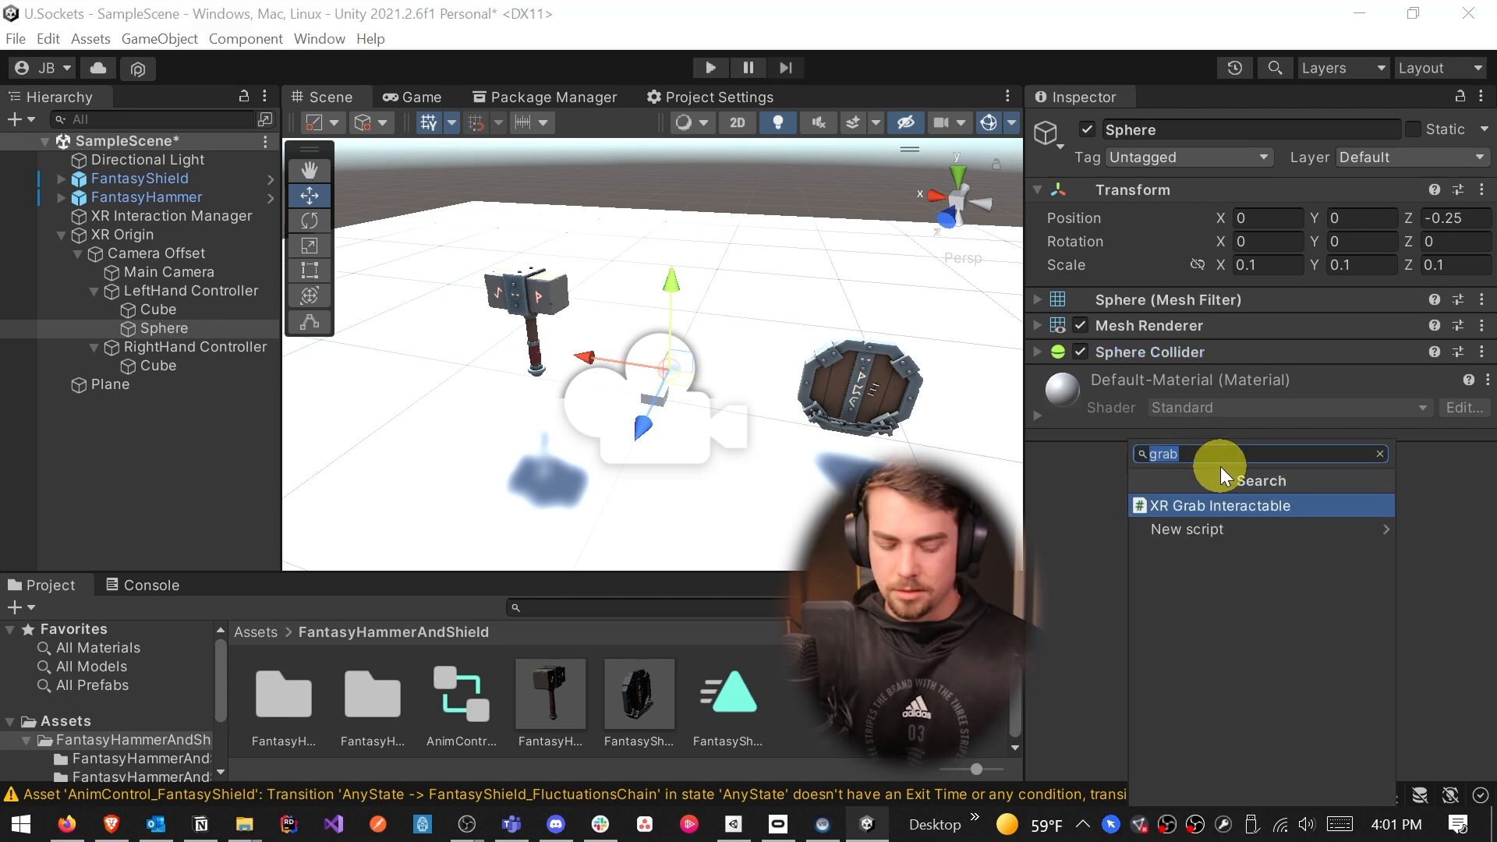
pyautogui.click(1216, 505)
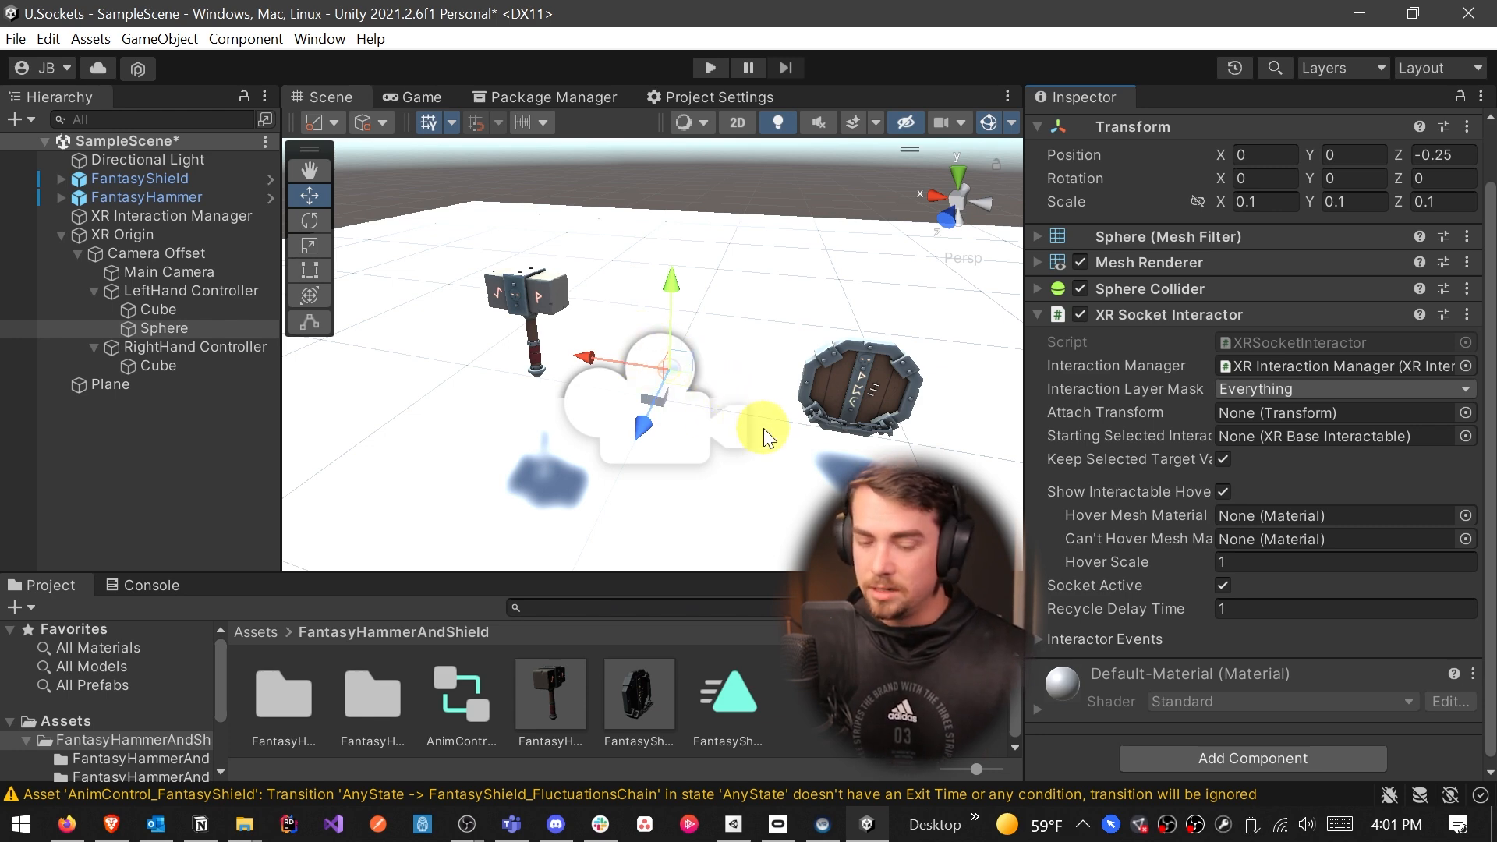
# Rotate the socket Sphere on Y and copy it as Sphere (1) under RightHand Controller
pyautogui.click(309, 221)
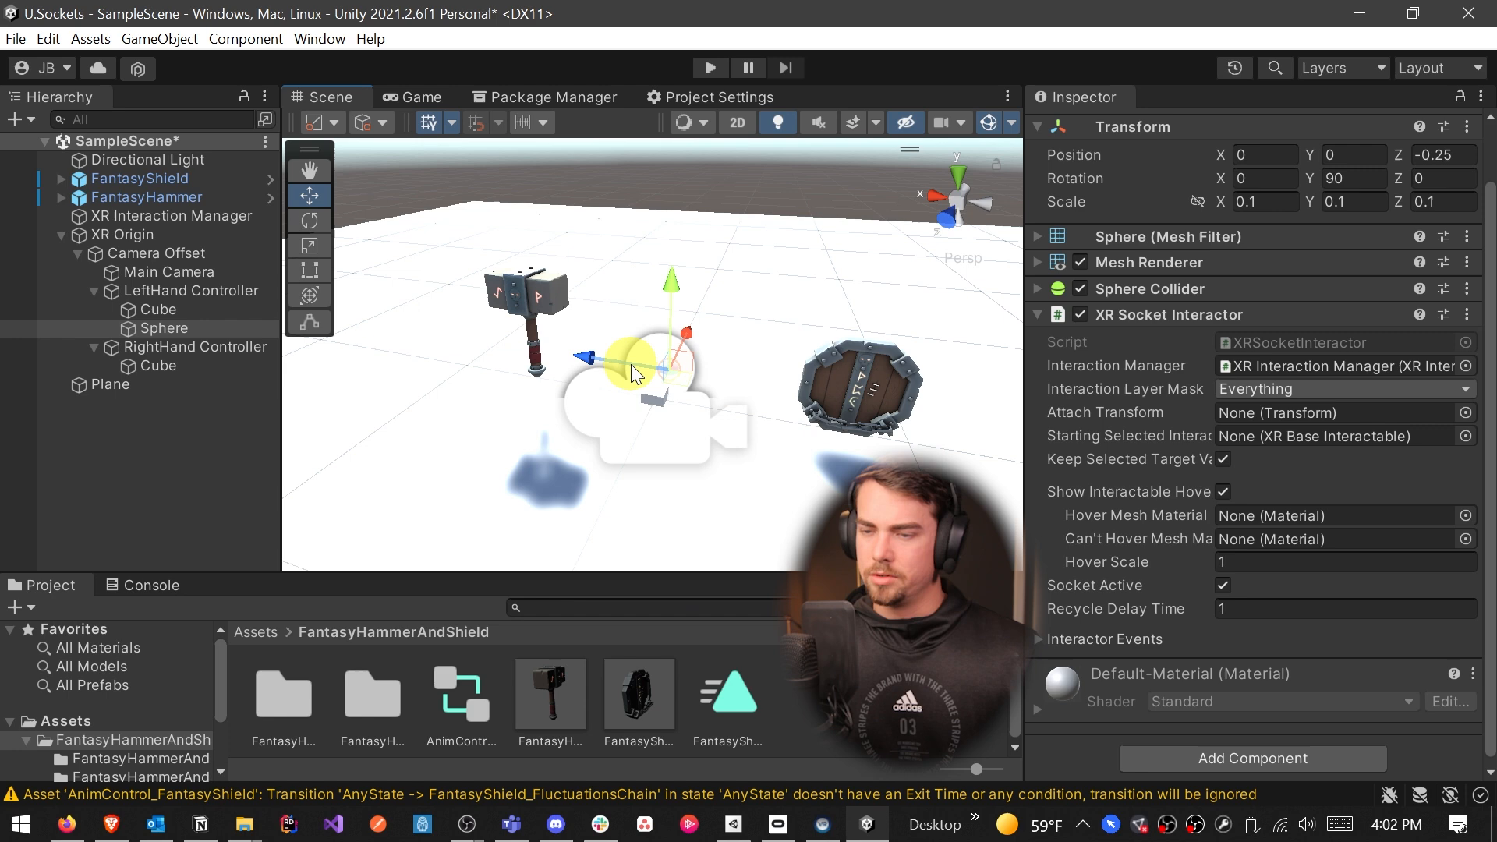
pyautogui.click(309, 221)
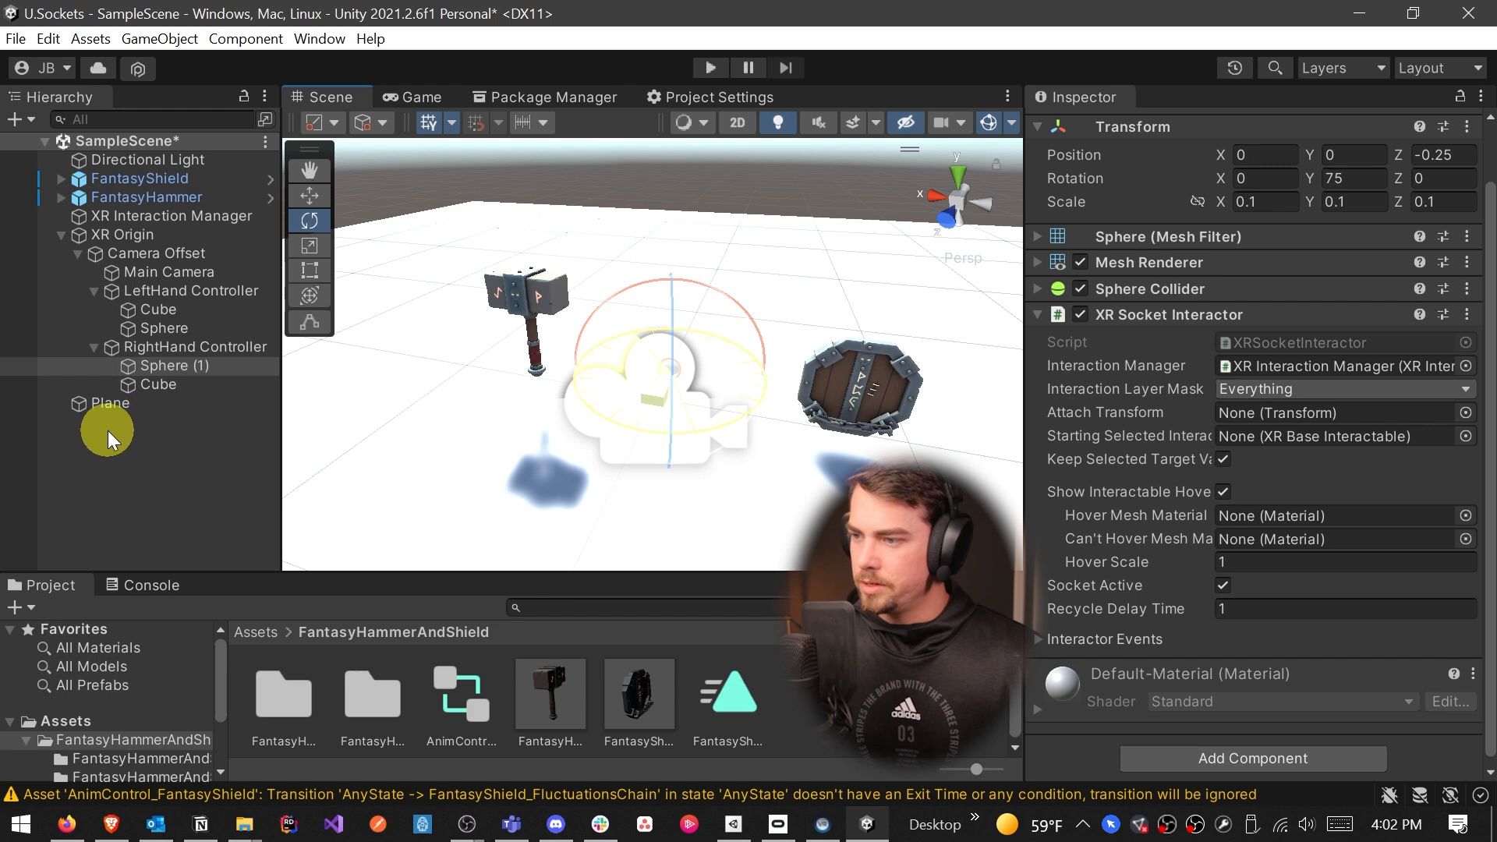
# Deselect objects, save the scene, and show XRI/Settings/Resources InteractionLayerSettings
pyautogui.click(309, 195)
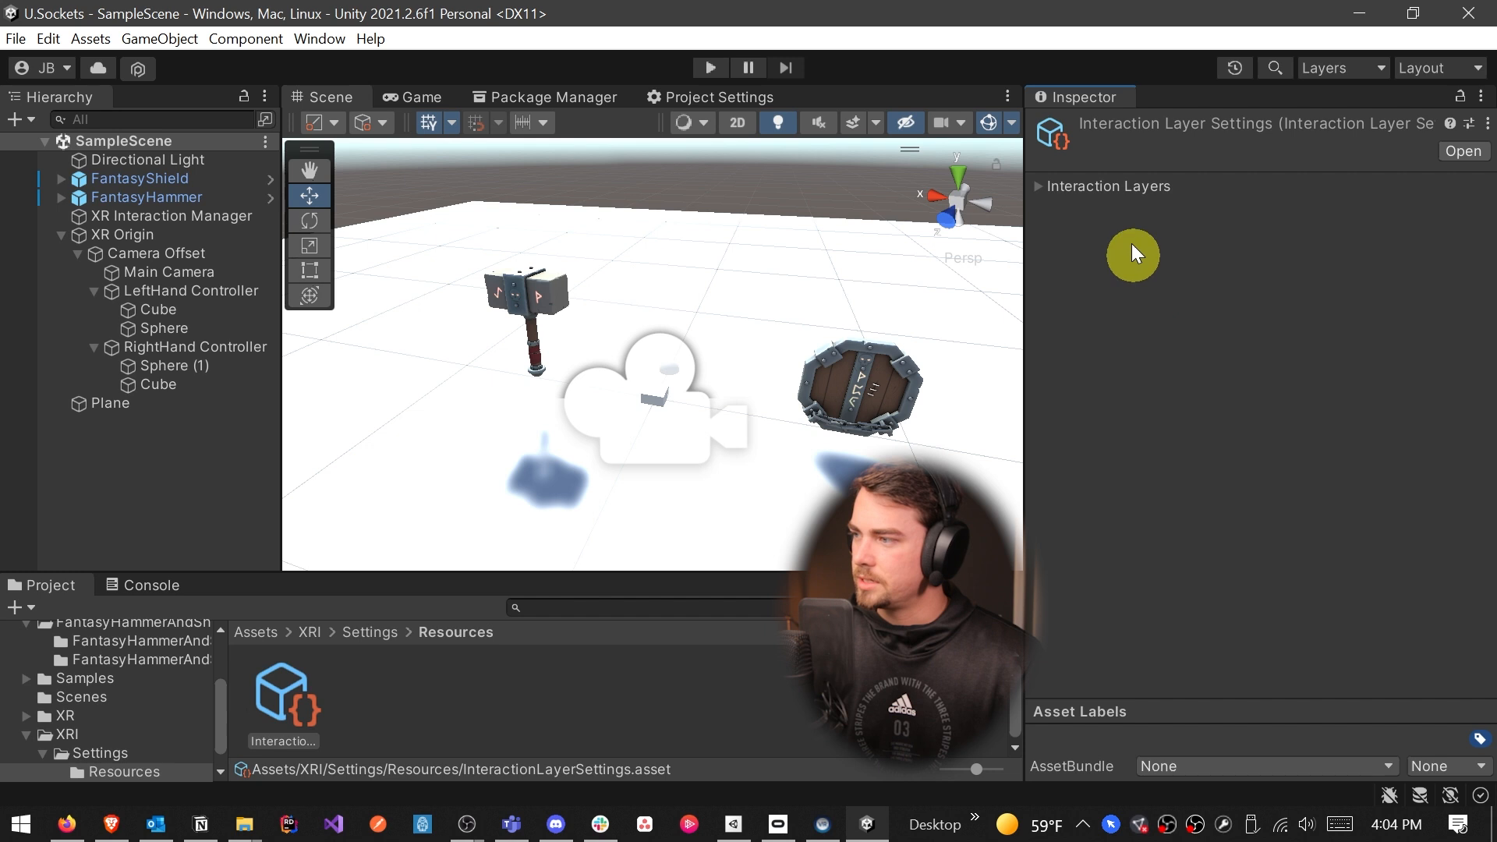
# Expand Interaction Layers and name User Layer 1 'Shield'
pyautogui.click(1038, 187)
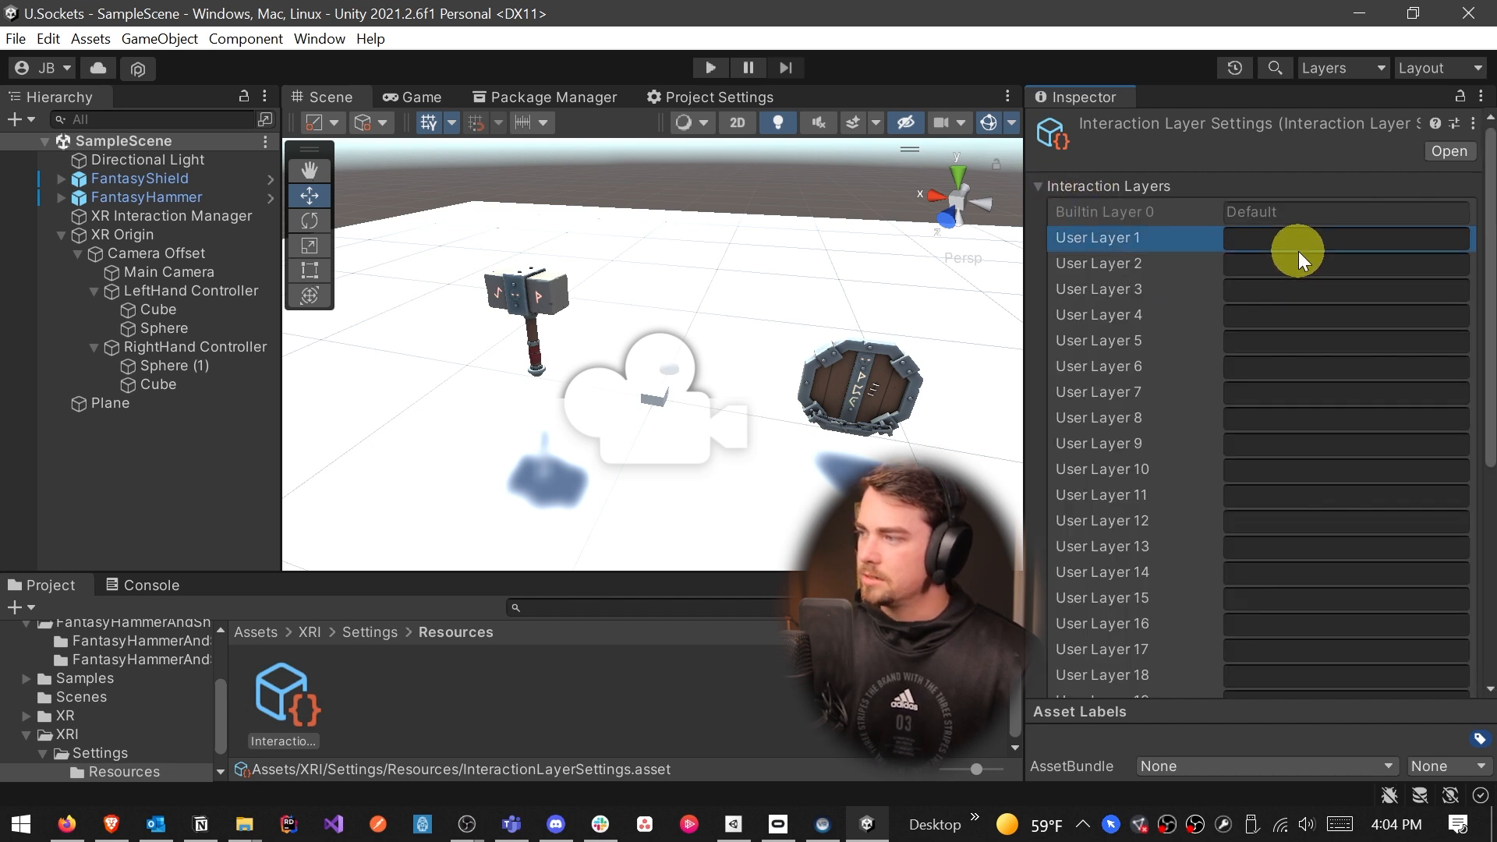
pyautogui.click(1345, 237)
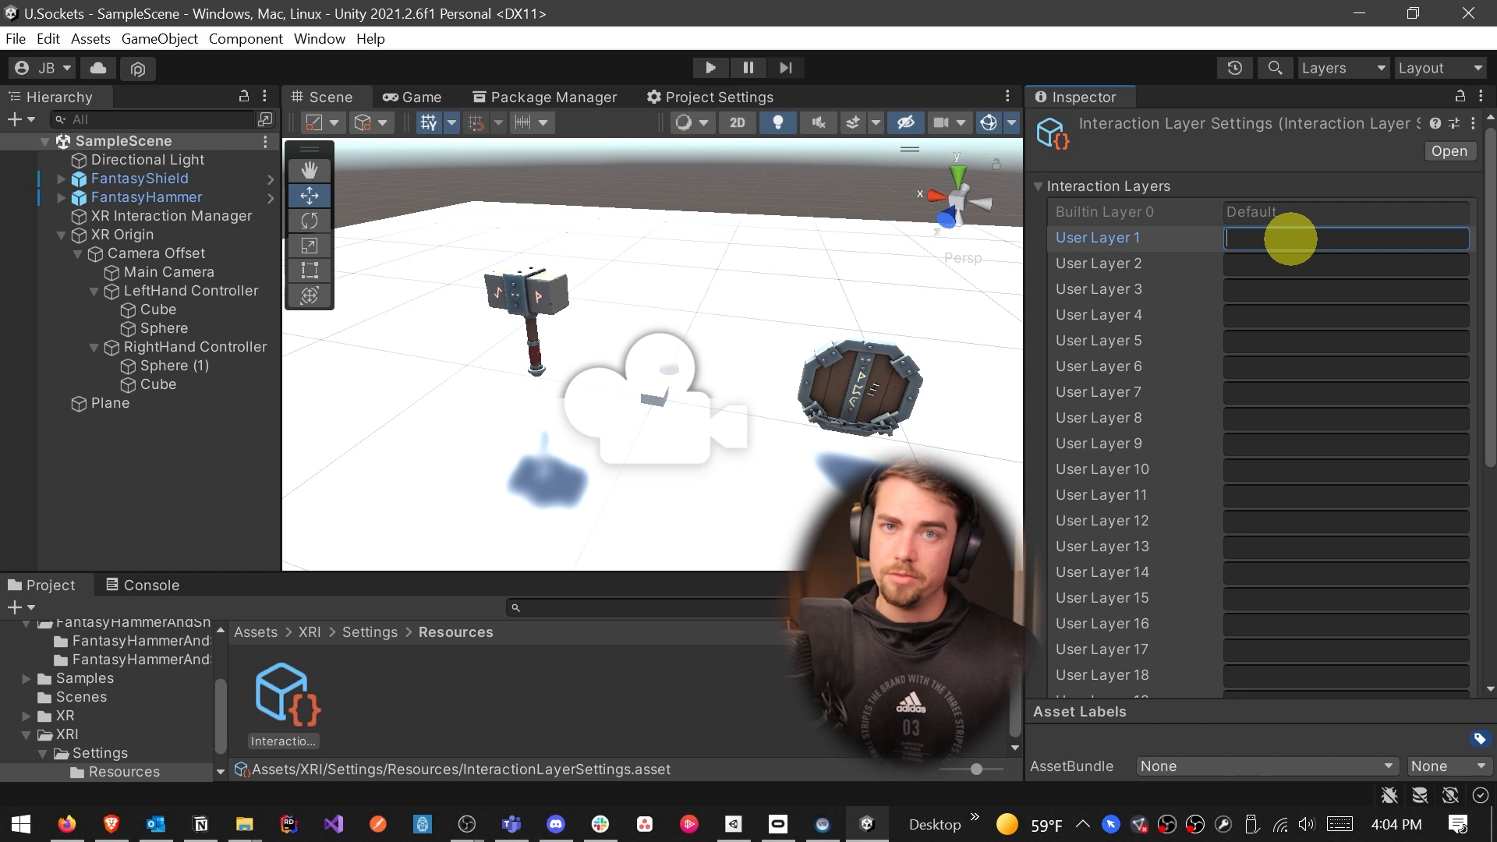
pyautogui.write('Shield')
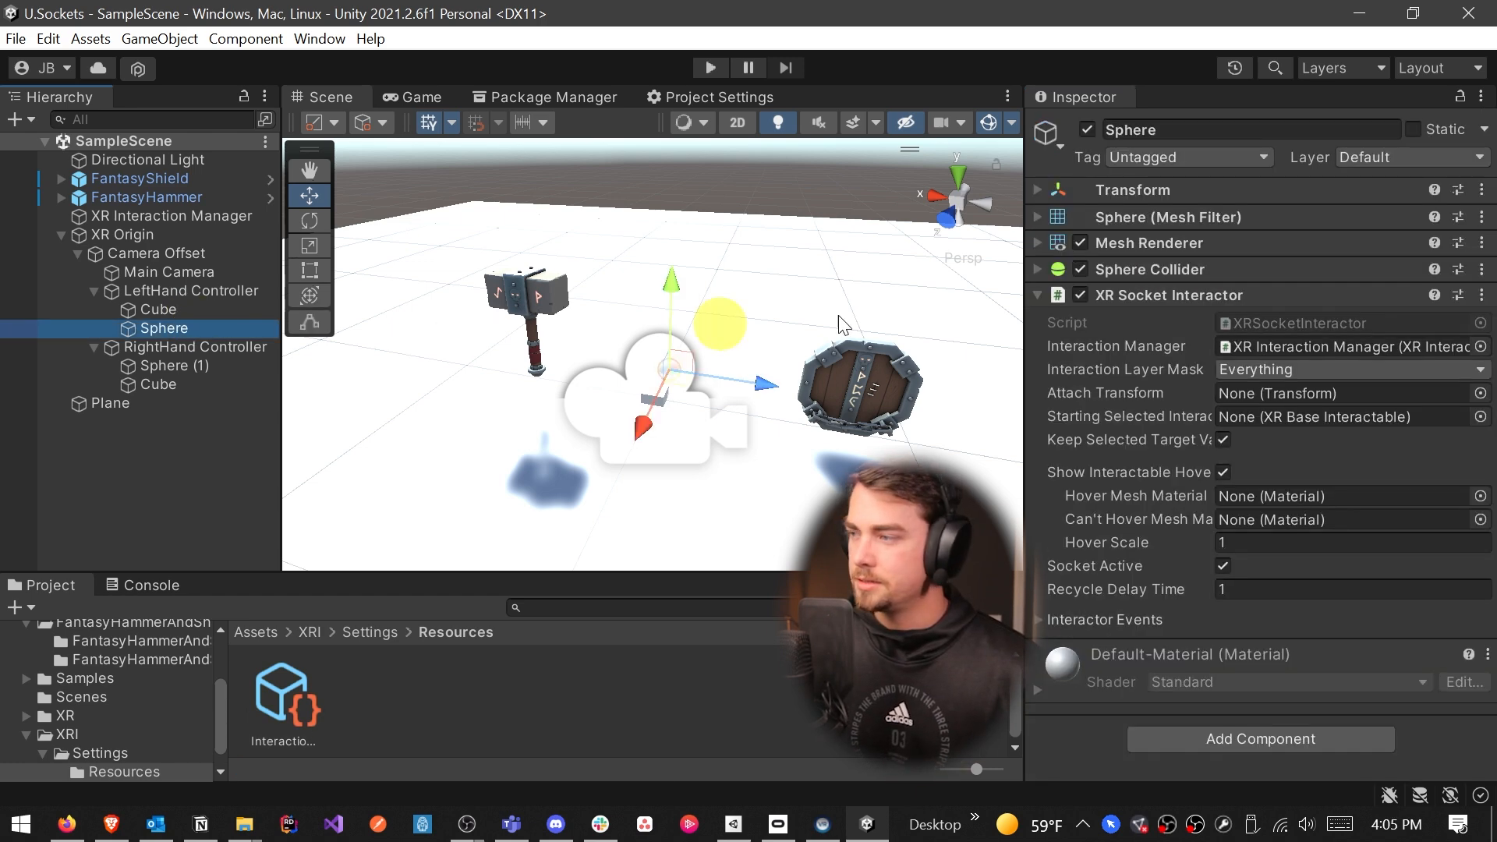
# Set the Sphere socket masks to Shield only and add Shield to FantasyShield's grab layers
pyautogui.click(1347, 370)
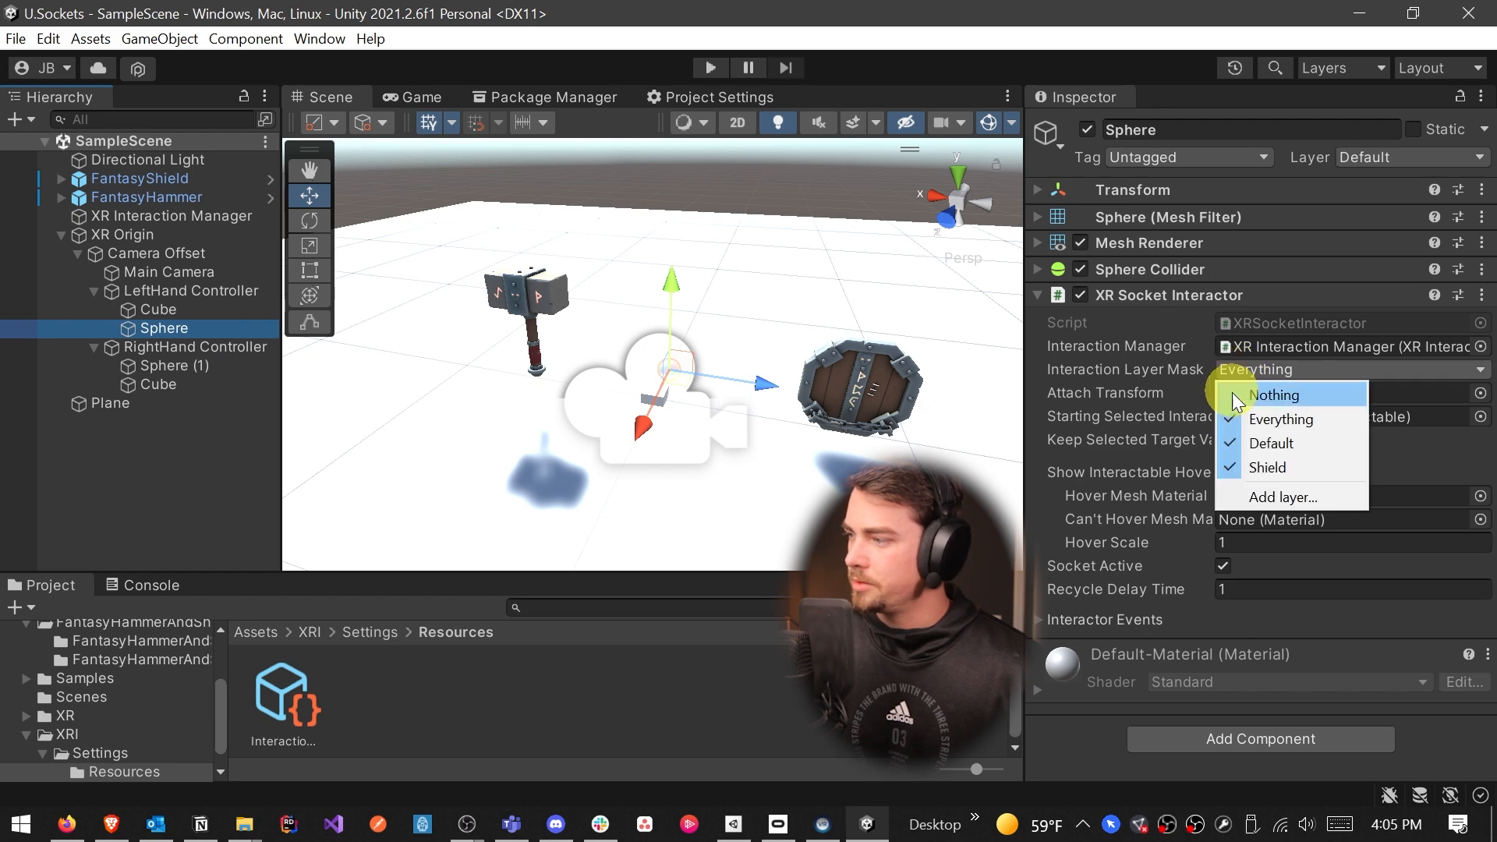
pyautogui.click(1267, 468)
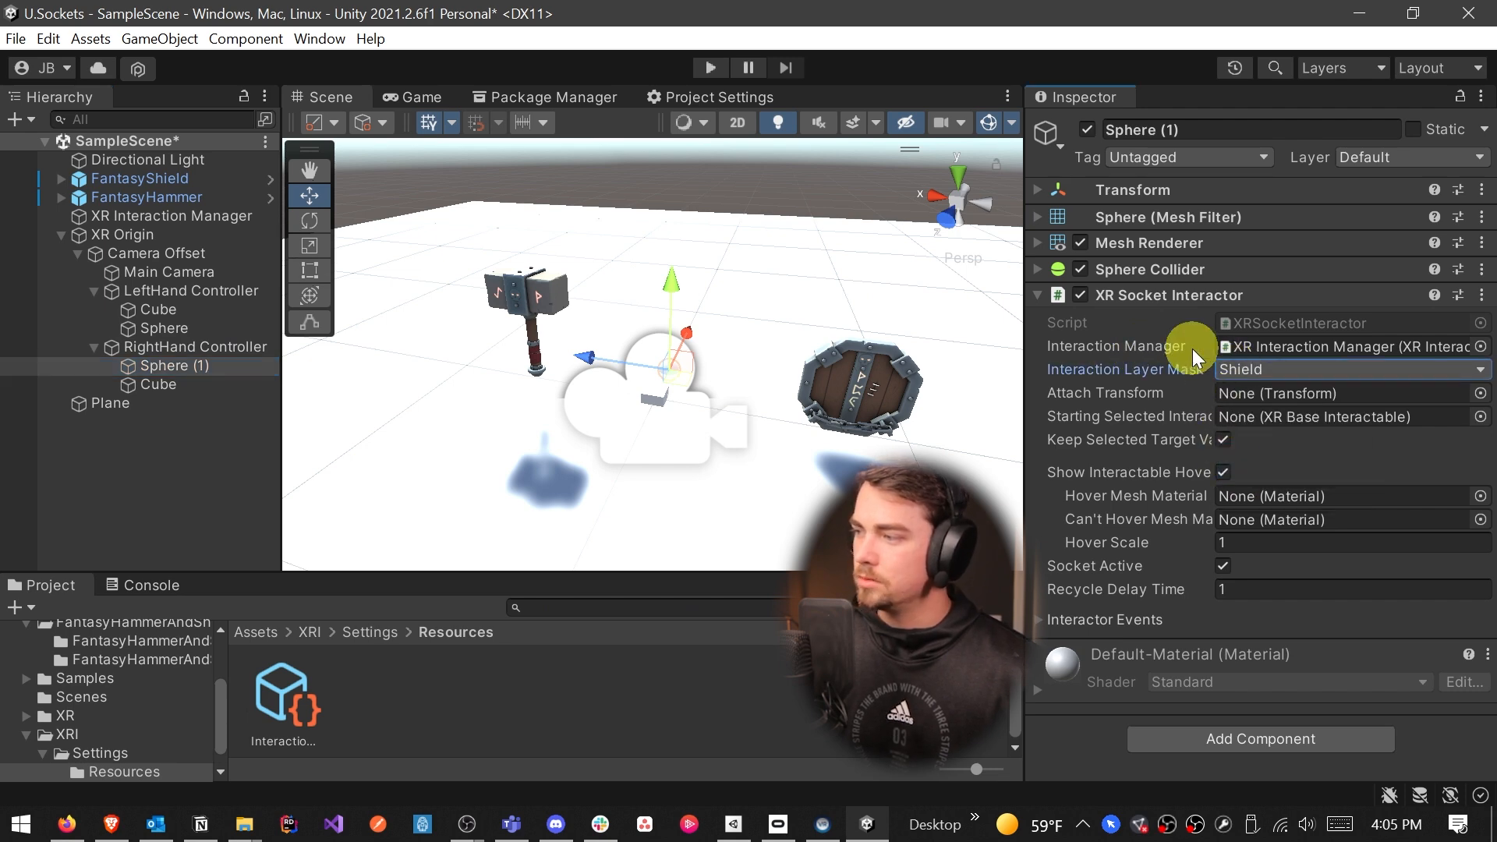
pyautogui.click(140, 179)
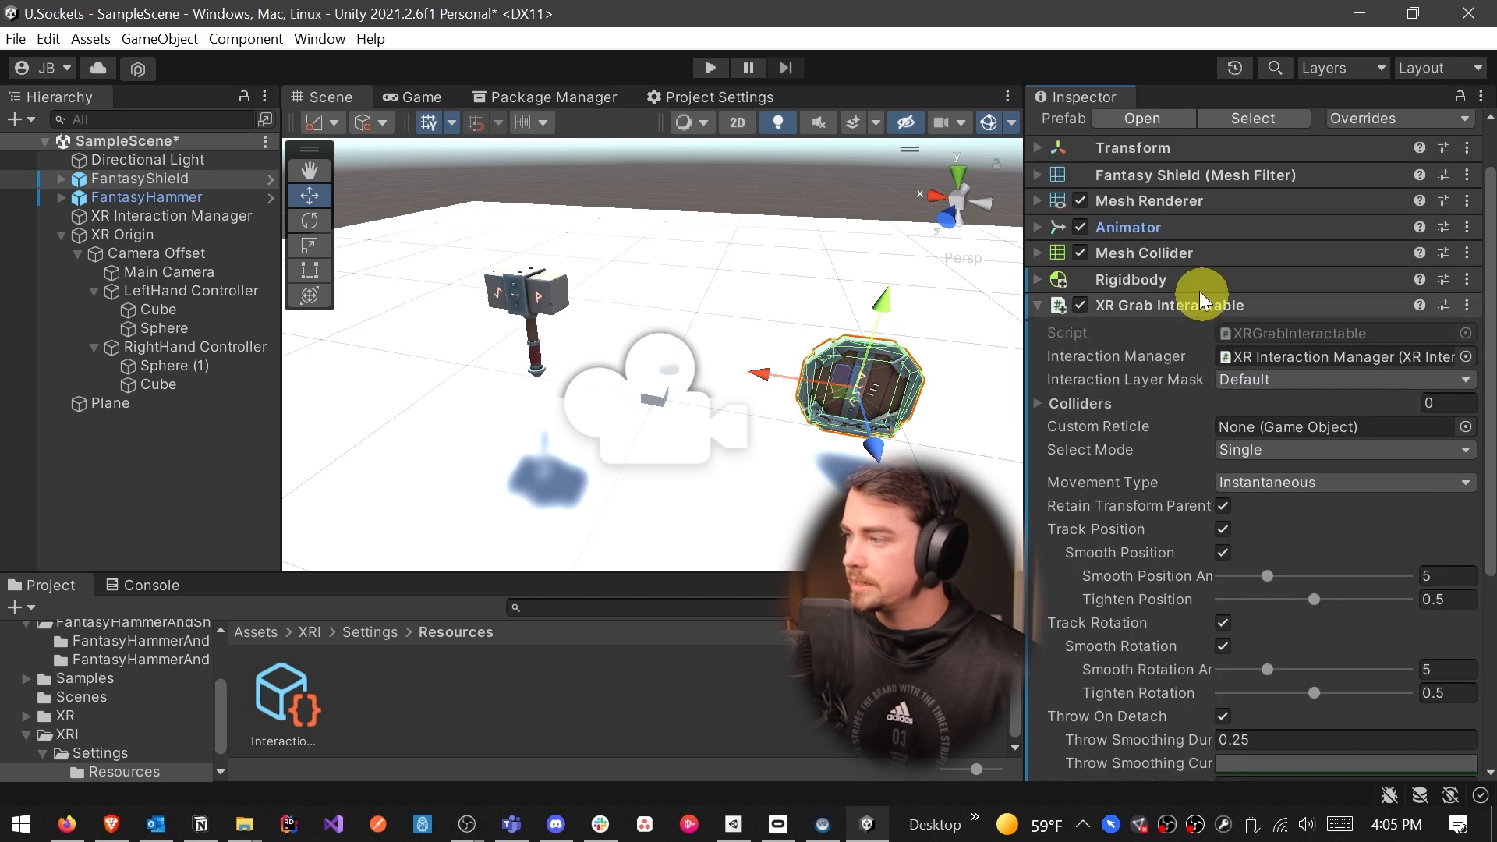
pyautogui.scroll(-3)
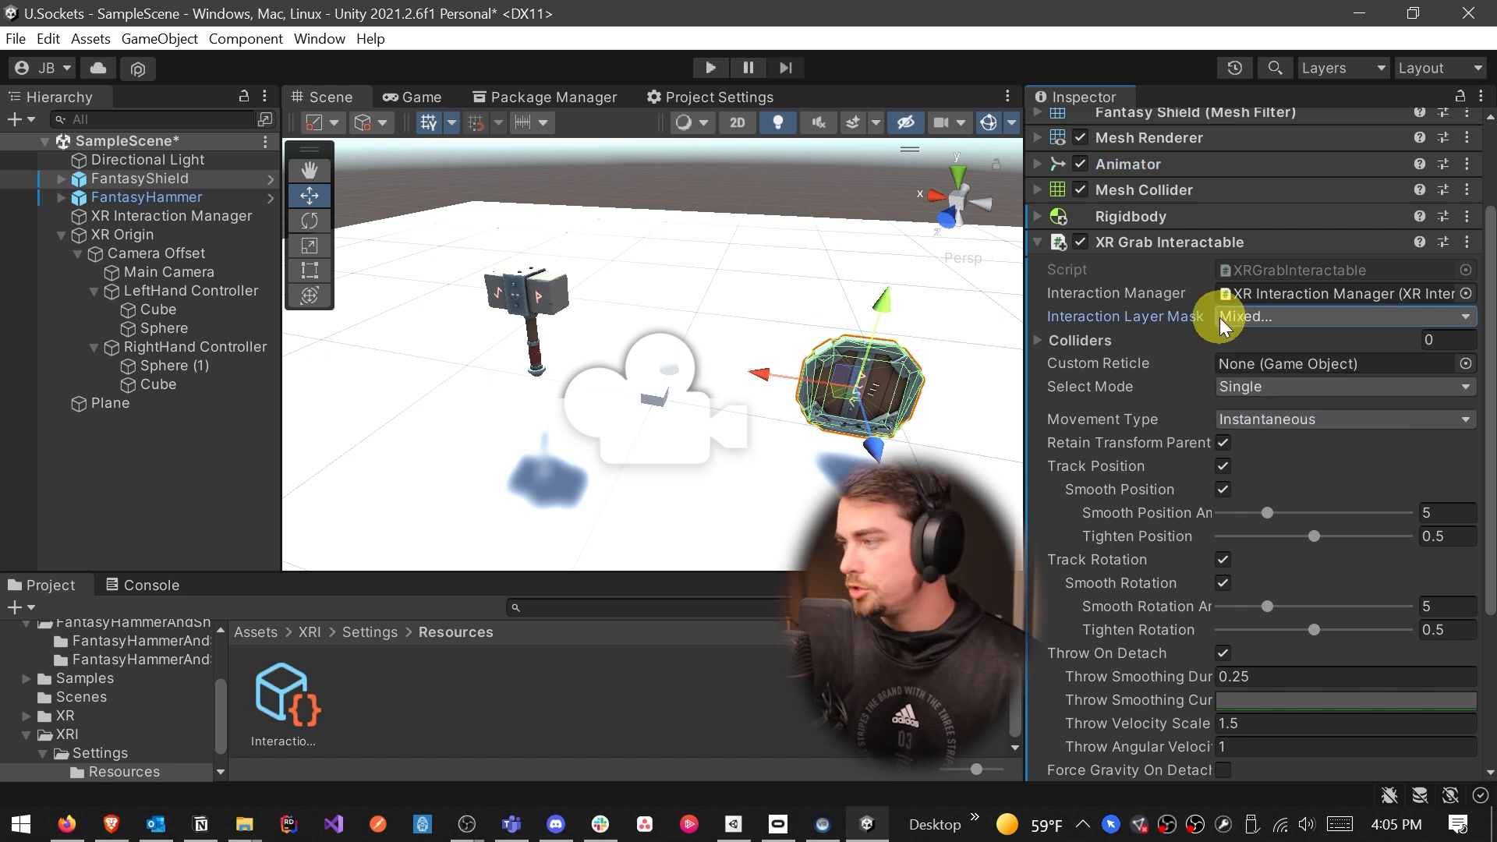
pyautogui.click(1342, 316)
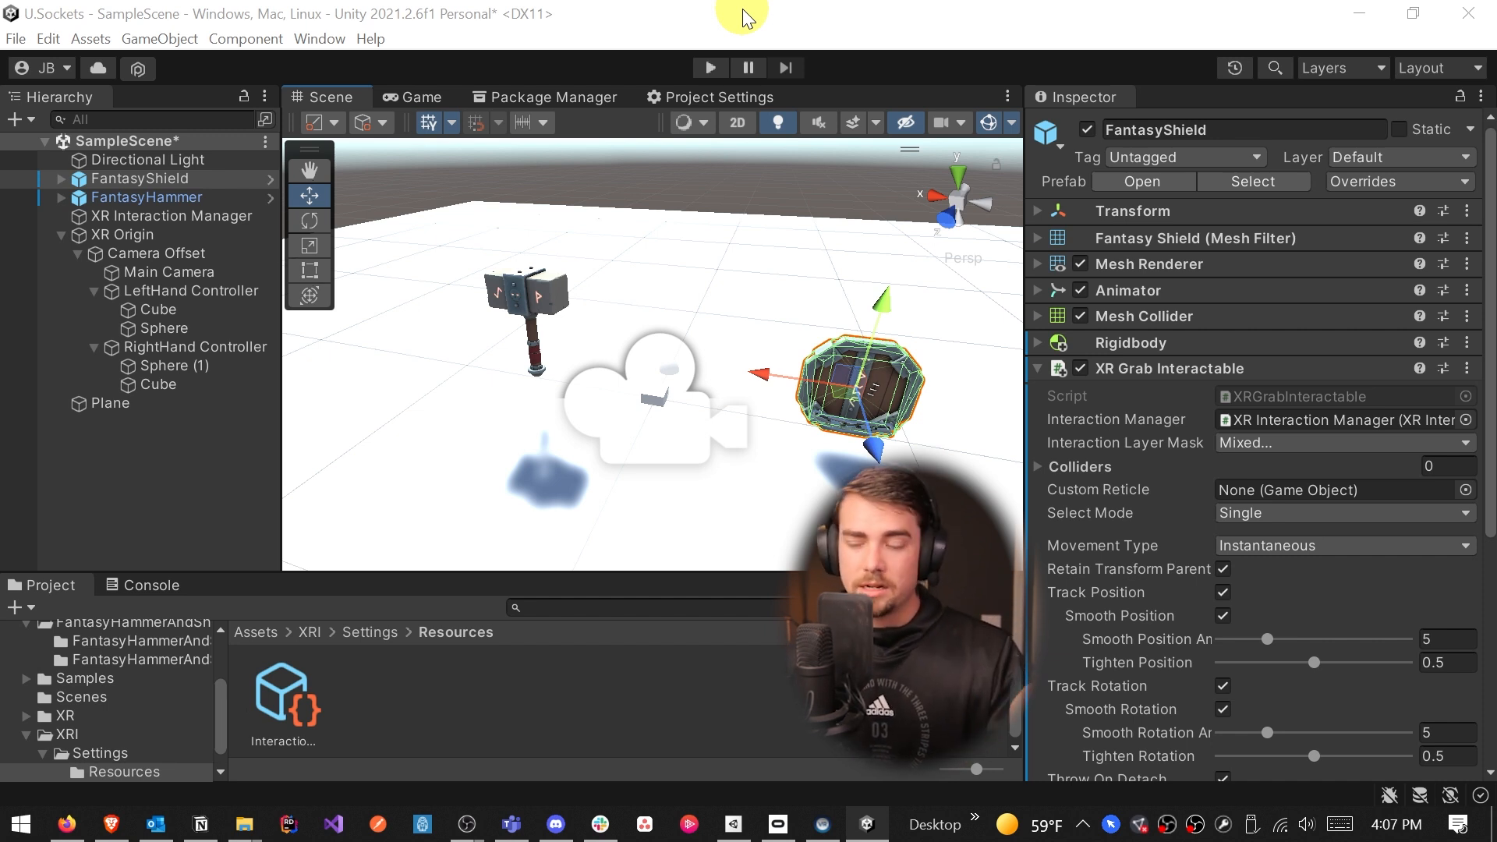
# Make the left hand Sphere a trigger, disable the Plane, and remove the Sphere's mesh
pyautogui.click(163, 327)
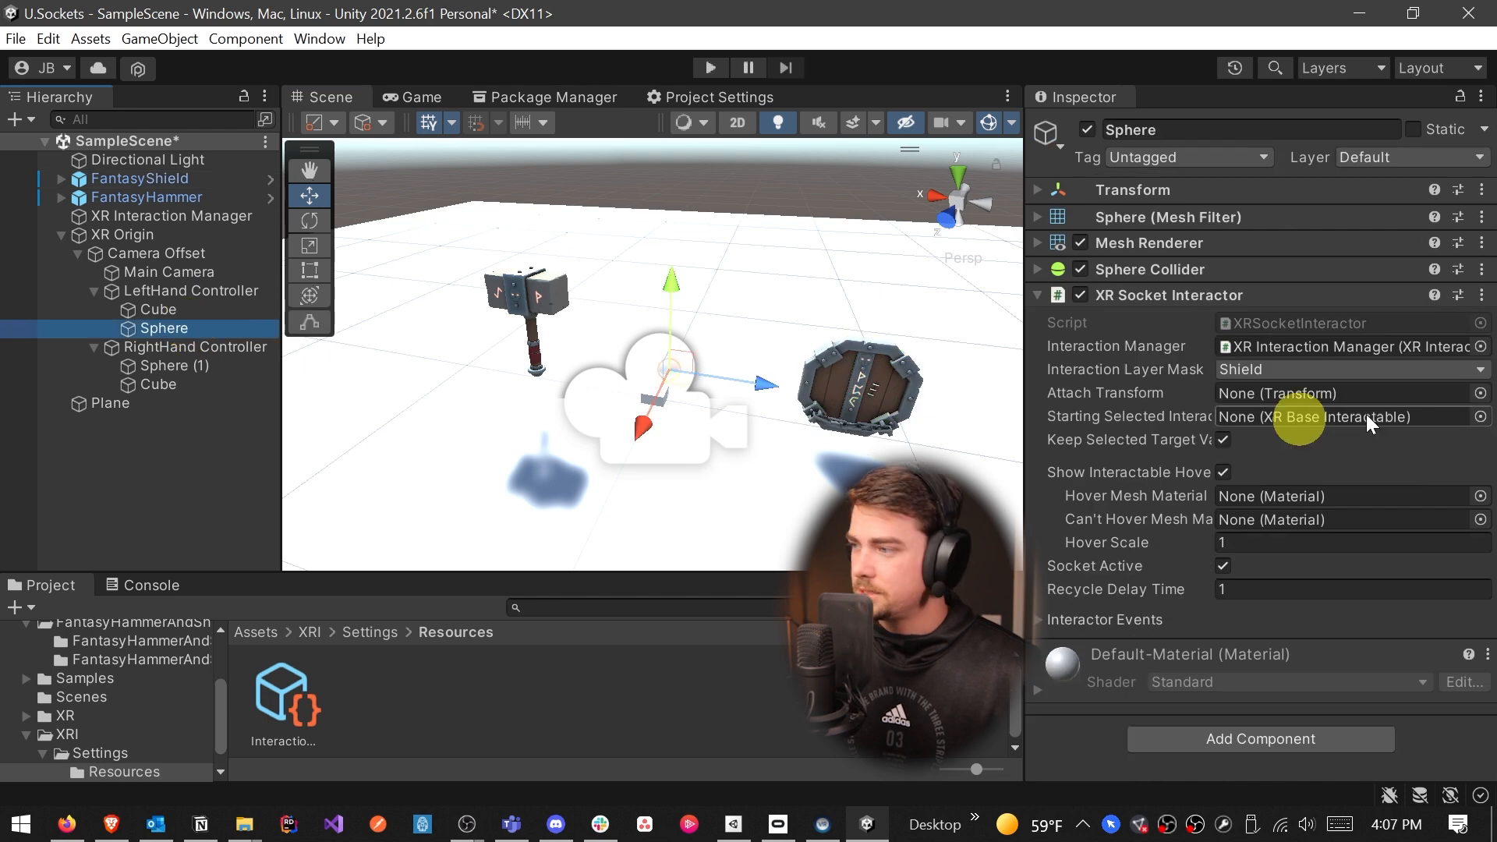
pyautogui.click(1038, 269)
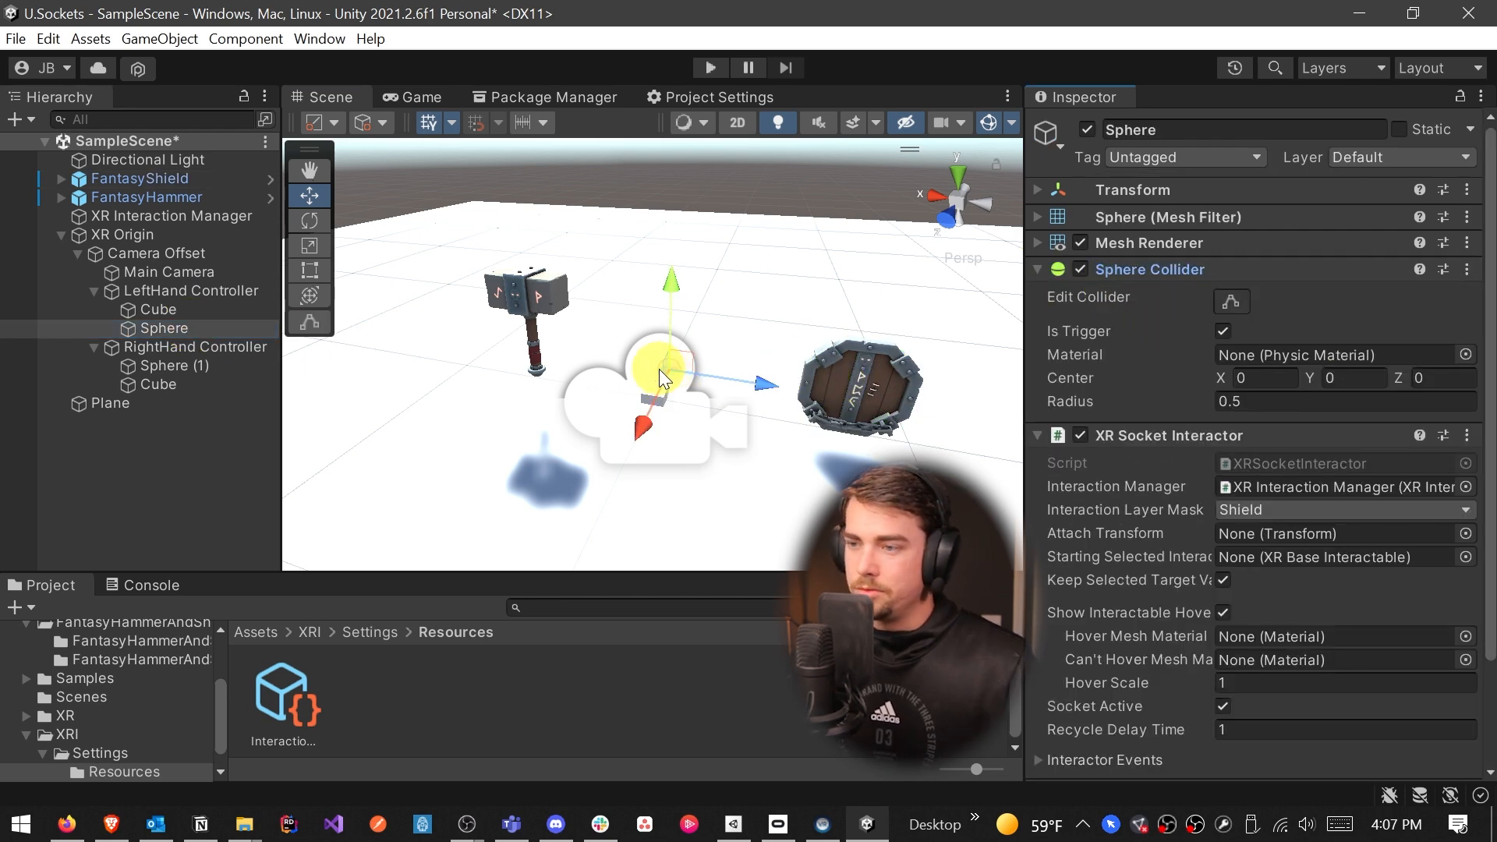
pyautogui.click(111, 403)
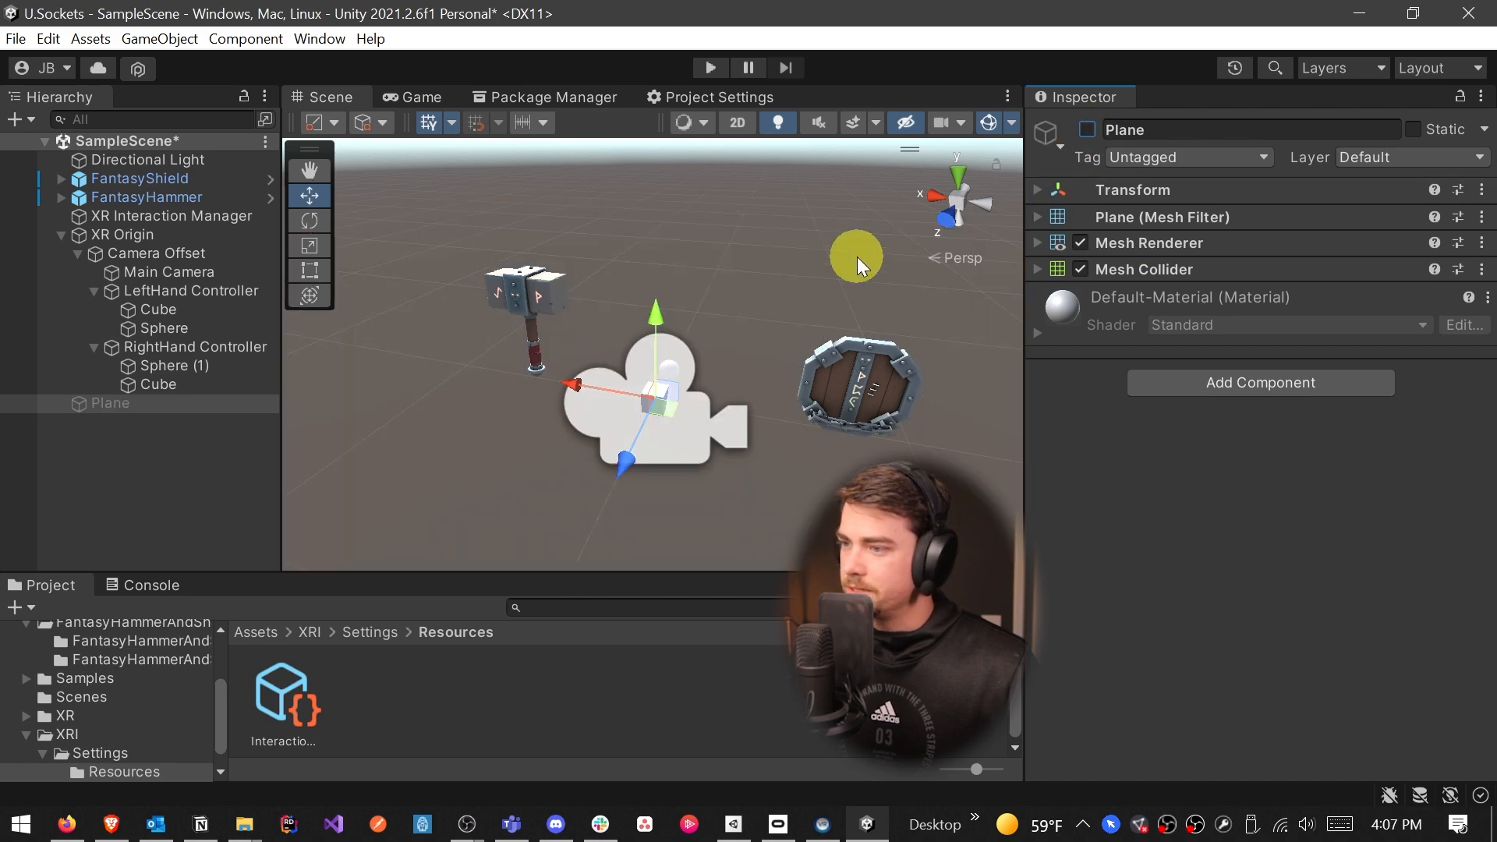
pyautogui.click(164, 329)
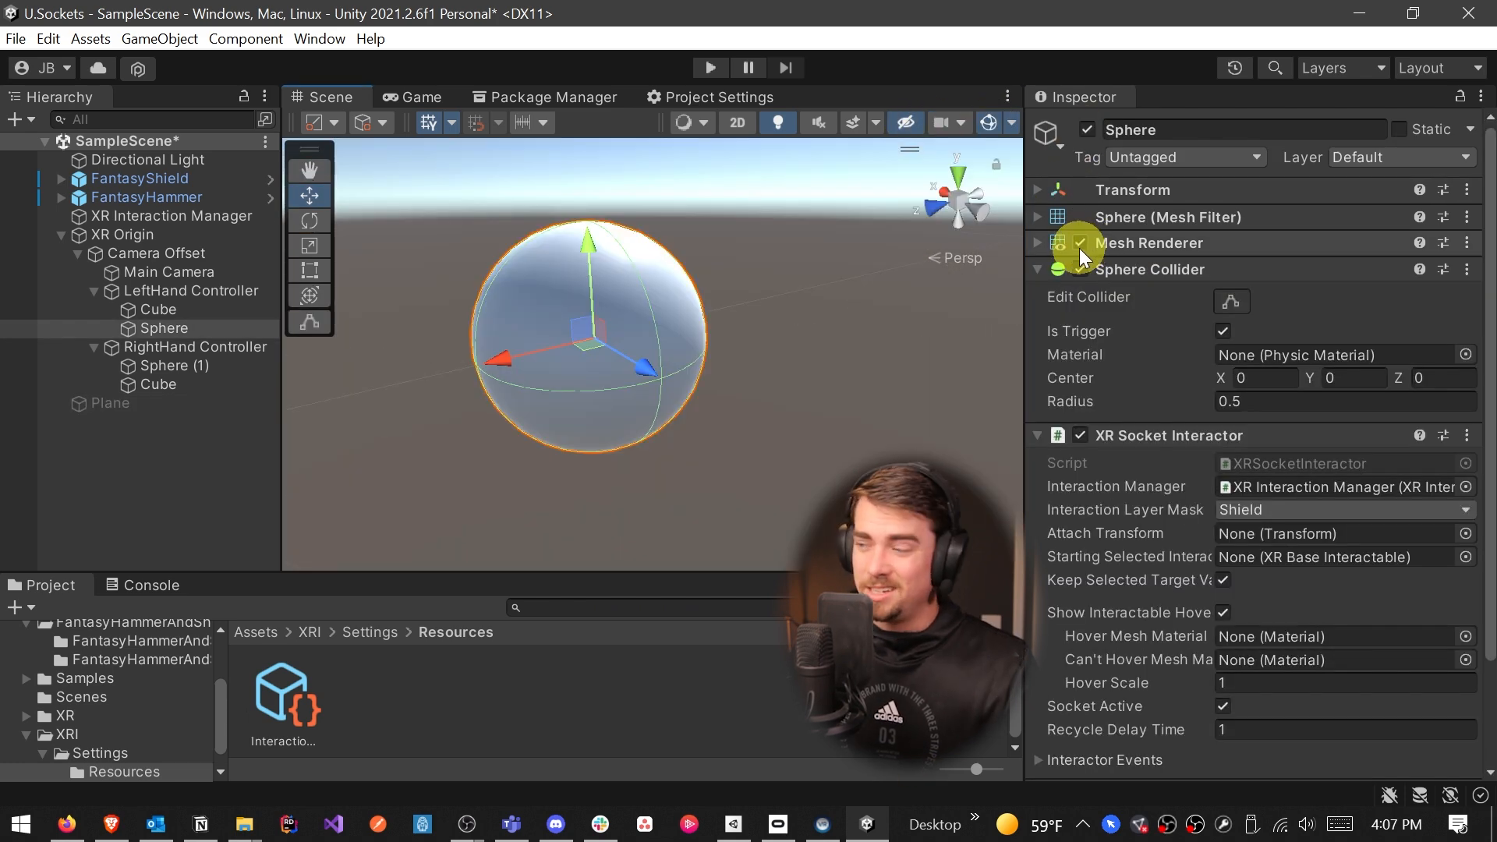
pyautogui.click(1081, 243)
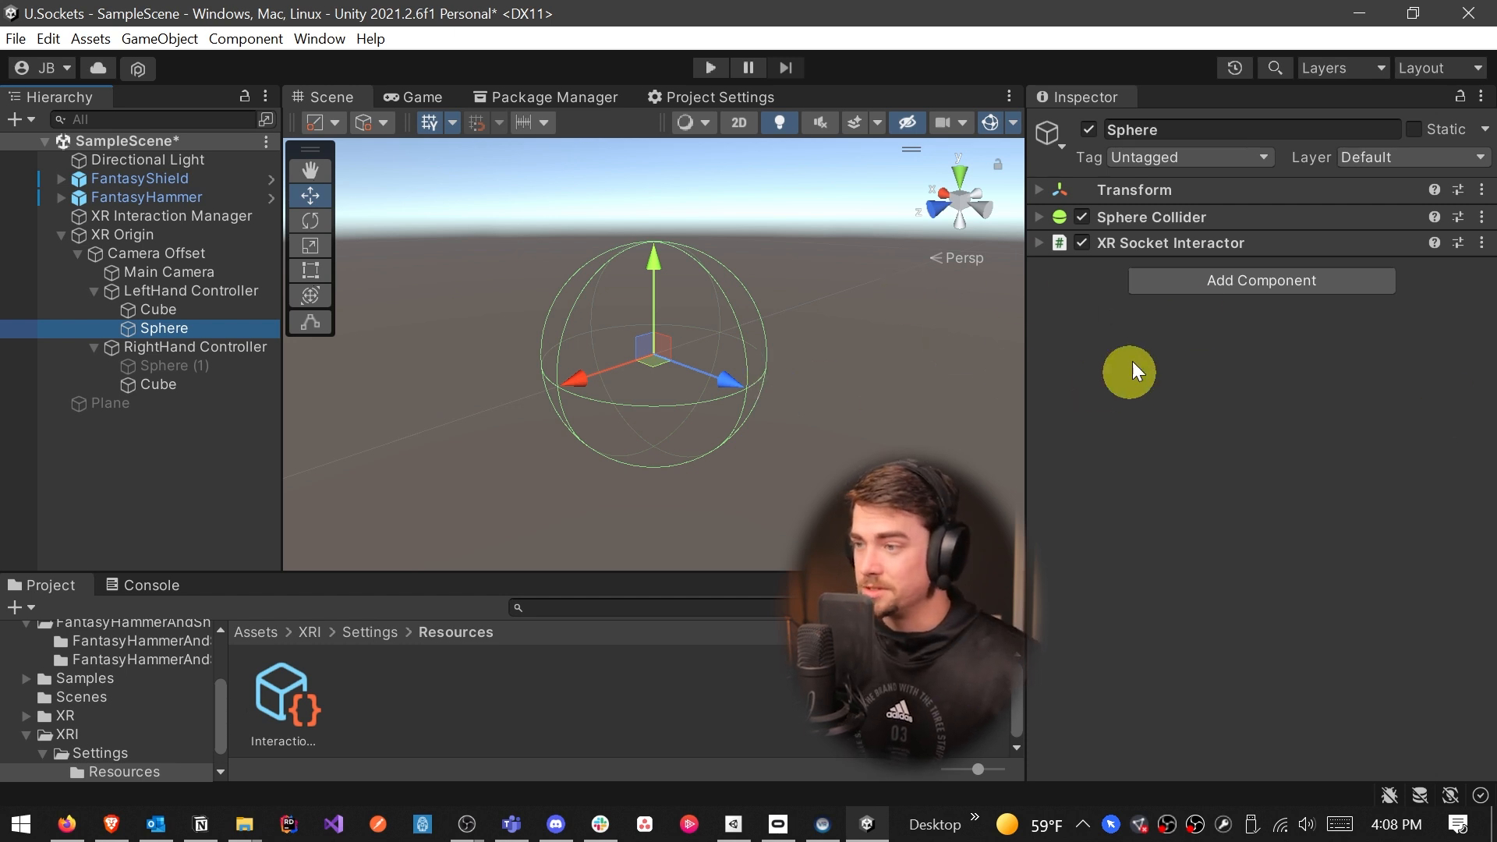
# Expand the Sphere Collider settings and adjust the sphere in the Scene view
pyautogui.click(1039, 217)
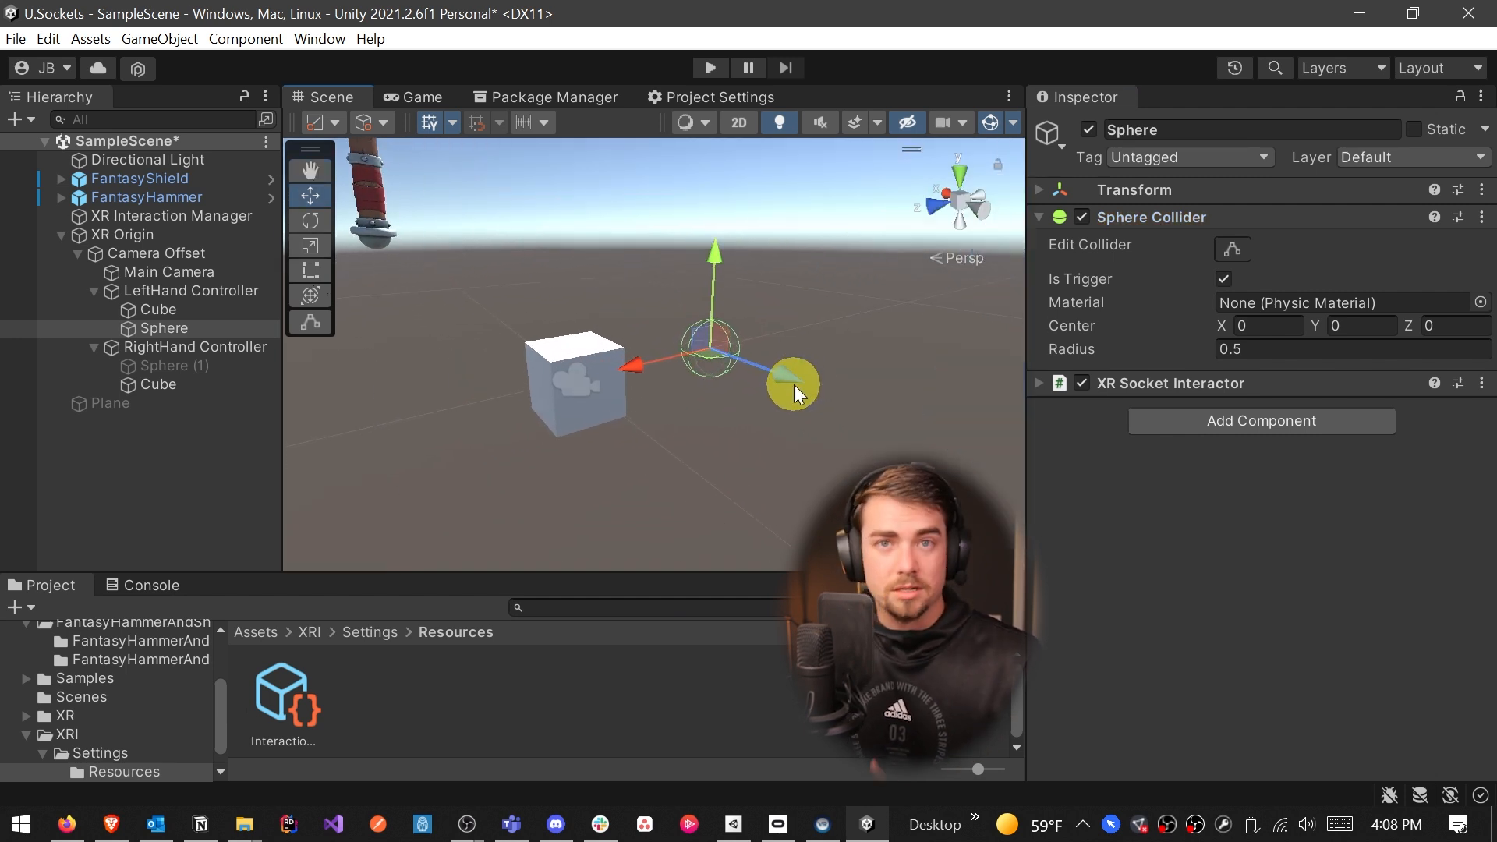
pyautogui.moveTo(793, 382); pyautogui.dragTo(869, 344)
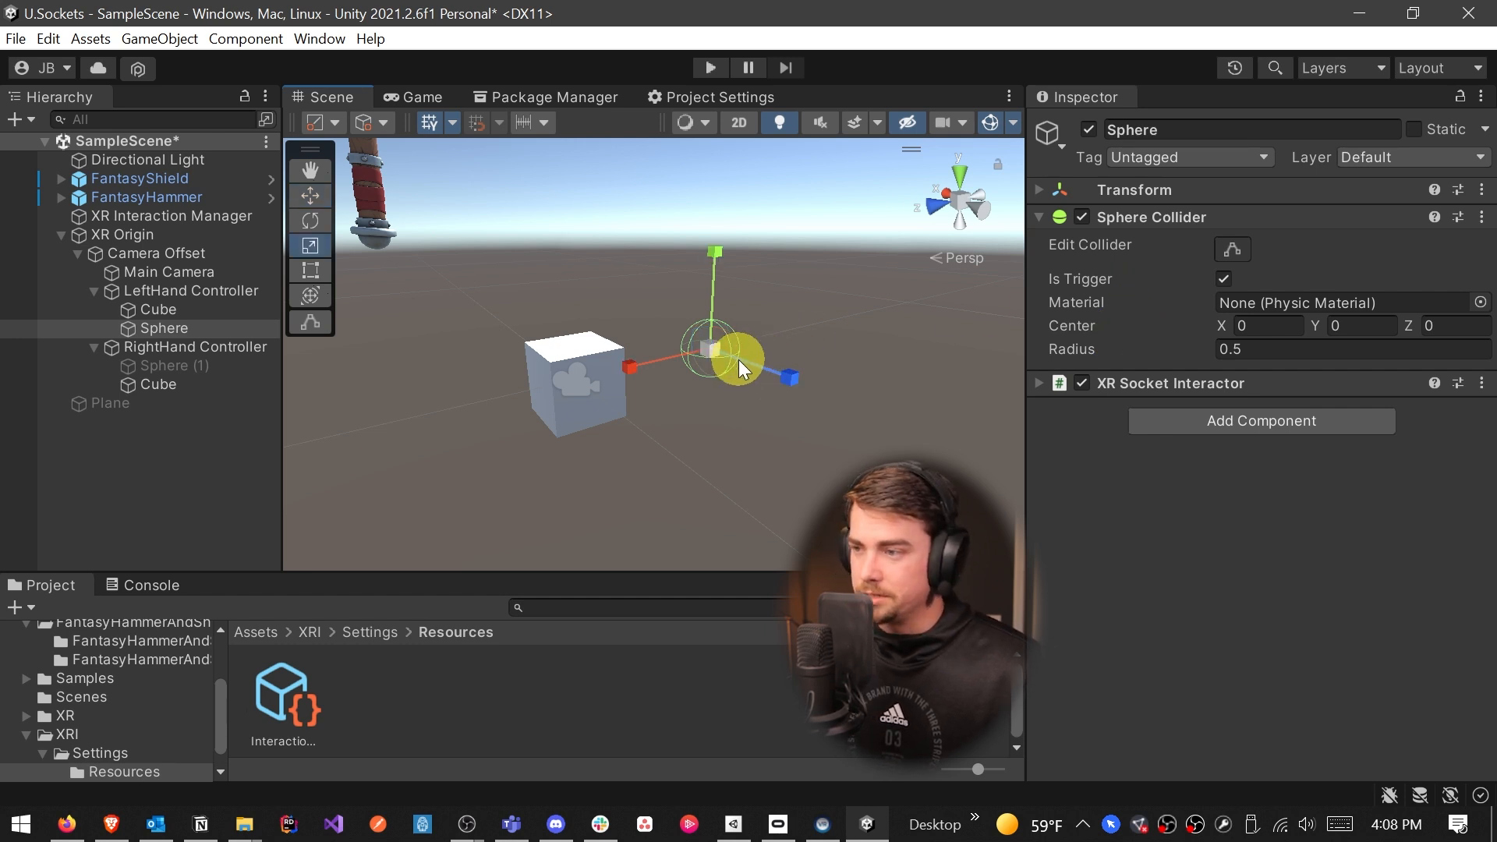
pyautogui.click(309, 246)
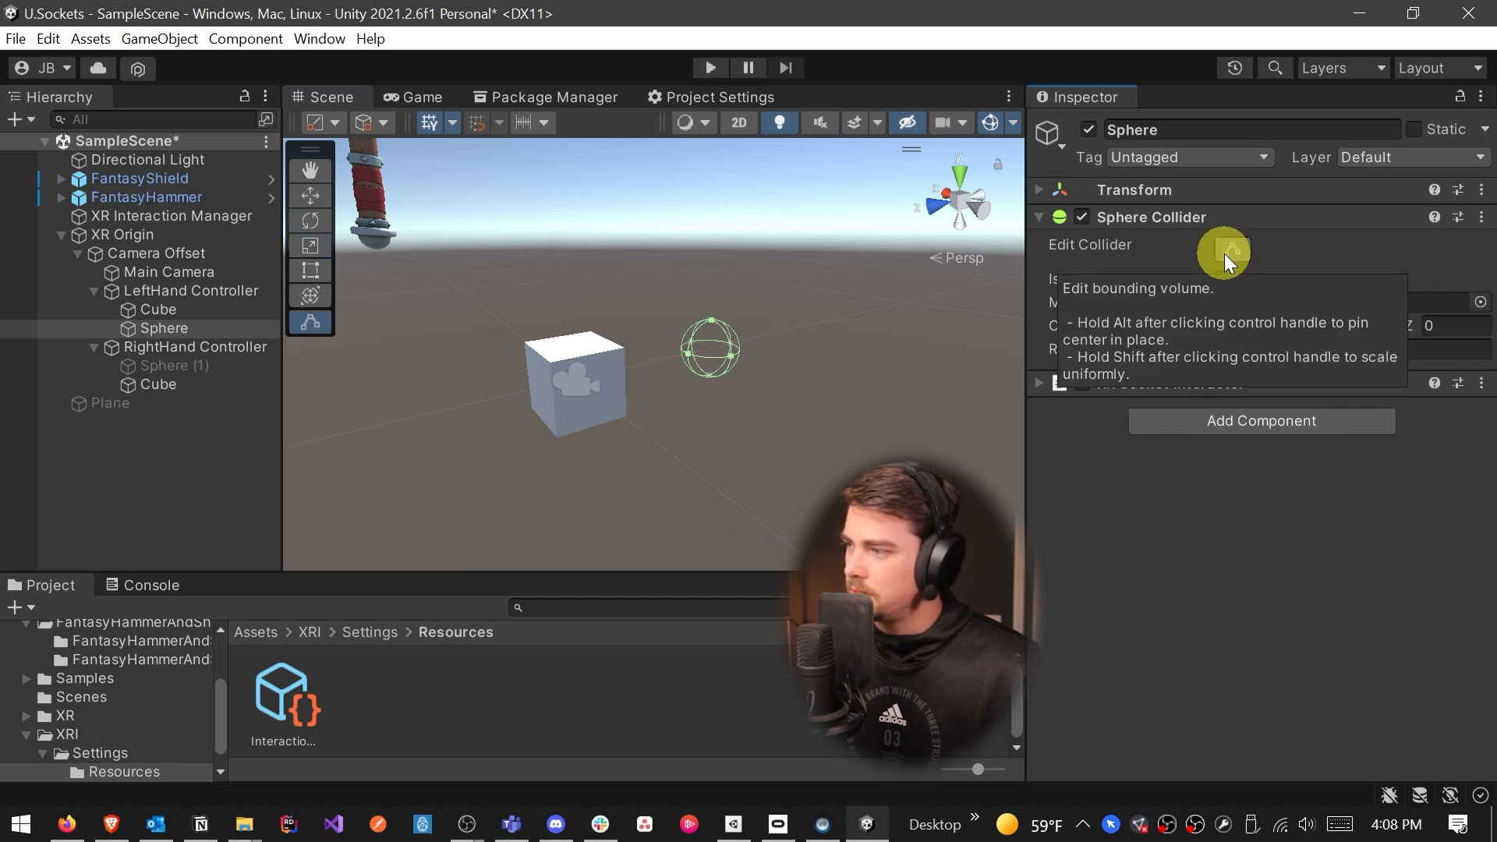
pyautogui.click(1230, 249)
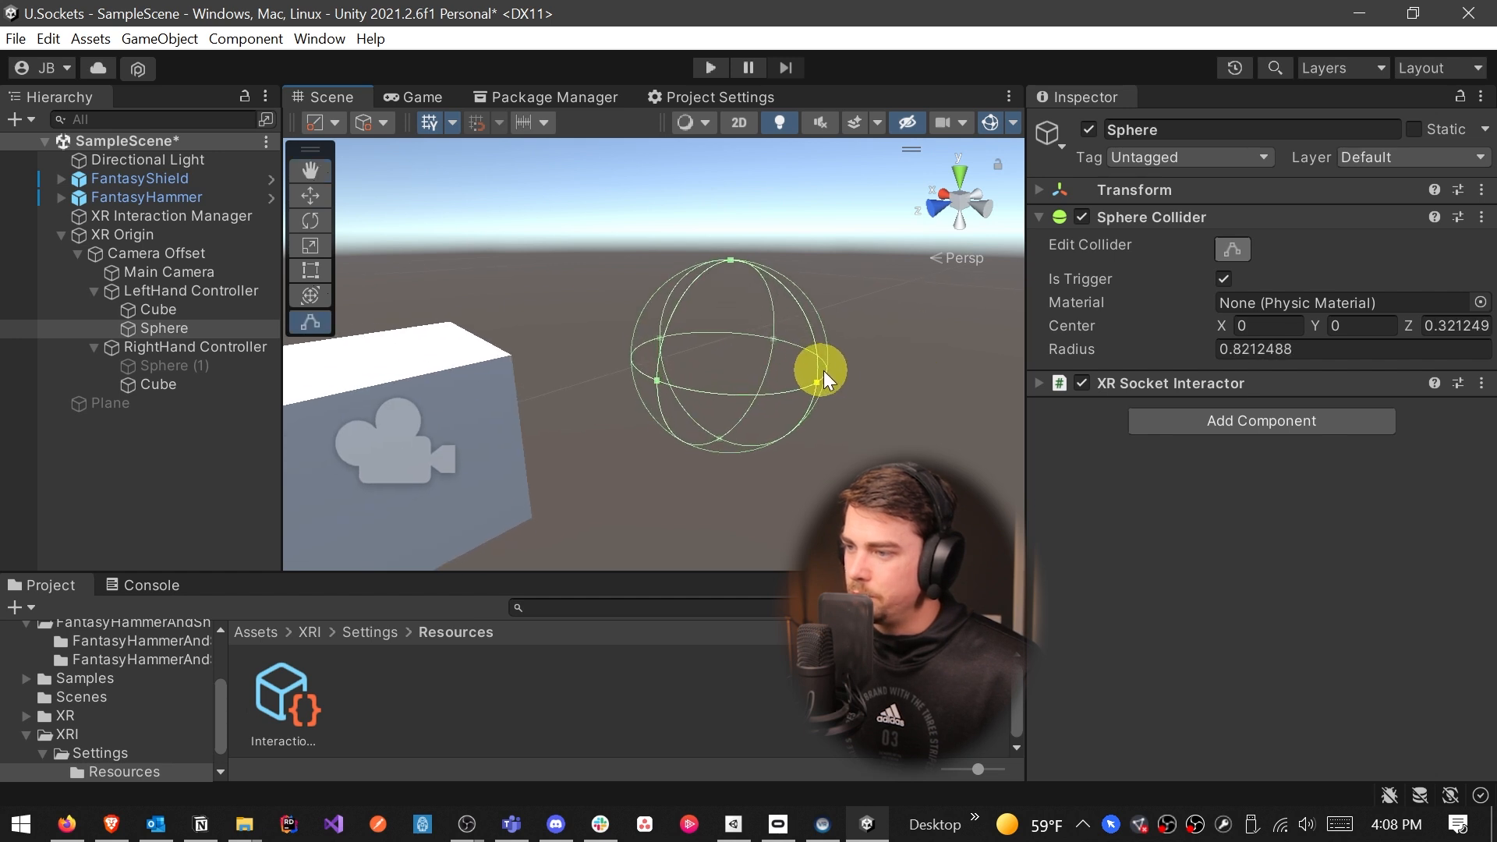
pyautogui.moveTo(823, 373); pyautogui.dragTo(880, 395)
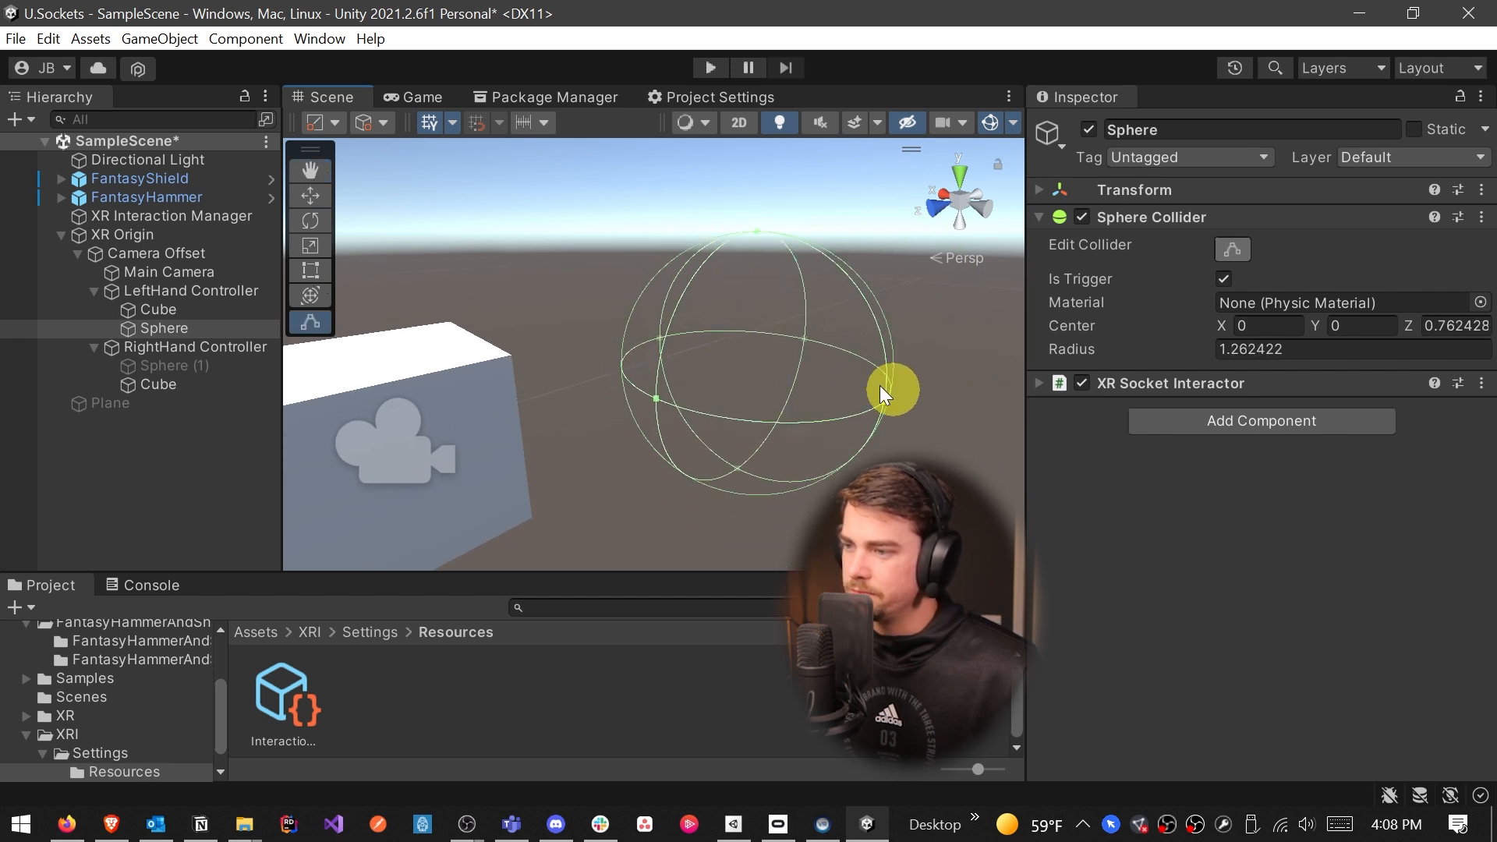
pyautogui.write('0.5')
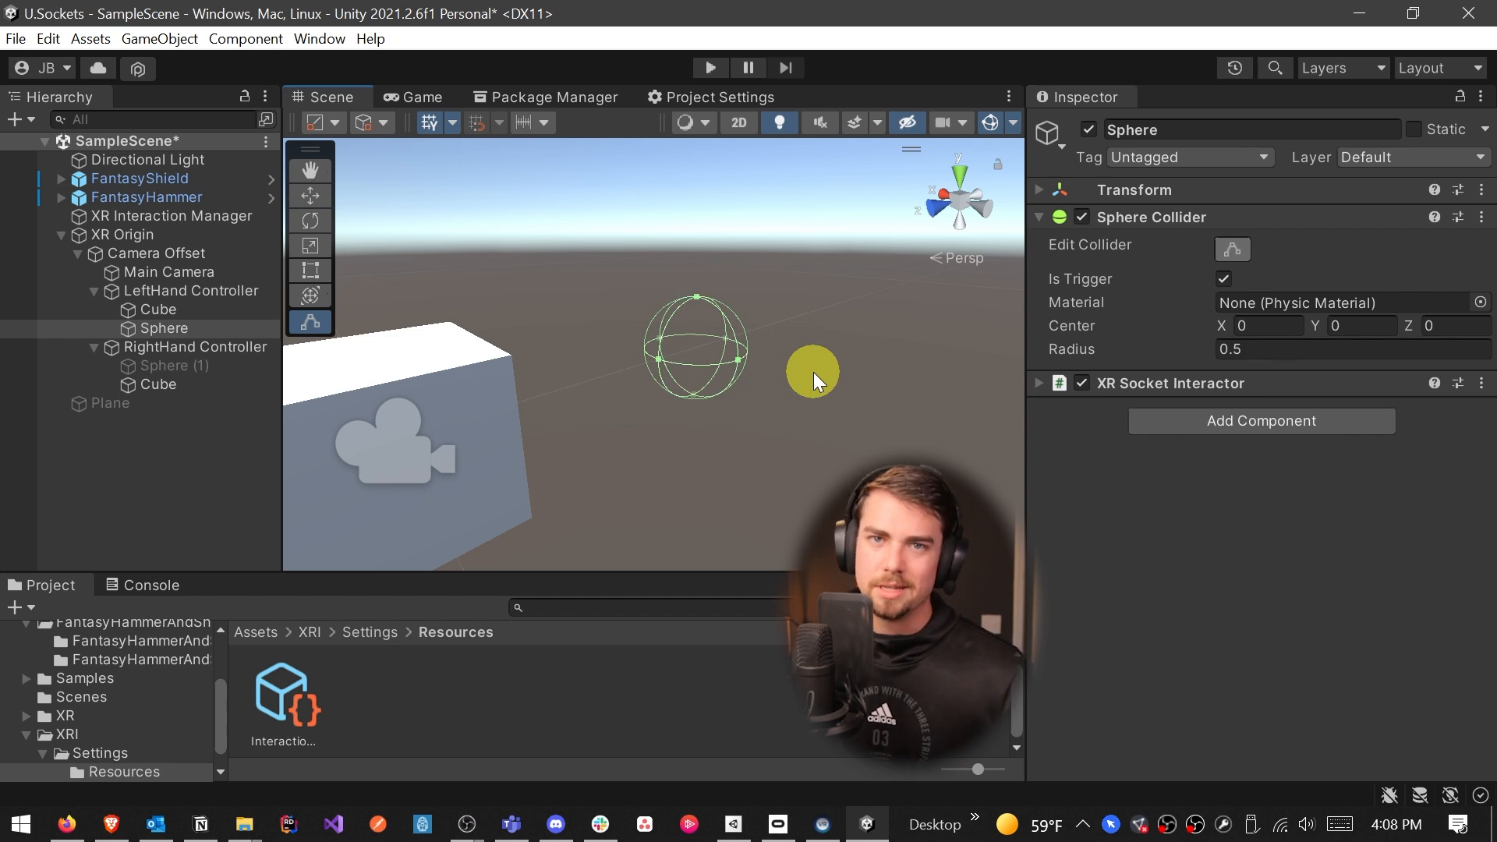